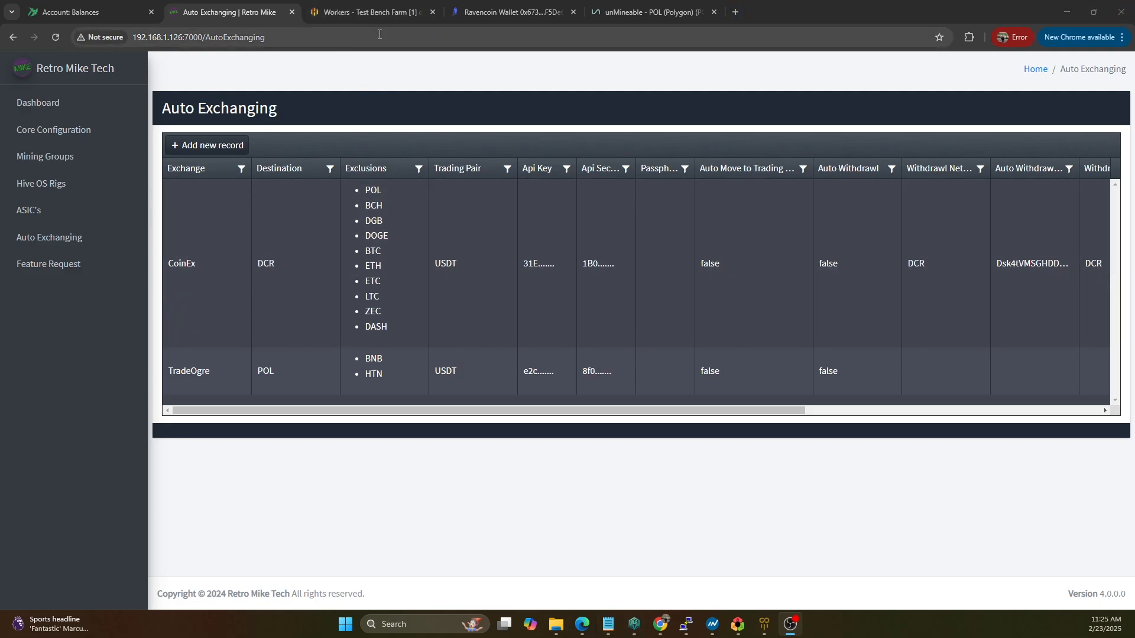
- View the Ravencoin wallet page, then open ravenminer.com's home page with network statistics
left_click(510, 12)
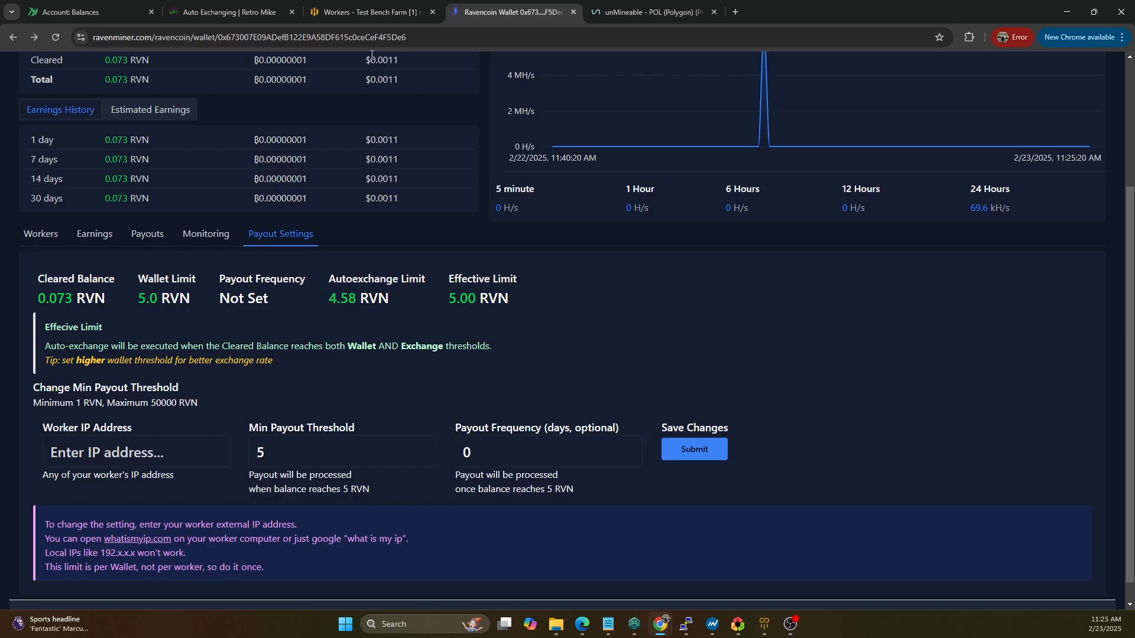
scroll("up", 3)
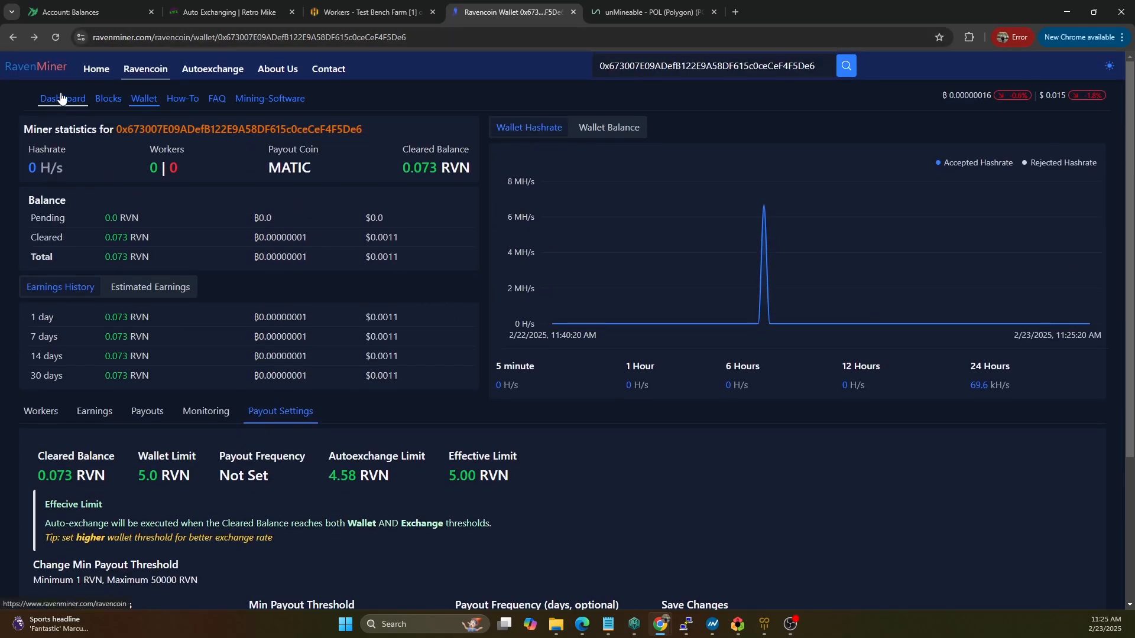
left_click(734, 12)
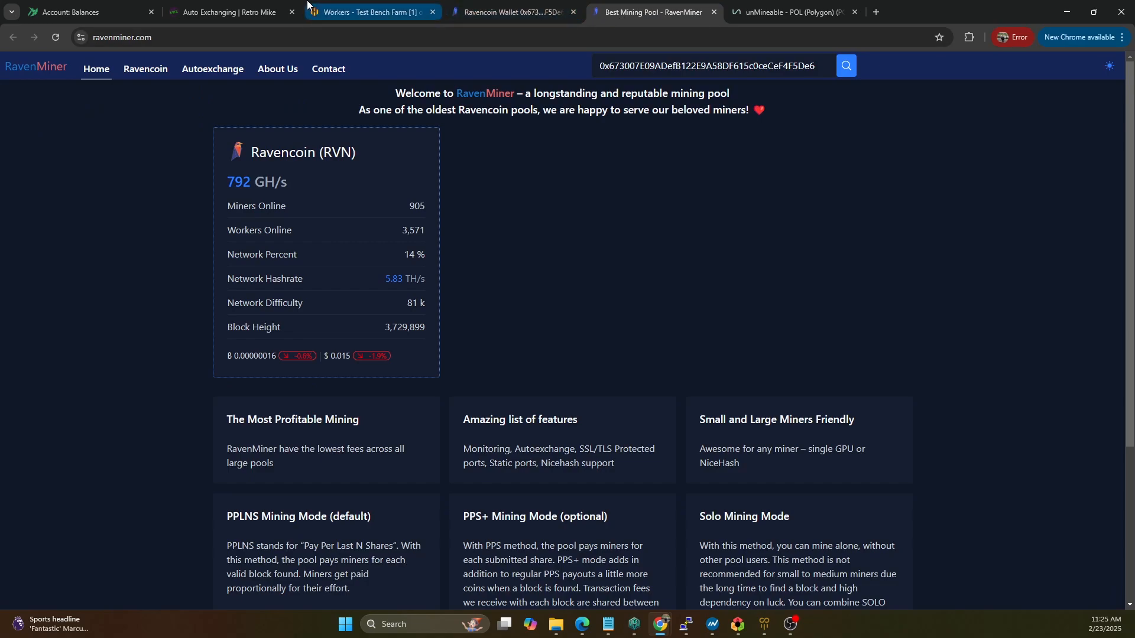
- Open TOWER1's overview, with two RX 6700 GPUs mining KawPow to RavenMiner
left_click(365, 12)
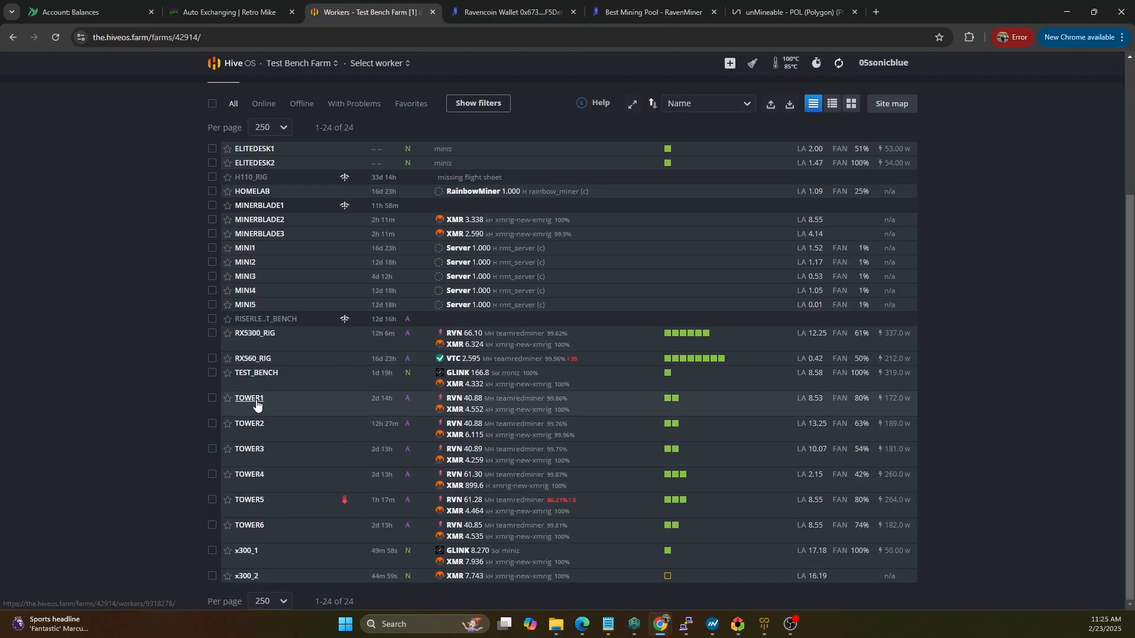
left_click(248, 399)
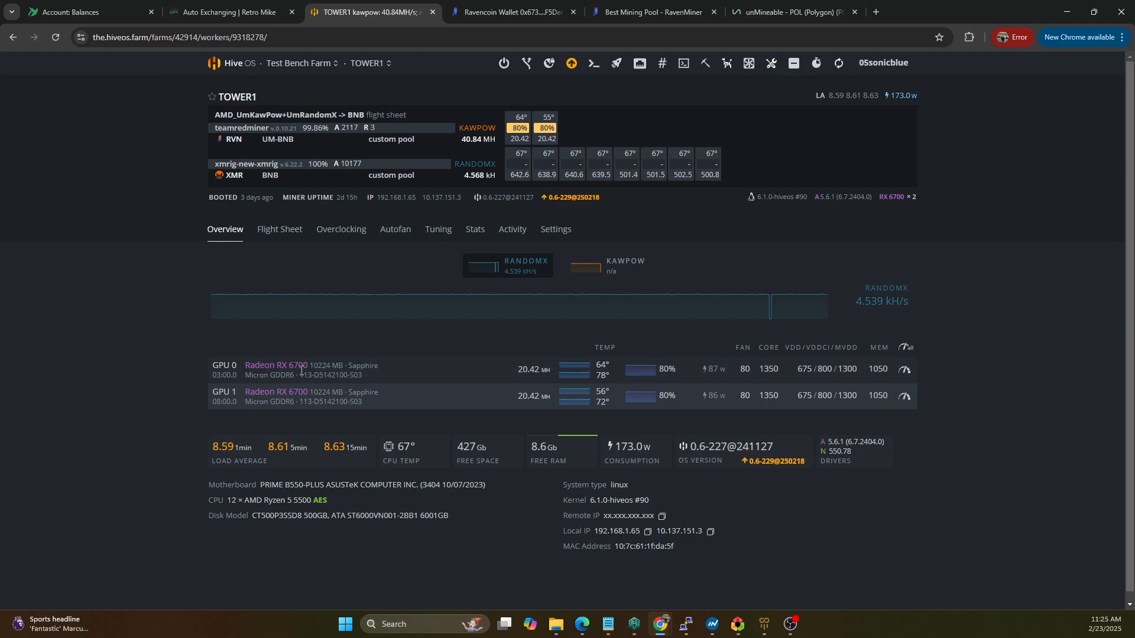
mouse_move(317, 401)
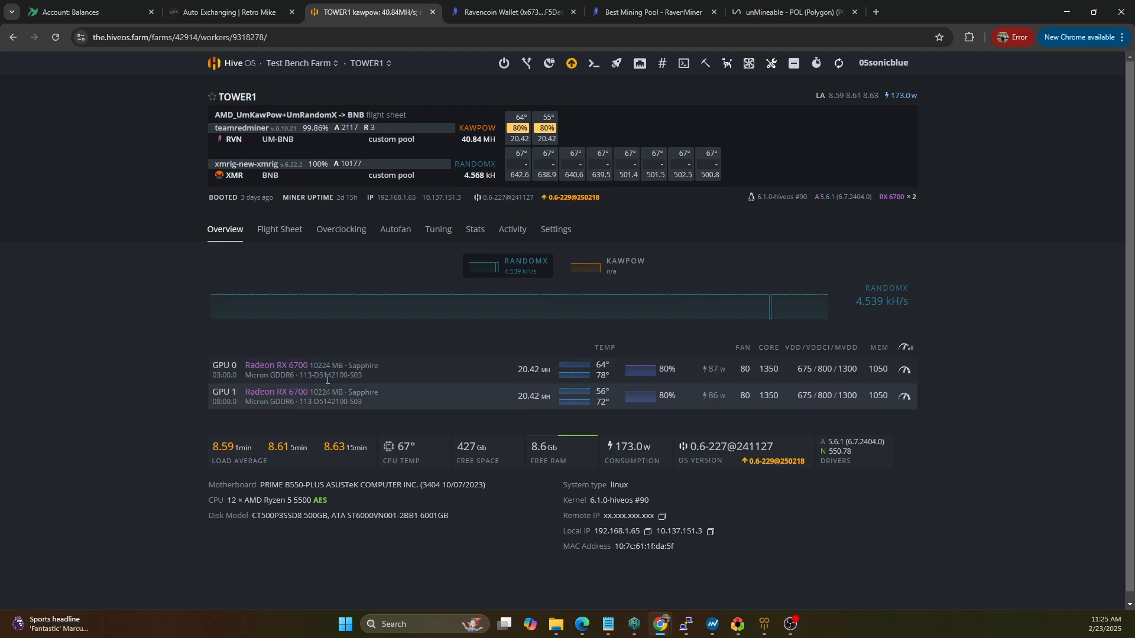
mouse_move(398, 389)
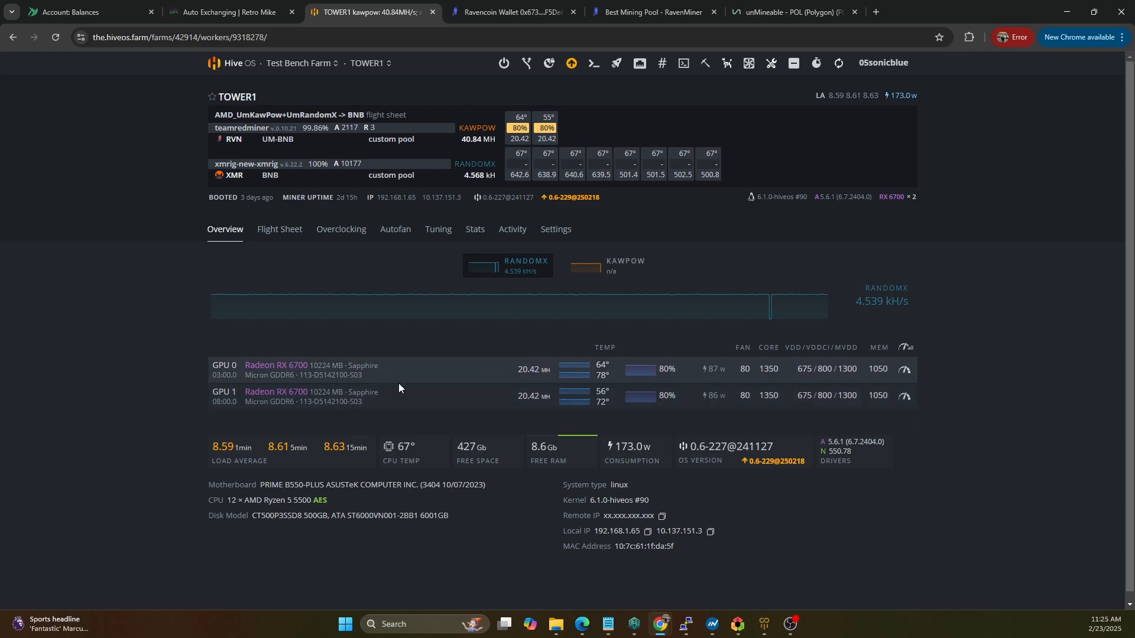
mouse_move(629, 331)
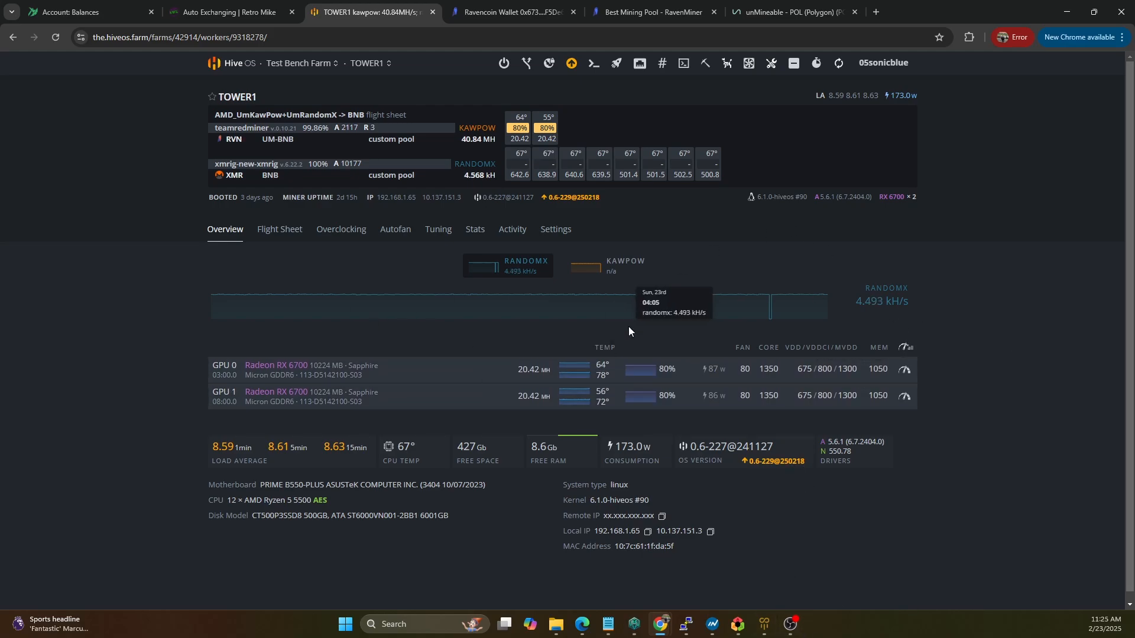
mouse_move(754, 550)
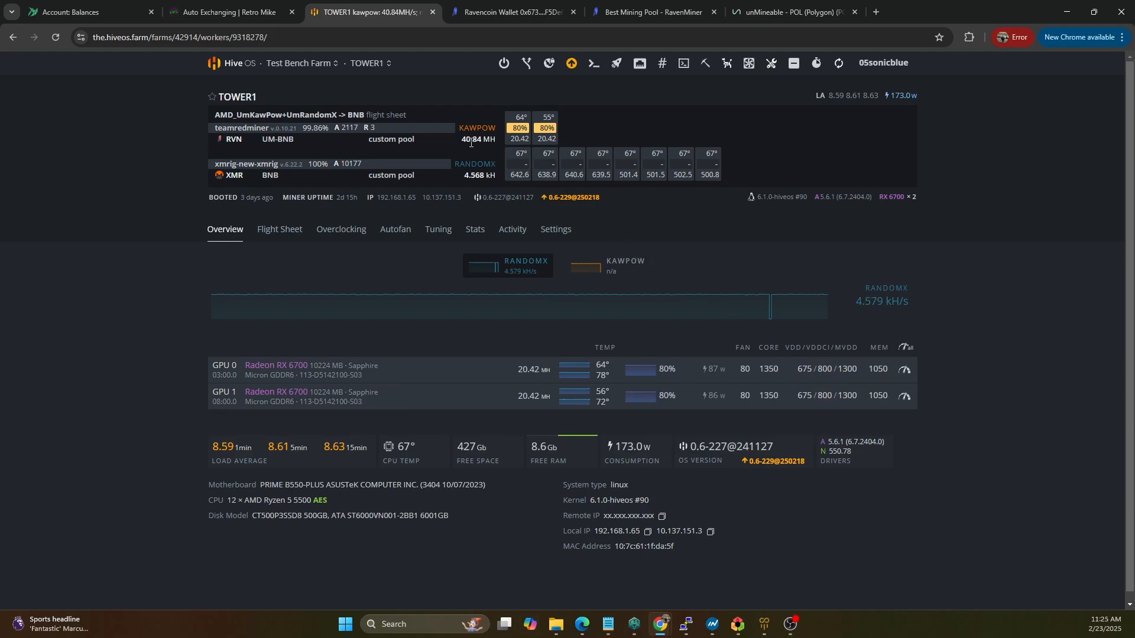
mouse_move(140, 342)
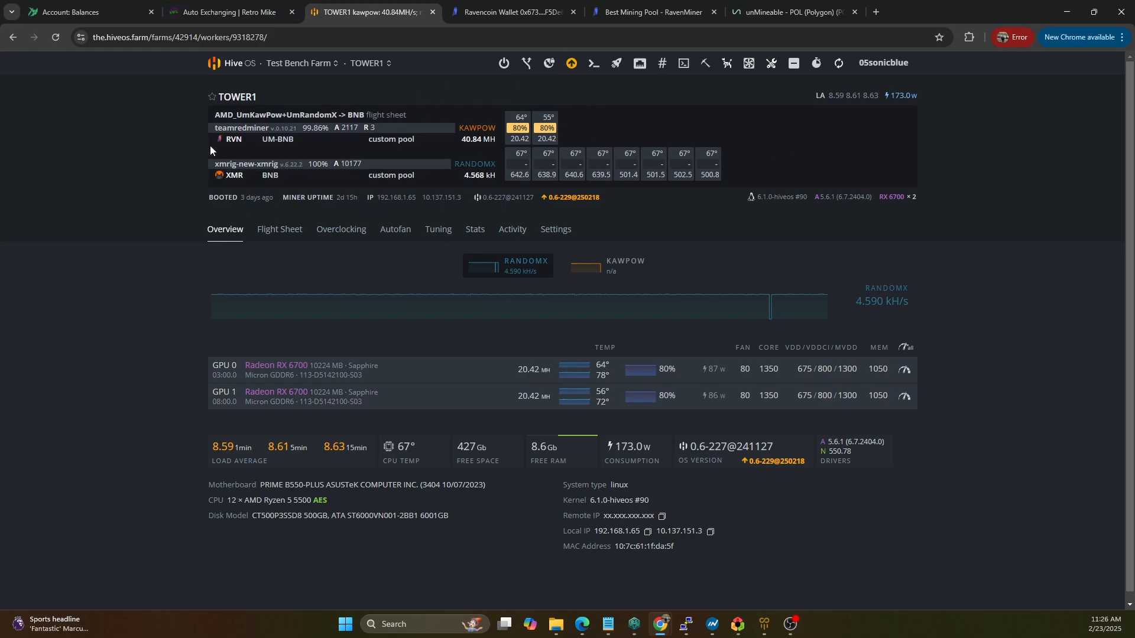
mouse_move(312, 174)
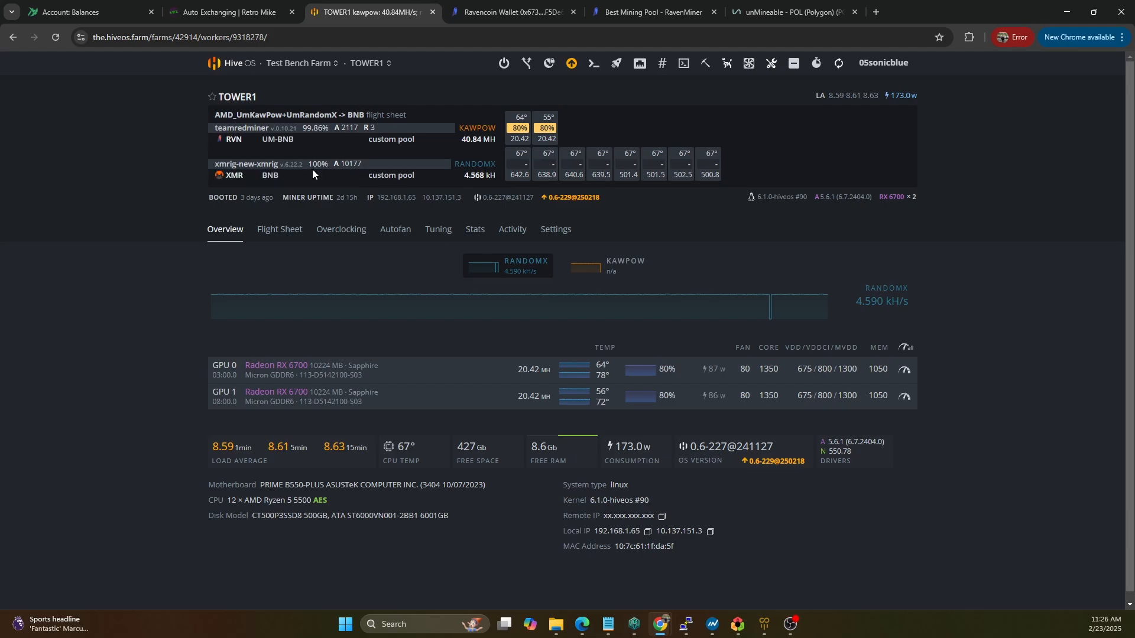
left_click(368, 63)
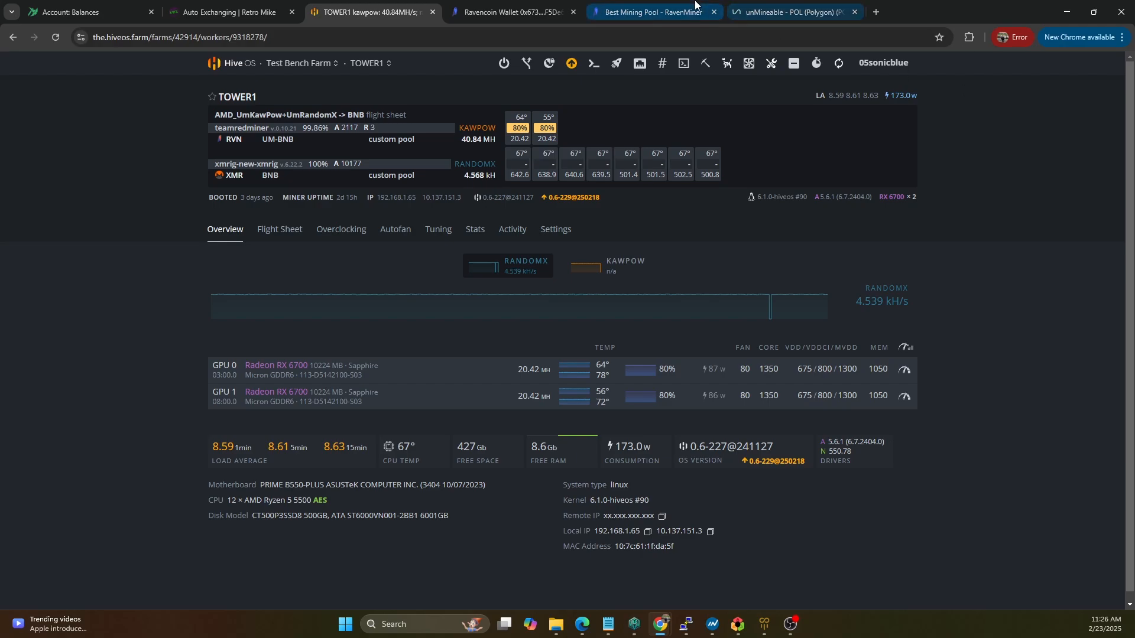
- Return to RavenMiner's home page showing pool hashrate, miner counts and network stats
left_click(648, 11)
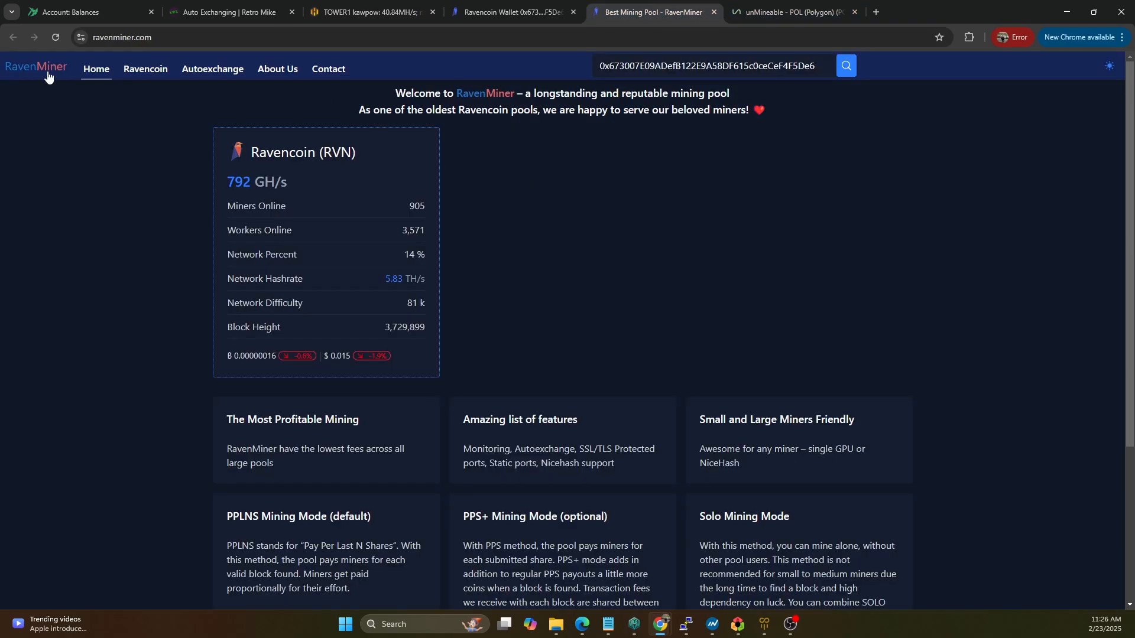
mouse_move(122, 99)
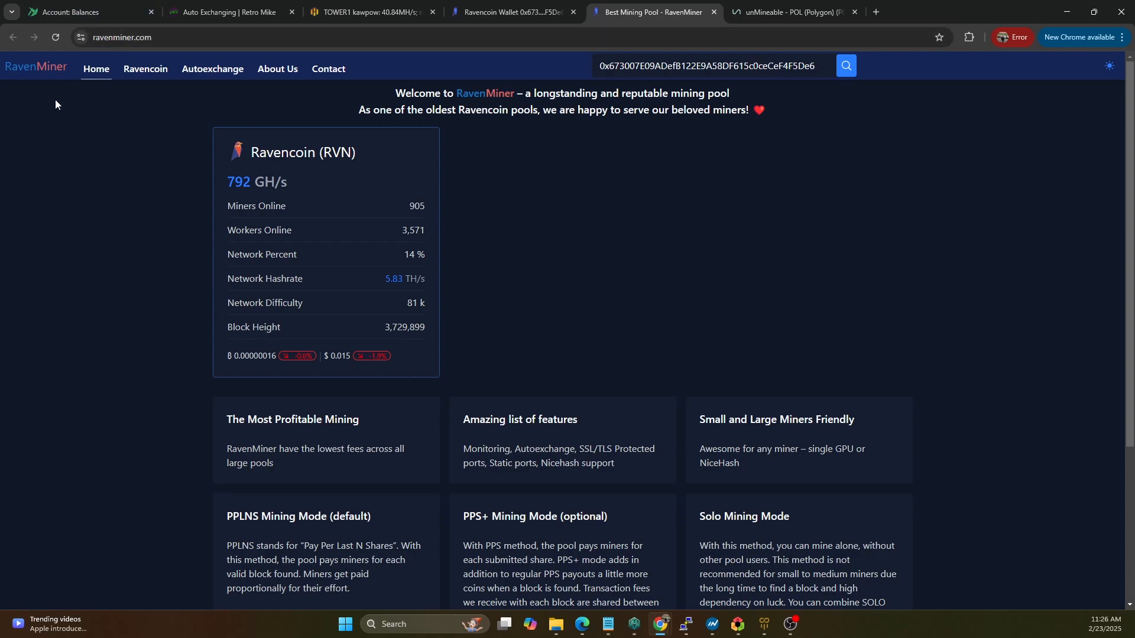
mouse_move(23, 104)
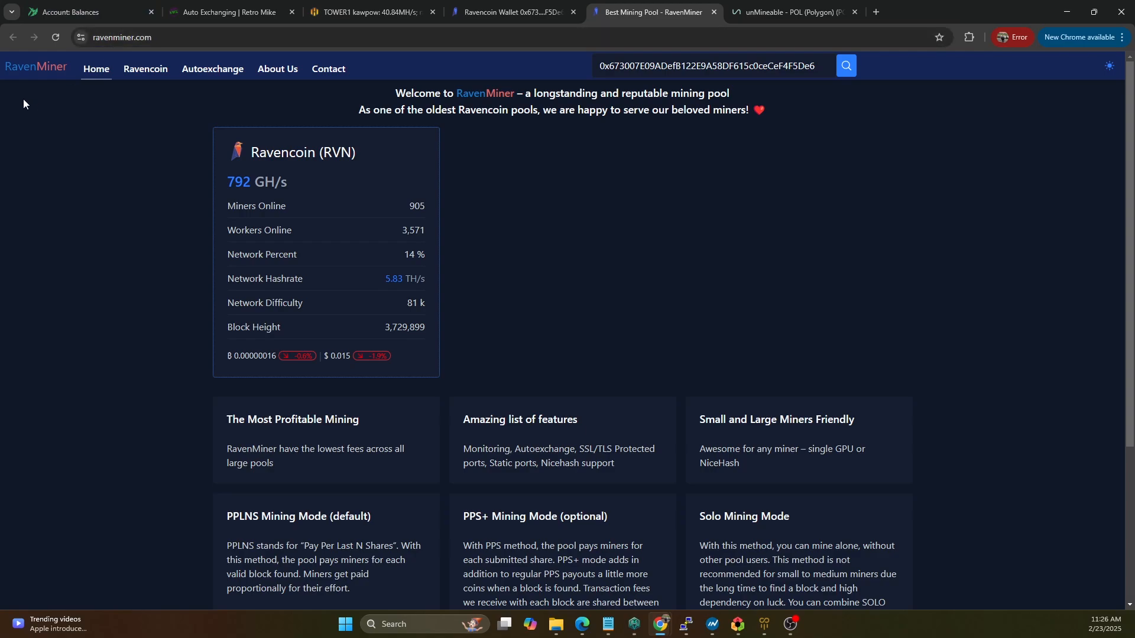
mouse_move(8, 142)
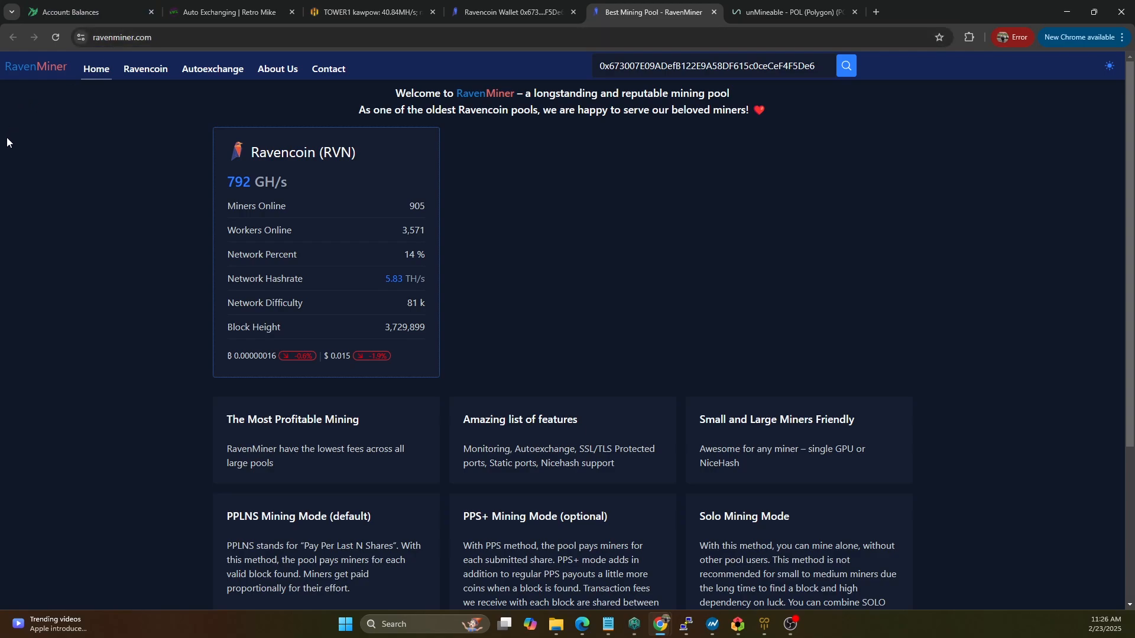
mouse_move(3, 132)
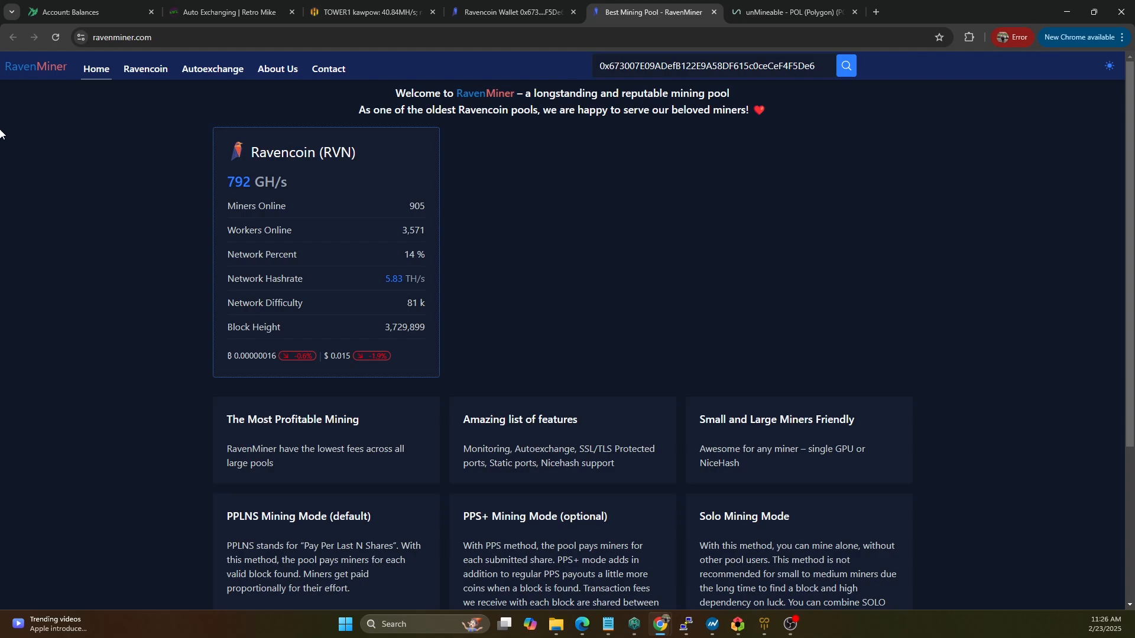
mouse_move(288, 271)
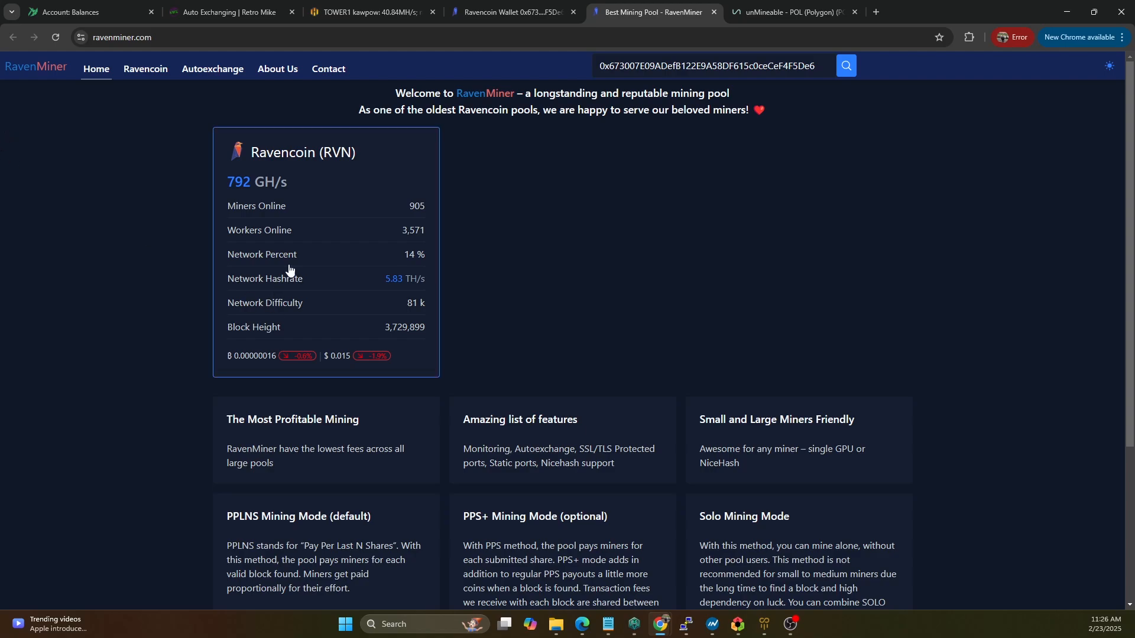
mouse_move(674, 325)
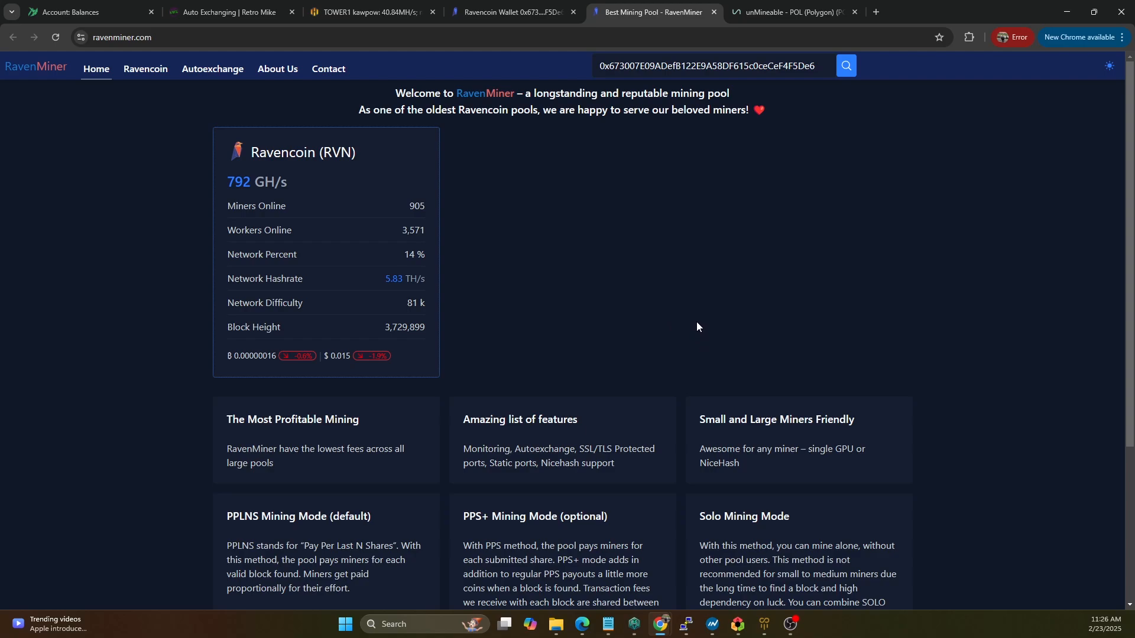
mouse_move(693, 324)
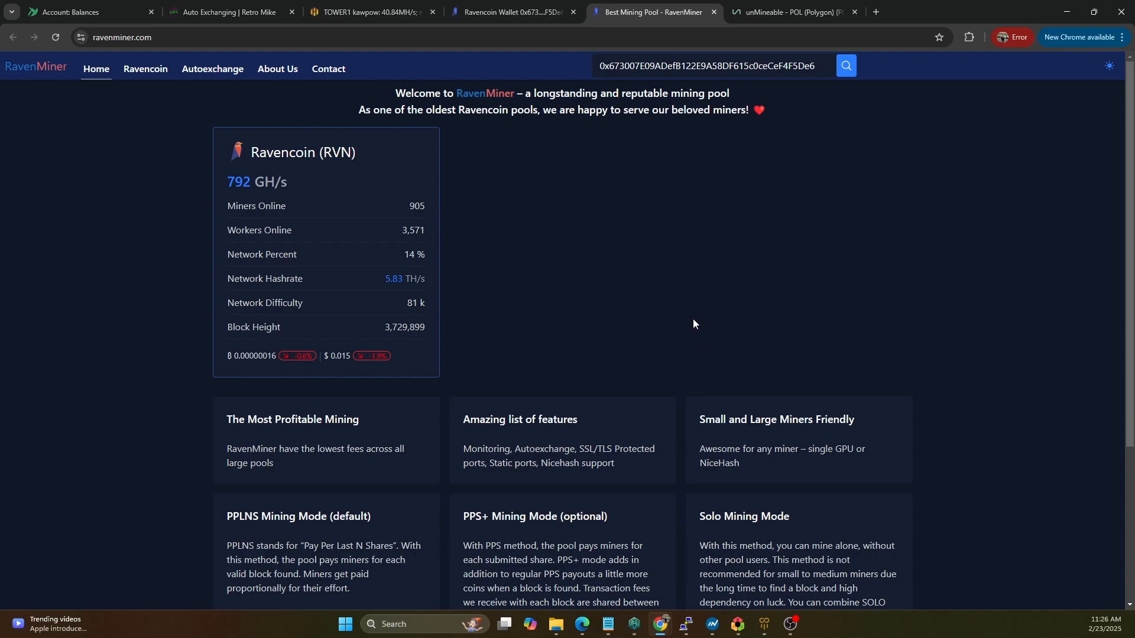
mouse_move(668, 391)
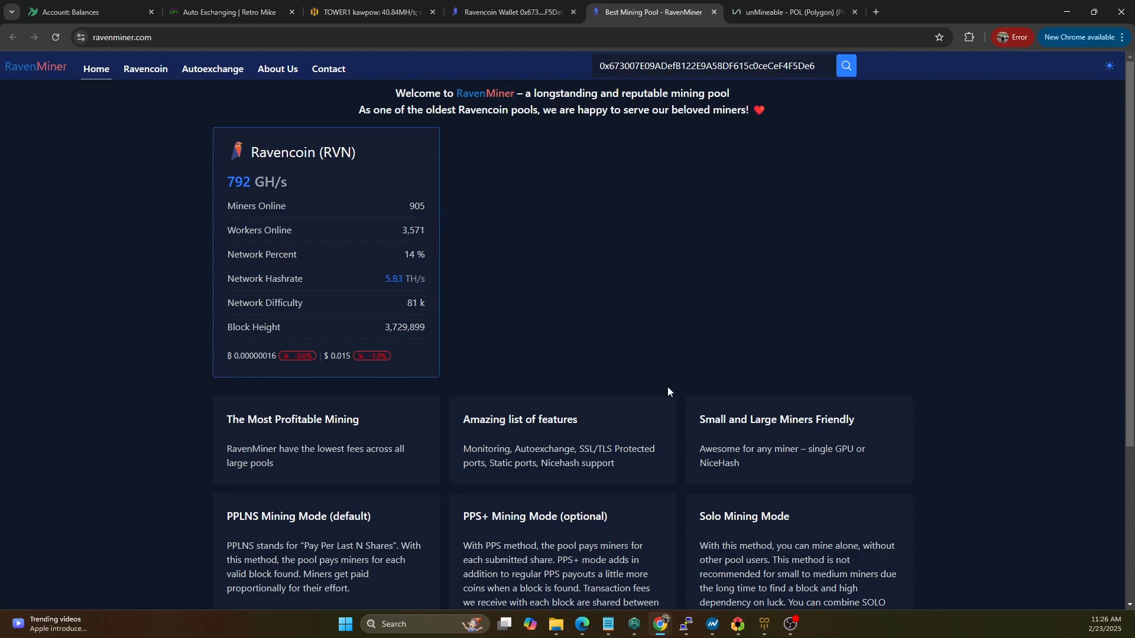
mouse_move(268, 87)
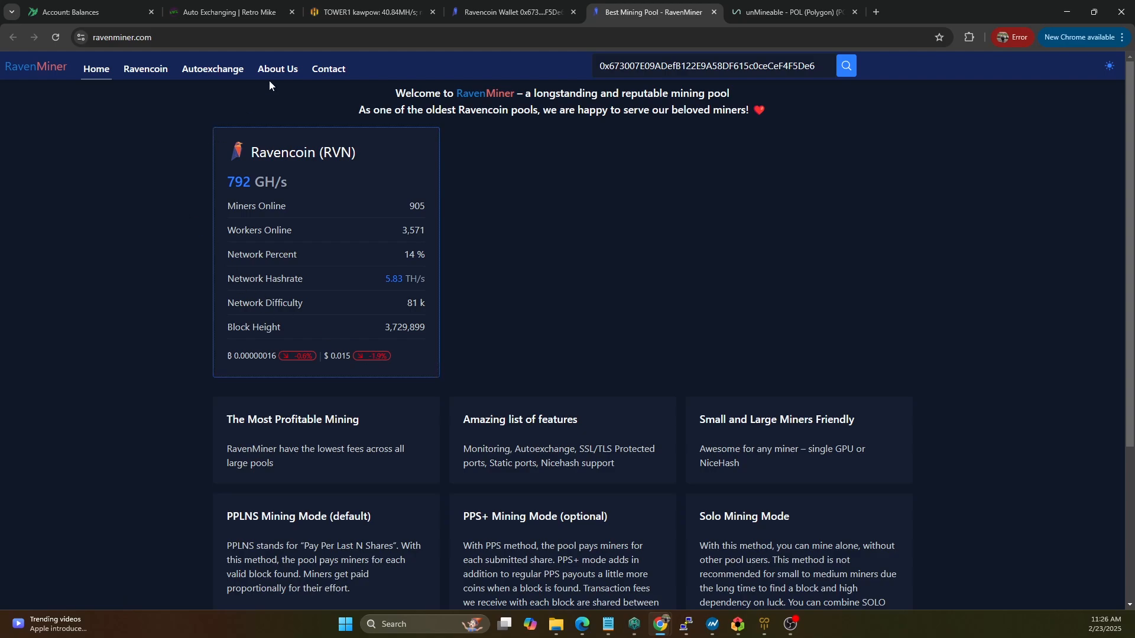
left_click(210, 69)
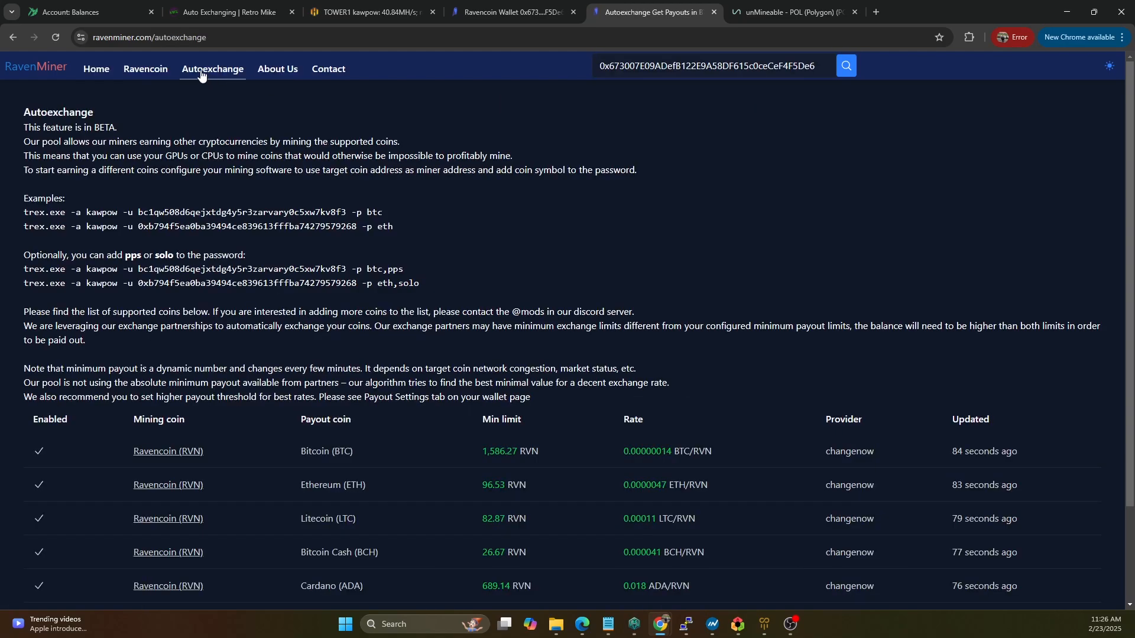
mouse_move(449, 239)
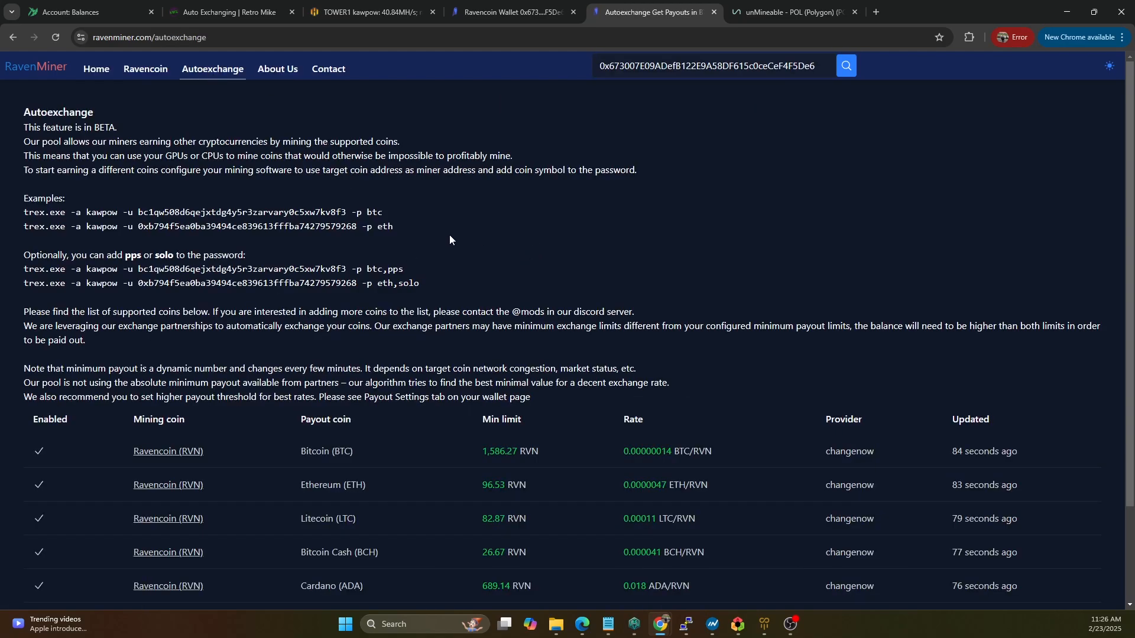
scroll("down", 3)
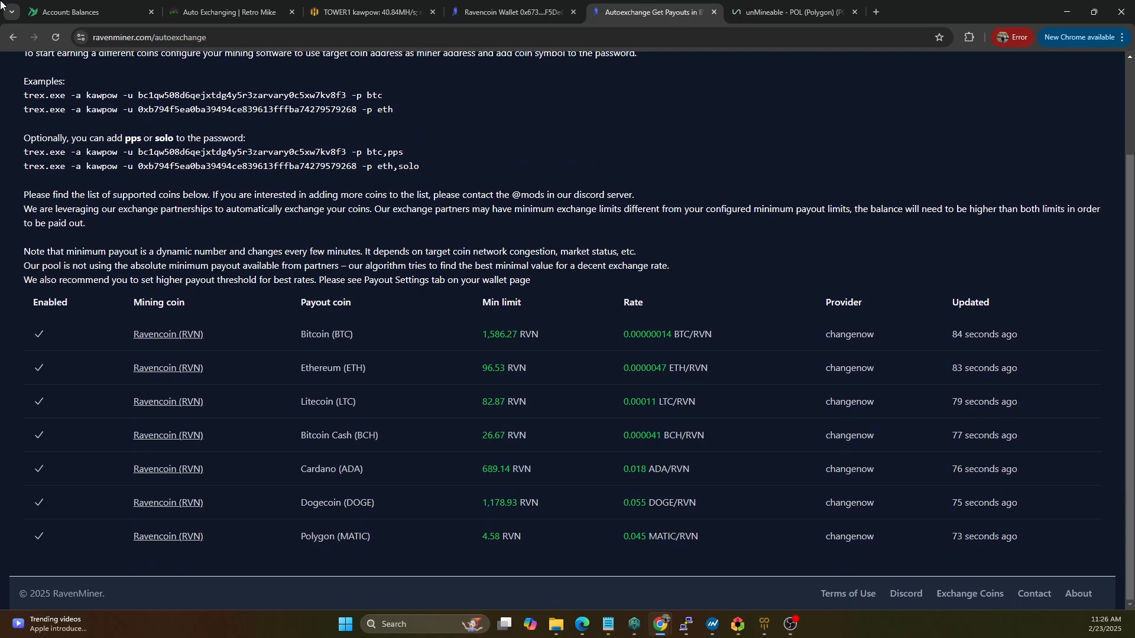
scroll("up", 3)
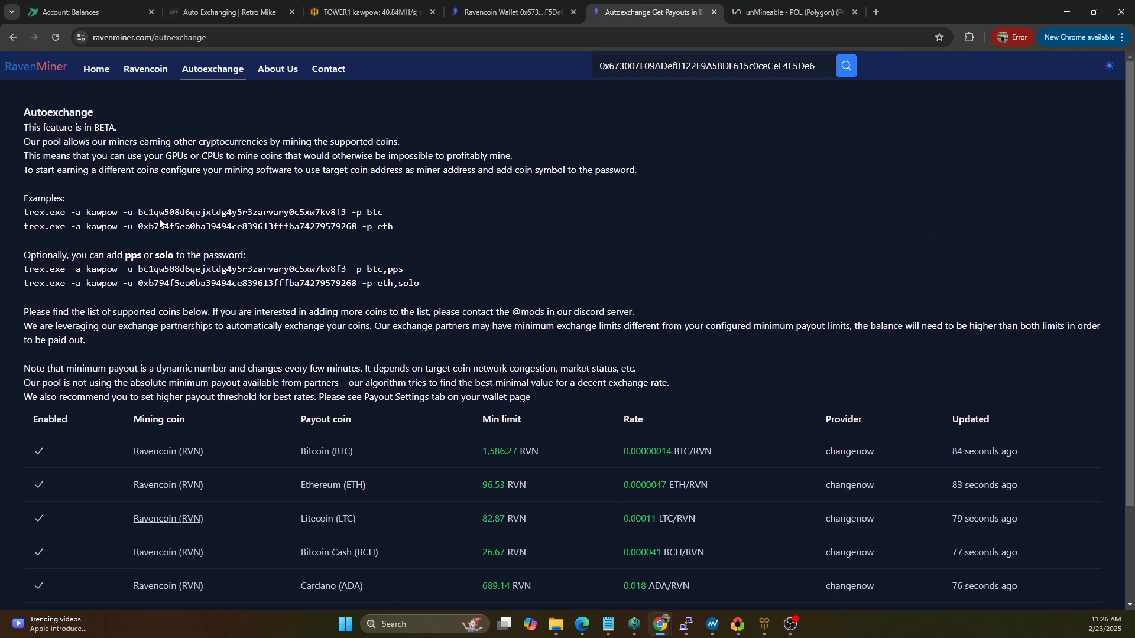
double_click(239, 212)
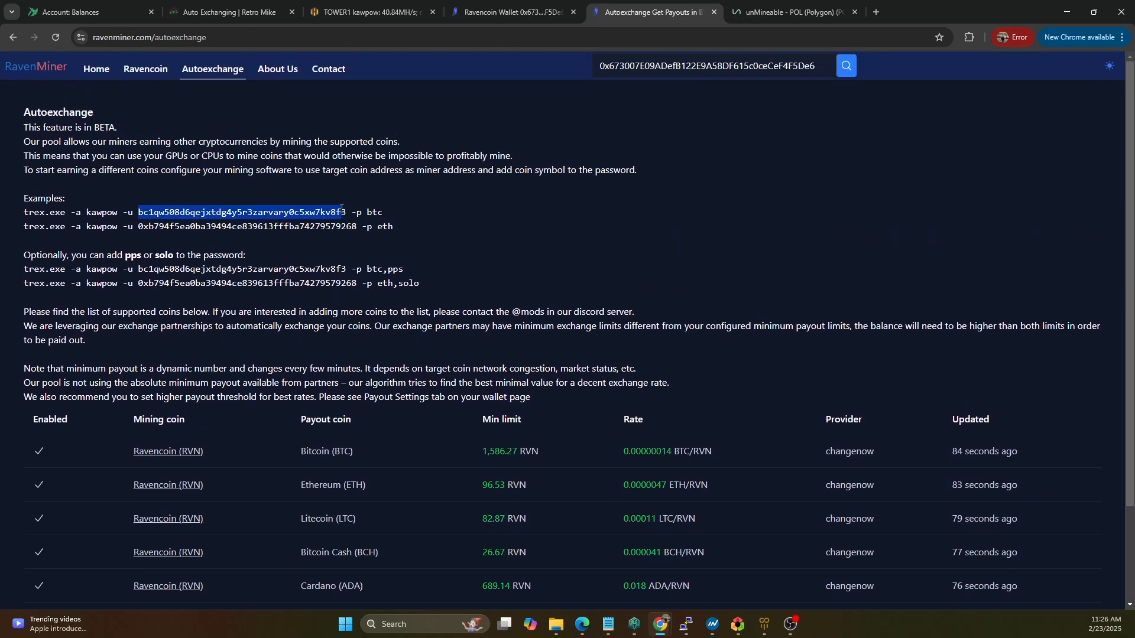
double_click(373, 215)
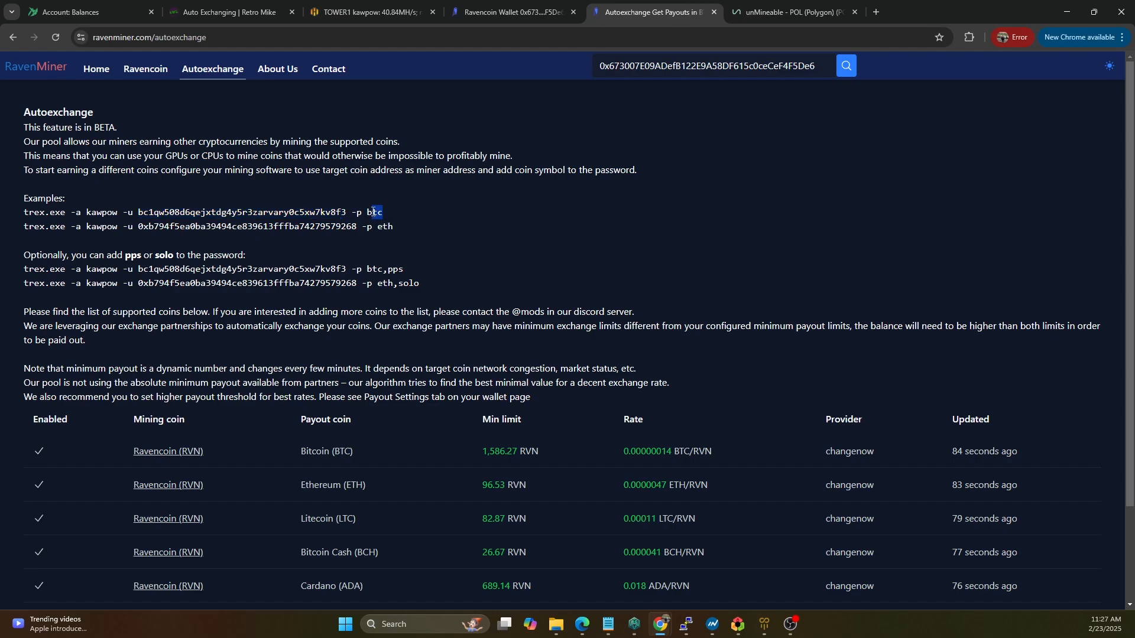
scroll("down", 3)
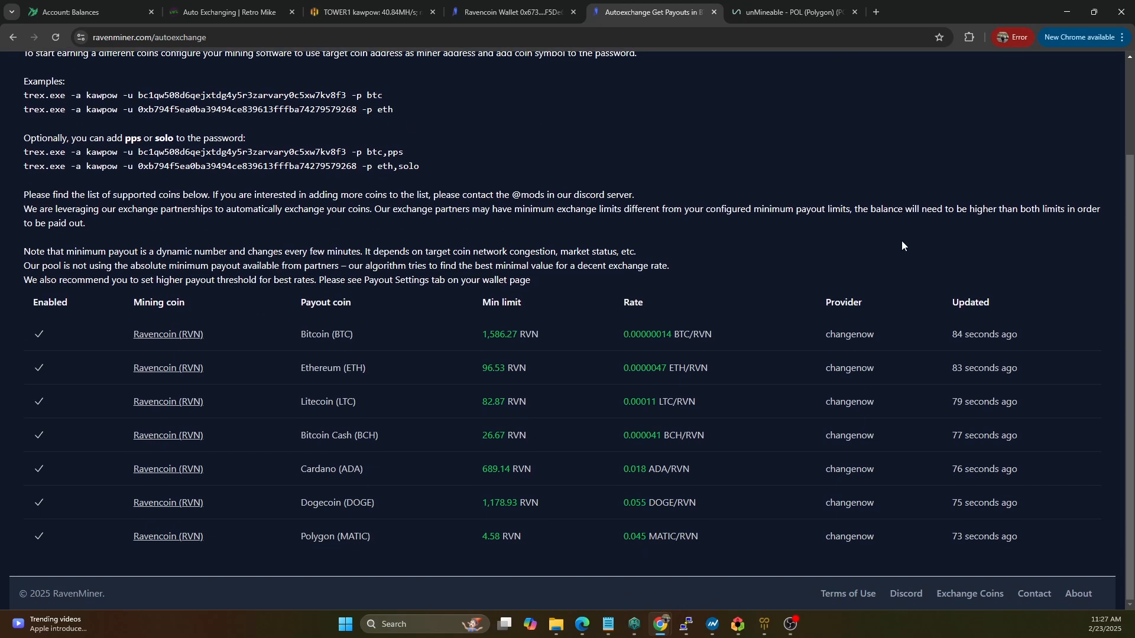
mouse_move(884, 473)
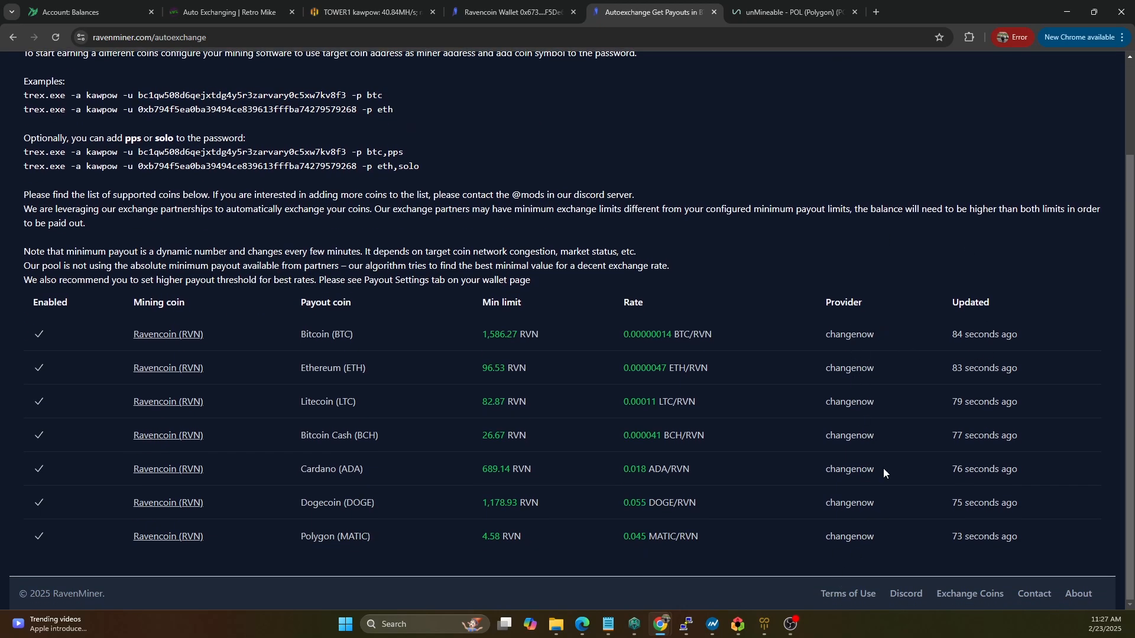
mouse_move(389, 335)
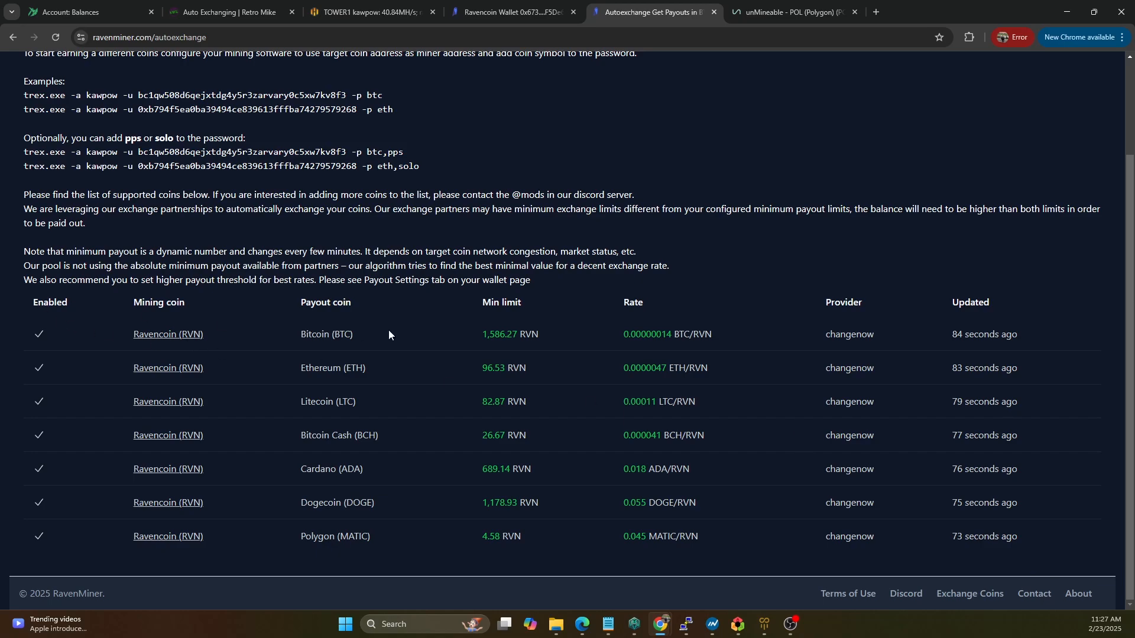
mouse_move(291, 368)
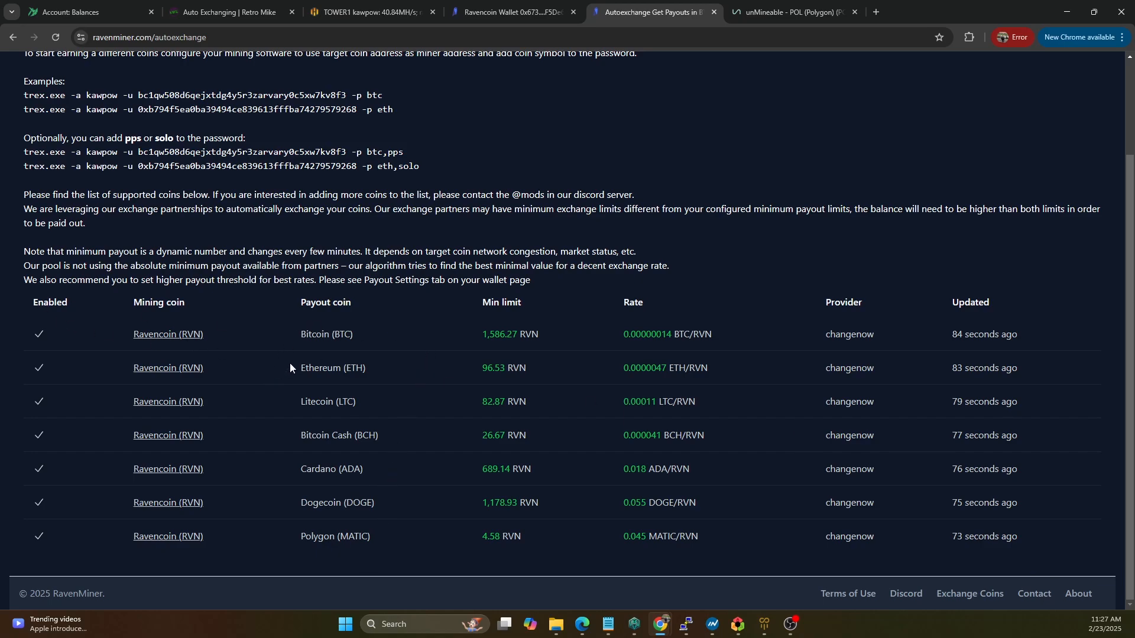
mouse_move(245, 327)
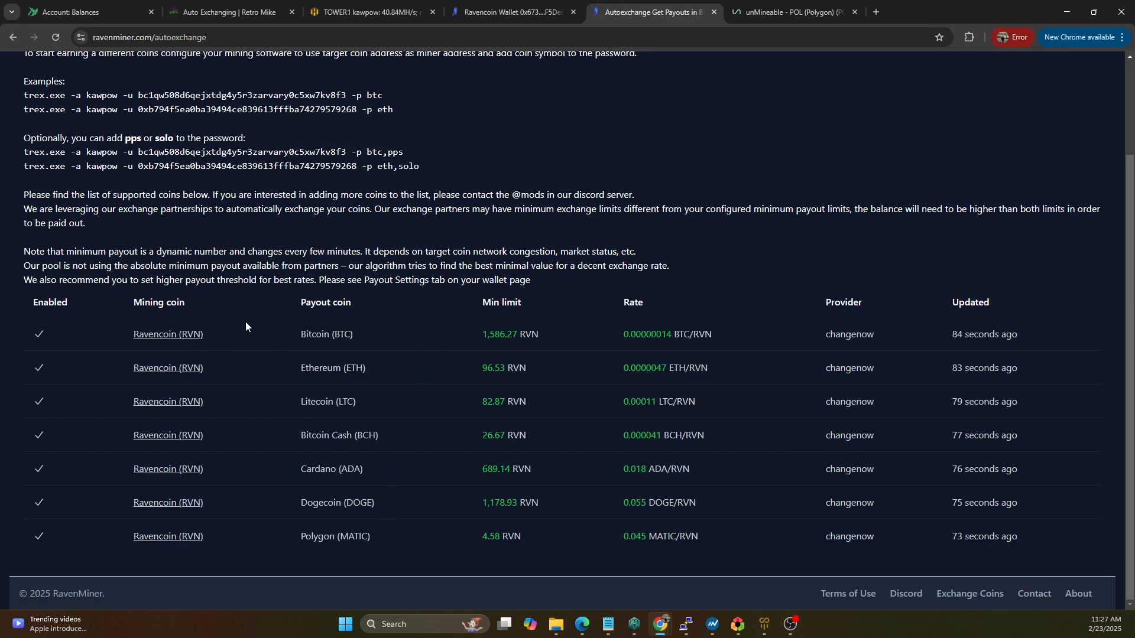
mouse_move(355, 367)
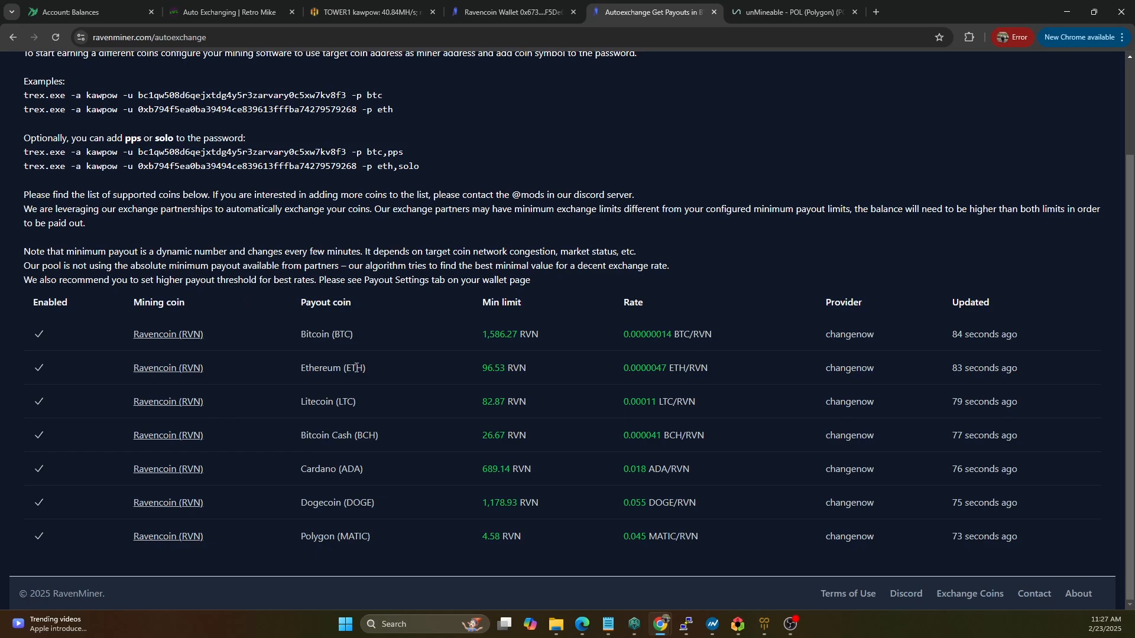
mouse_move(364, 446)
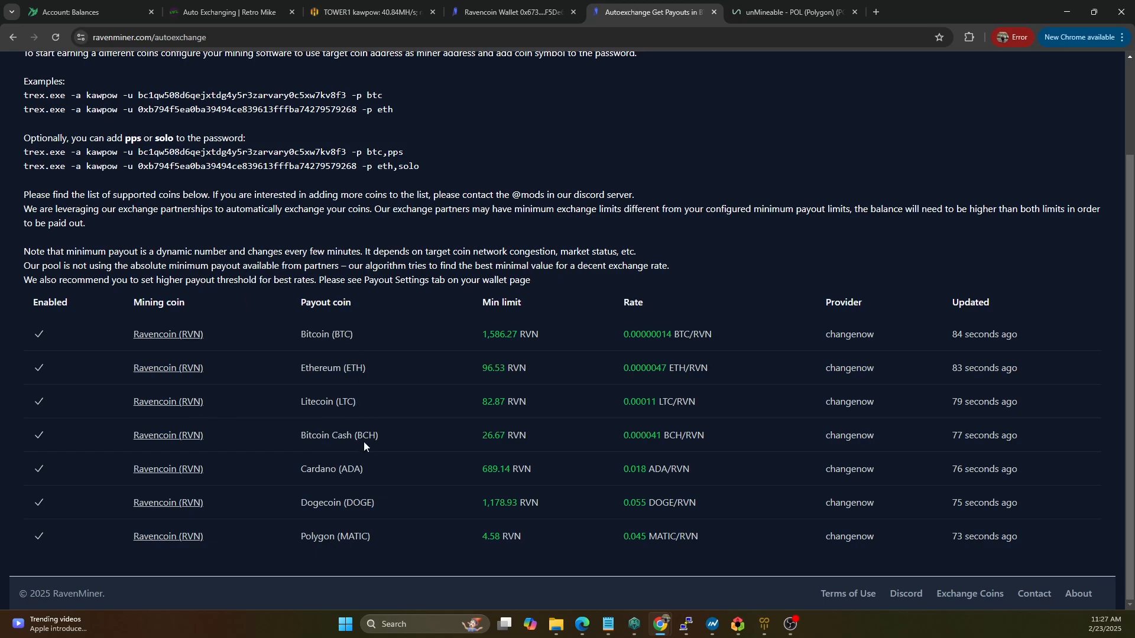
mouse_move(340, 534)
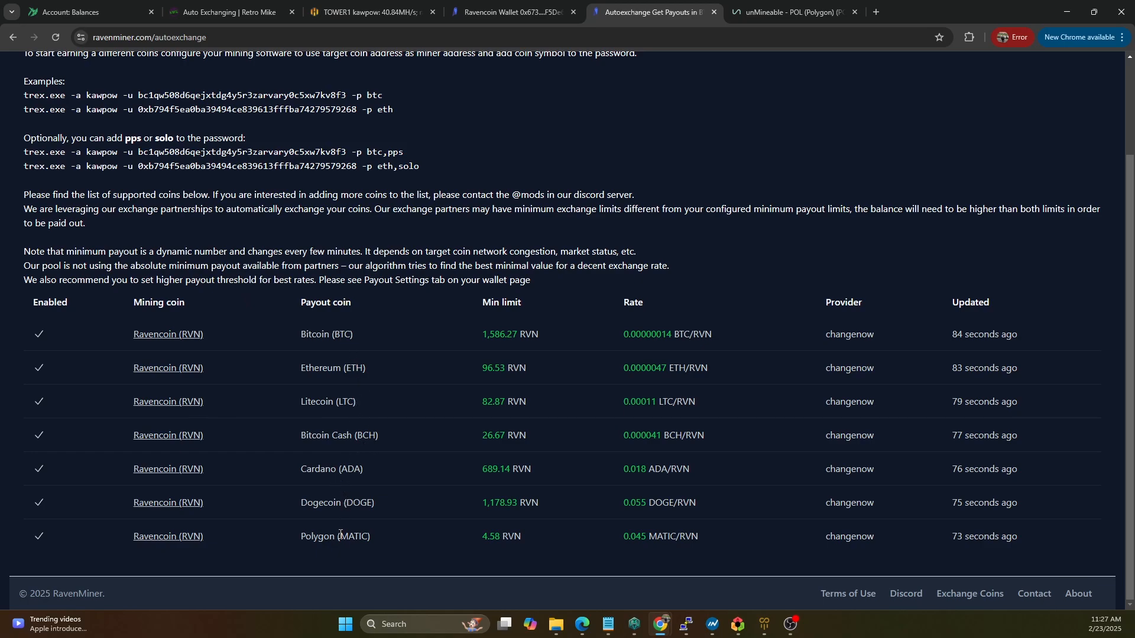
mouse_move(839, 102)
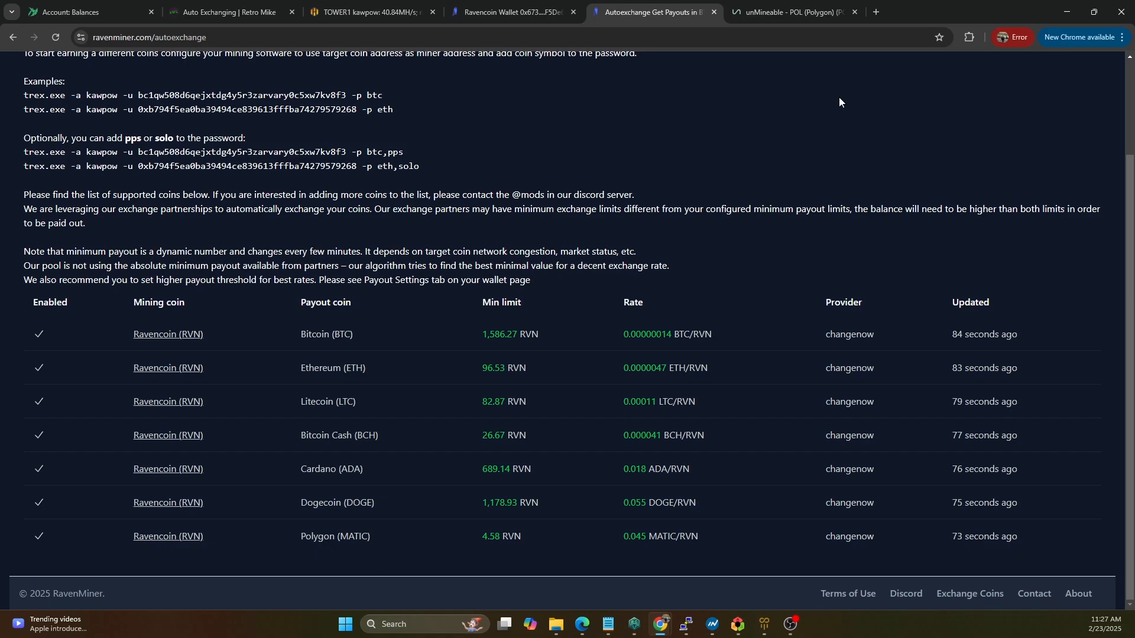
double_click(500, 536)
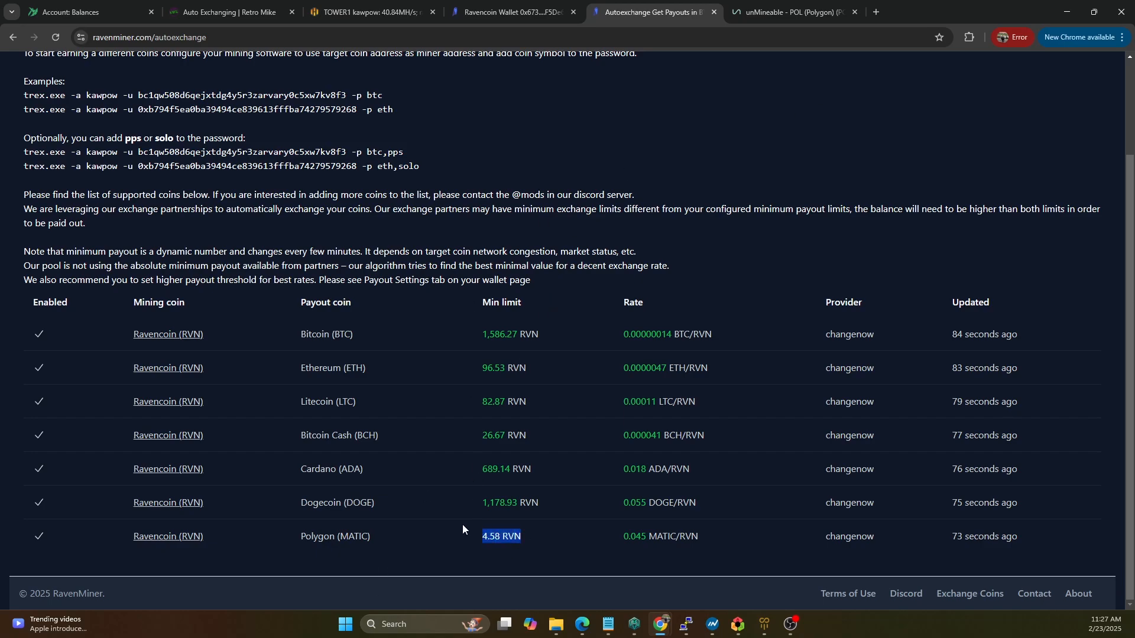
mouse_move(423, 541)
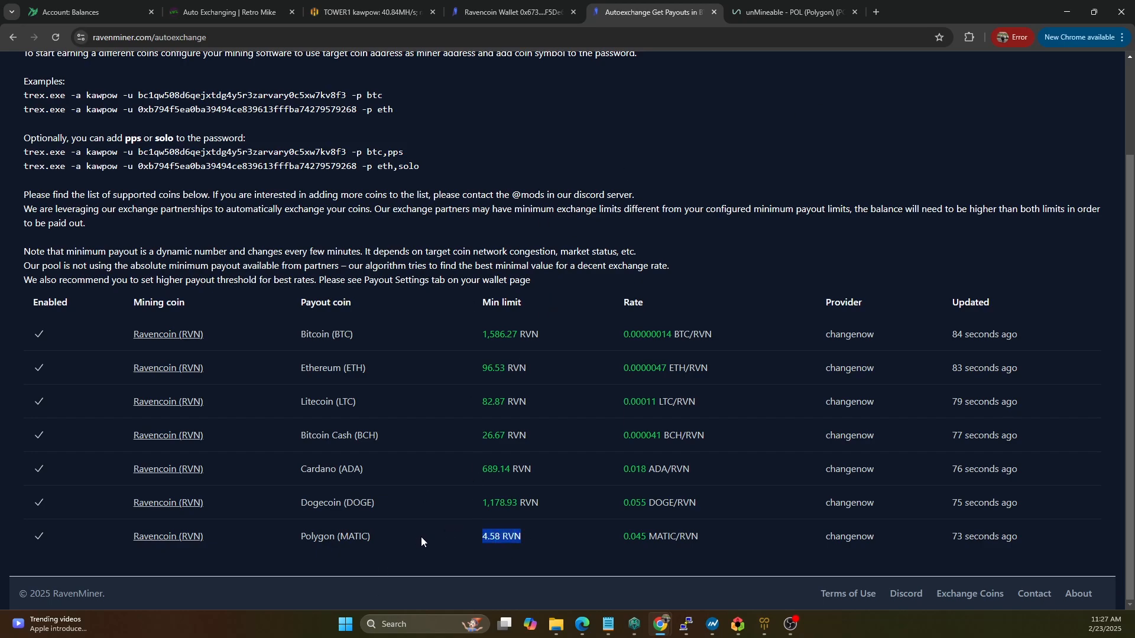
mouse_move(502, 439)
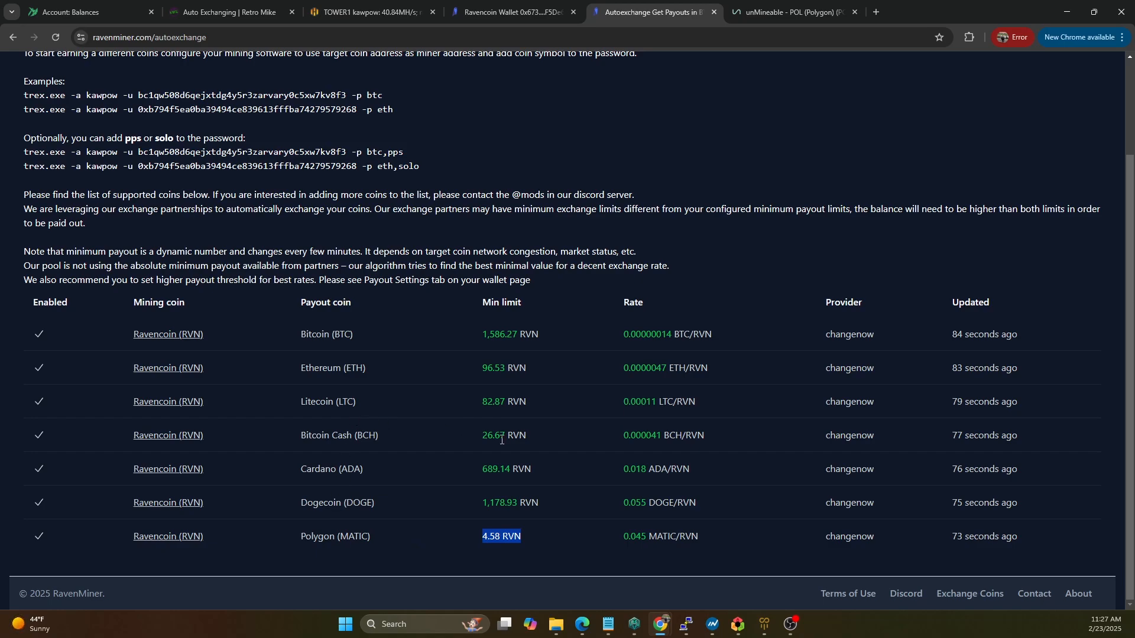
mouse_move(429, 545)
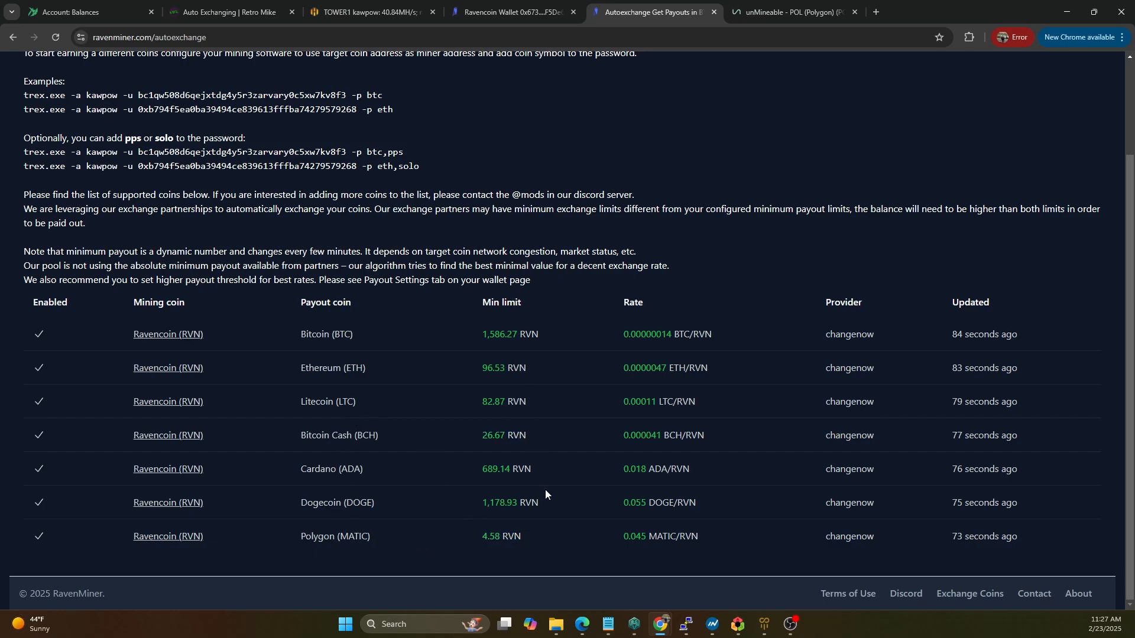
double_click(492, 536)
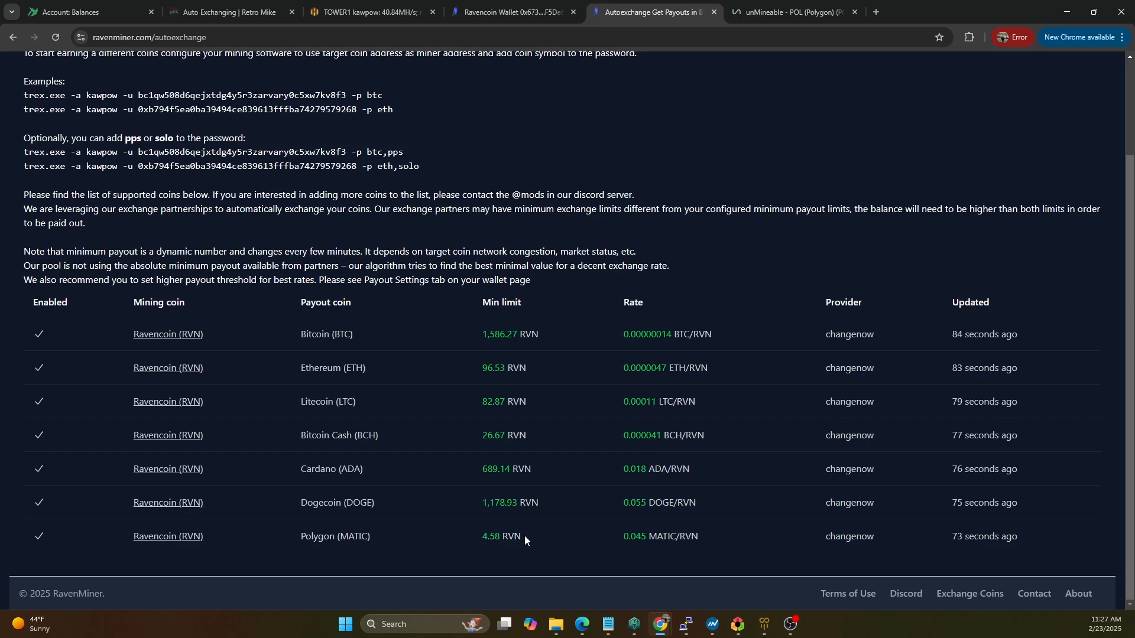
double_click(500, 536)
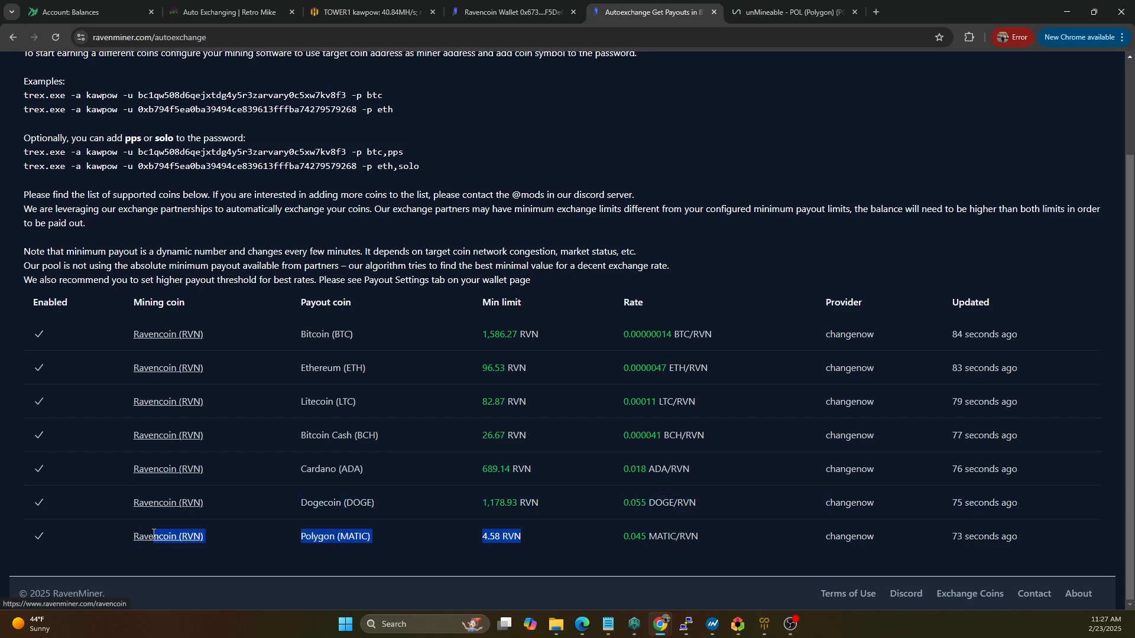
left_click(614, 555)
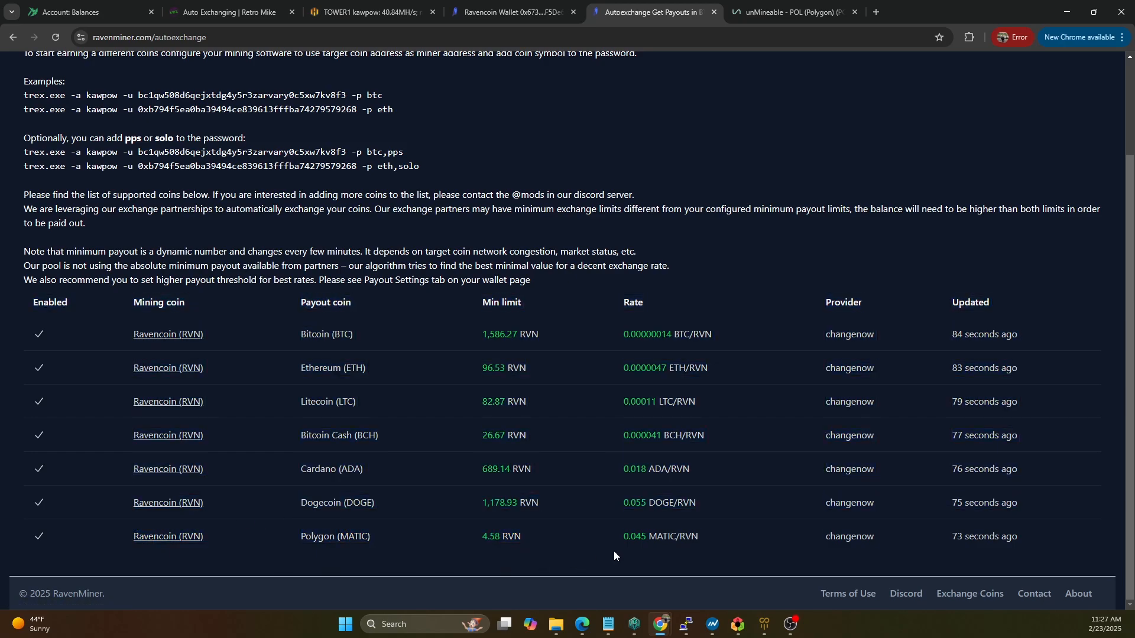
double_click(499, 536)
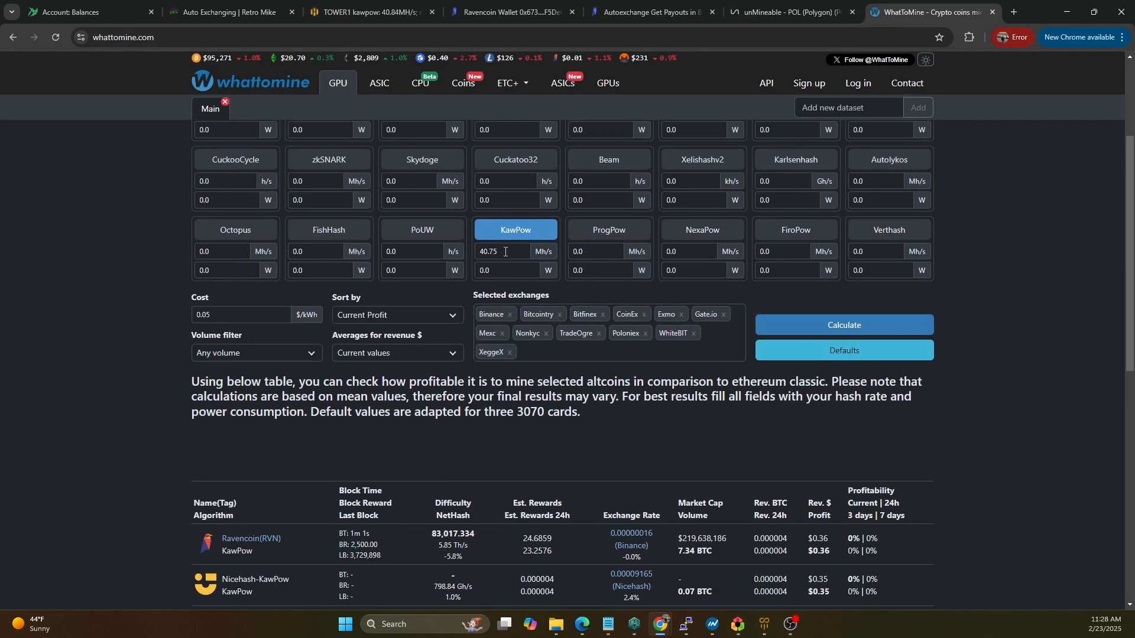
- Scroll the 40.75 Mh/s KawPow results to show Satoxcoin, Neoxa, Frencoin and Clore
scroll("down", 3)
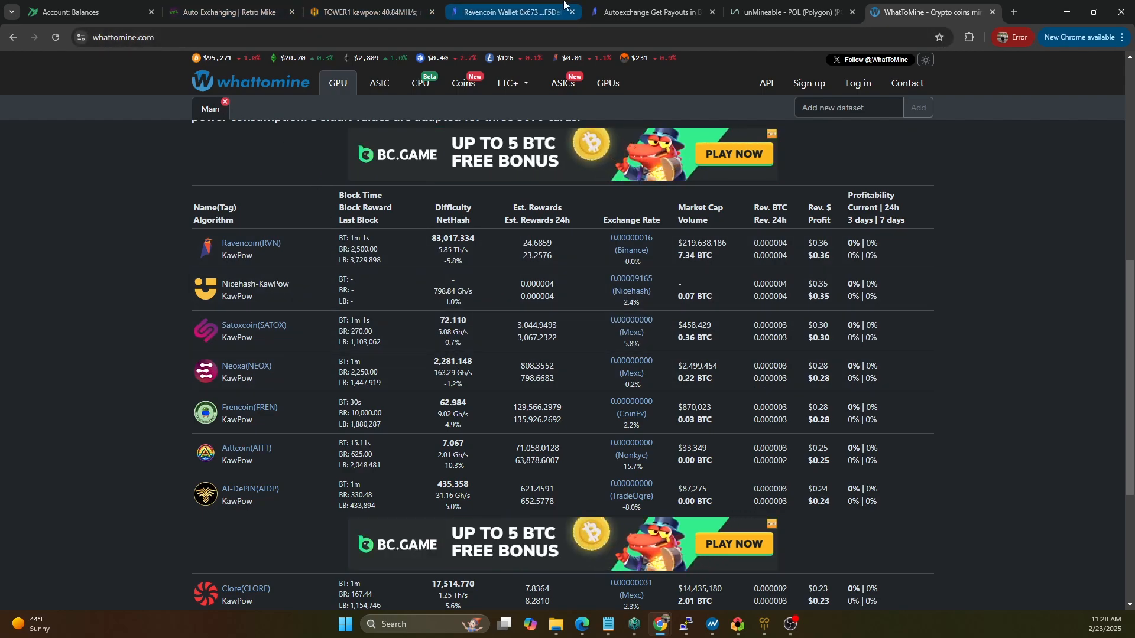
- Return to RavenMiner's auto-exchange payout table with Polygon's 4.58 RVN minimum
left_click(649, 12)
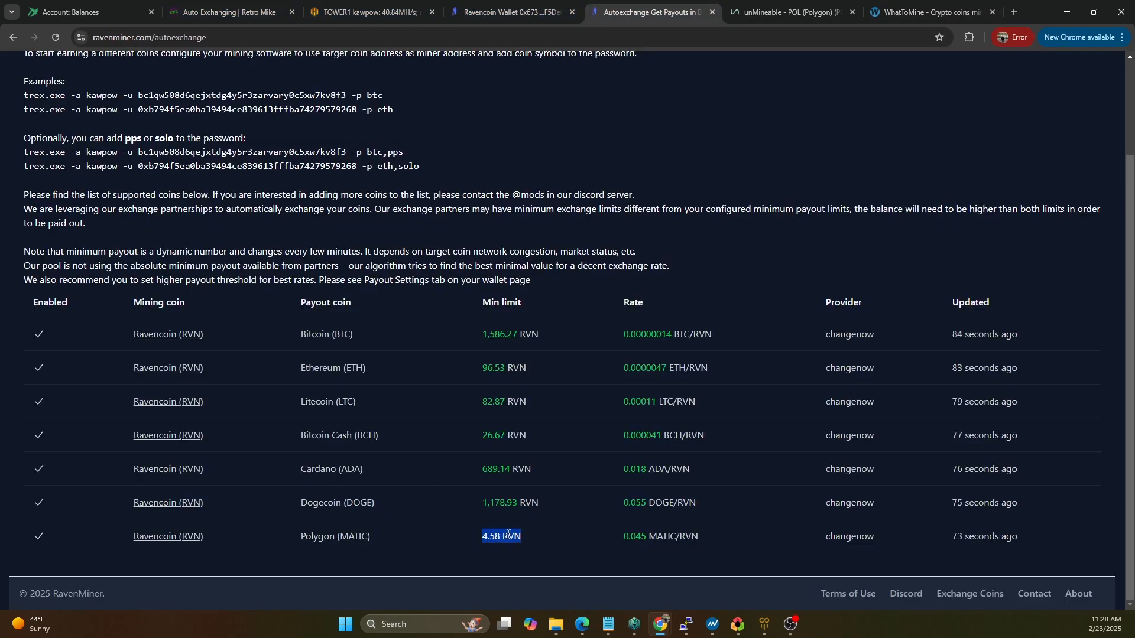
mouse_move(526, 551)
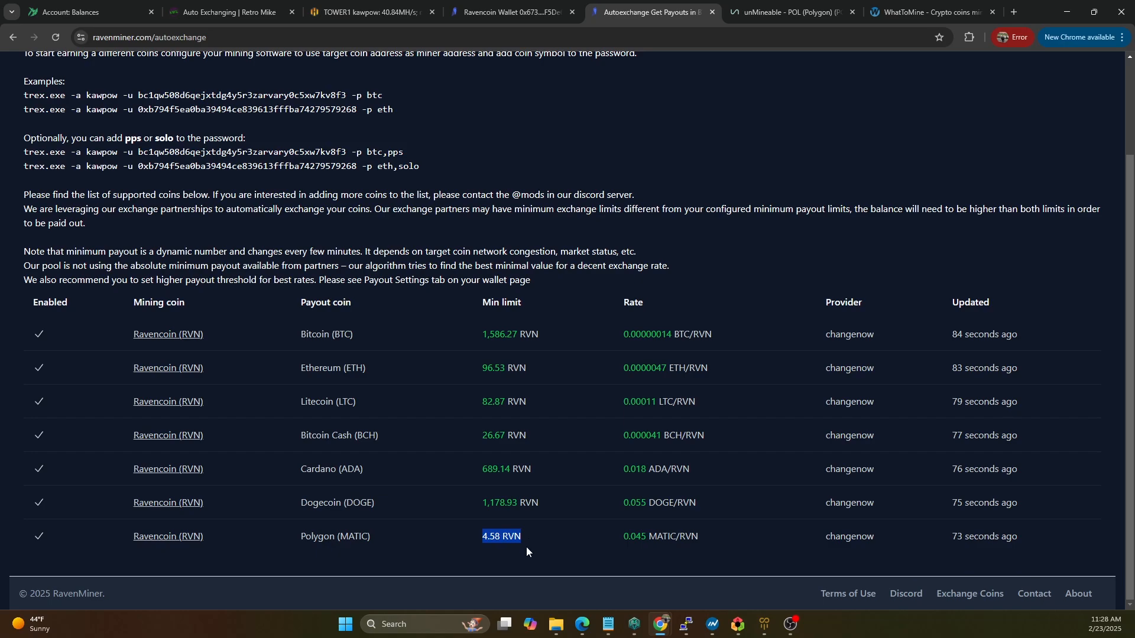
mouse_move(537, 542)
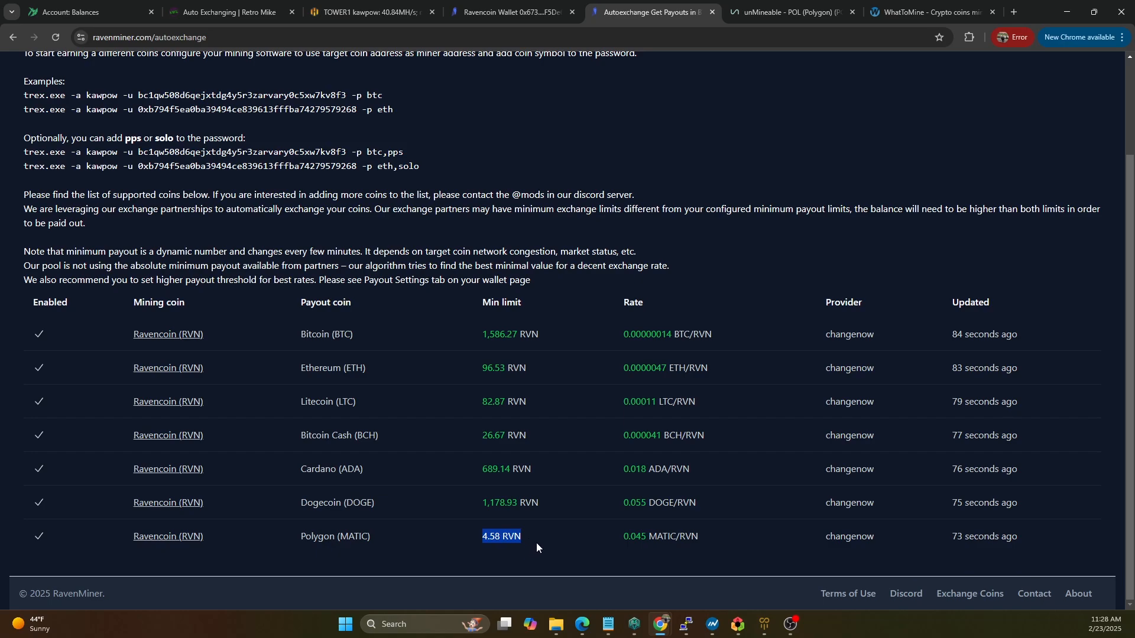
mouse_move(522, 544)
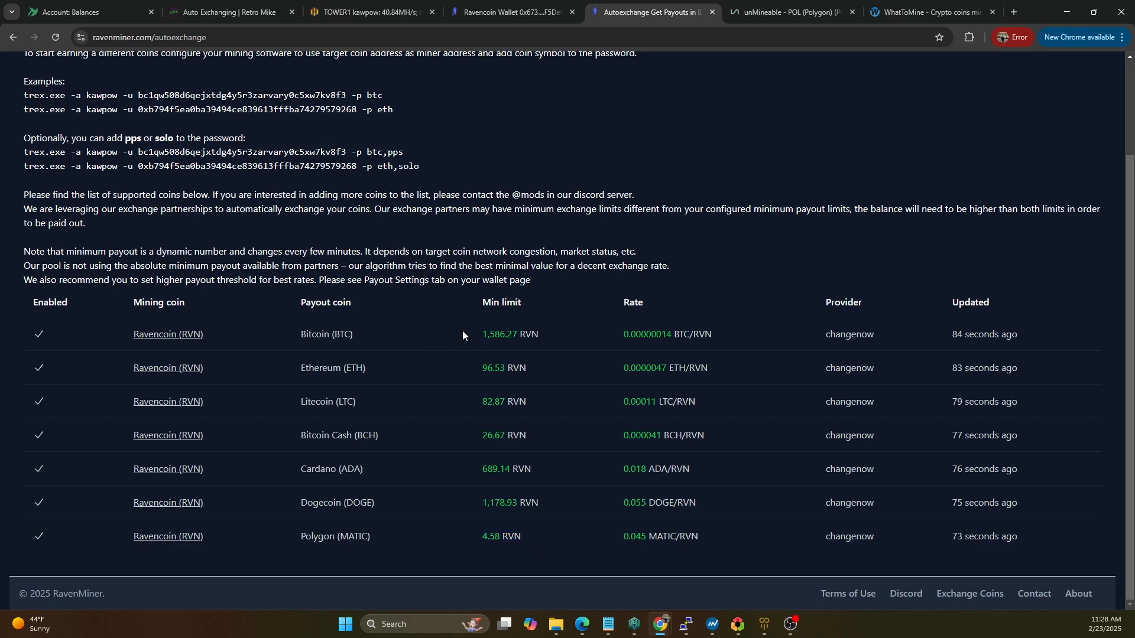
mouse_move(442, 333)
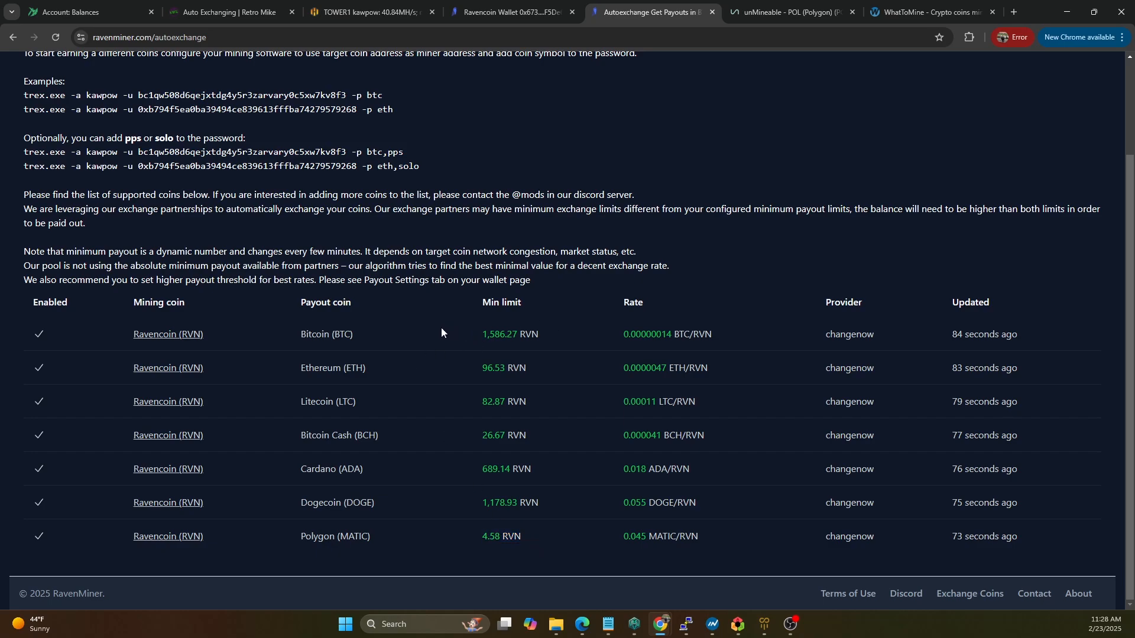
mouse_move(429, 358)
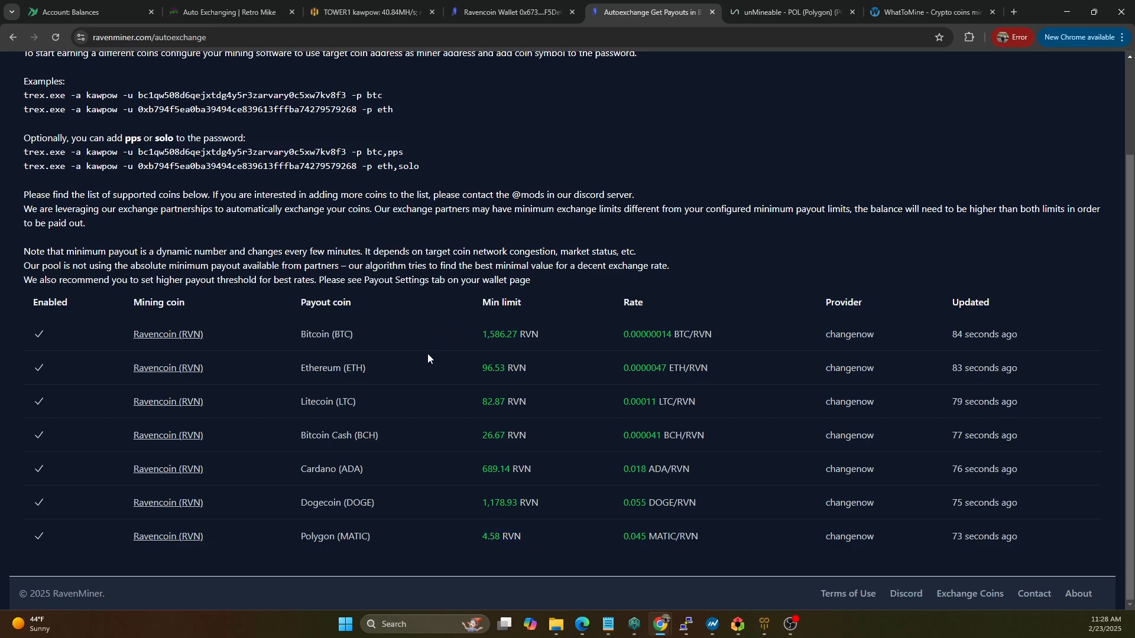
- Show the Ravencoin wallet's payout settings: 5.0 RVN wallet limit, 4.58 RVN autoexchange limit
left_click(510, 11)
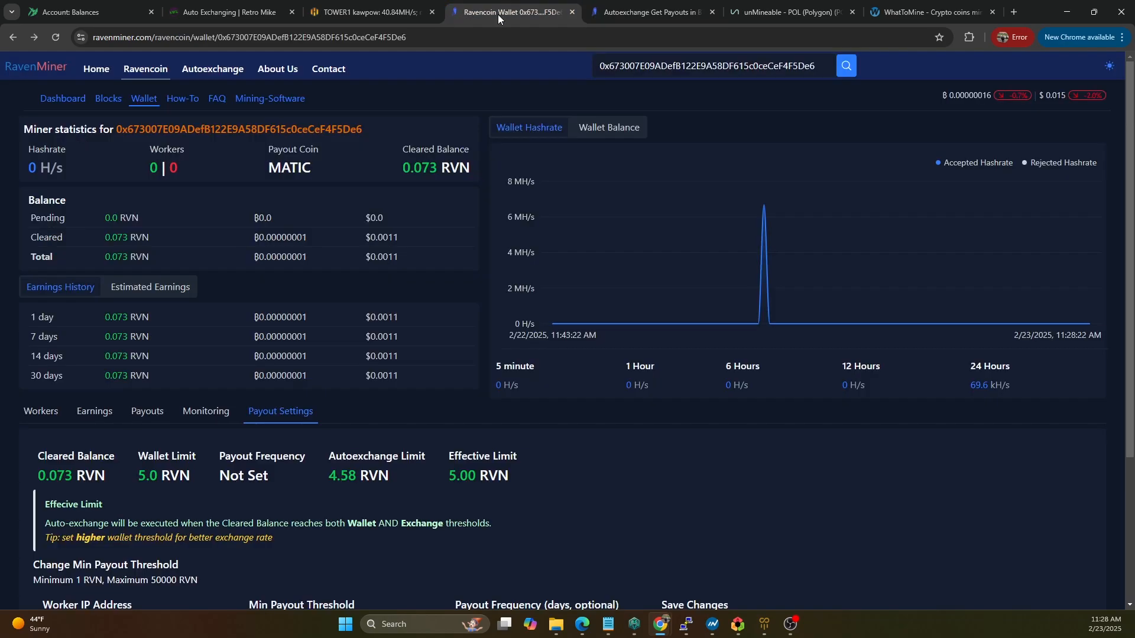
mouse_move(332, 111)
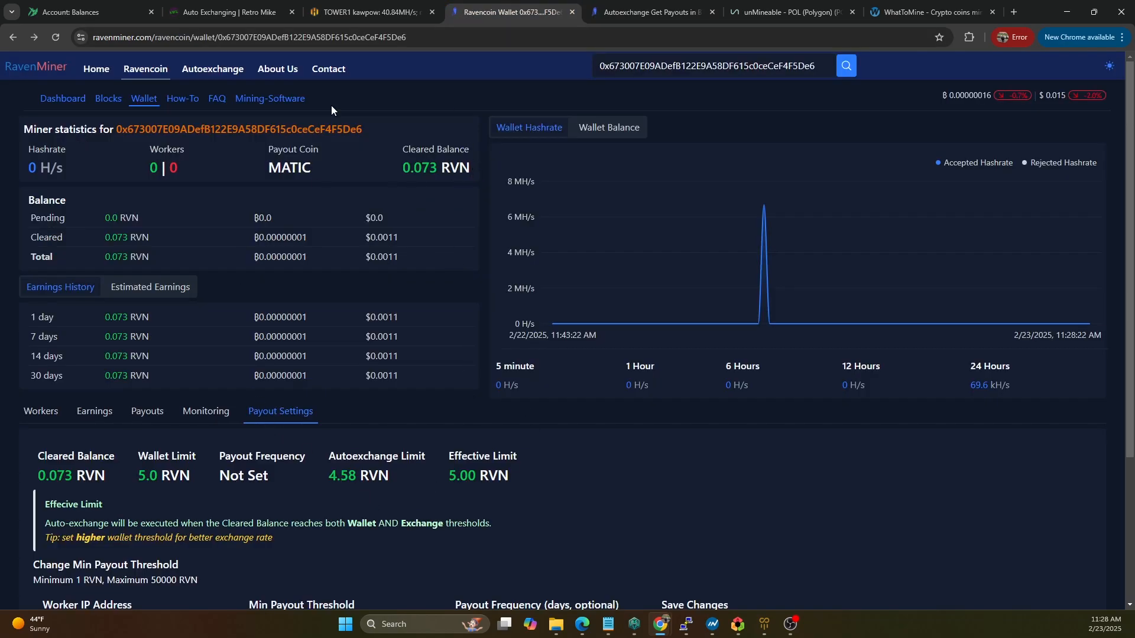
mouse_move(773, 251)
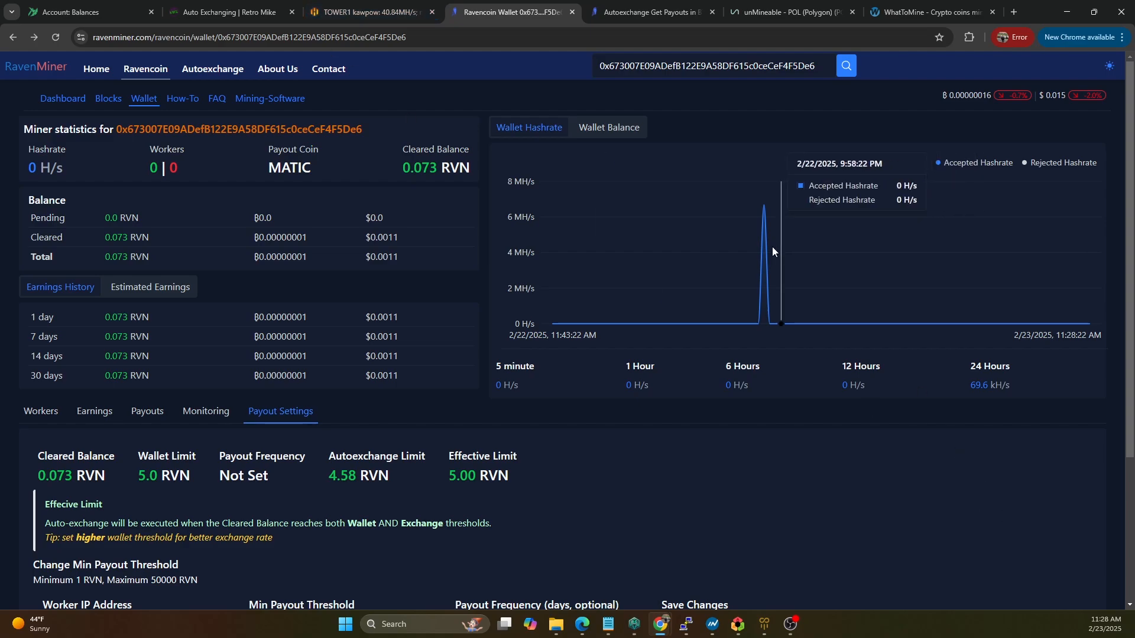
mouse_move(766, 335)
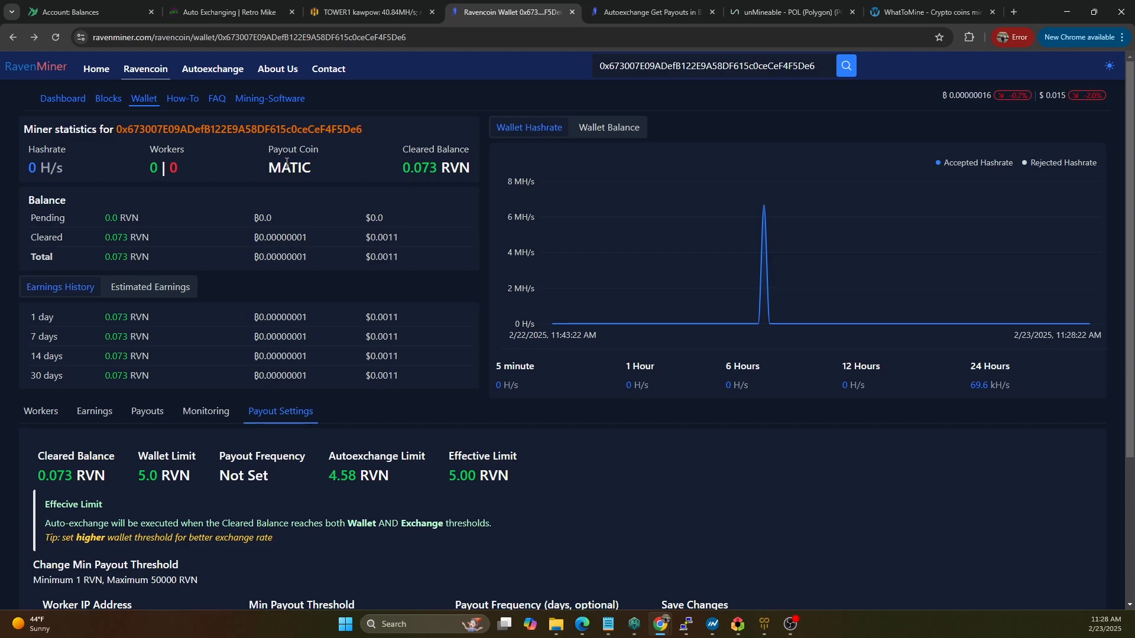
mouse_move(191, 127)
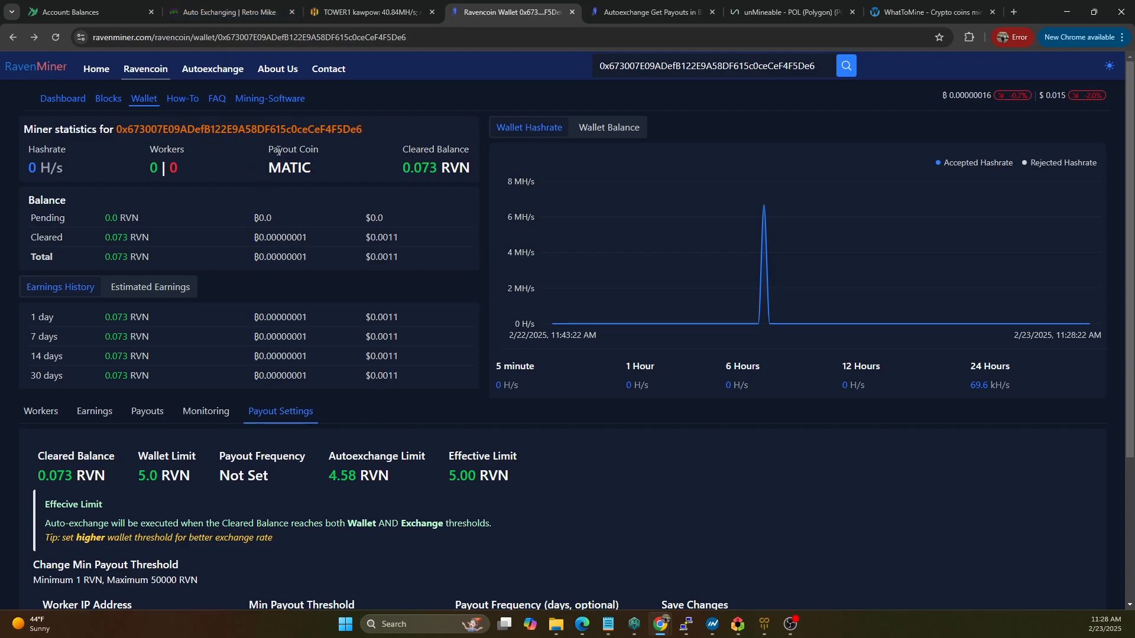
mouse_move(396, 447)
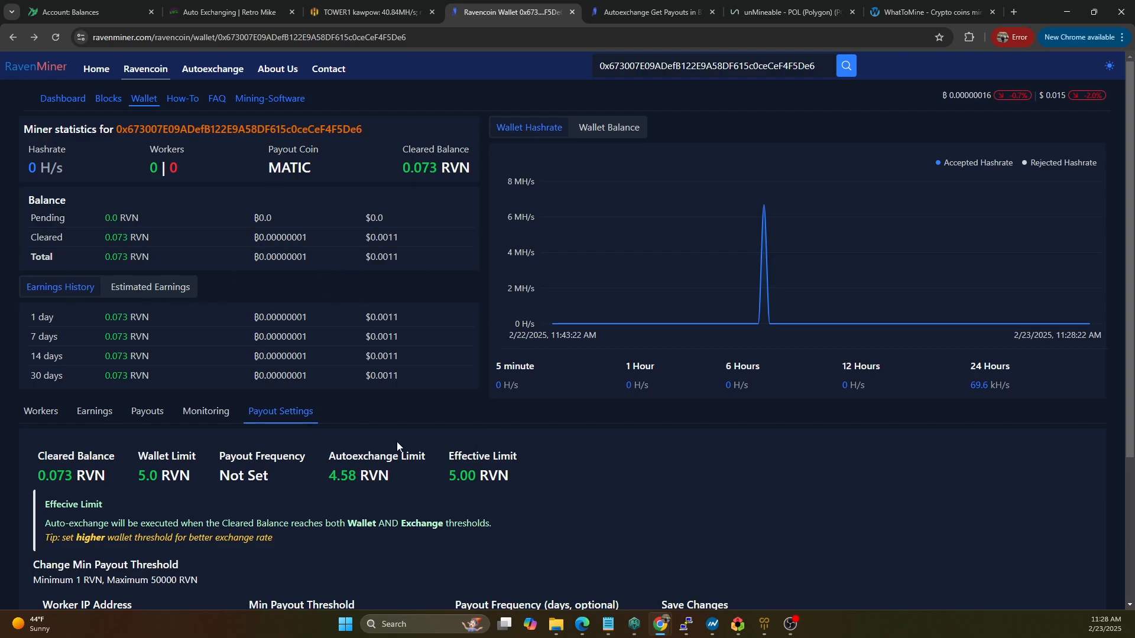
mouse_move(282, 335)
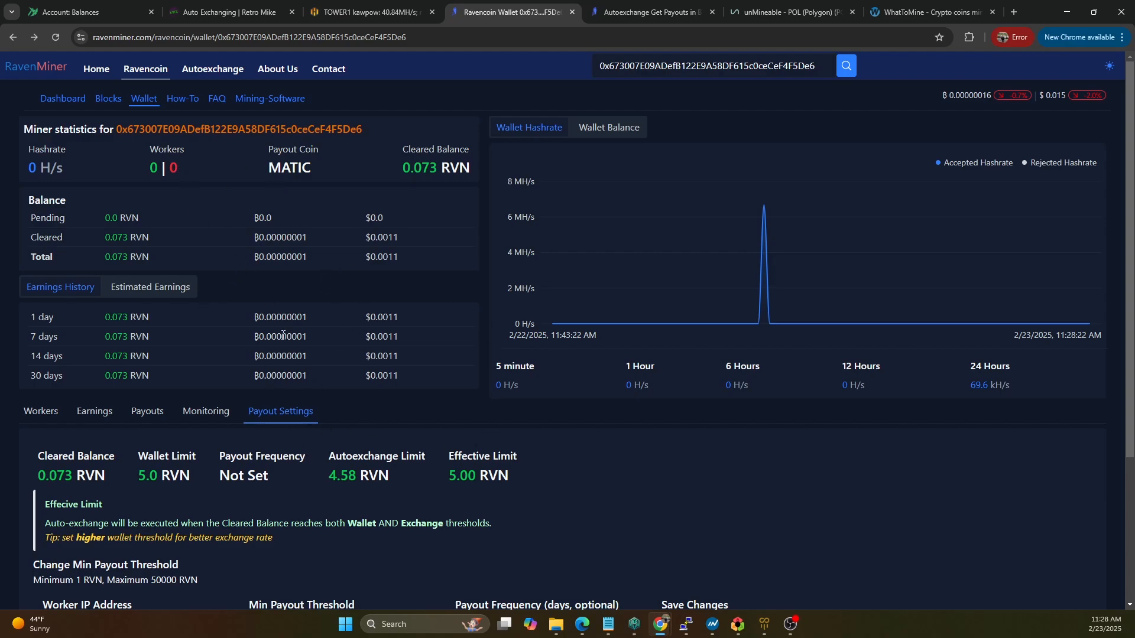
mouse_move(59, 470)
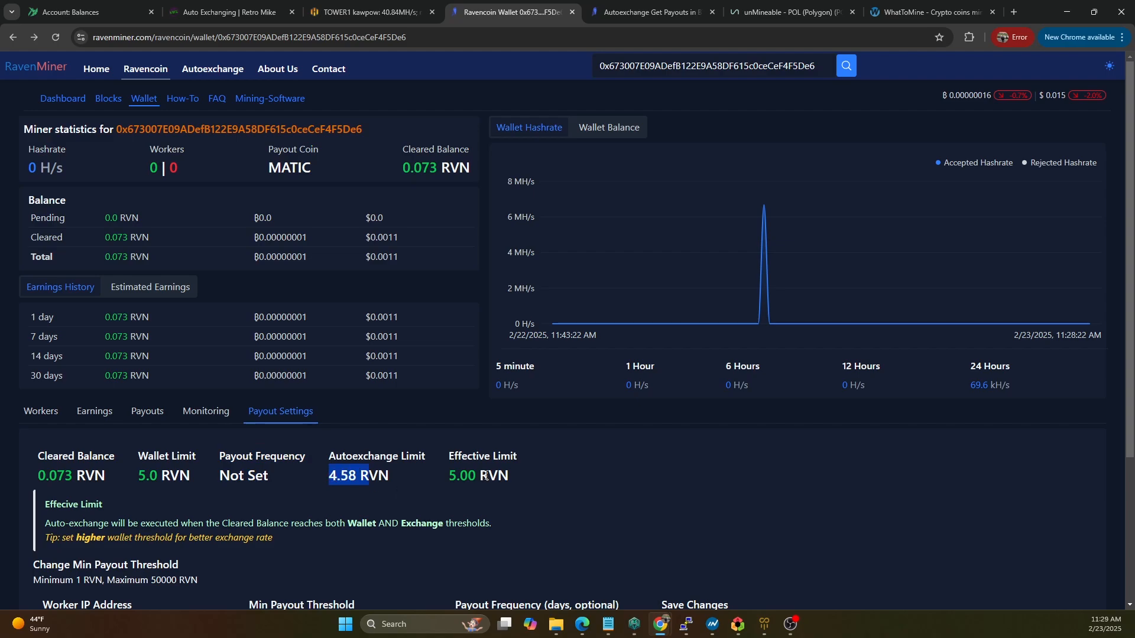
scroll("down", 3)
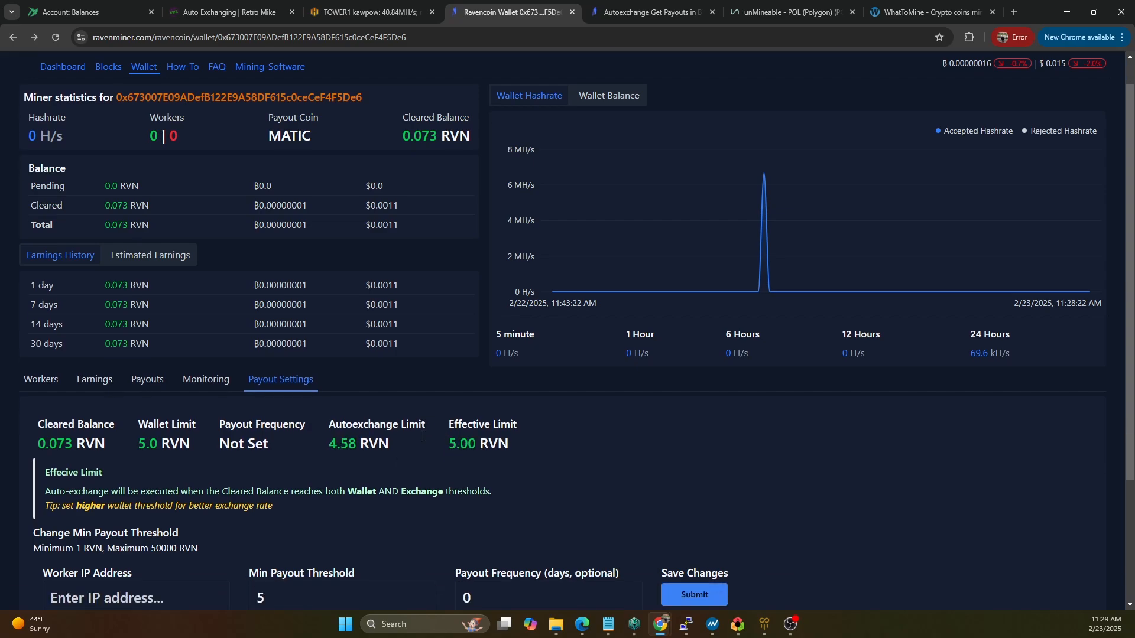
scroll("down", 3)
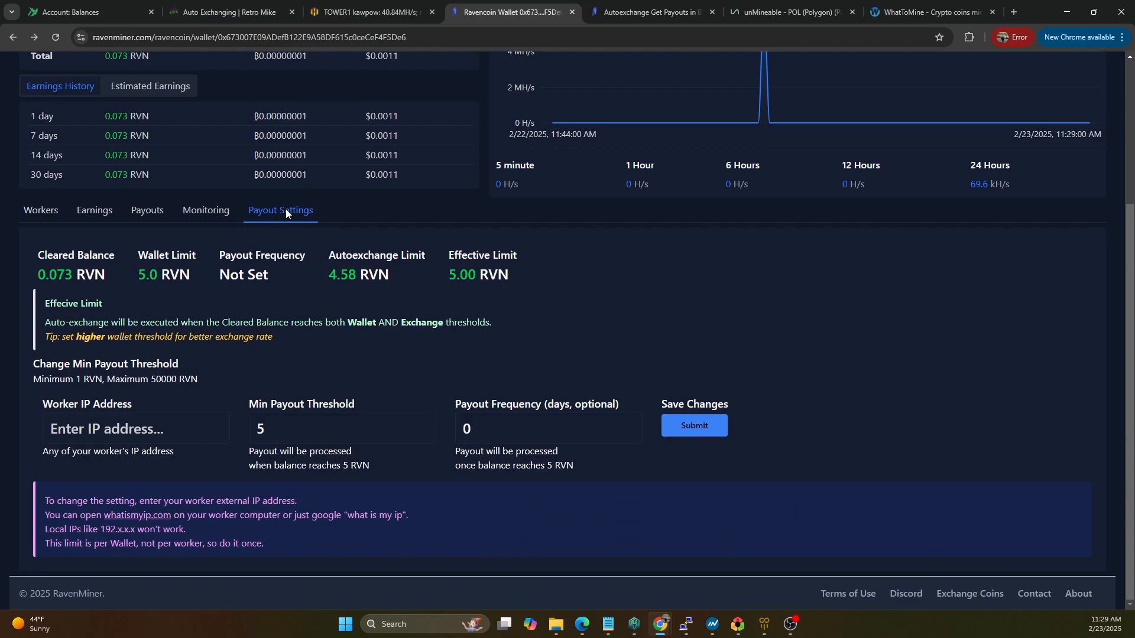
mouse_move(174, 350)
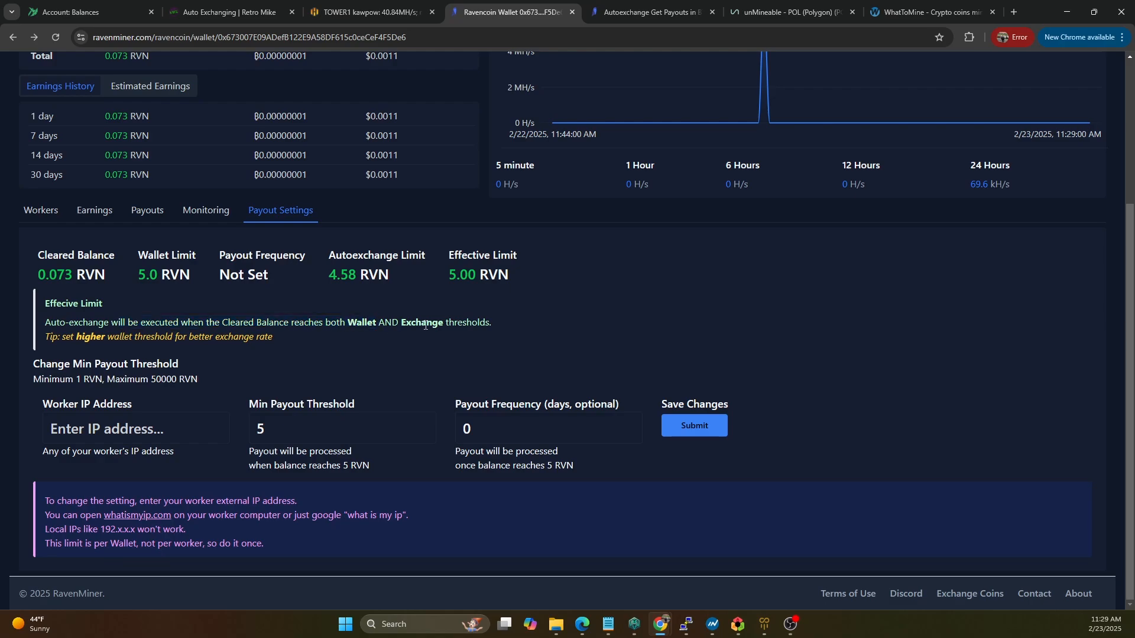
mouse_move(396, 381)
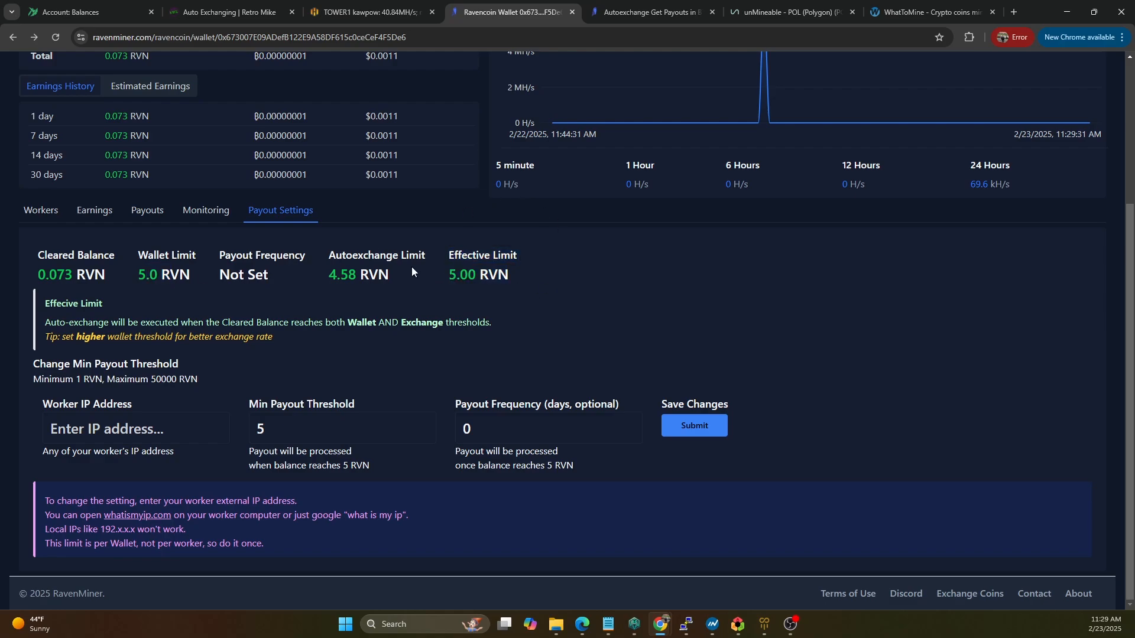
mouse_move(341, 307)
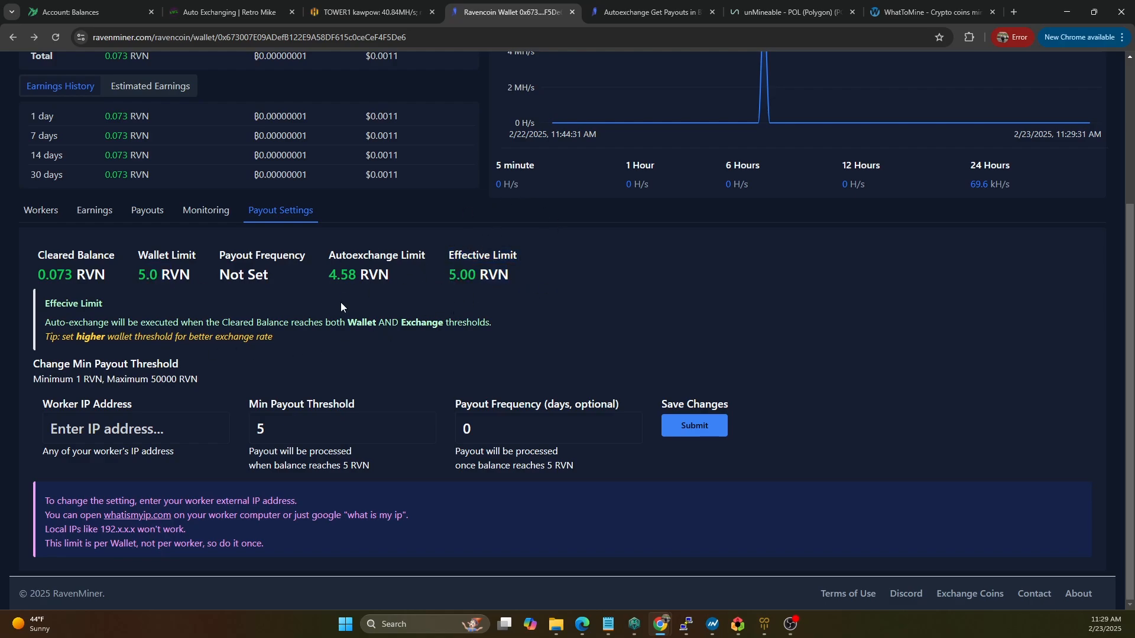
left_click(341, 428)
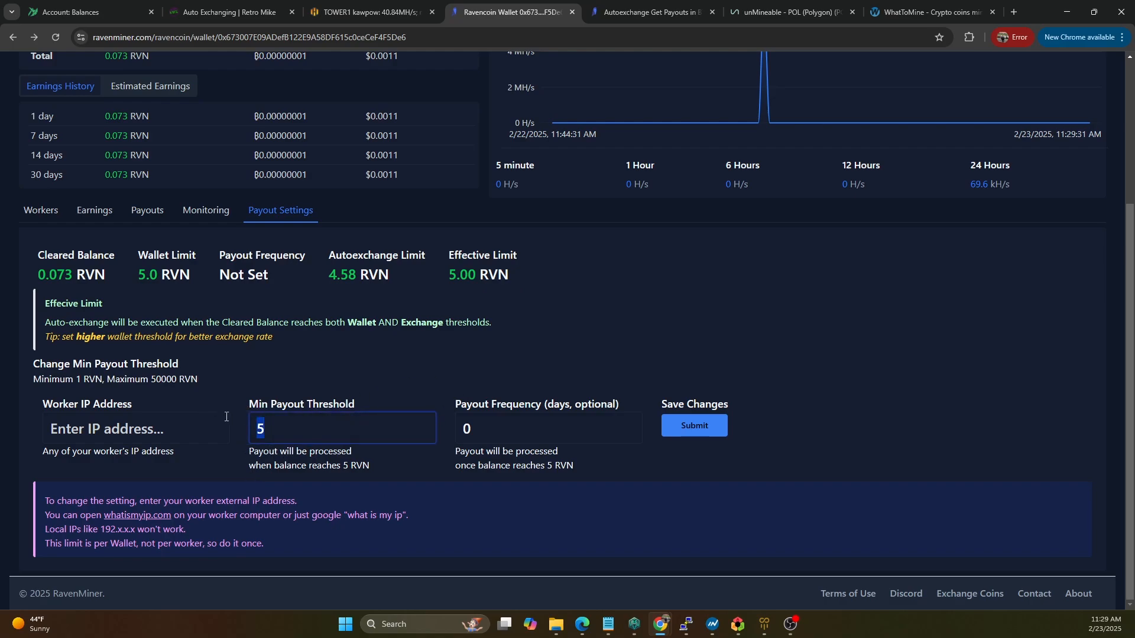
mouse_move(235, 399)
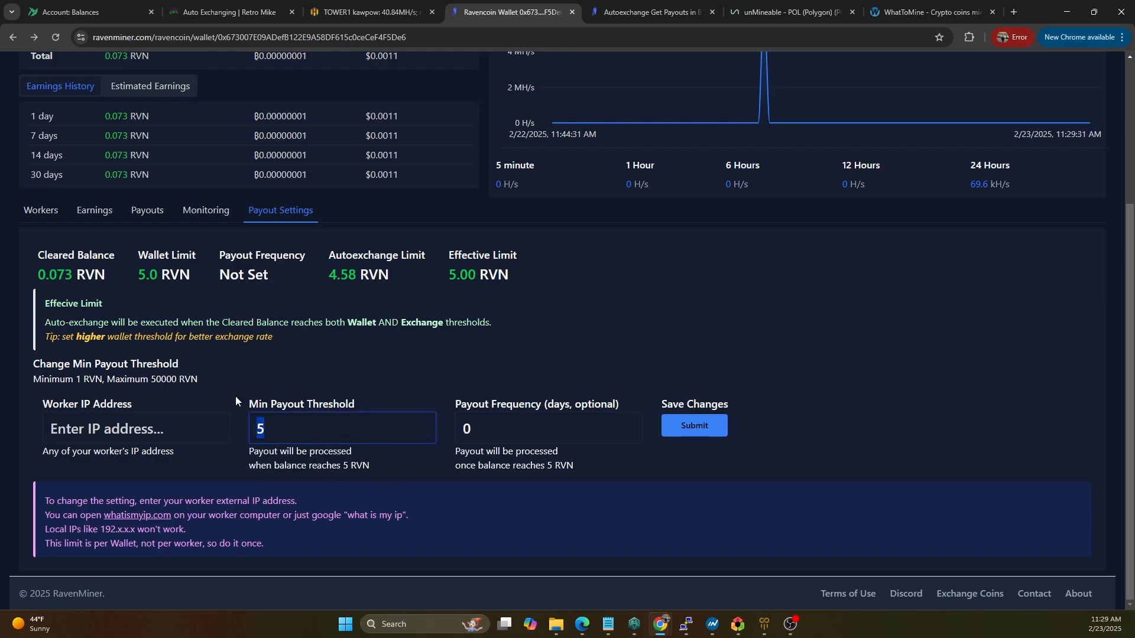
mouse_move(790, 414)
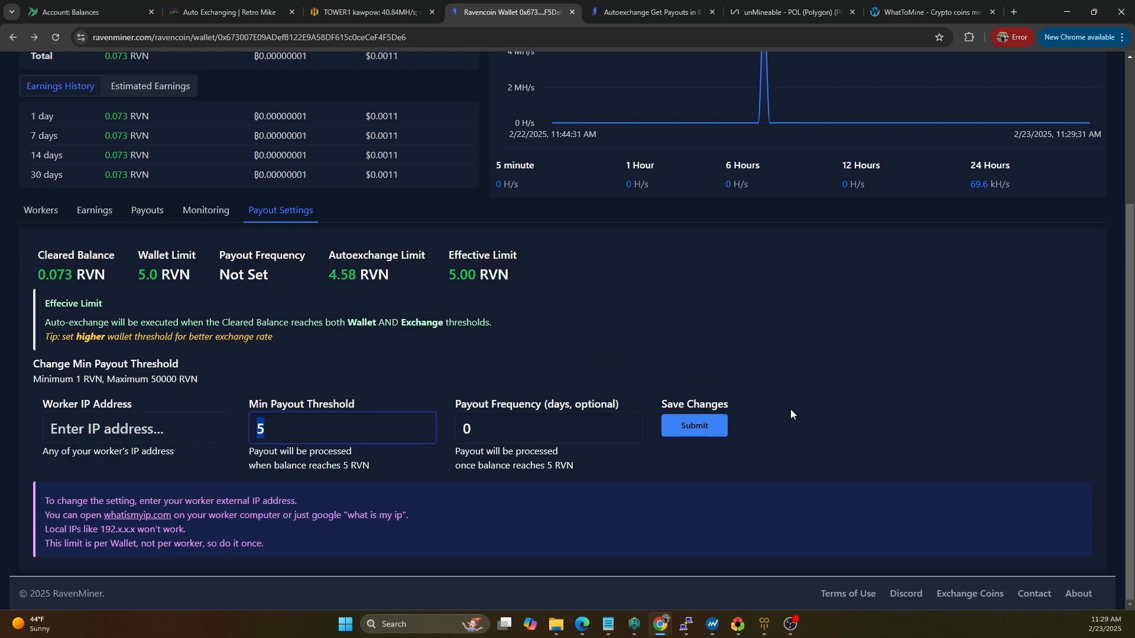
mouse_move(603, 460)
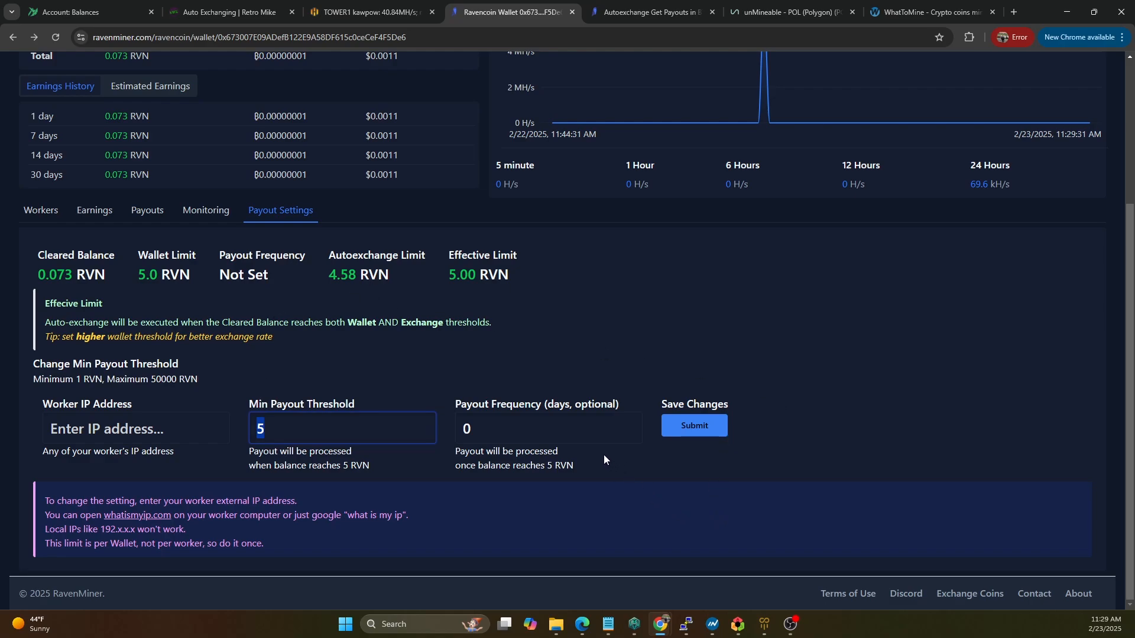
mouse_move(1027, 404)
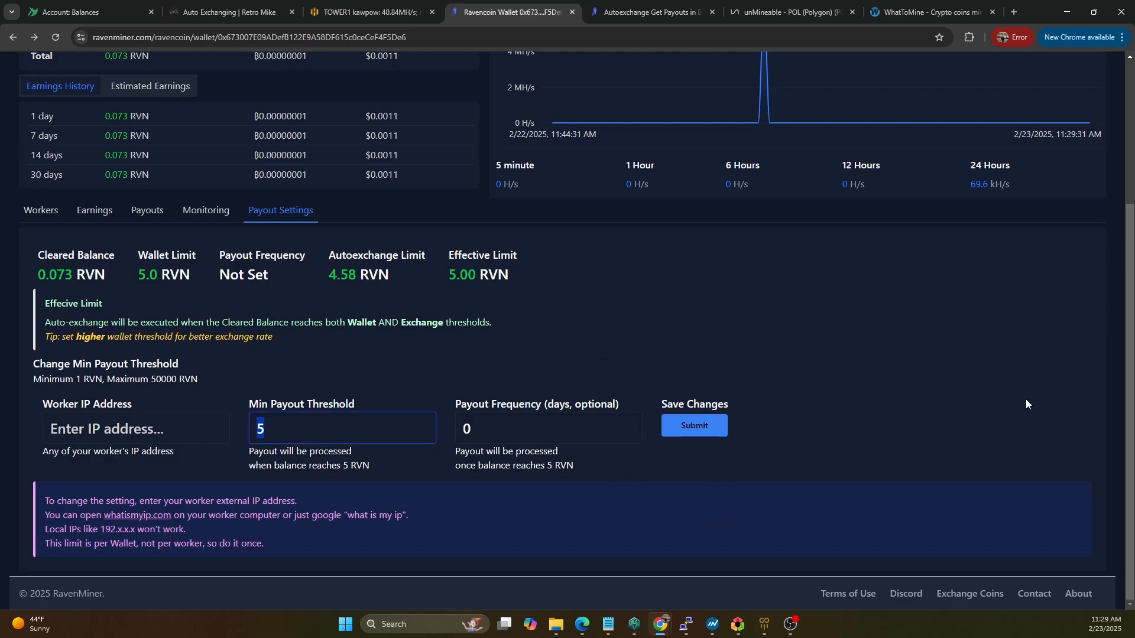
scroll("up", 3)
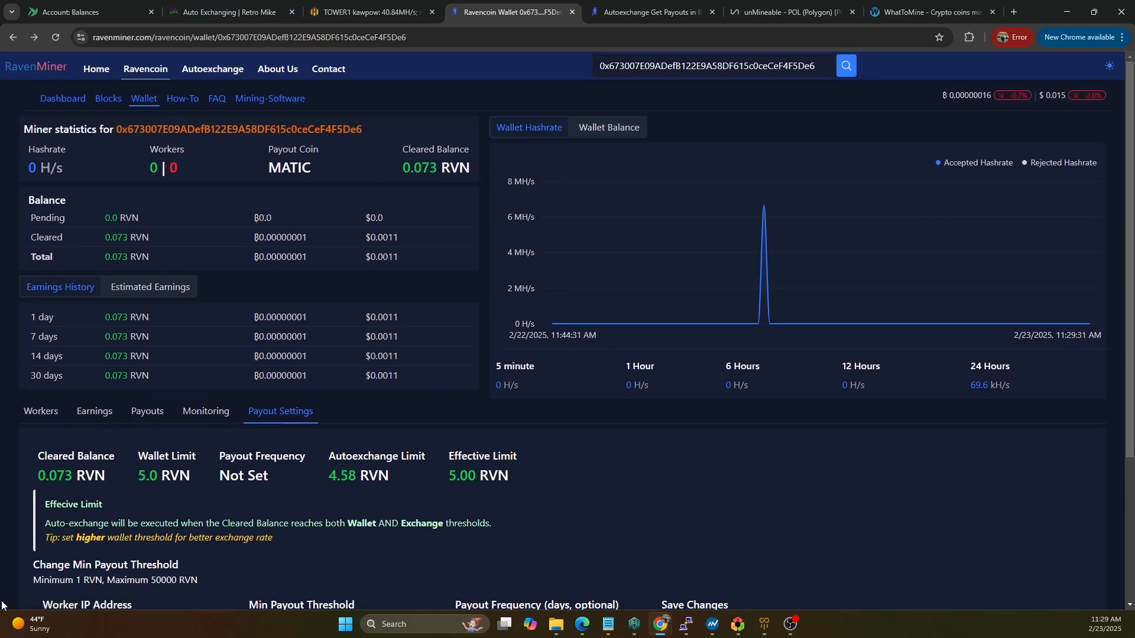
mouse_move(767, 42)
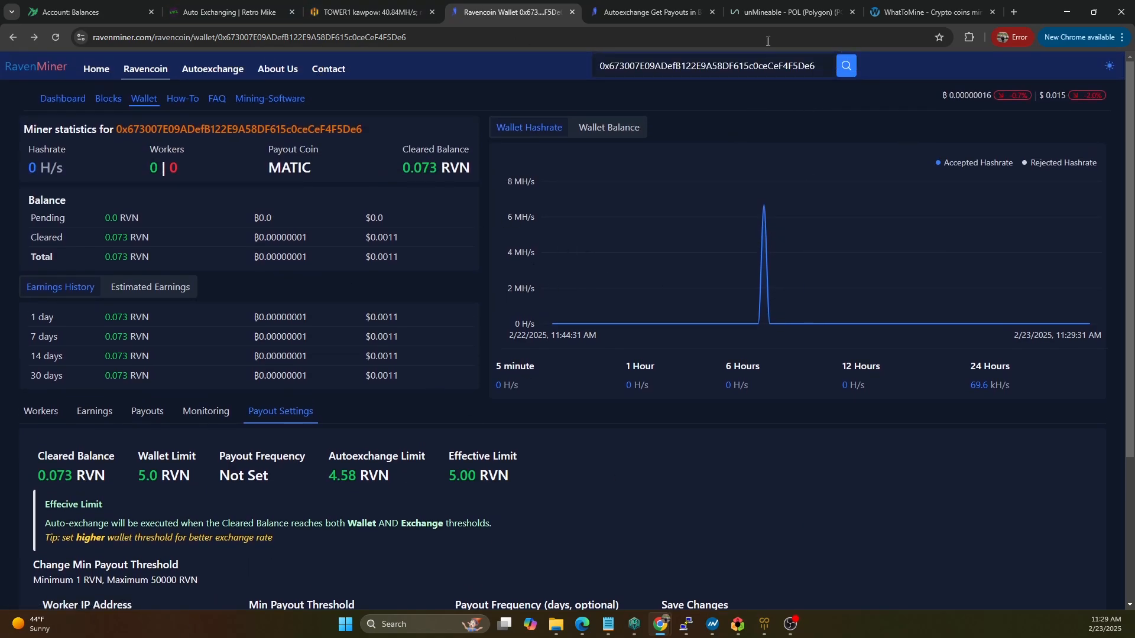
- Check the unMineable POL wallet, then view the CoinEx and TradeOgre auto-exchange records
left_click(788, 12)
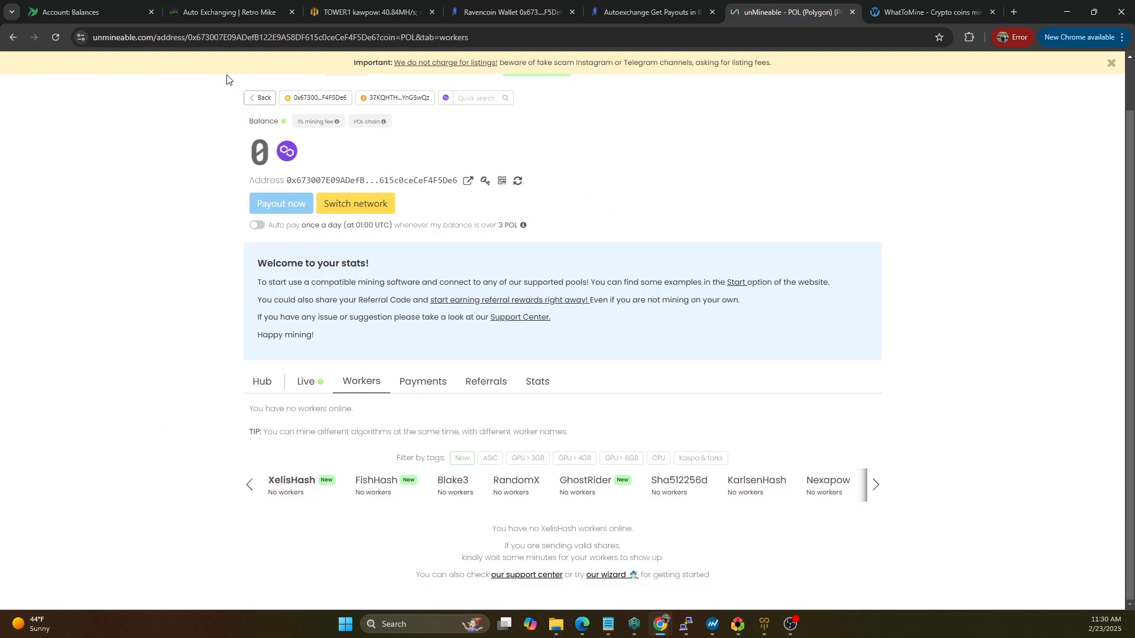
mouse_move(394, 144)
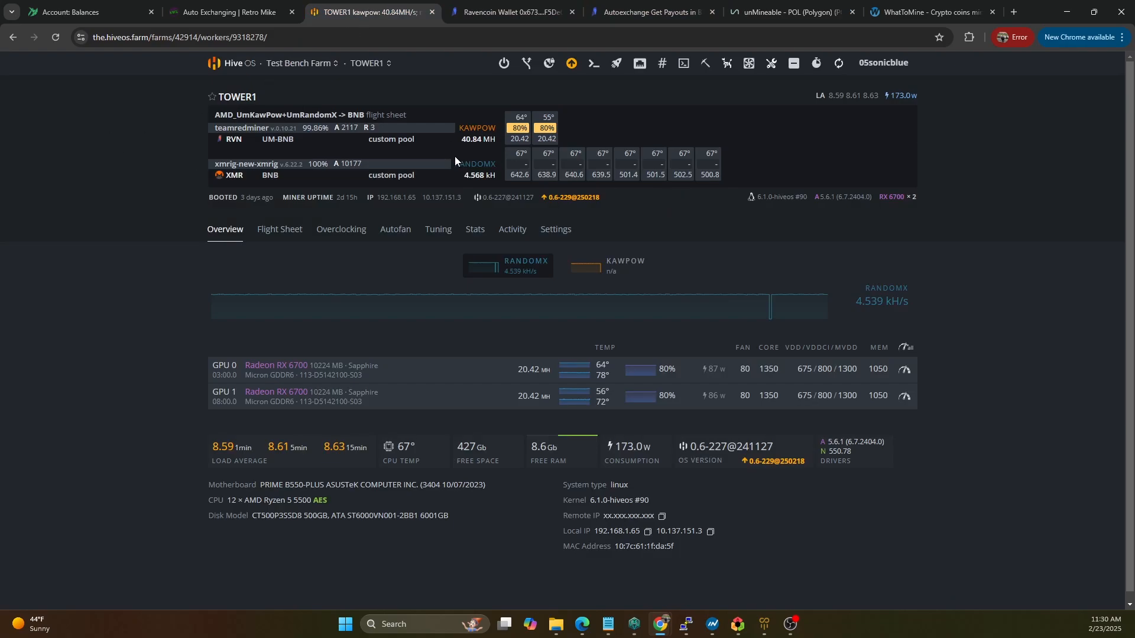
left_click(226, 12)
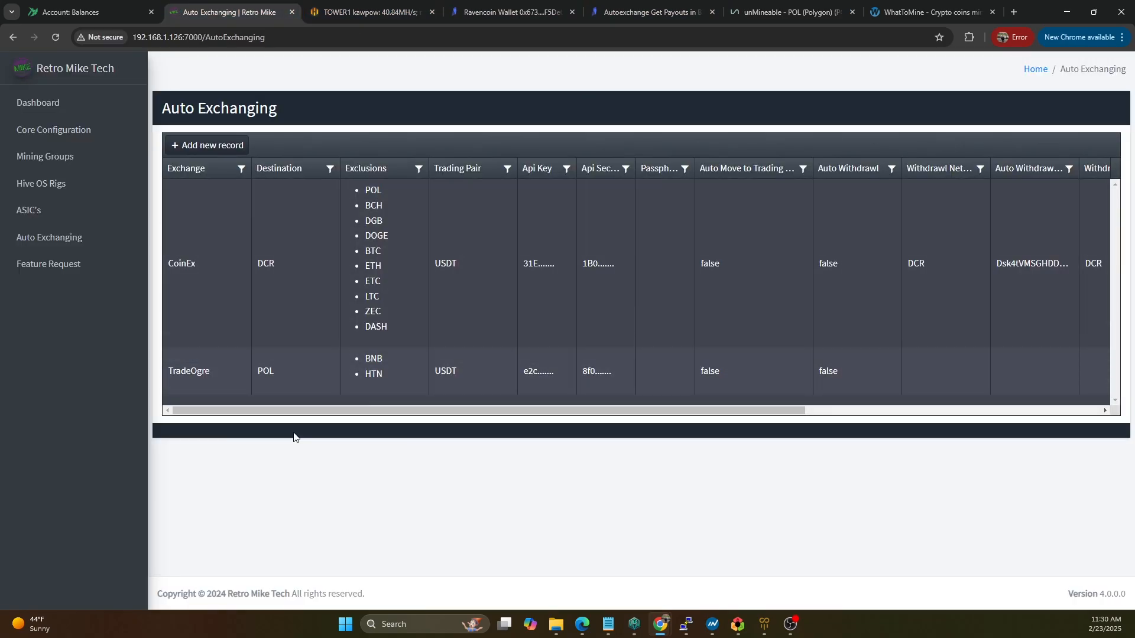
mouse_move(41, 183)
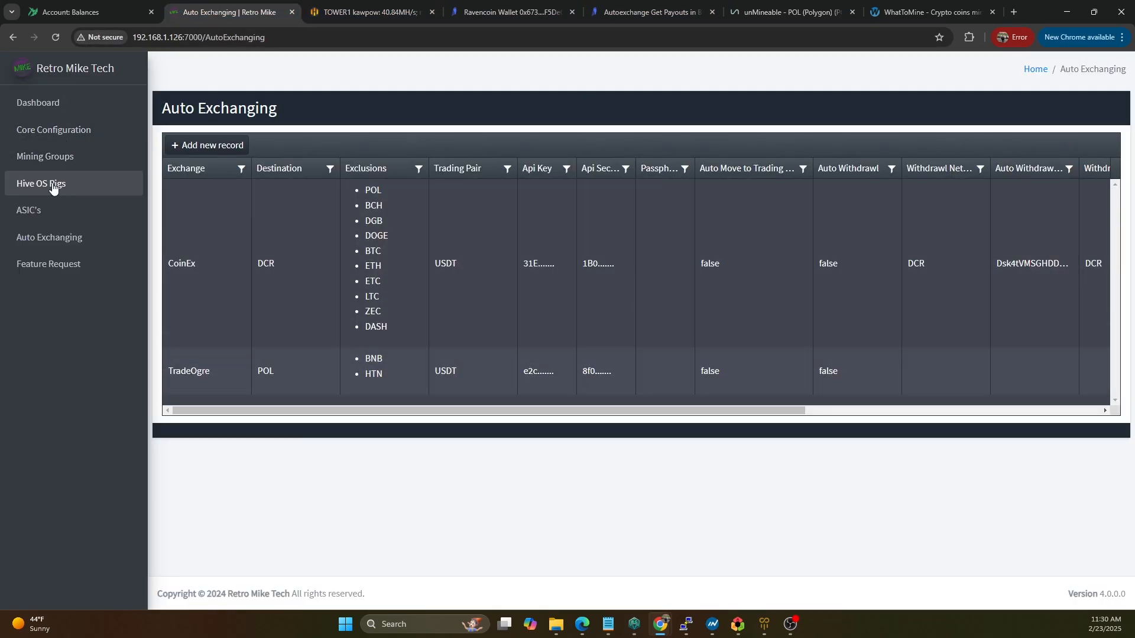
left_click(42, 184)
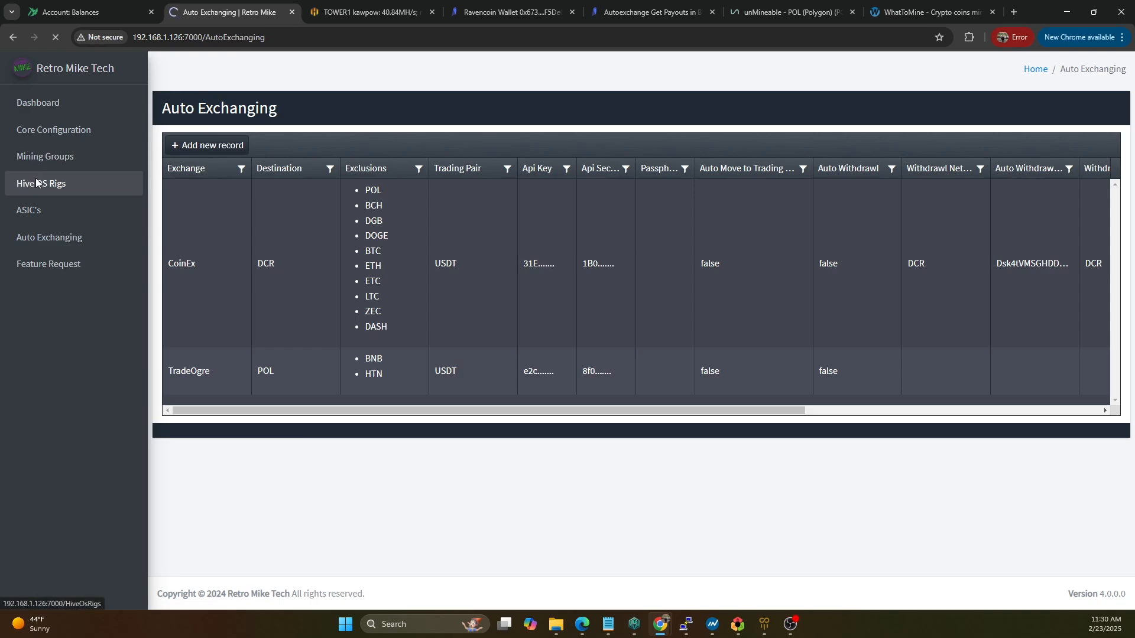
- Select TOWER1 in the Hive OS rig list to show Rig Coins AIDP, AIPG and CLORE
left_click(41, 183)
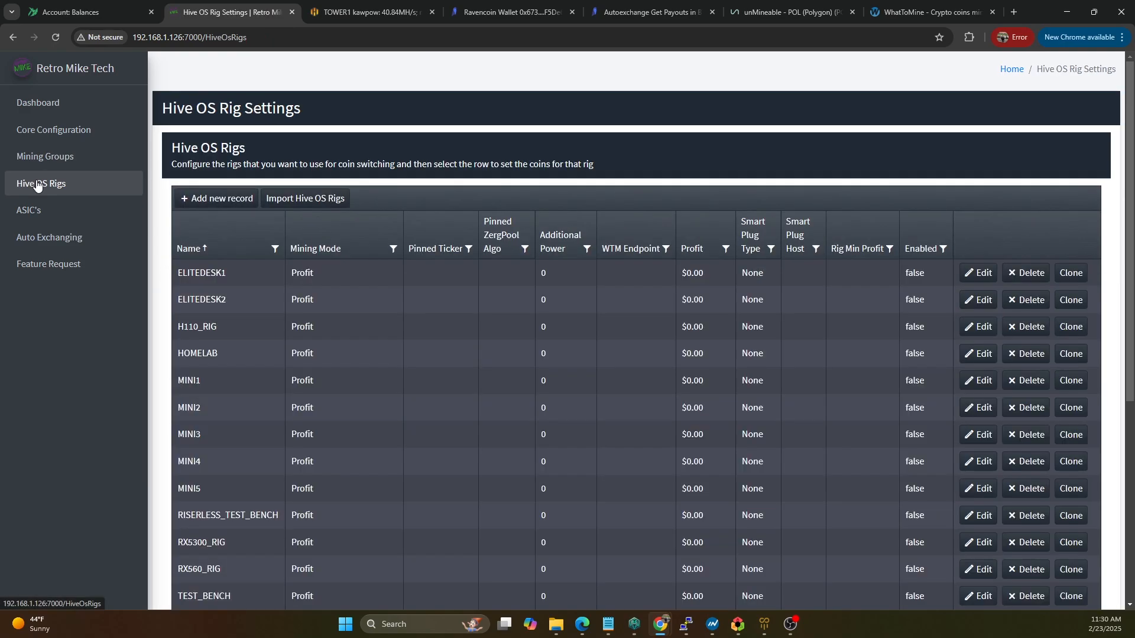
scroll("down", 3)
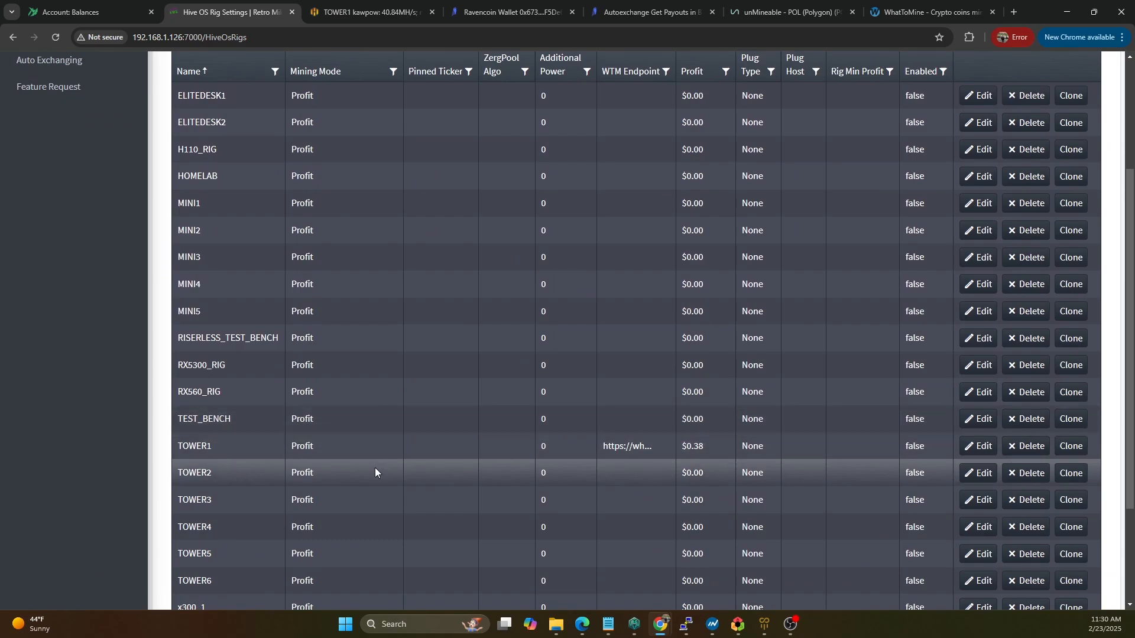
scroll("down", 3)
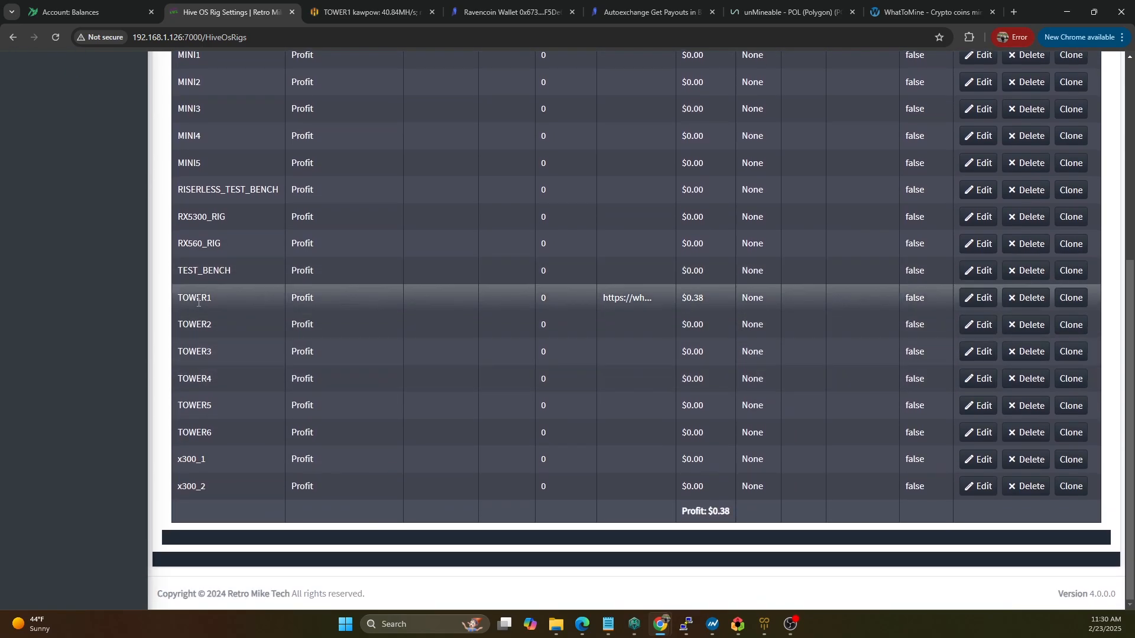
mouse_move(239, 296)
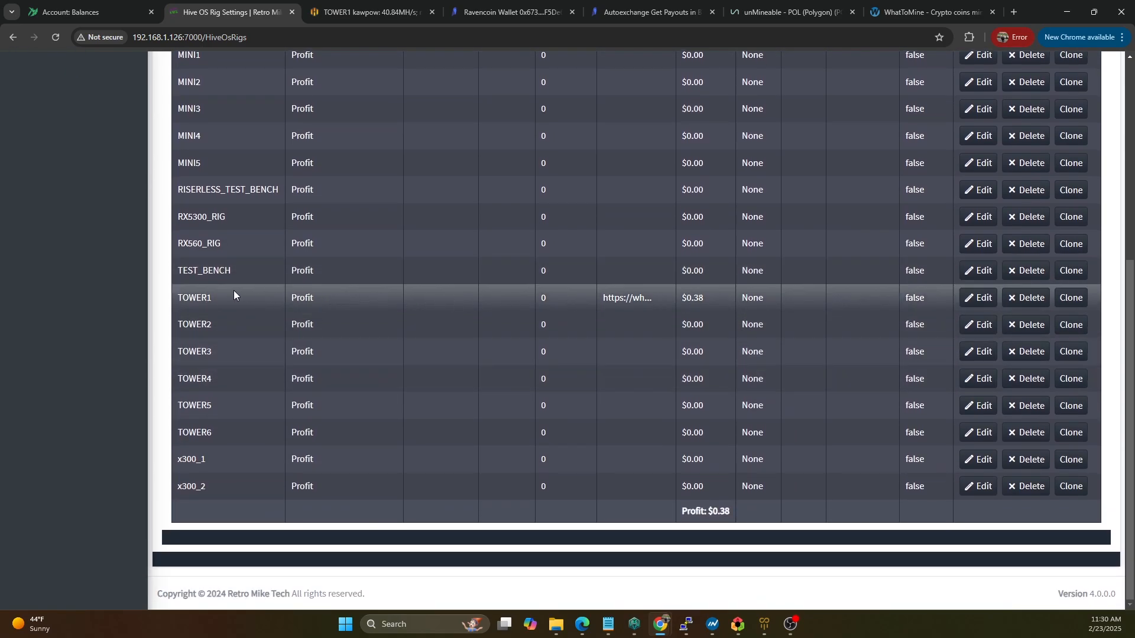
left_click(193, 297)
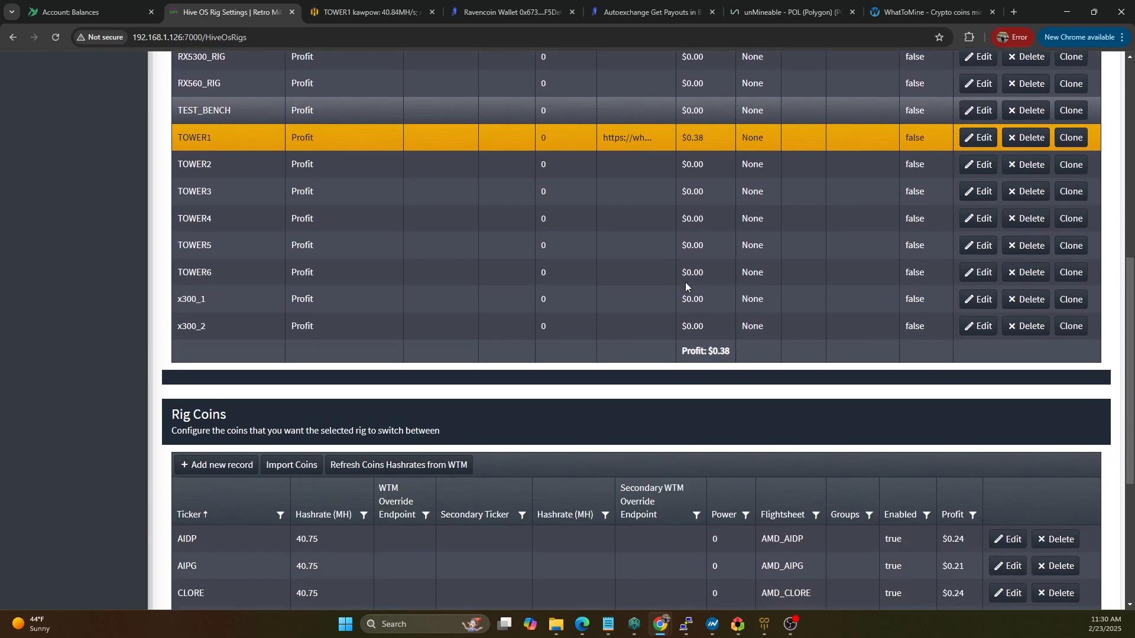
scroll("down", 3)
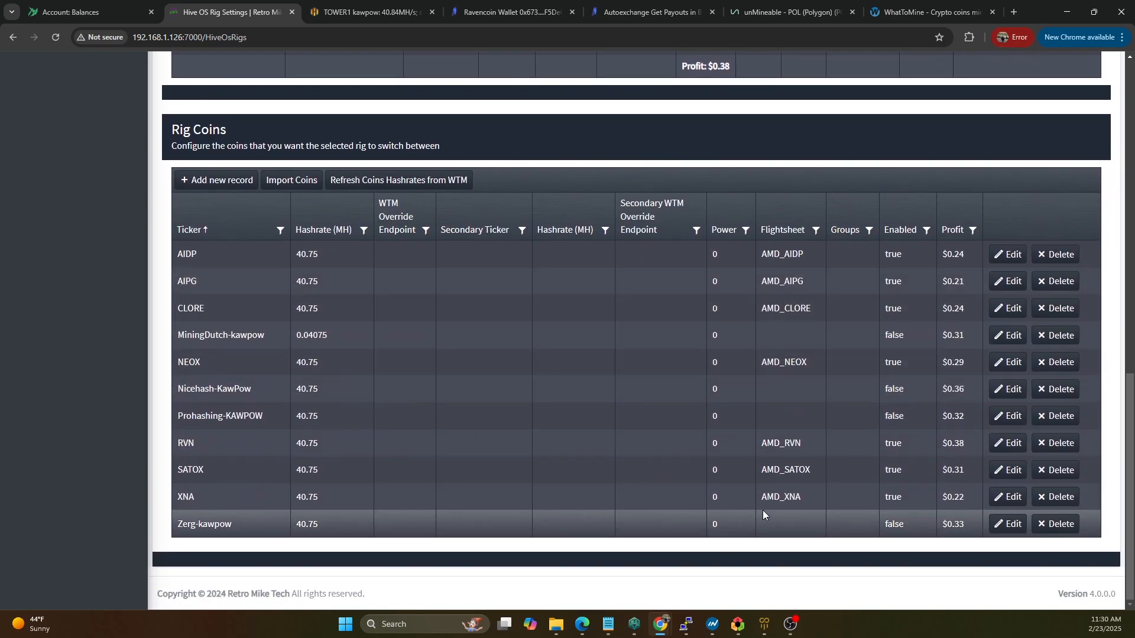
mouse_move(379, 282)
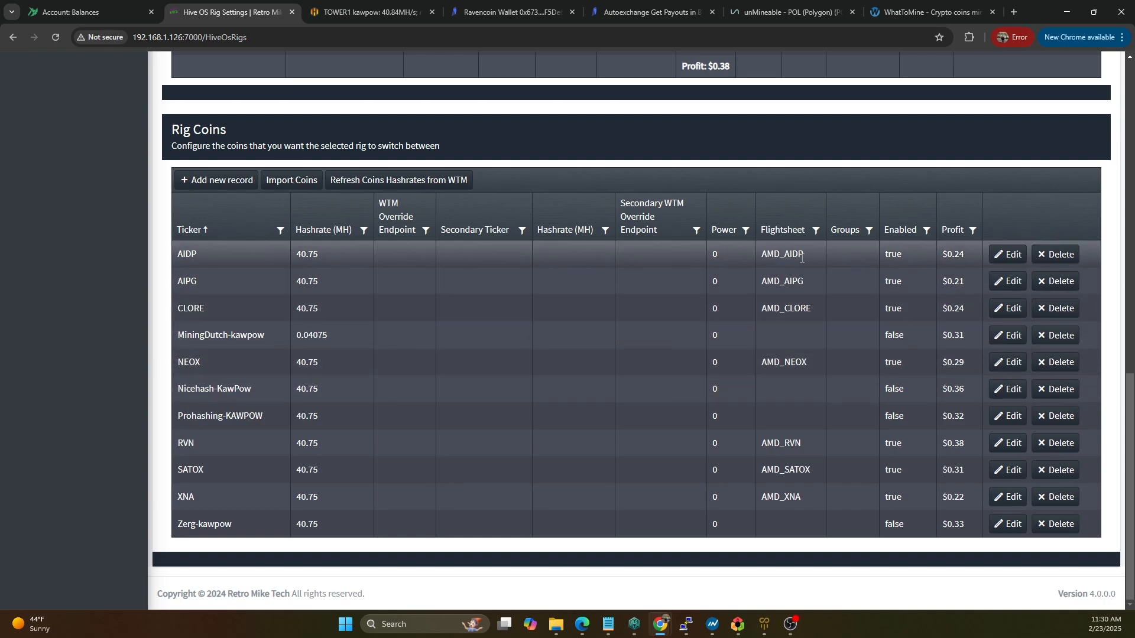
mouse_move(786, 265)
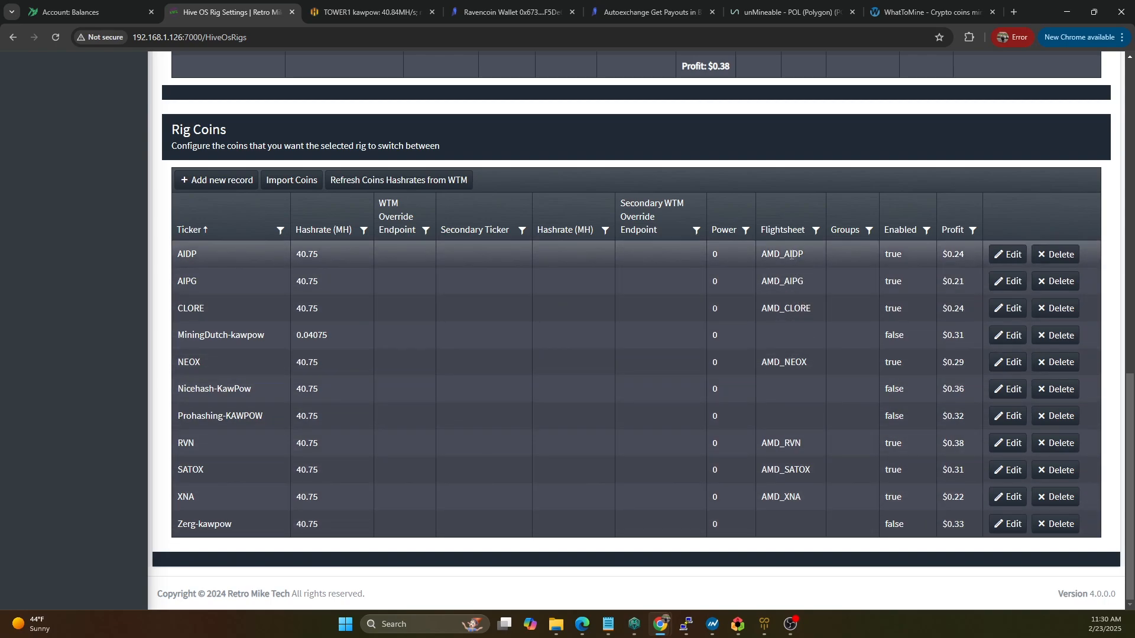
mouse_move(721, 254)
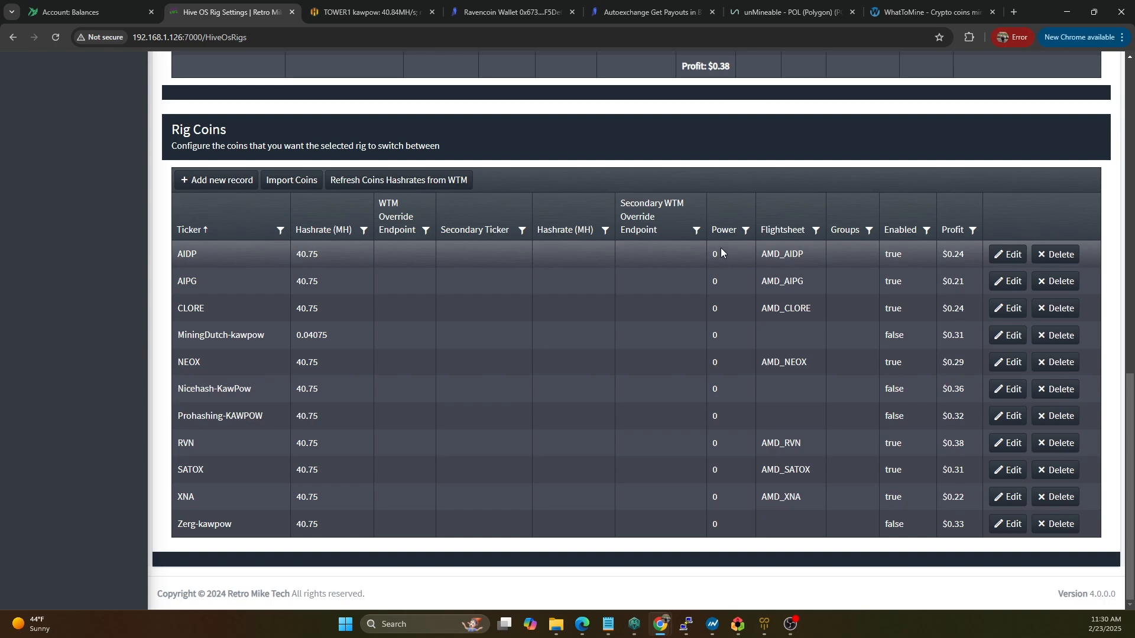
mouse_move(719, 271)
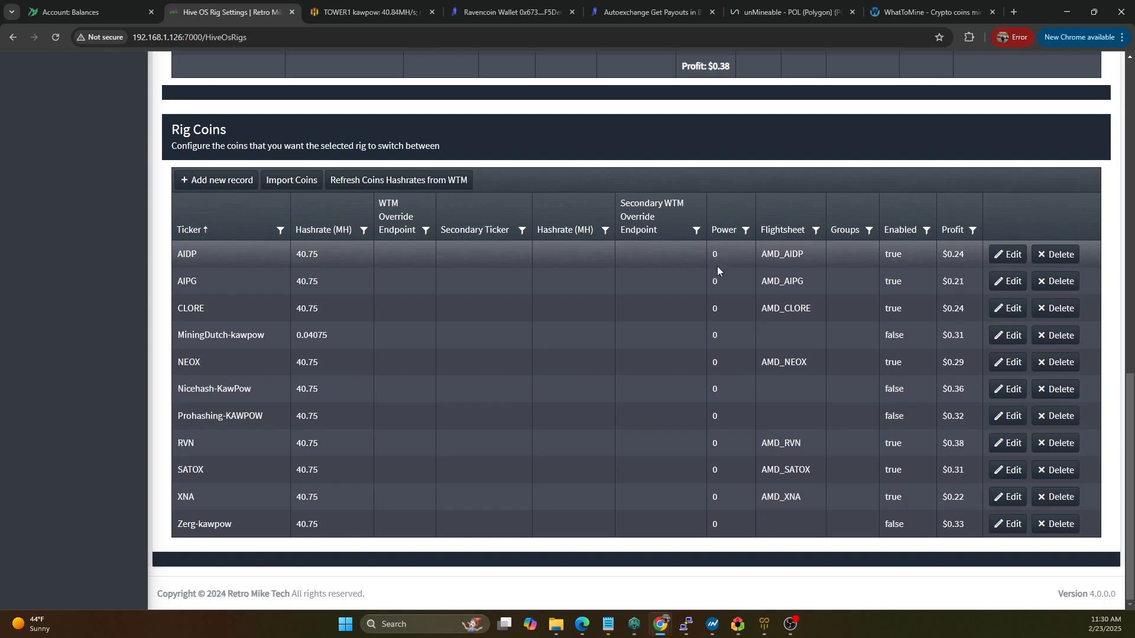
mouse_move(712, 260)
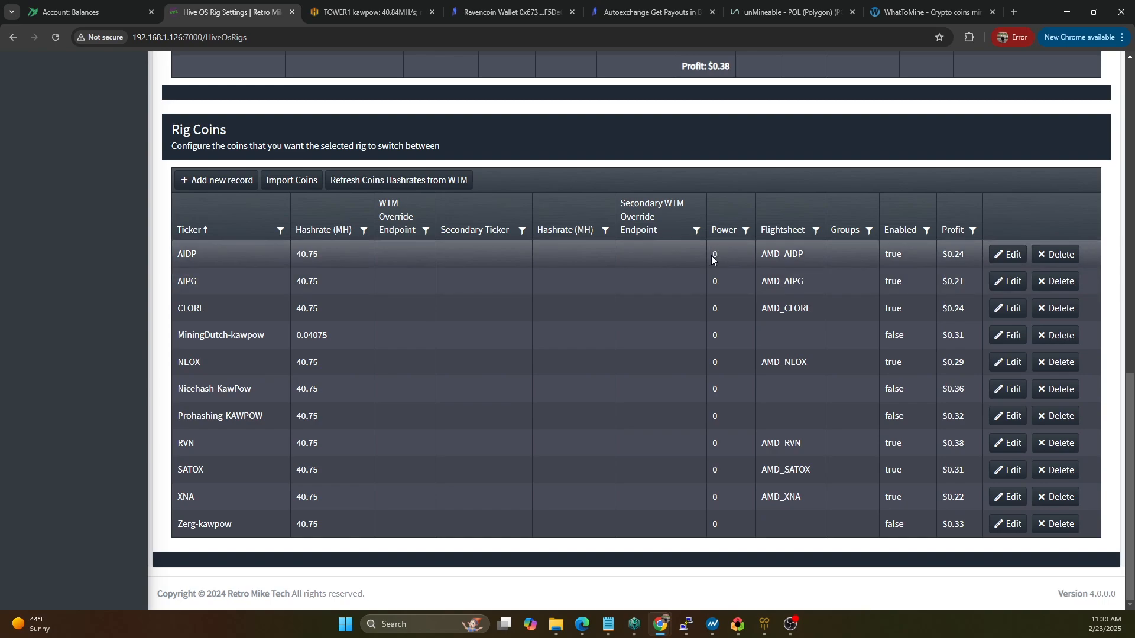
mouse_move(709, 265)
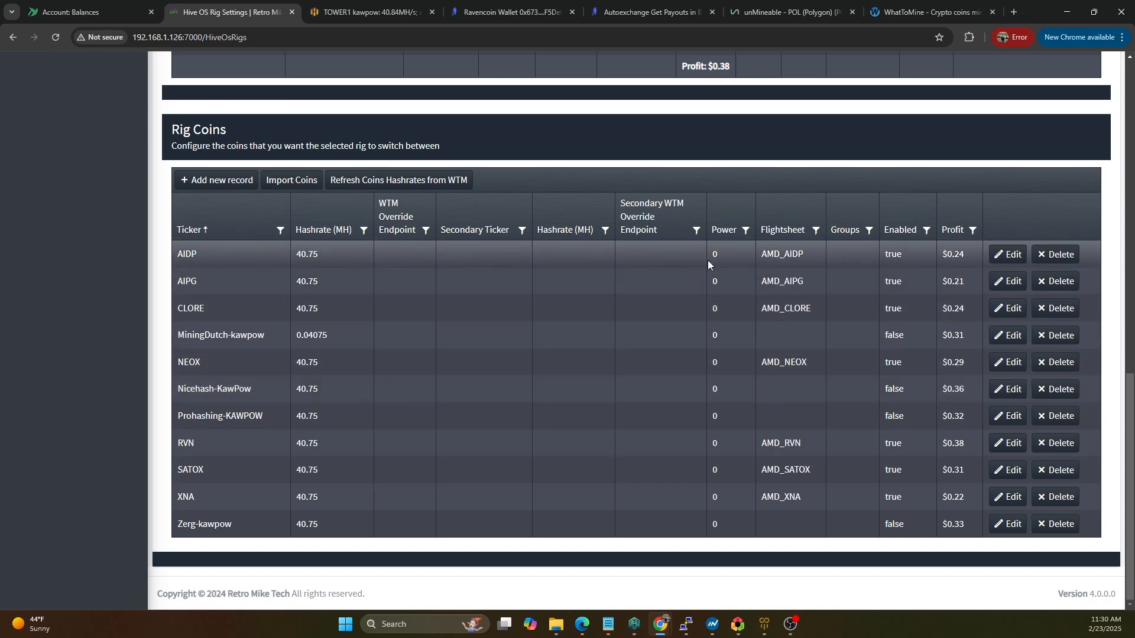
mouse_move(690, 379)
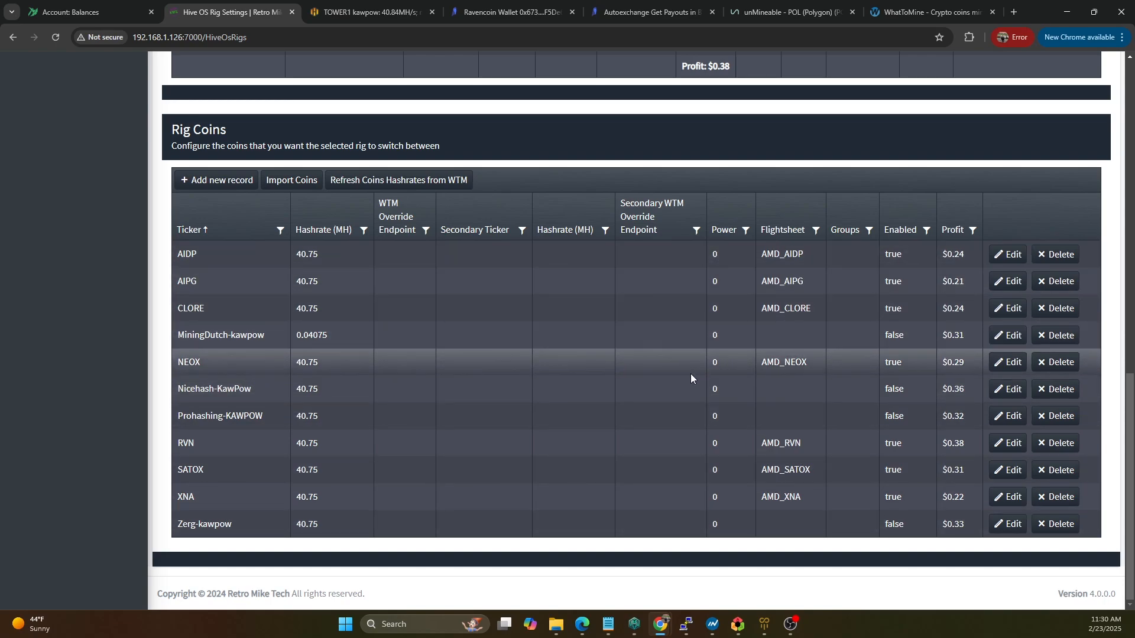
left_click(945, 229)
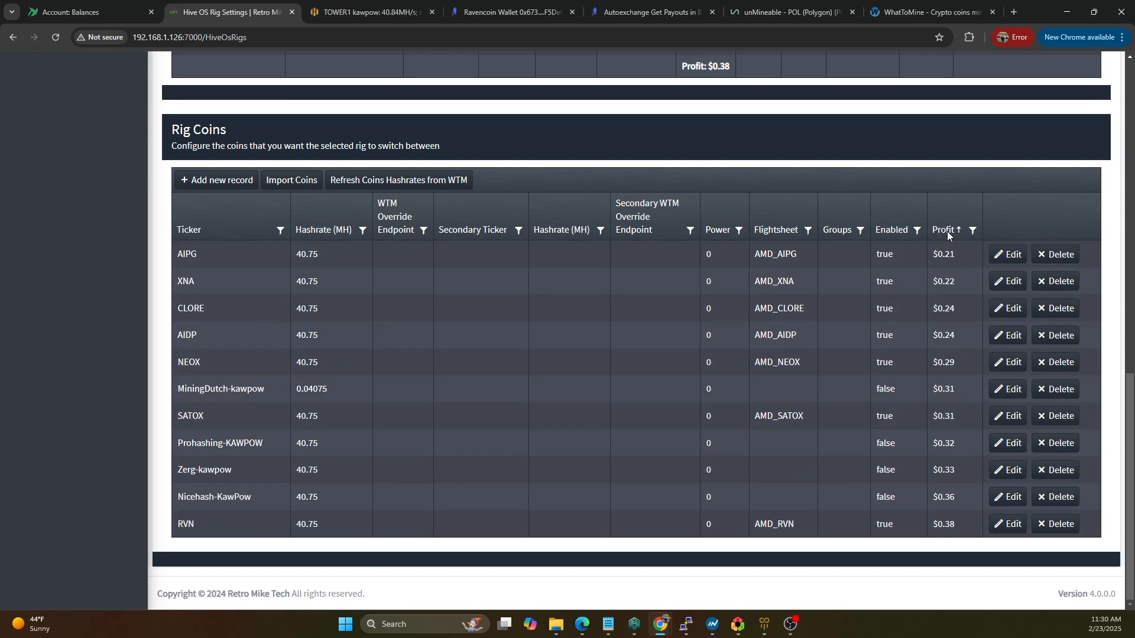
left_click(943, 229)
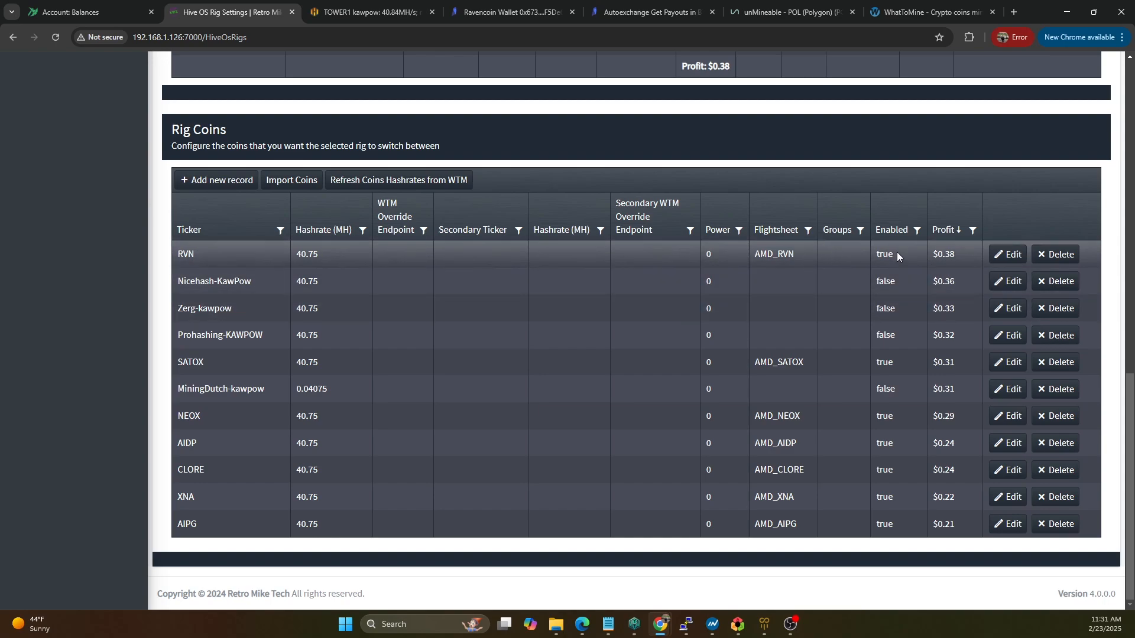
mouse_move(312, 254)
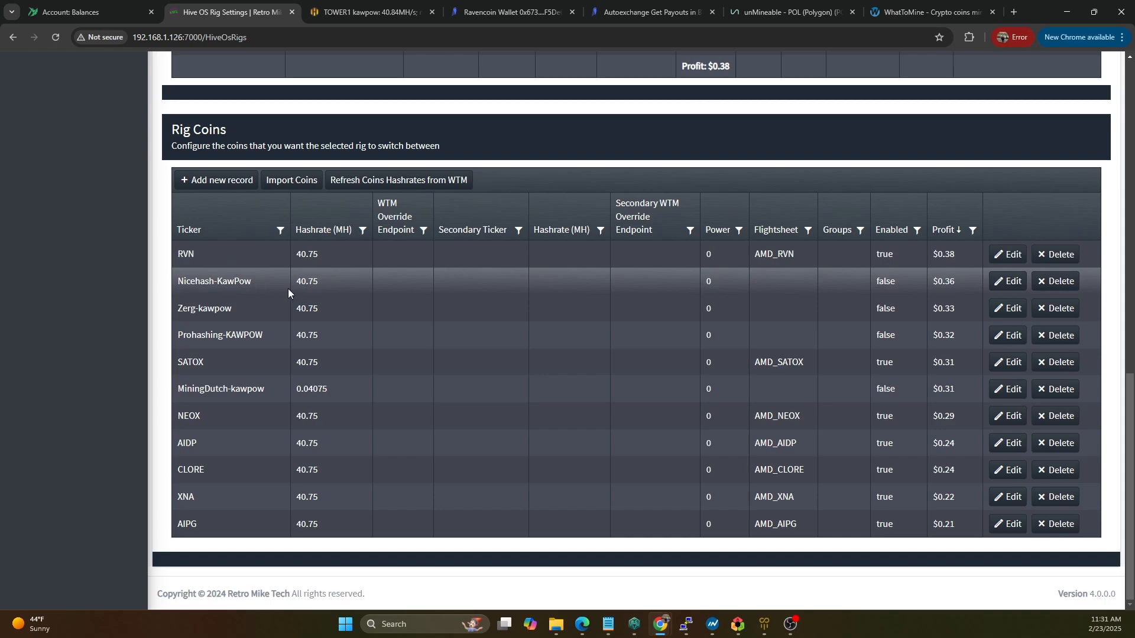
mouse_move(870, 283)
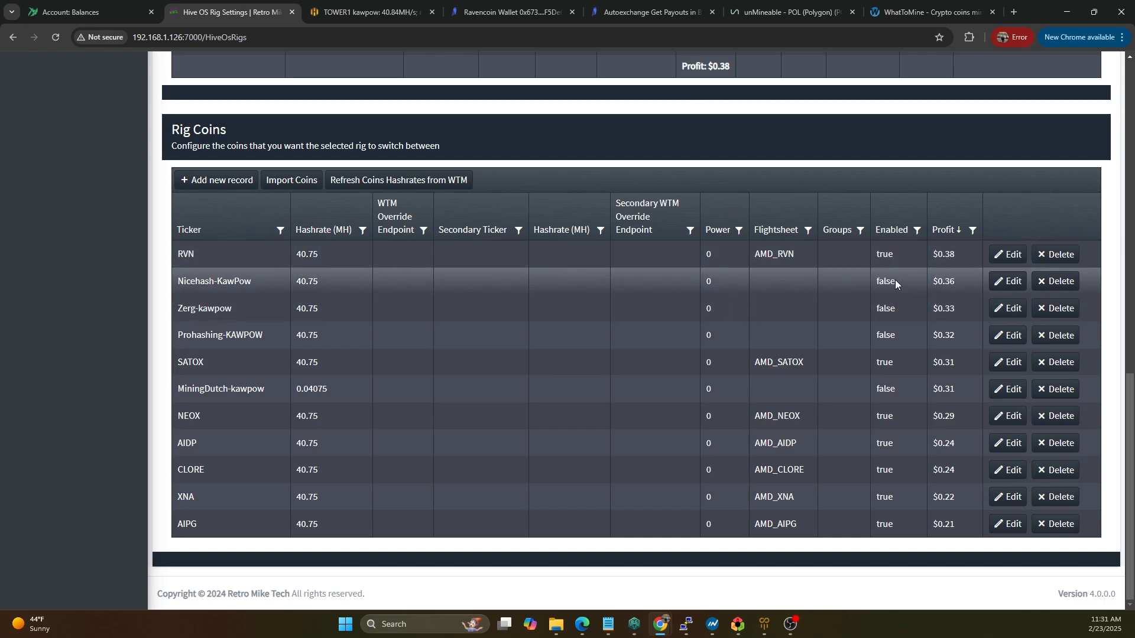
mouse_move(955, 315)
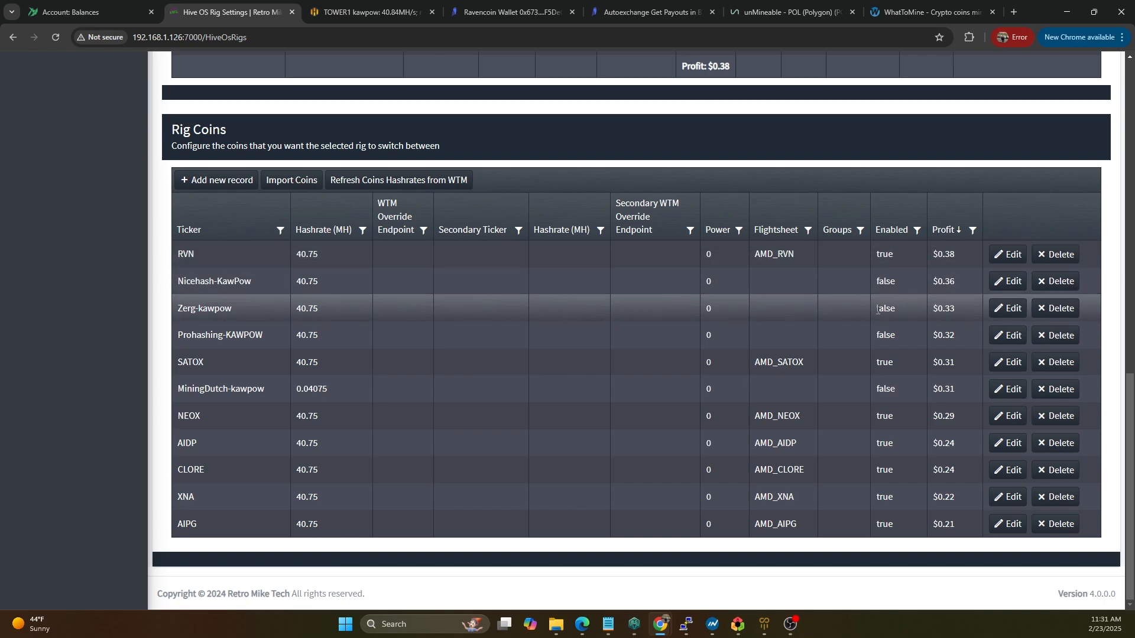
mouse_move(1034, 323)
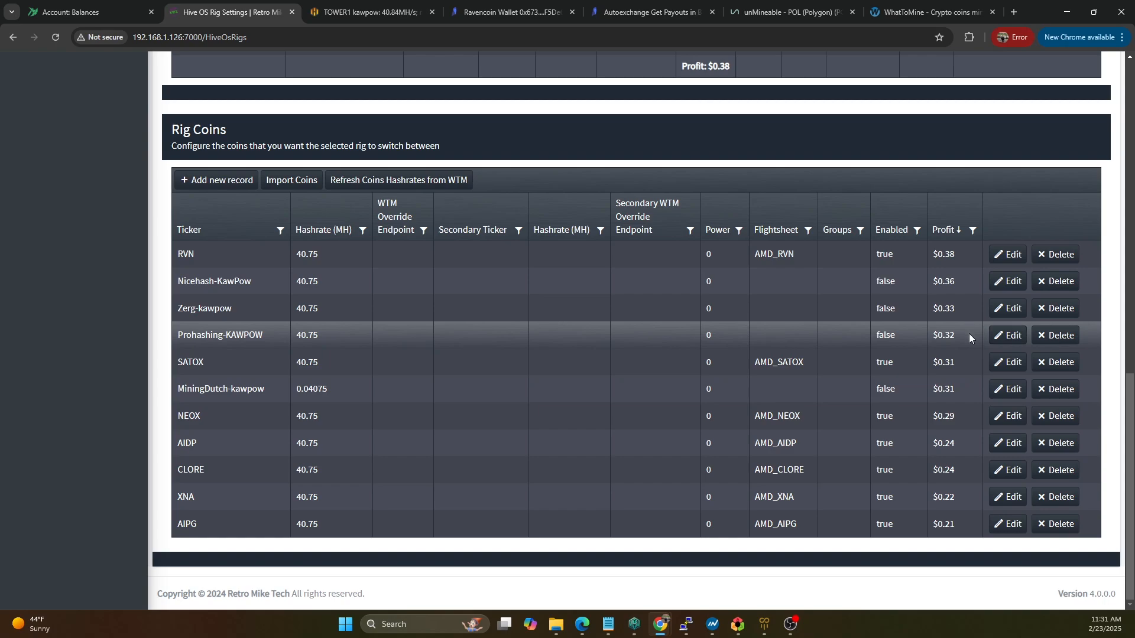
mouse_move(293, 369)
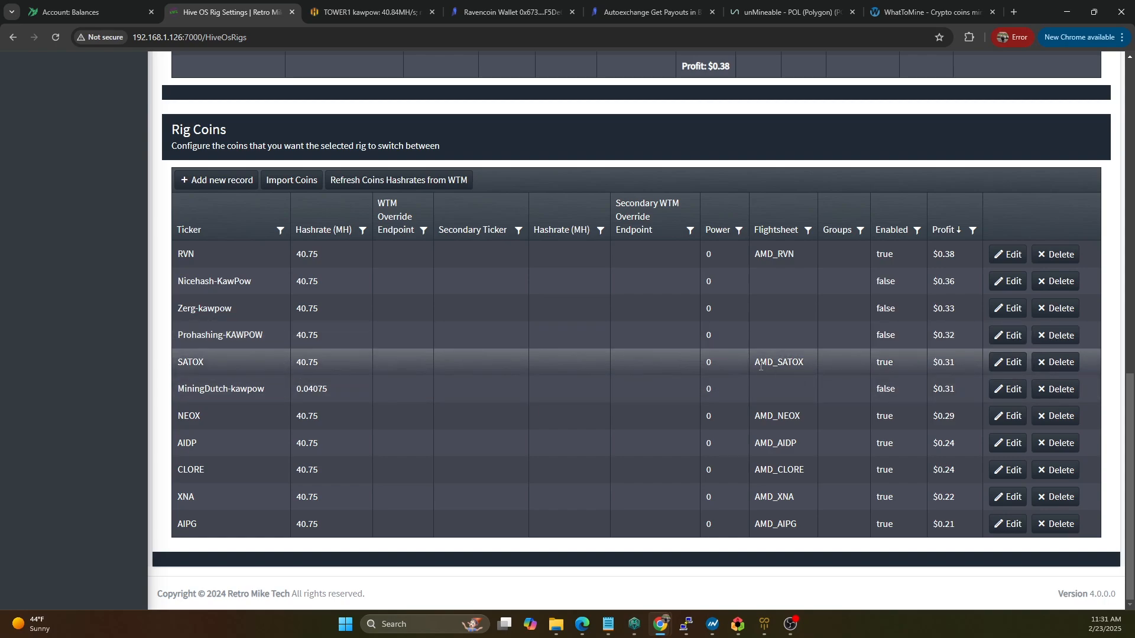
mouse_move(235, 370)
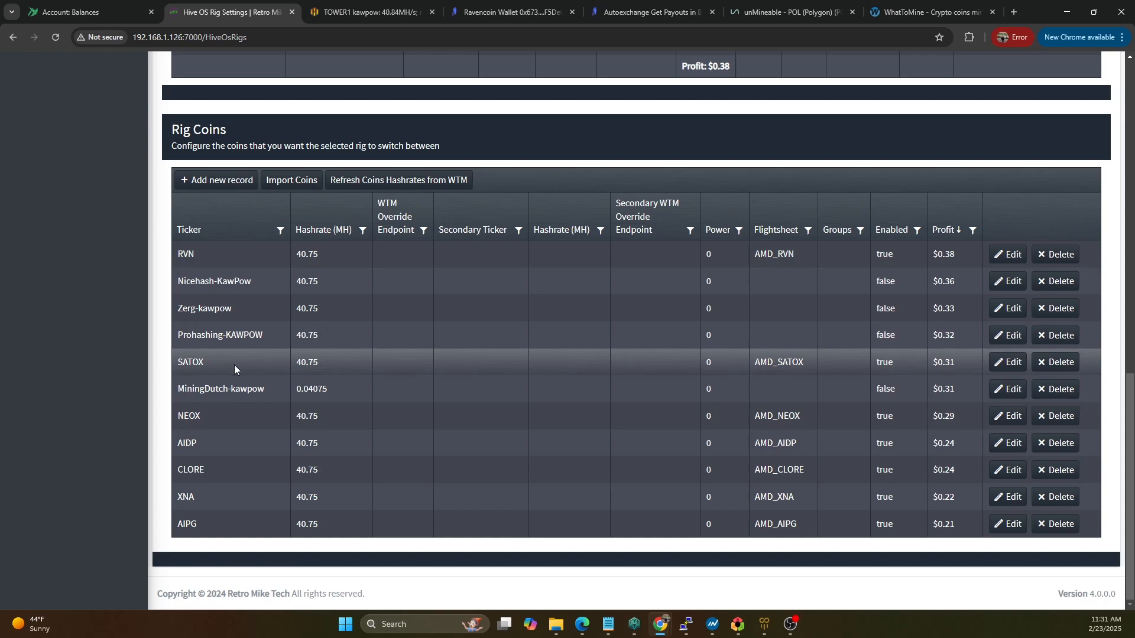
mouse_move(296, 390)
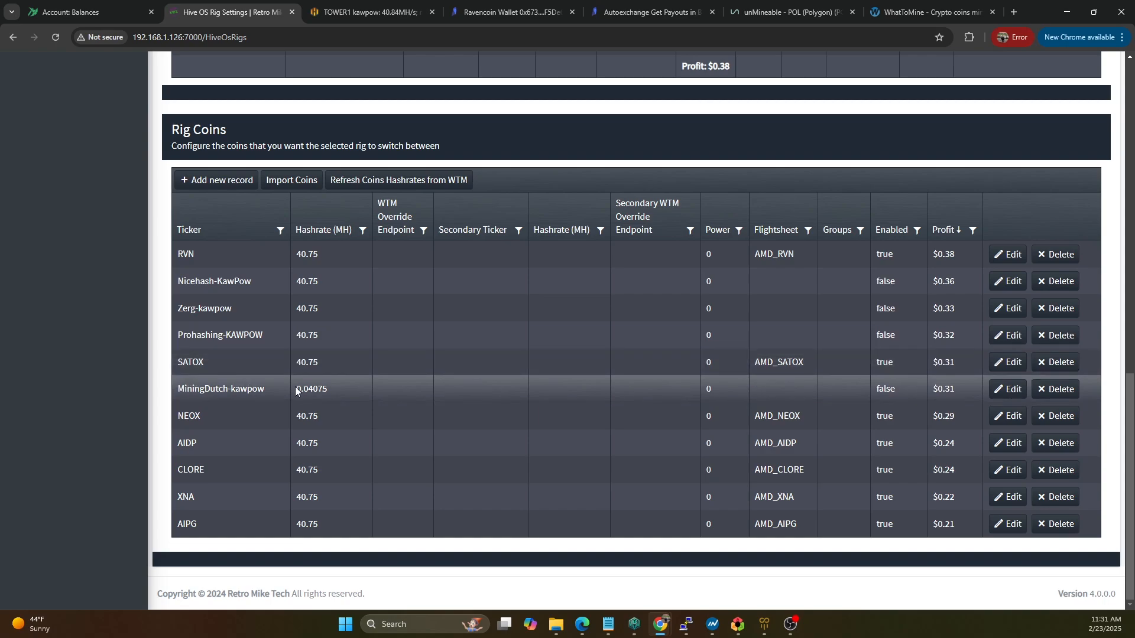
mouse_move(944, 387)
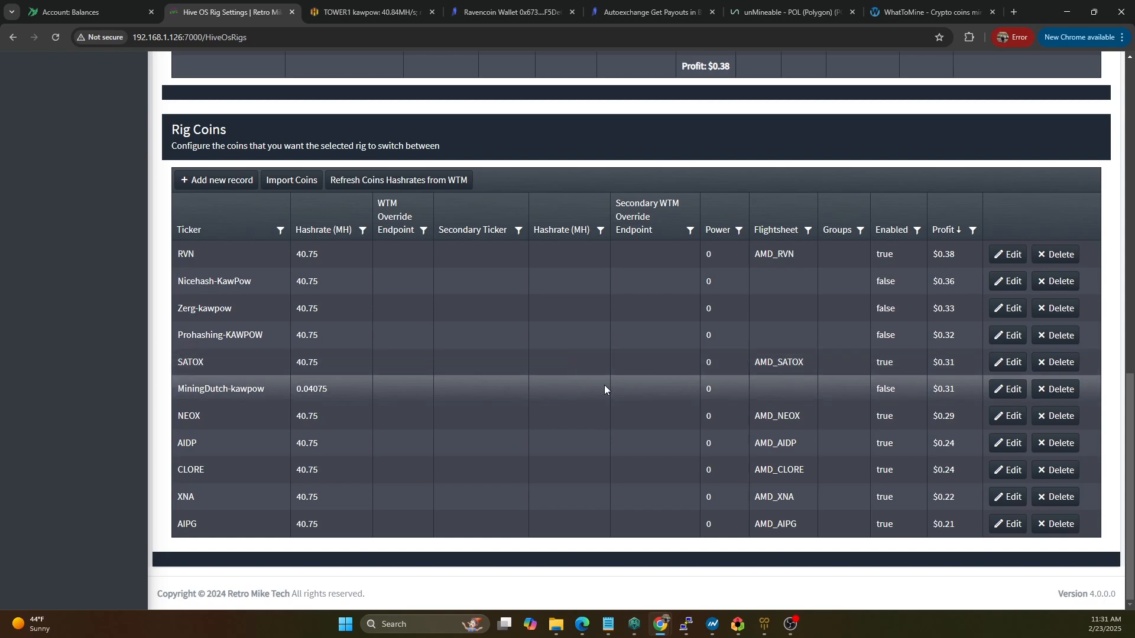
mouse_move(322, 448)
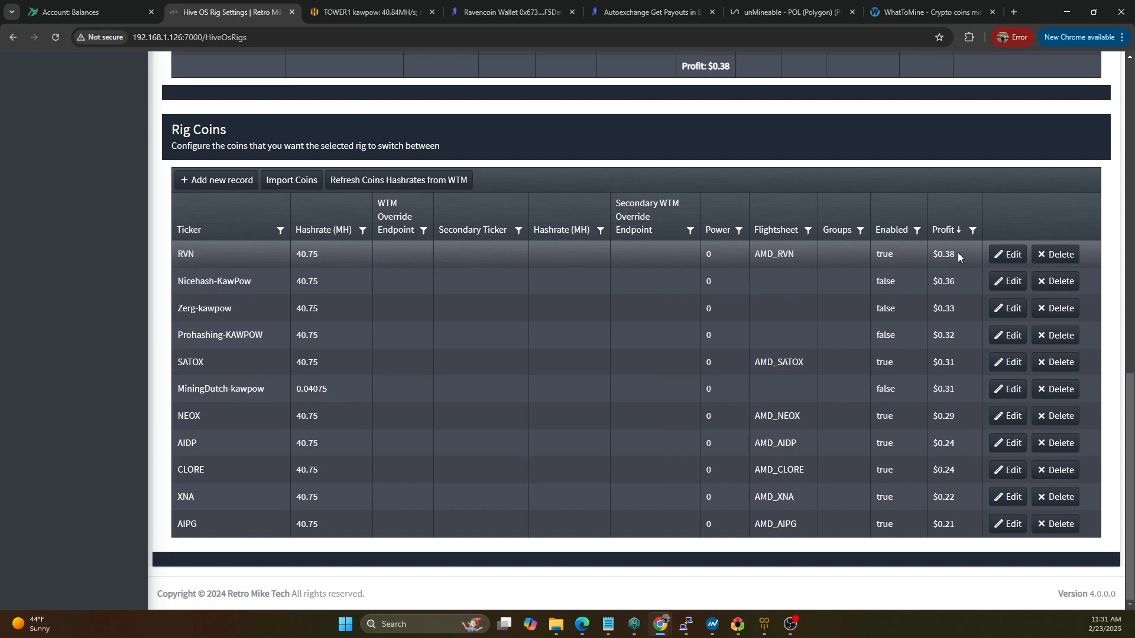
double_click(944, 254)
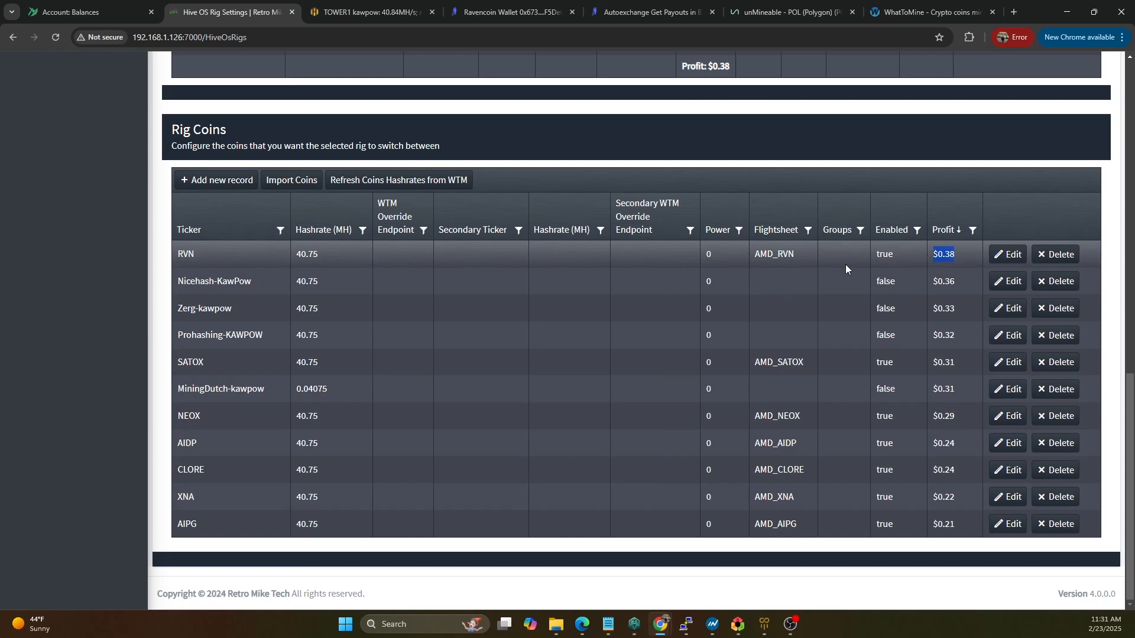
mouse_move(288, 257)
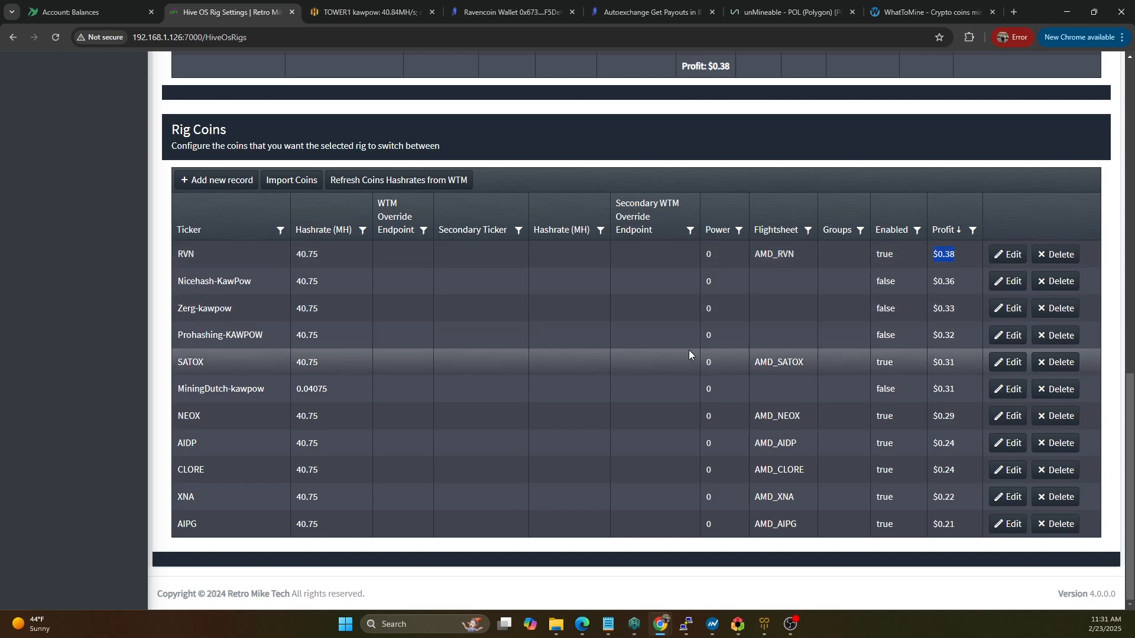
mouse_move(201, 390)
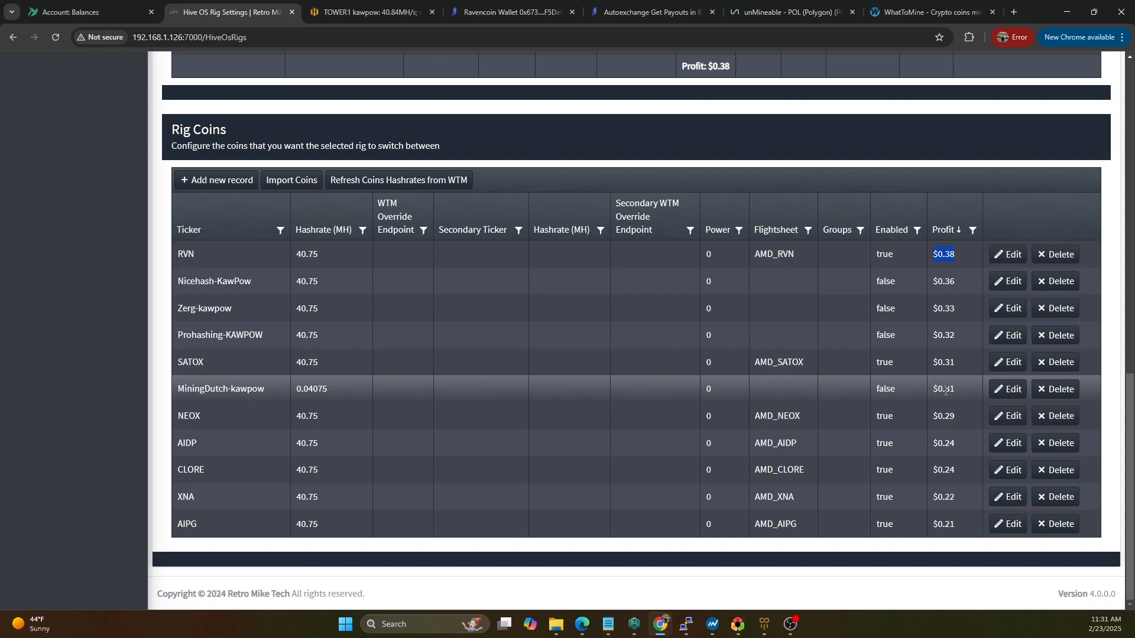
mouse_move(952, 387)
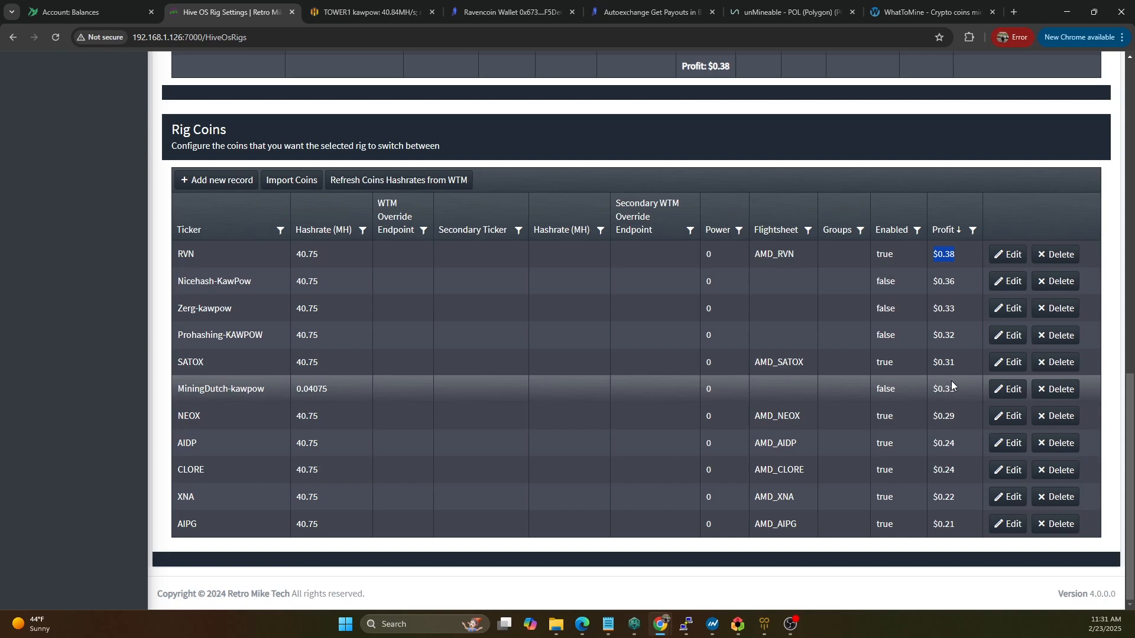
mouse_move(494, 503)
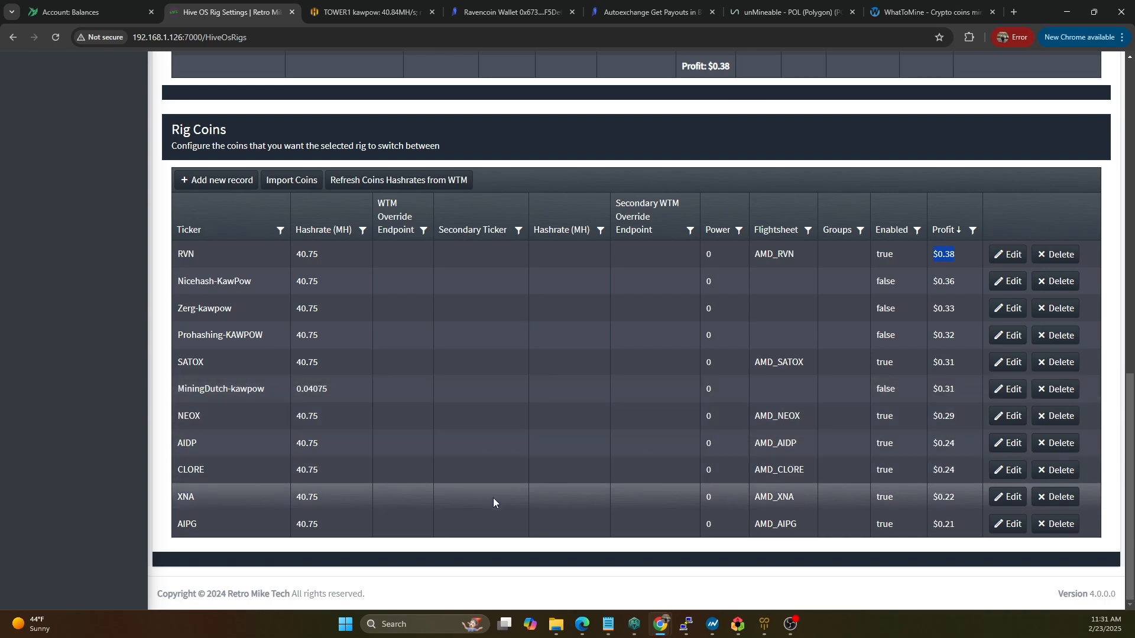
mouse_move(217, 421)
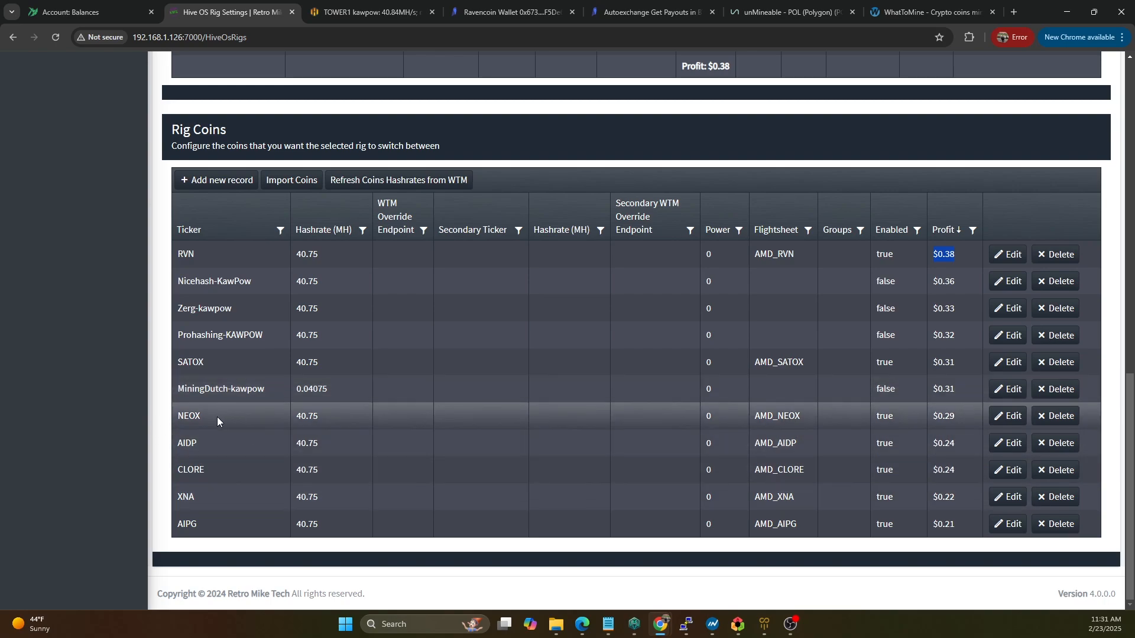
mouse_move(201, 474)
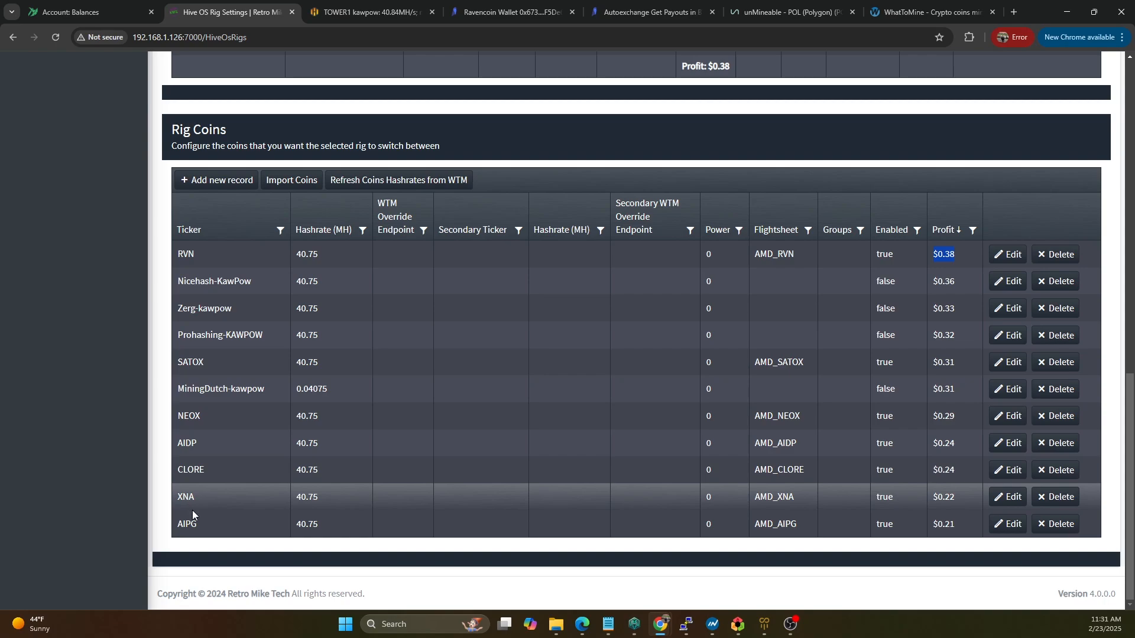
mouse_move(211, 529)
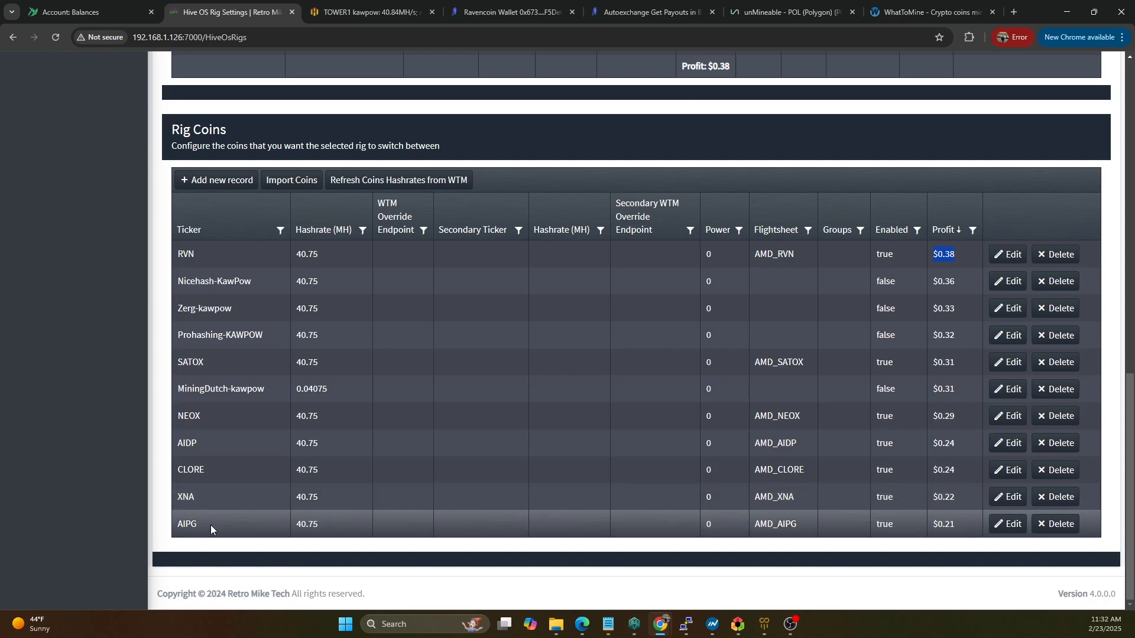
mouse_move(329, 579)
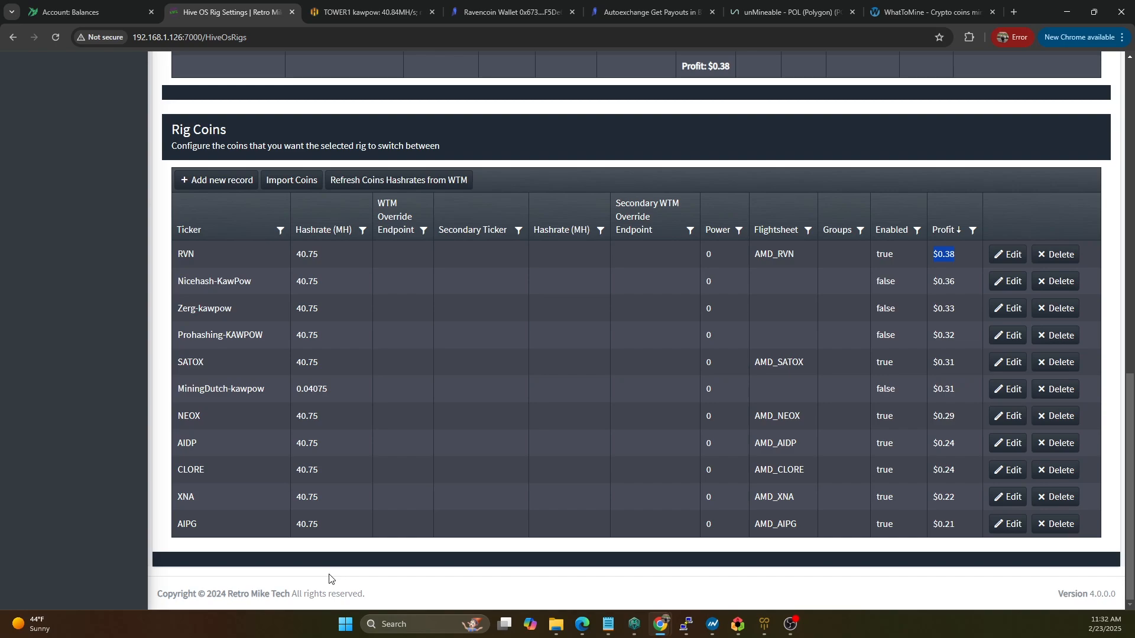
mouse_move(426, 429)
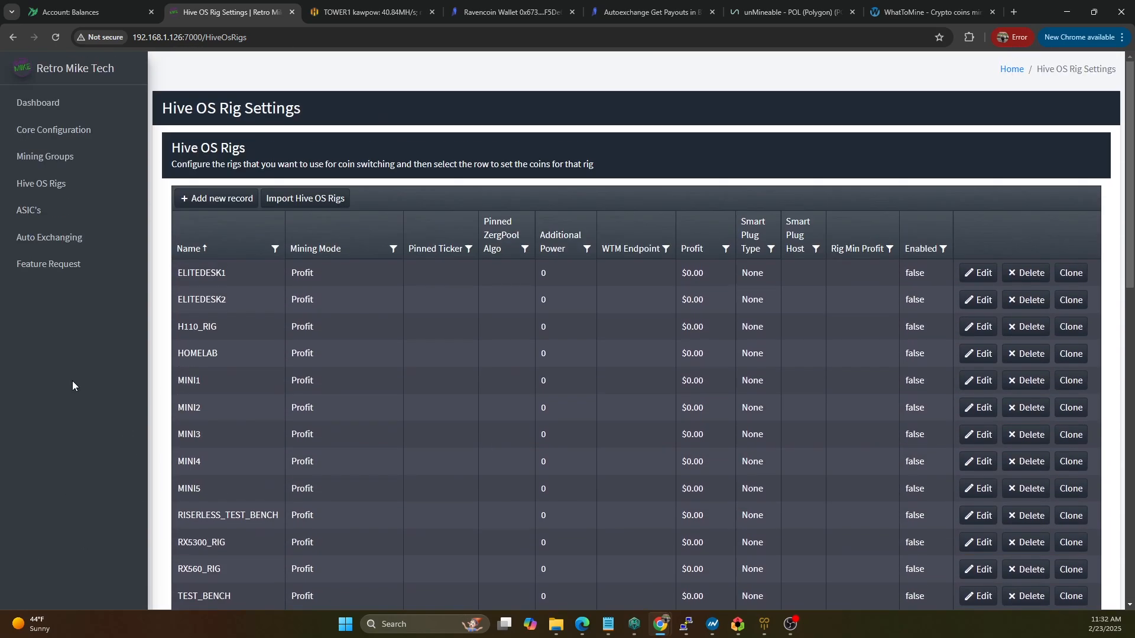
- Open Auto Exchanging and scroll across the CoinEx and TradeOgre exchange records
left_click(48, 237)
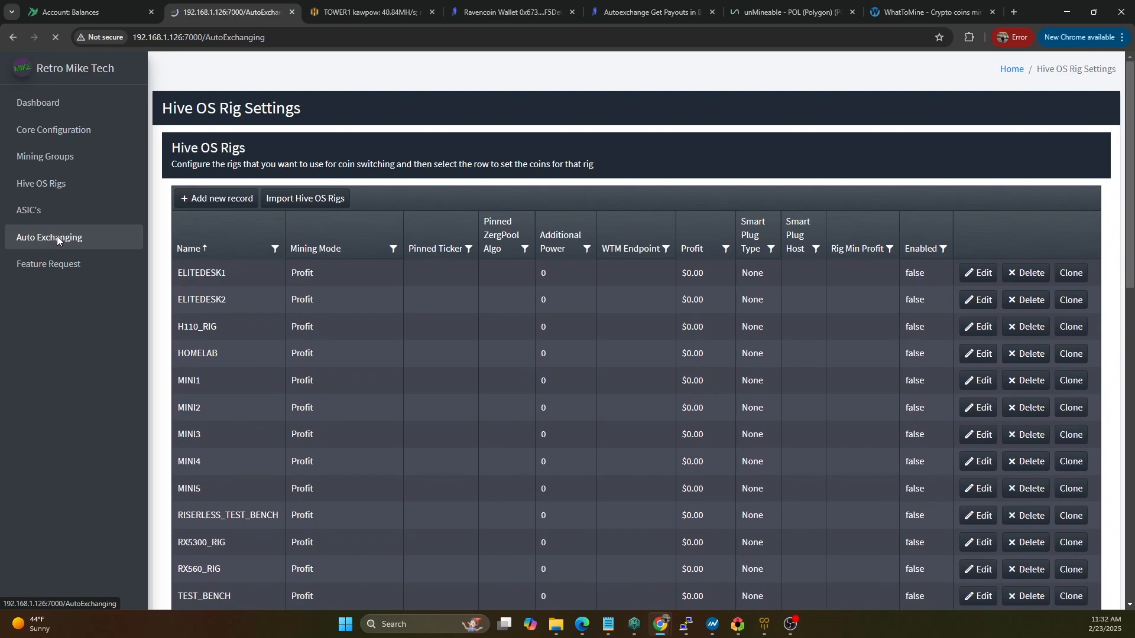
left_click(48, 237)
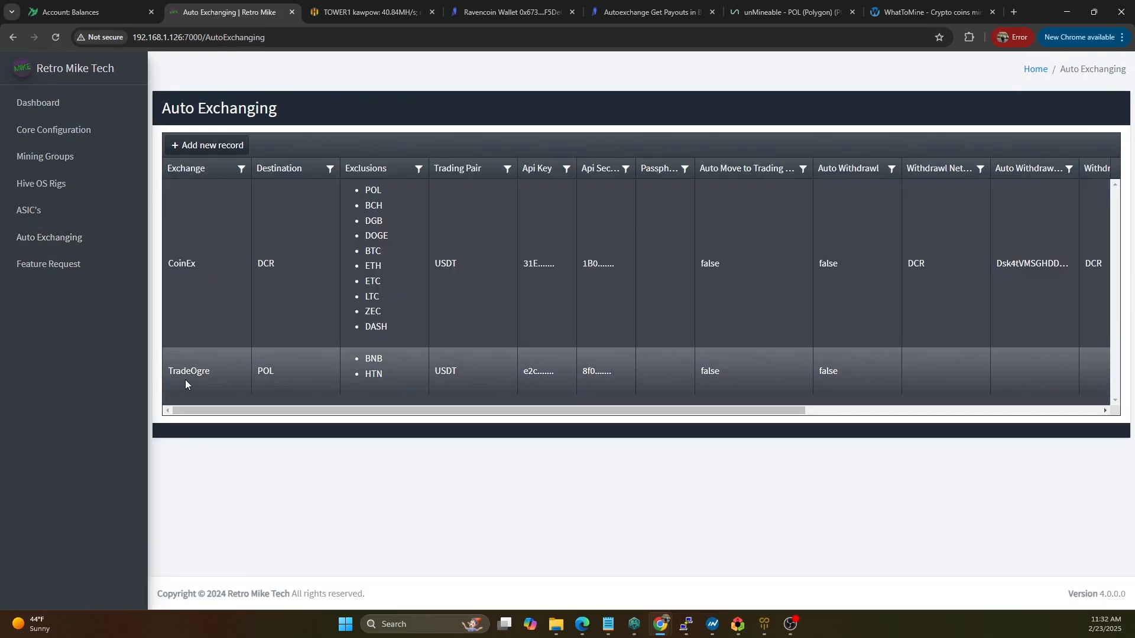
mouse_move(282, 387)
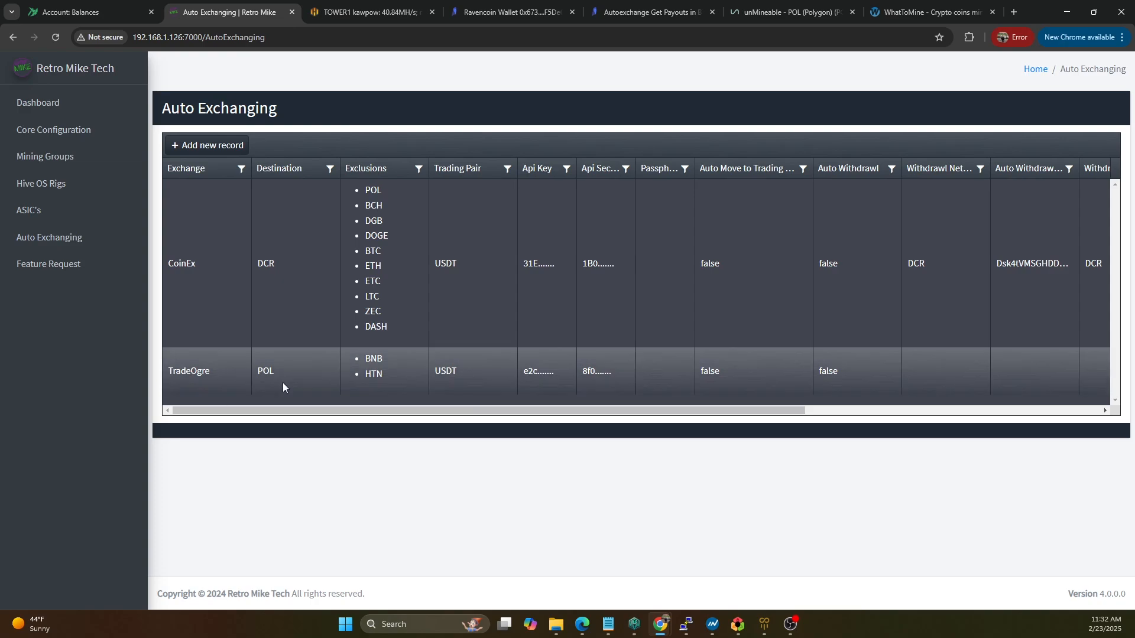
mouse_move(262, 390)
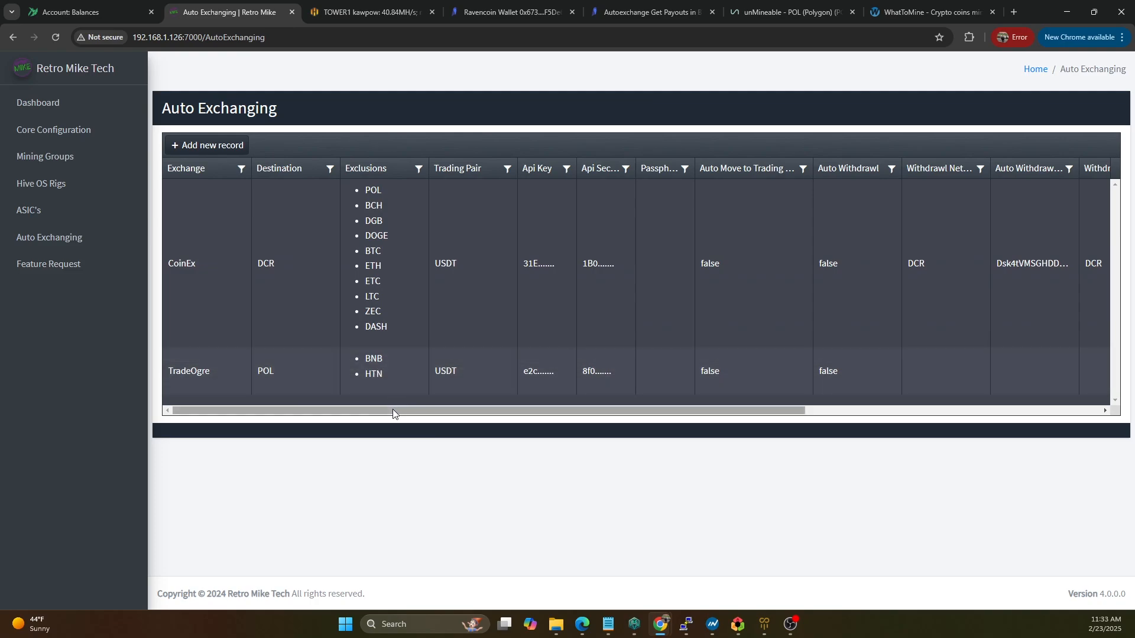
scroll("right", 3)
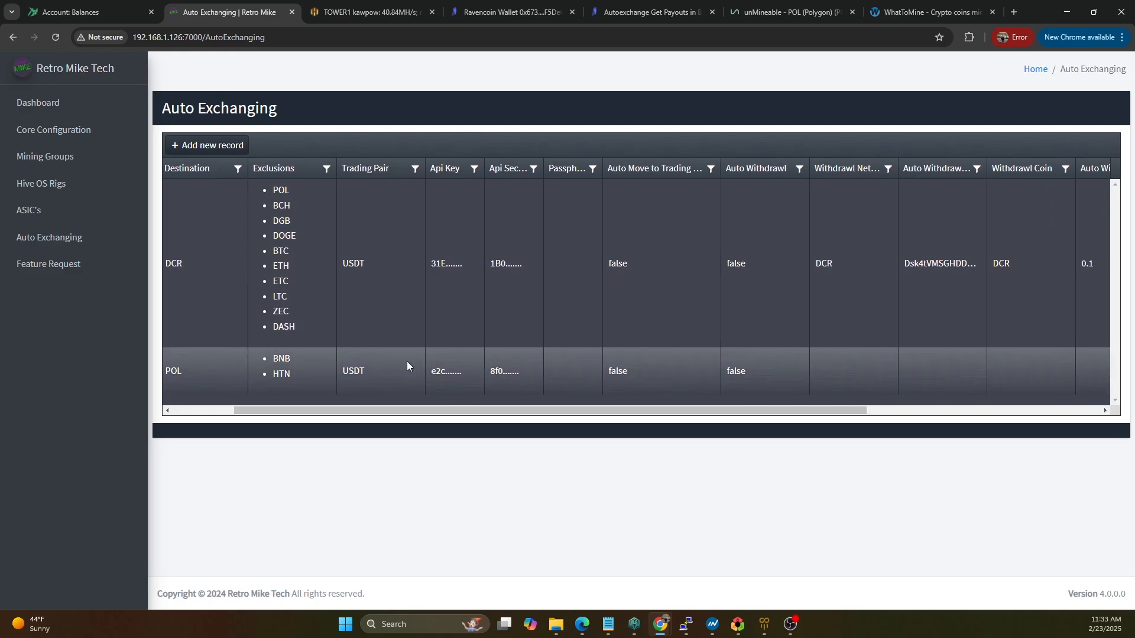
mouse_move(348, 398)
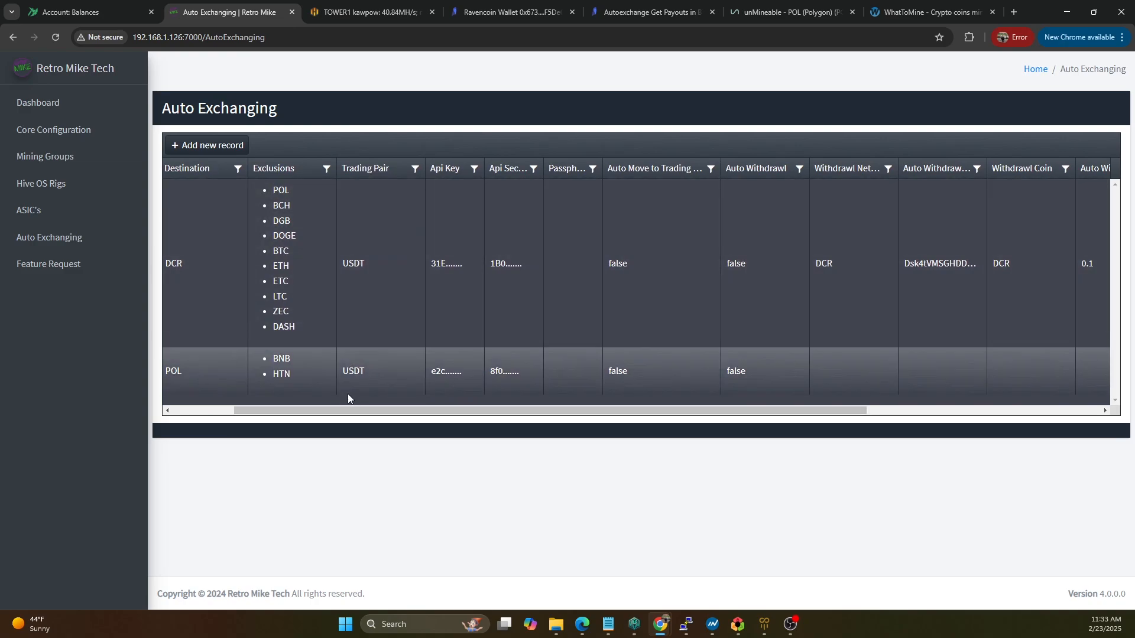
mouse_move(369, 395)
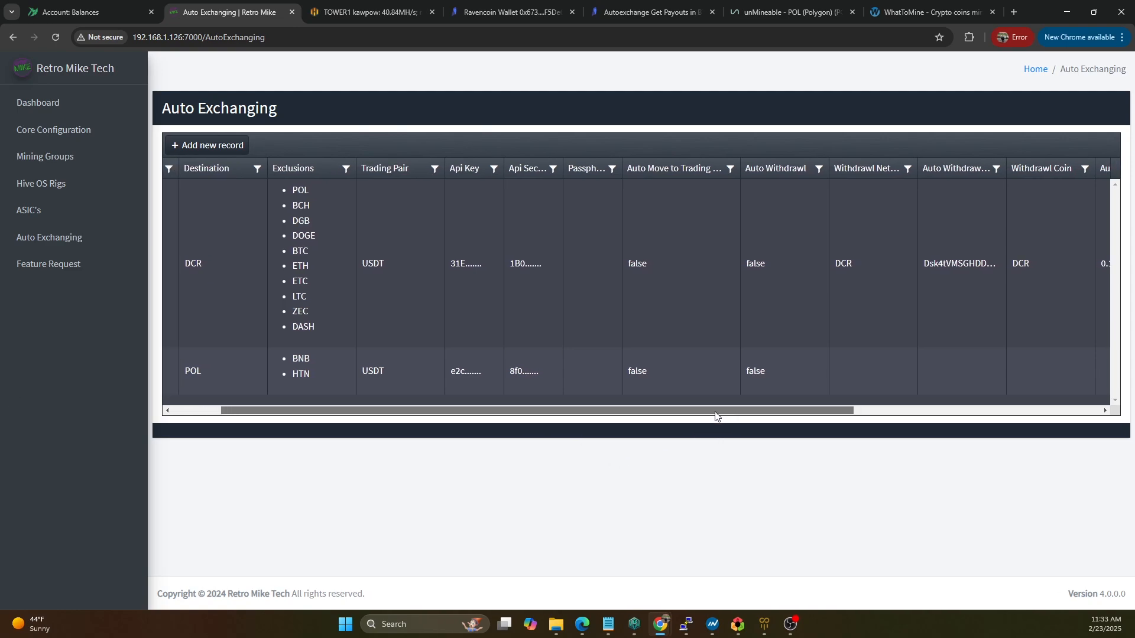
scroll("left", 3)
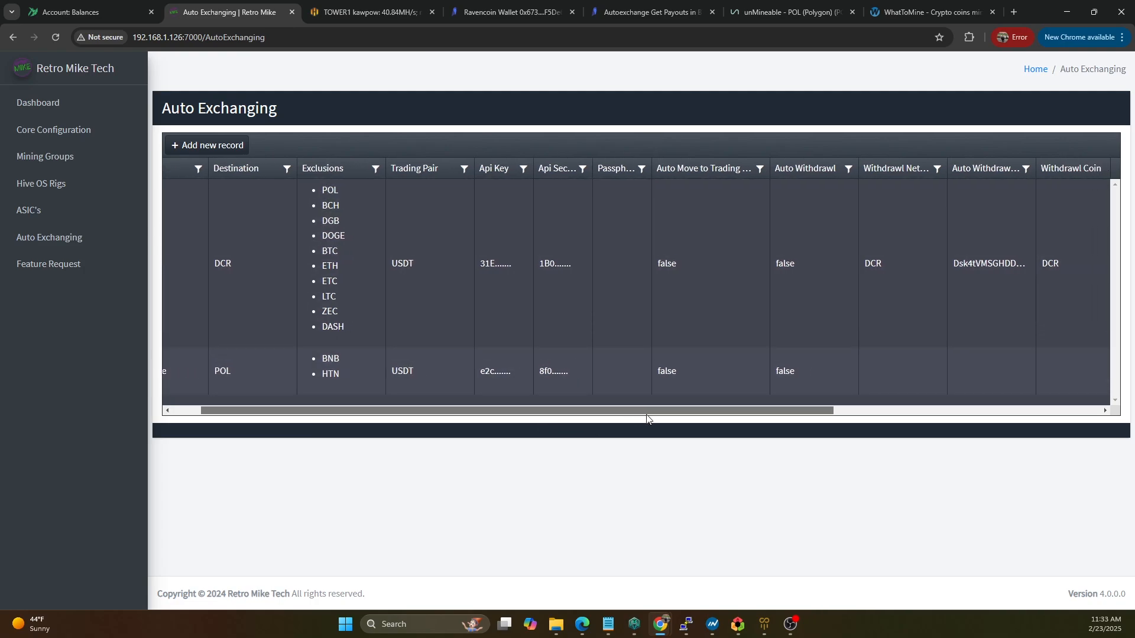
scroll("right", 3)
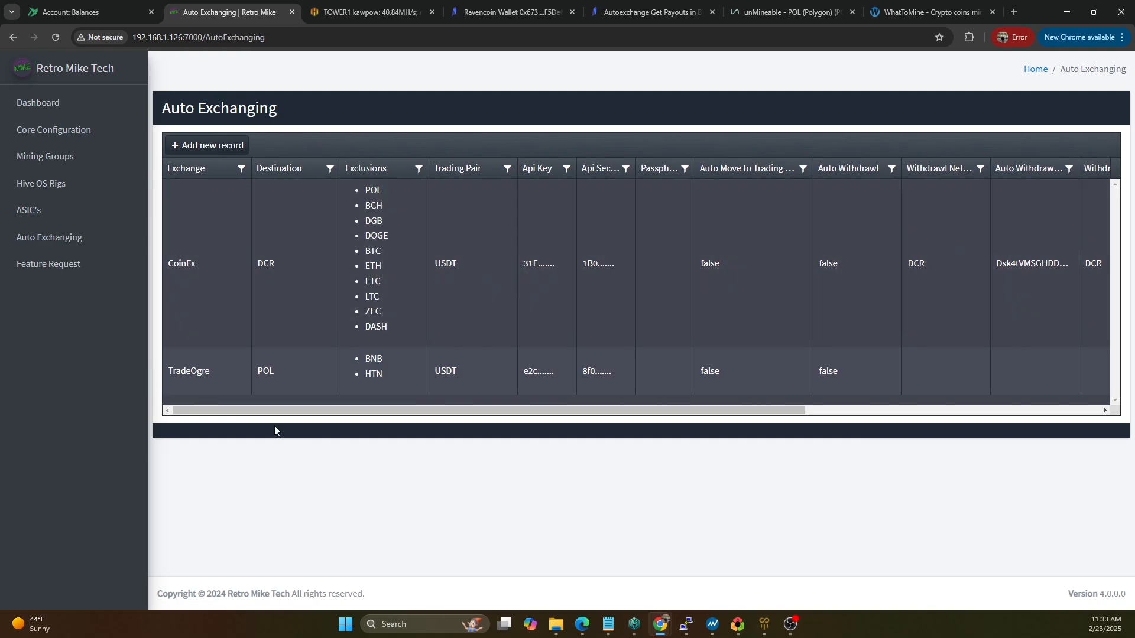
mouse_move(48, 236)
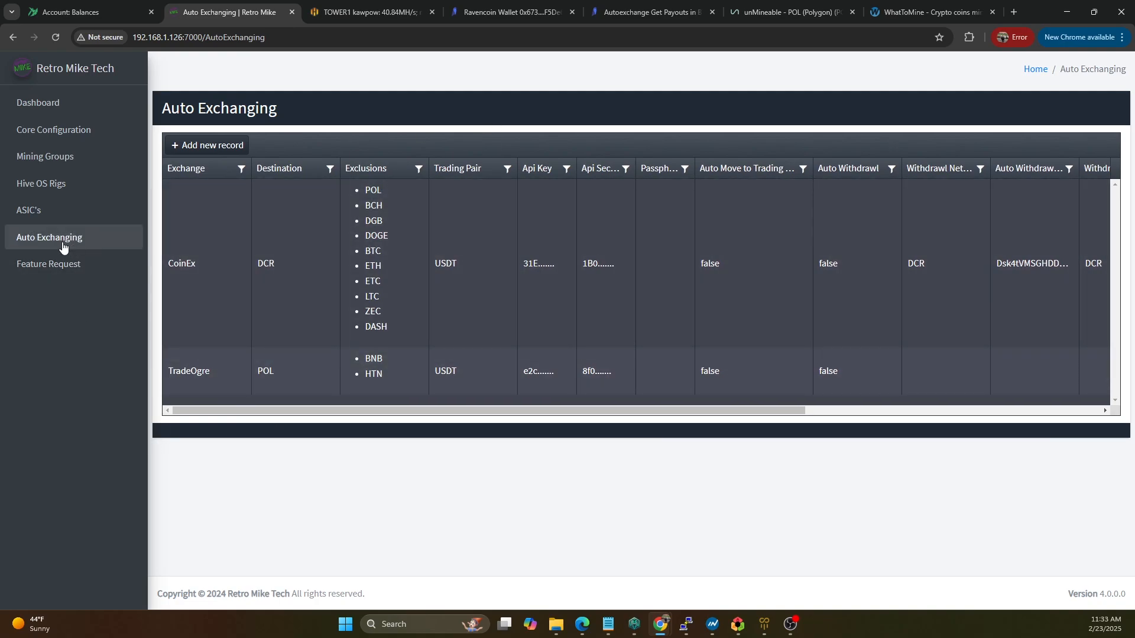
mouse_move(141, 336)
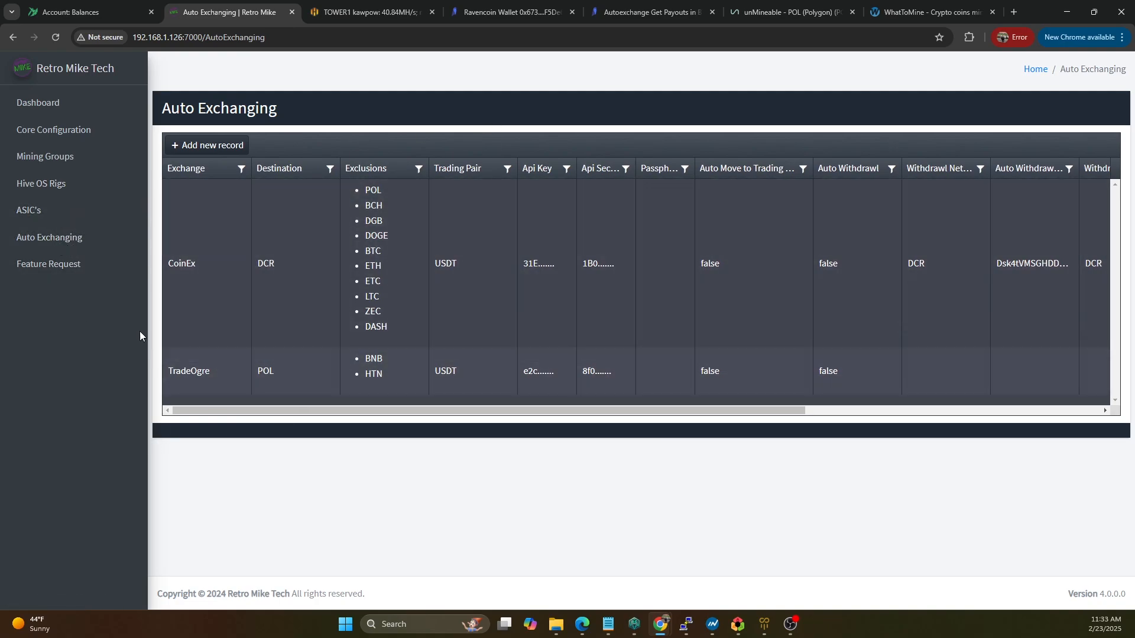
- Check TOWER1's mining status in Hive OS, then return to the profit switcher's settings
left_click(368, 12)
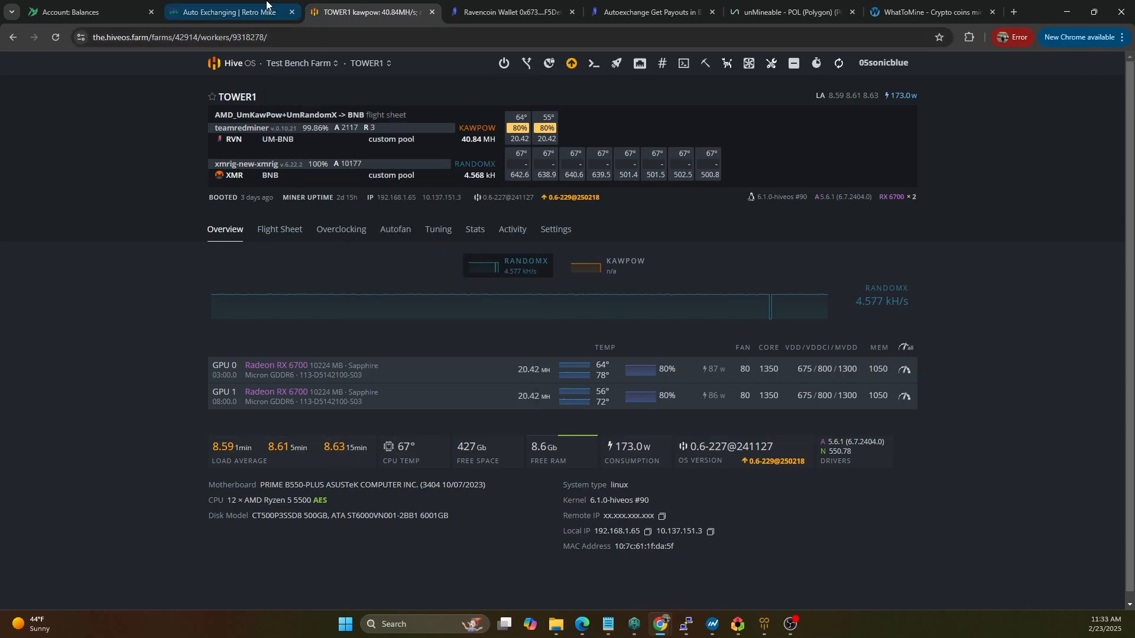
left_click(217, 12)
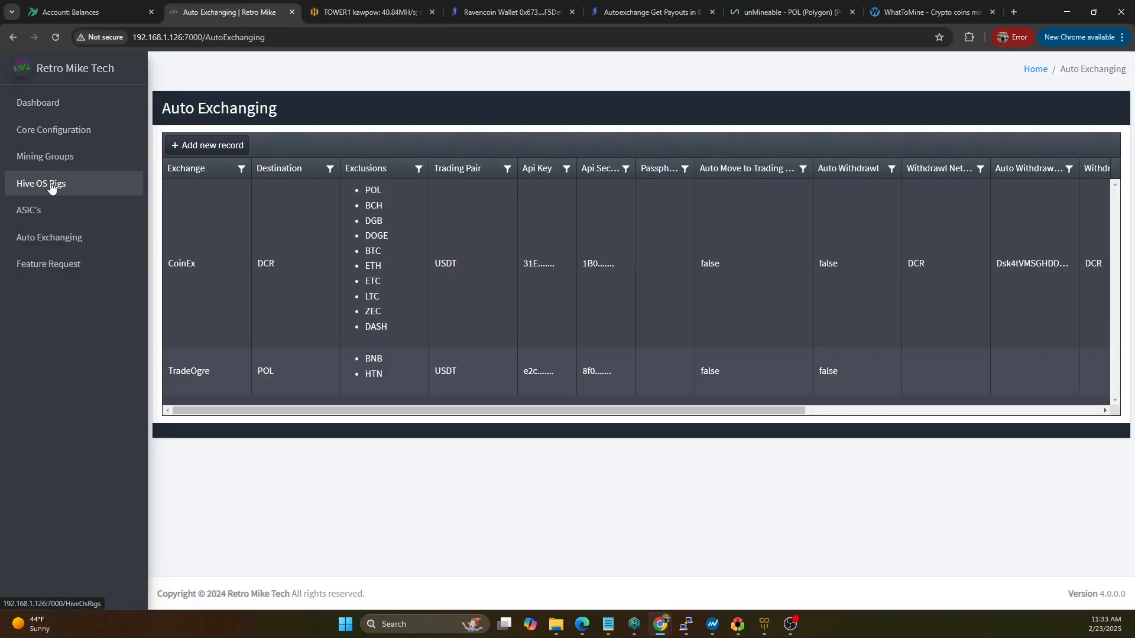
mouse_move(130, 250)
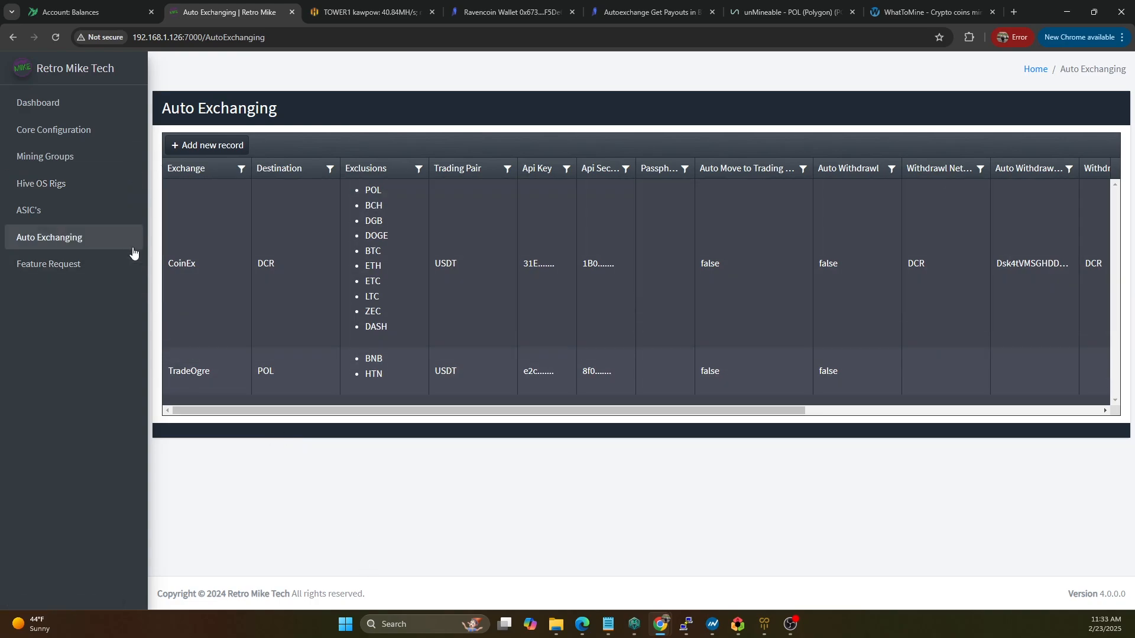
mouse_move(29, 210)
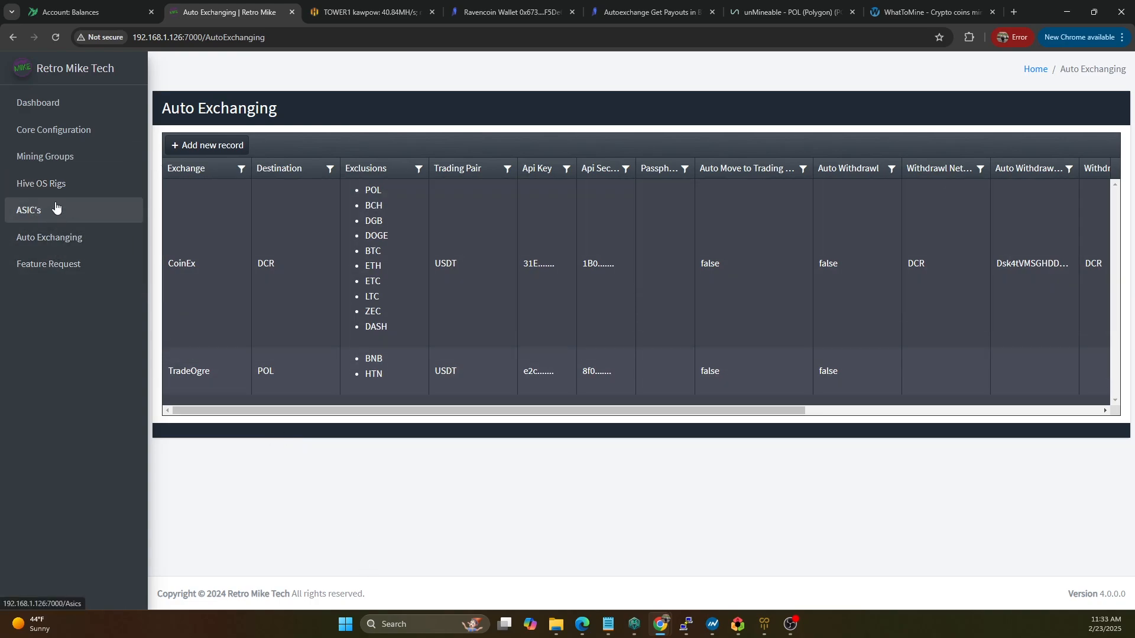
left_click(54, 129)
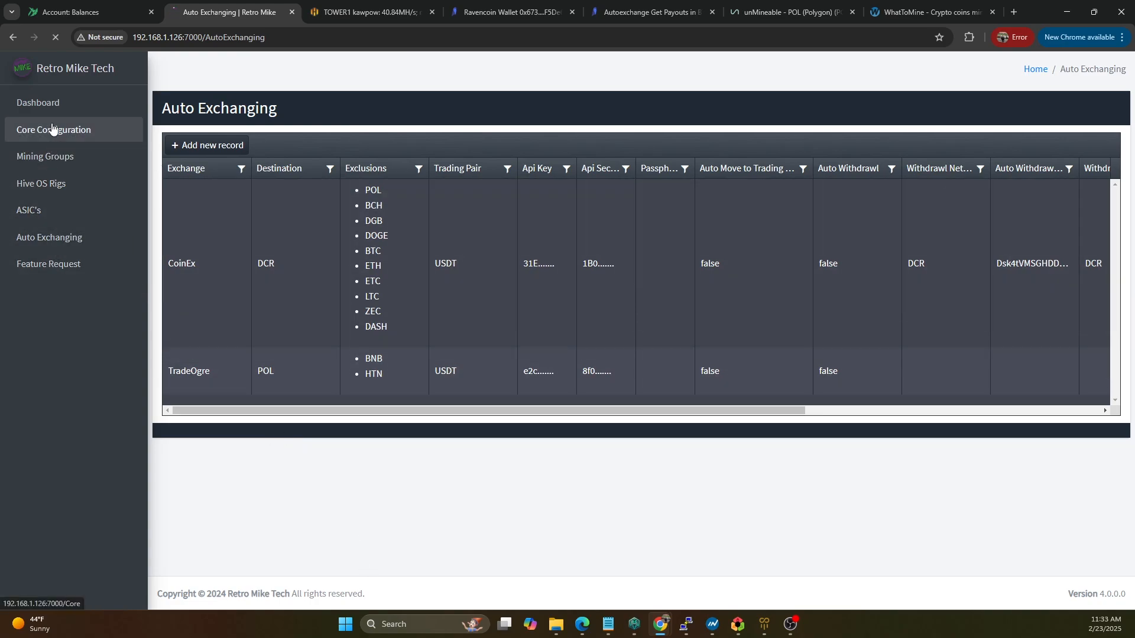
- Review Core Settings: 5% profitability threshold, profit switching off, auto exchanging on
left_click(52, 129)
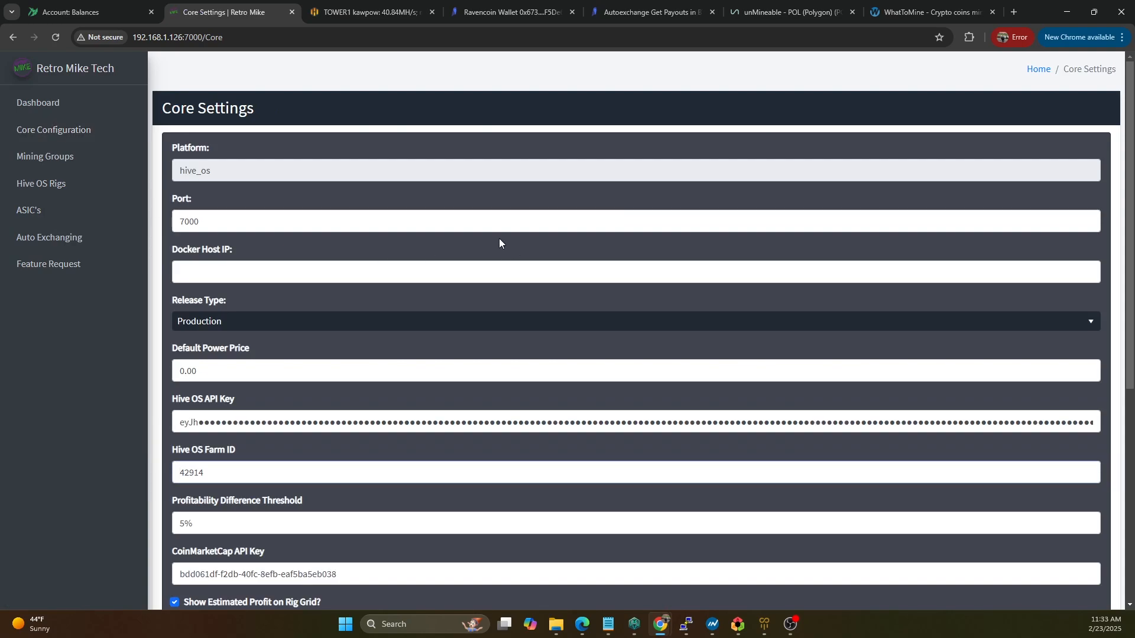
scroll("down", 3)
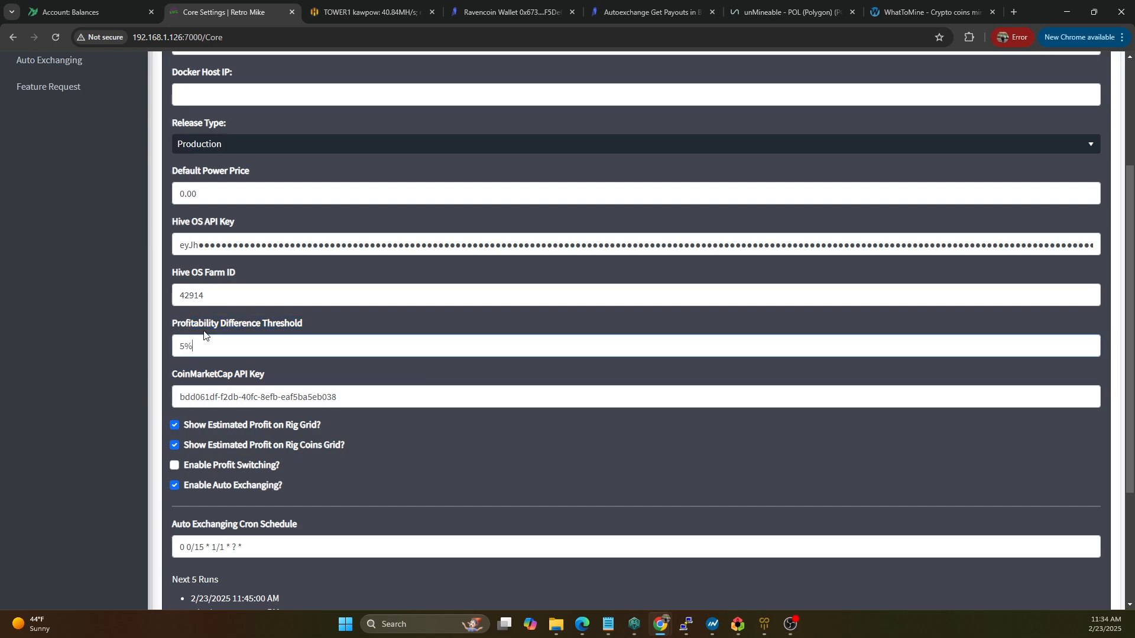
scroll("up", 3)
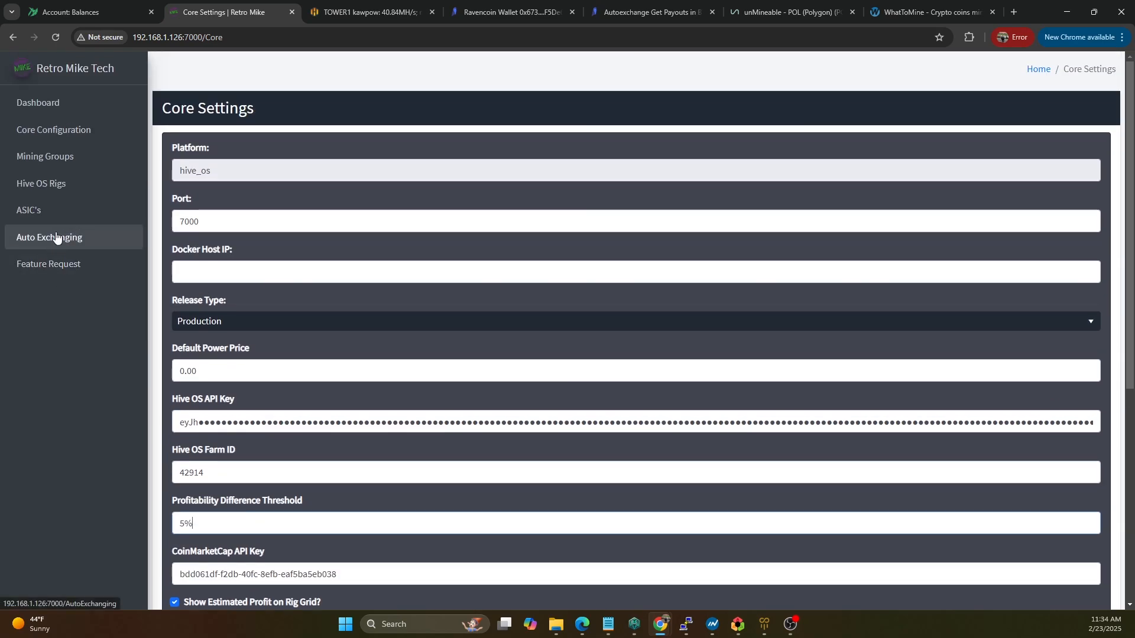
left_click(42, 183)
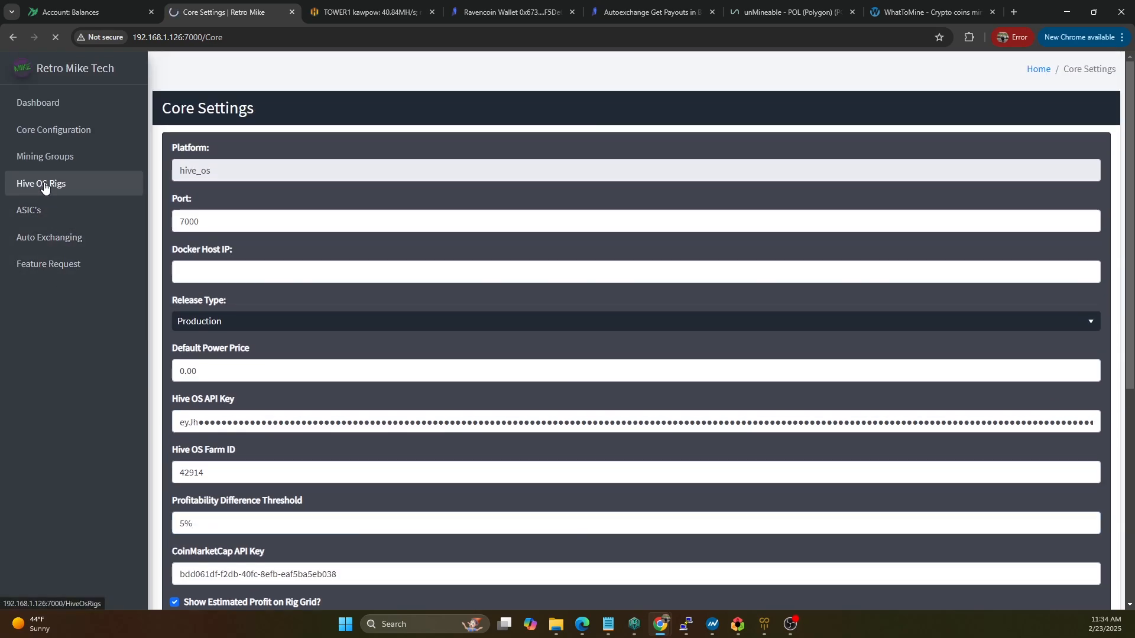
- Sort TOWER1's Rig Coins by profit, highest first, so RVN at $0.39 leads
left_click(42, 183)
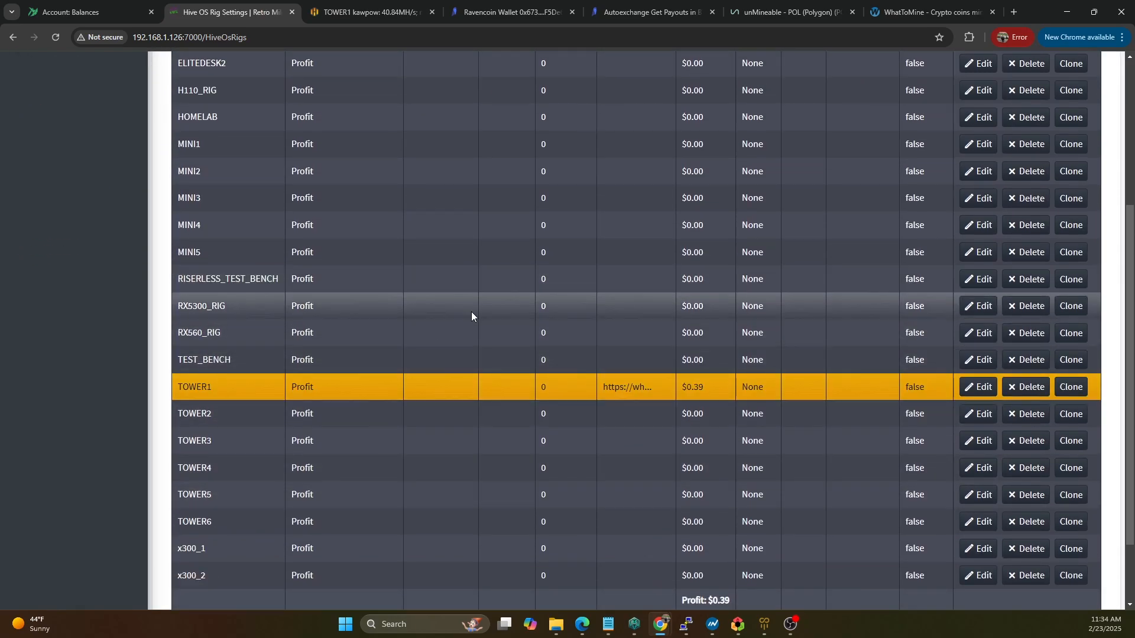
scroll("down", 3)
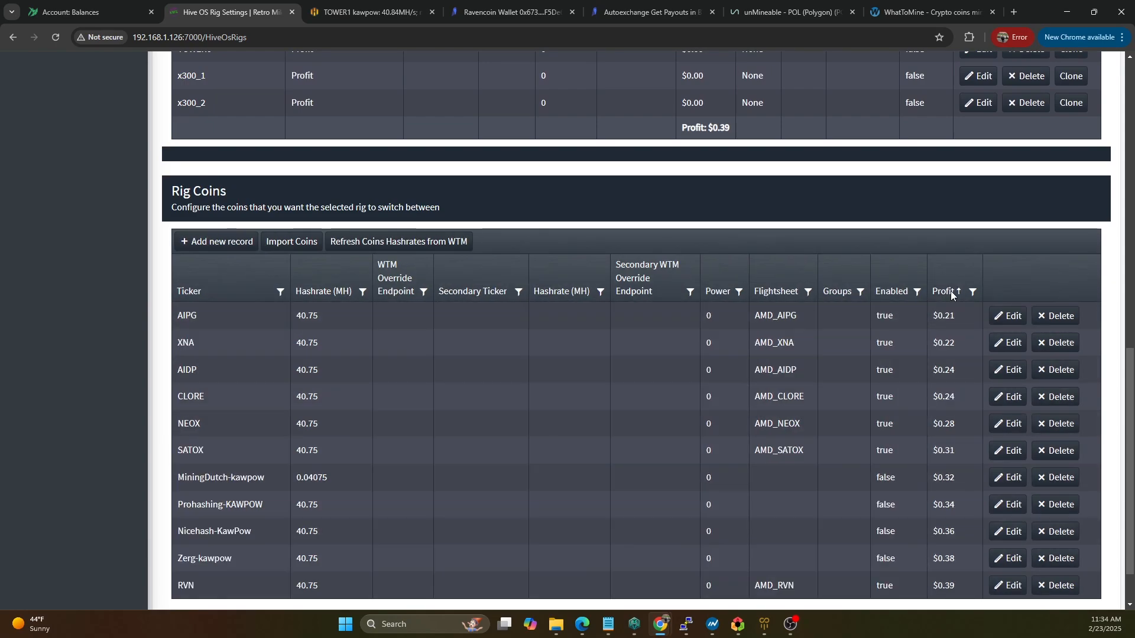
left_click(947, 290)
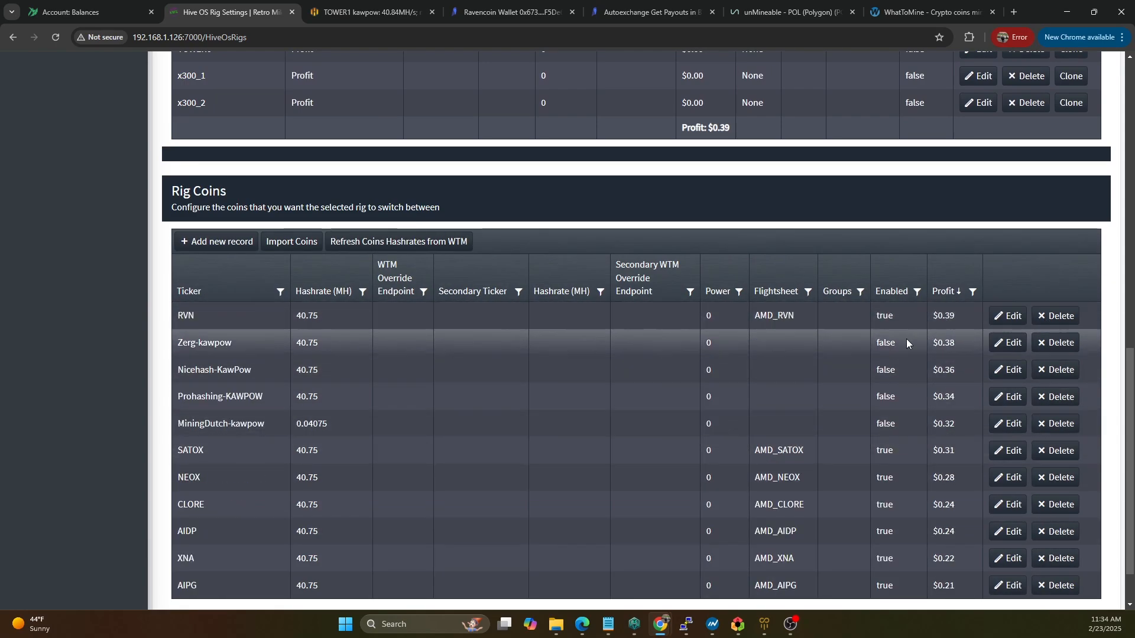
mouse_move(299, 354)
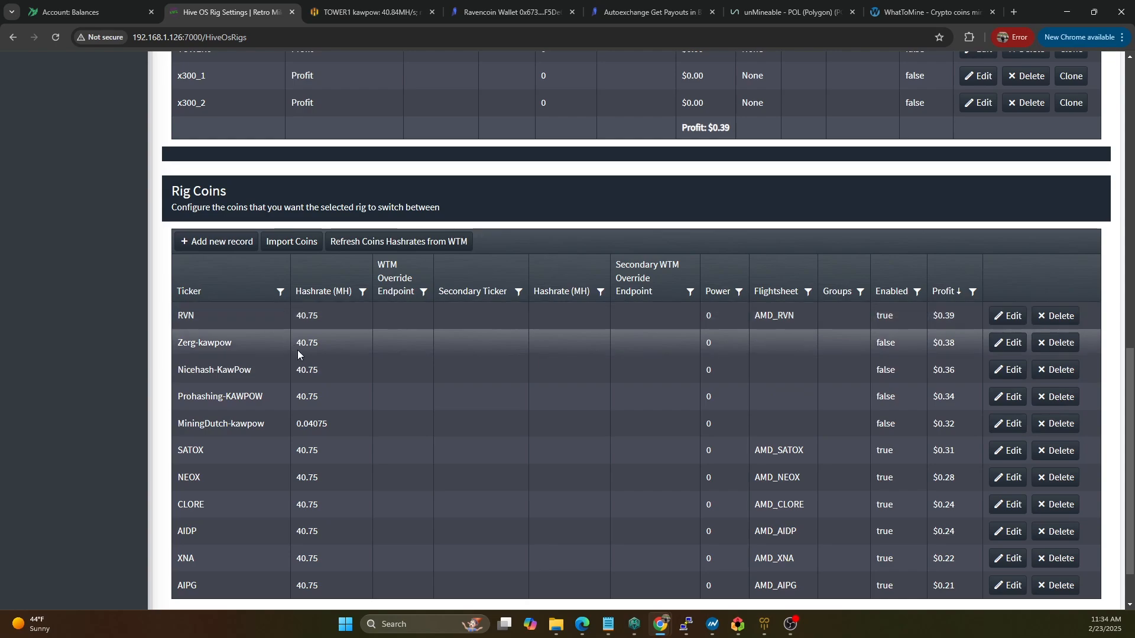
mouse_move(391, 458)
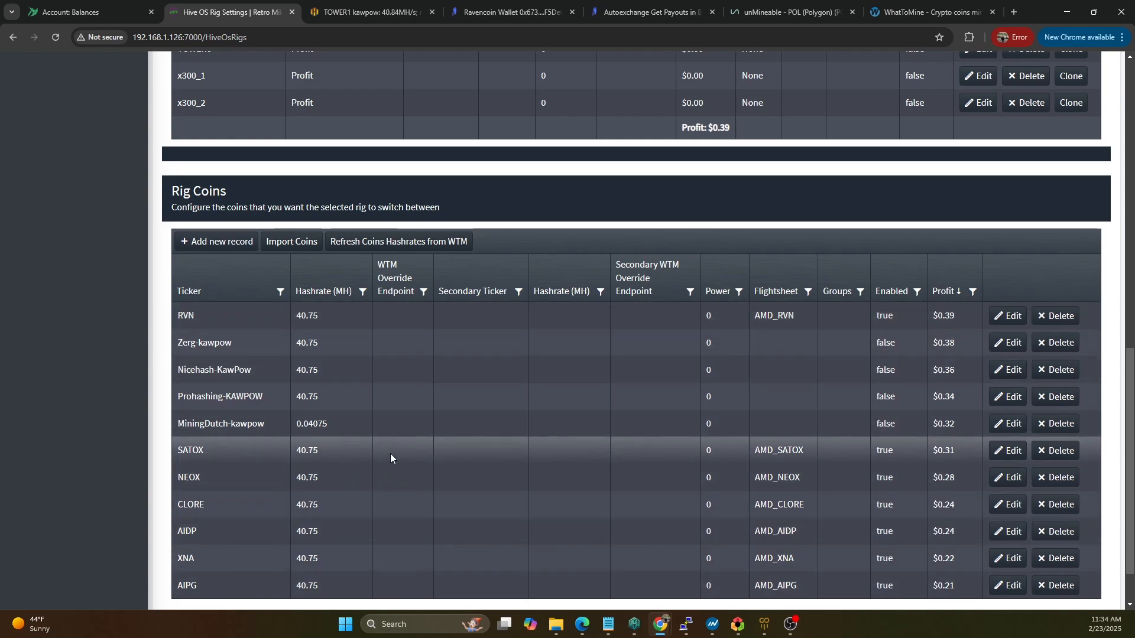
mouse_move(210, 458)
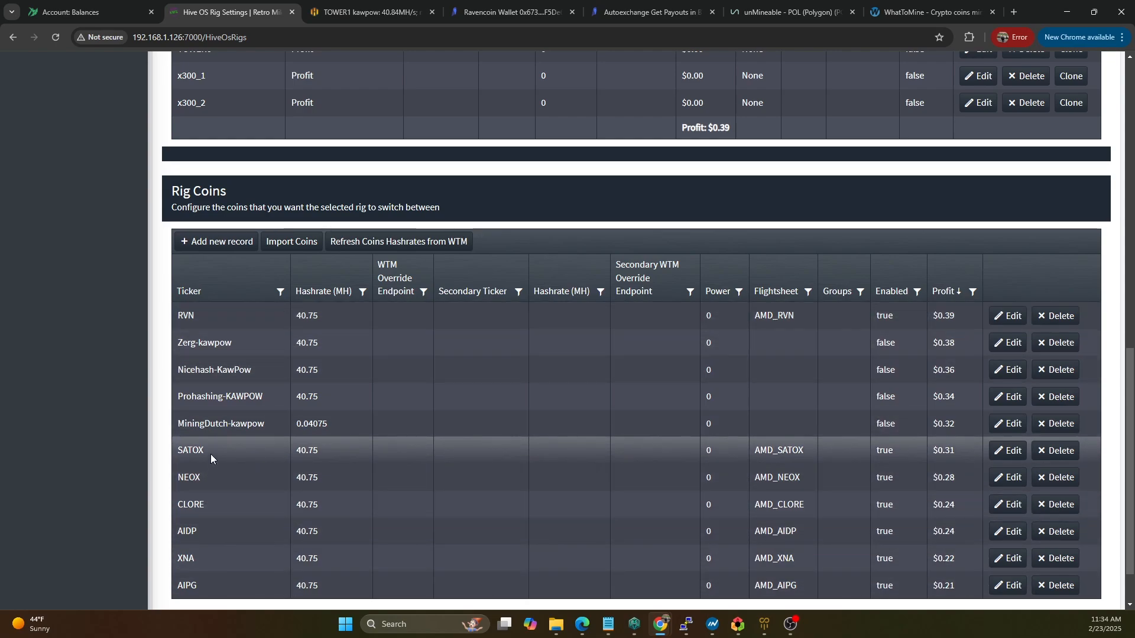
mouse_move(229, 454)
type("0.39")
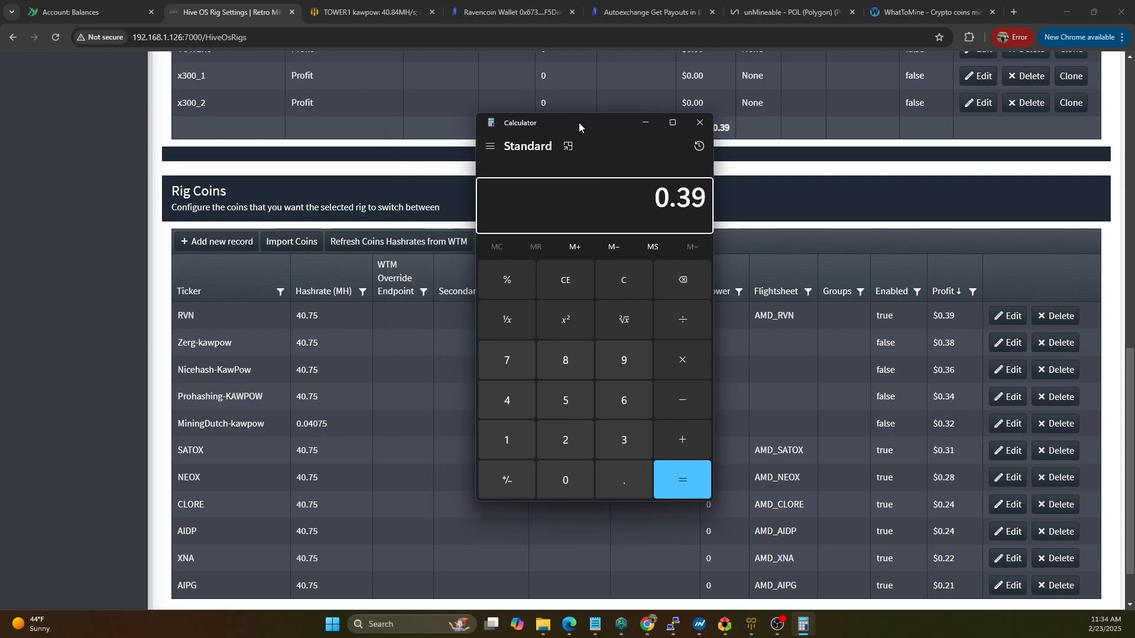
- Compute 0.0195 + 0.39 = 0.4095 in Calculator, then close it
left_click(680, 480)
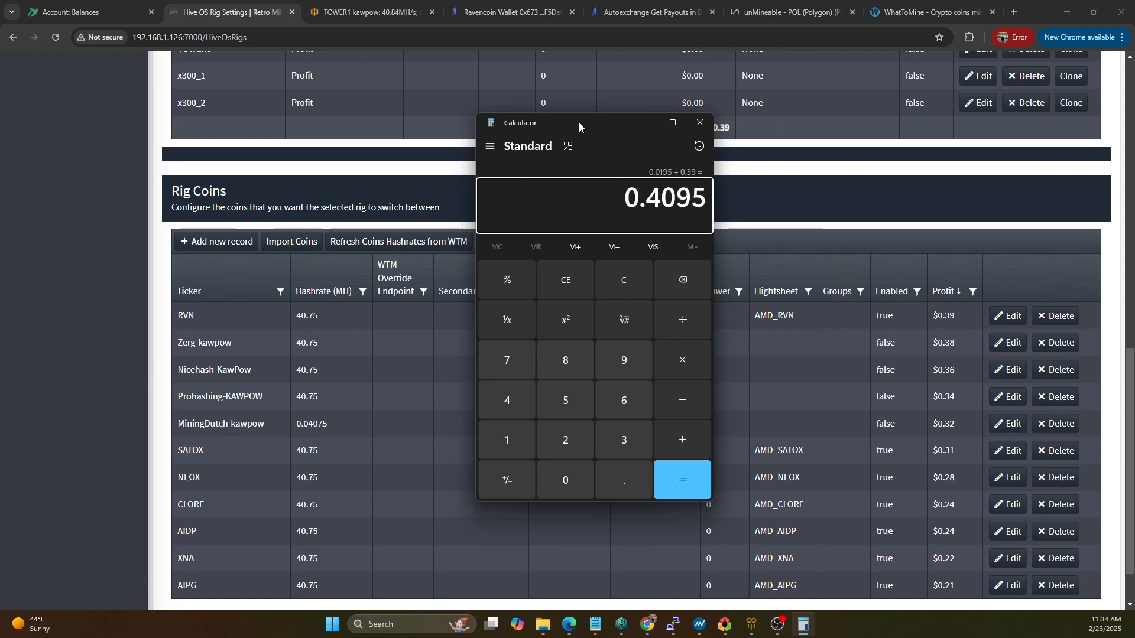
mouse_move(908, 563)
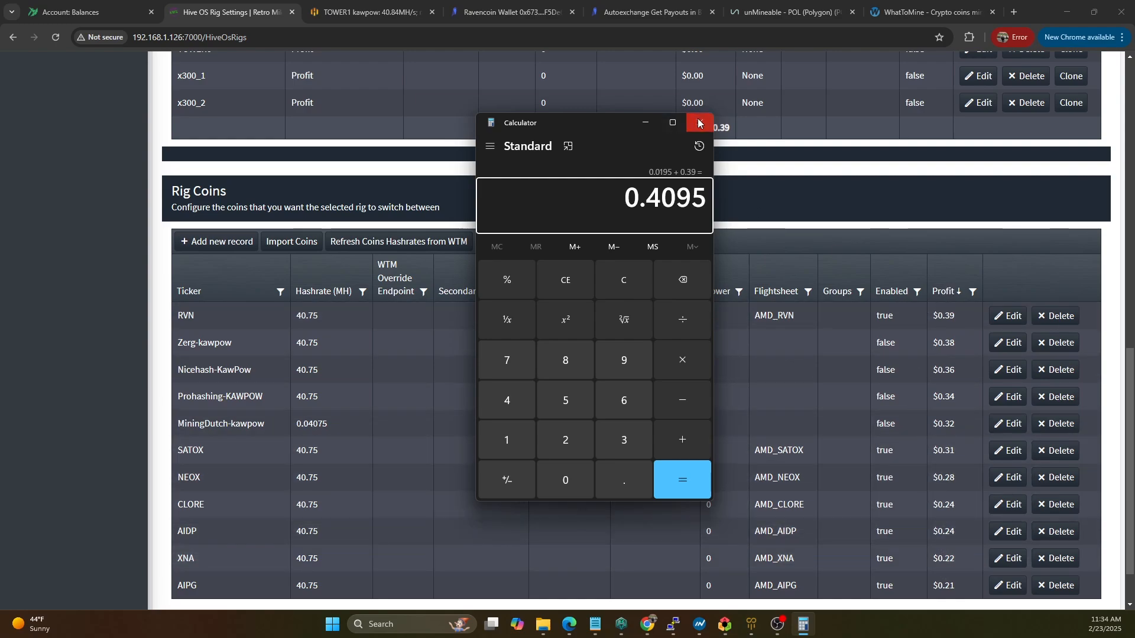
left_click(696, 123)
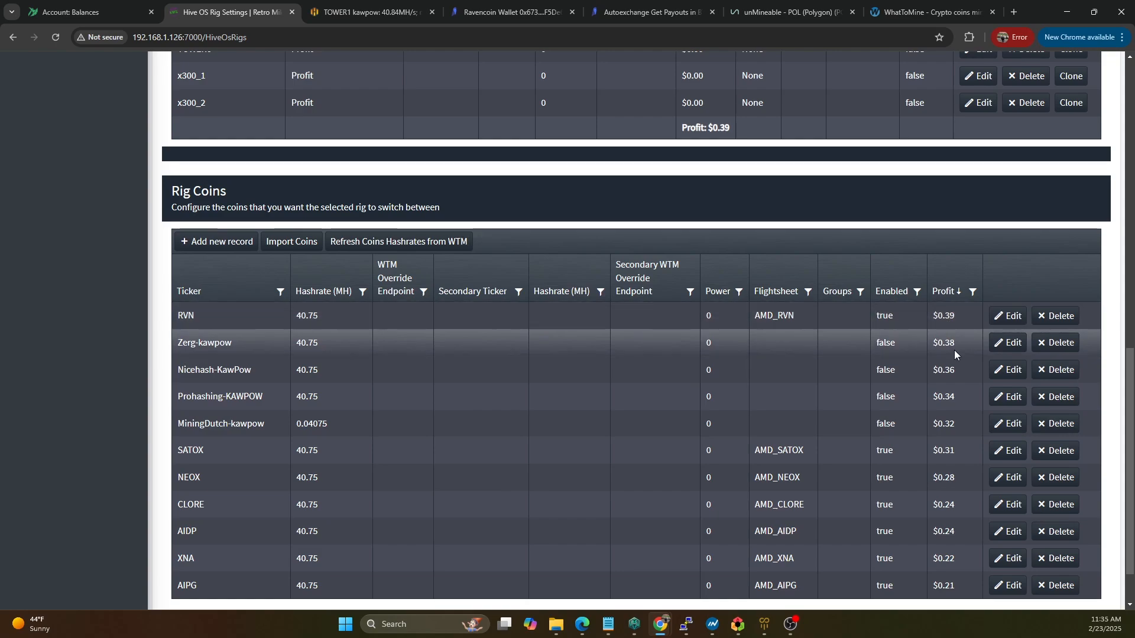
mouse_move(948, 348)
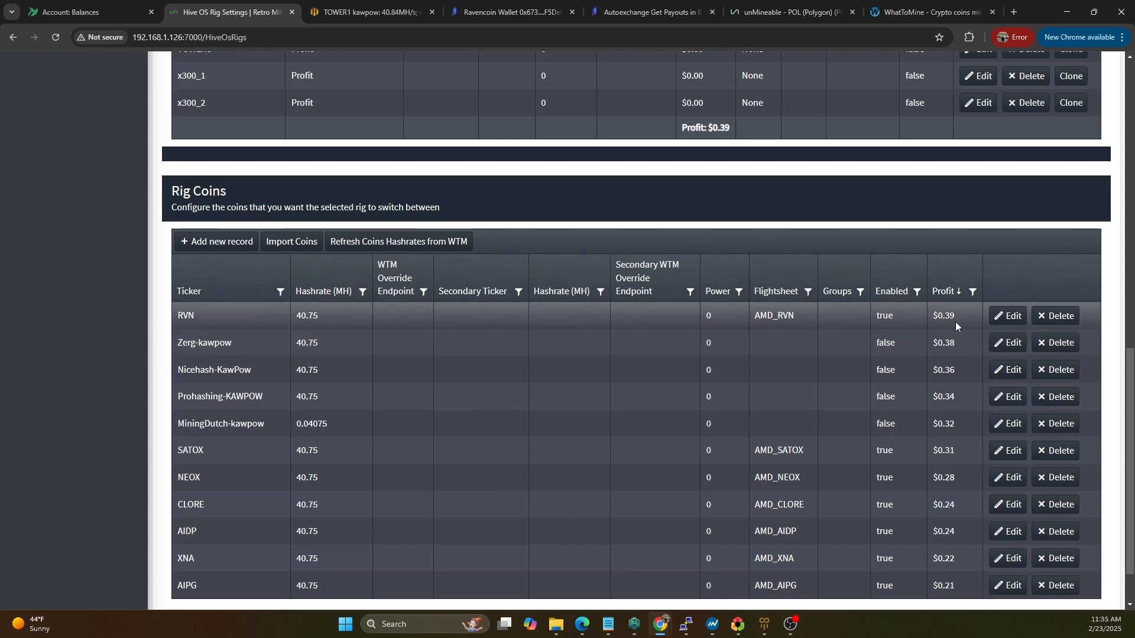
scroll("down", 3)
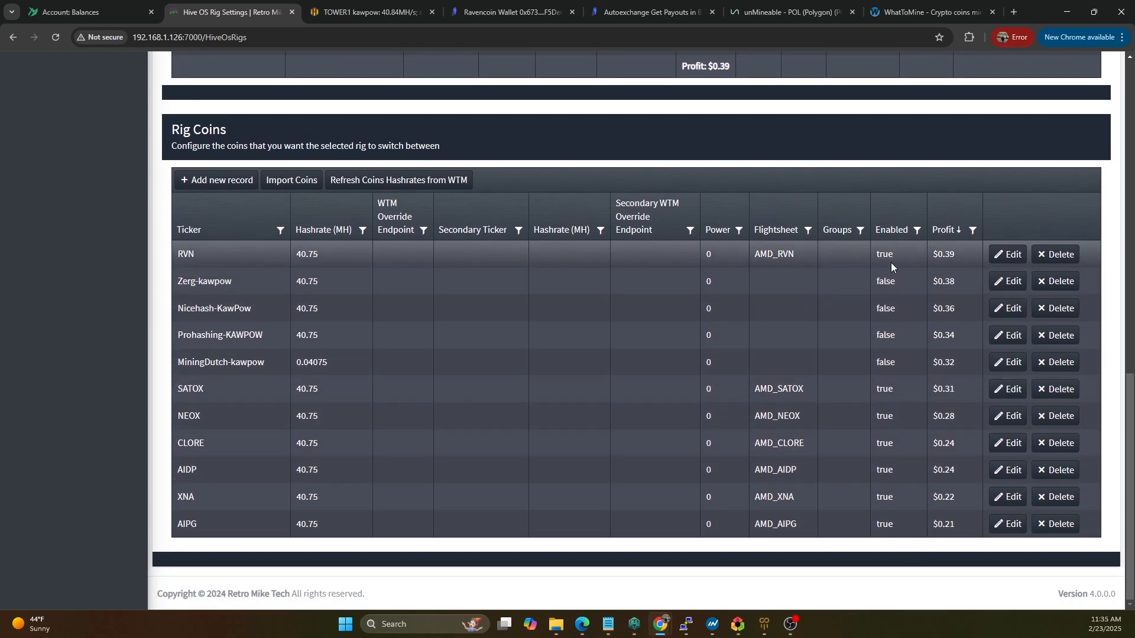
mouse_move(860, 536)
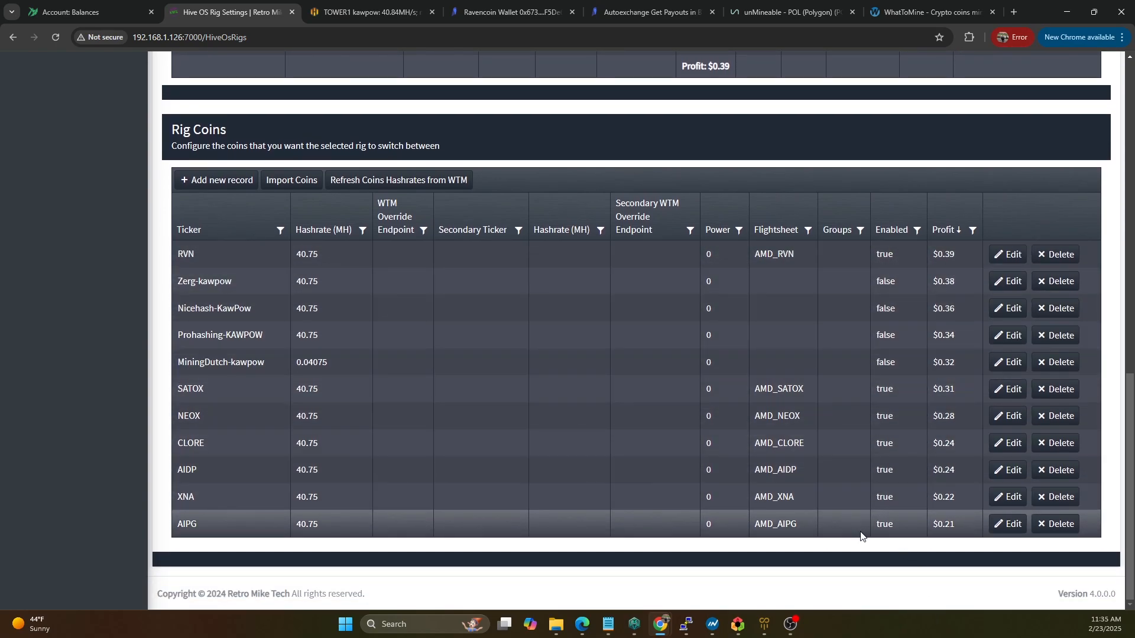
mouse_move(853, 541)
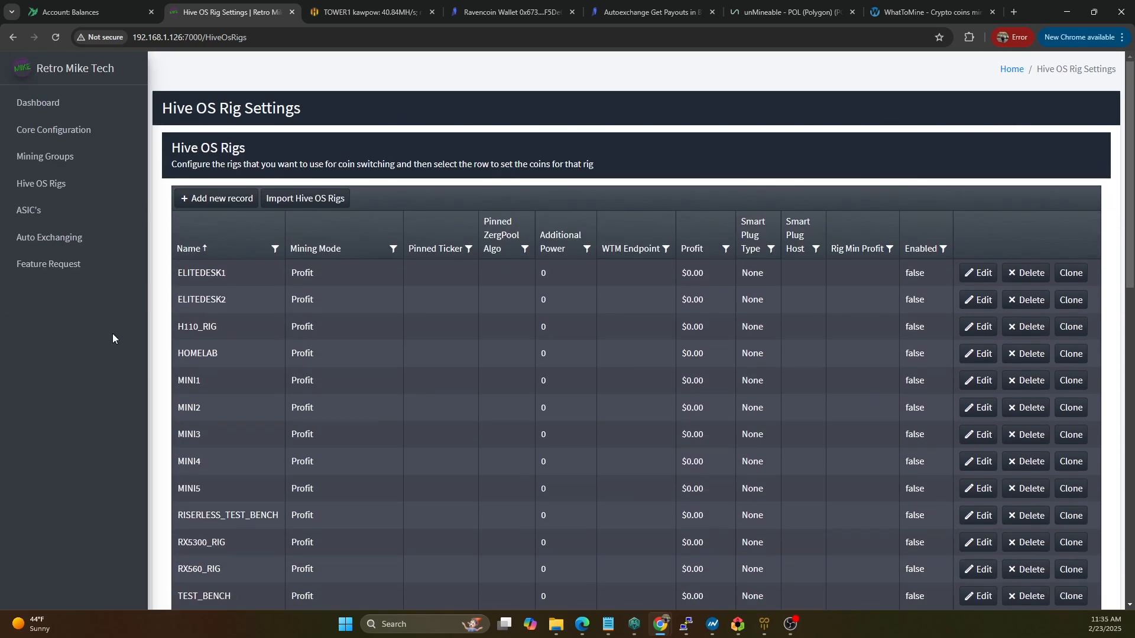
mouse_move(54, 130)
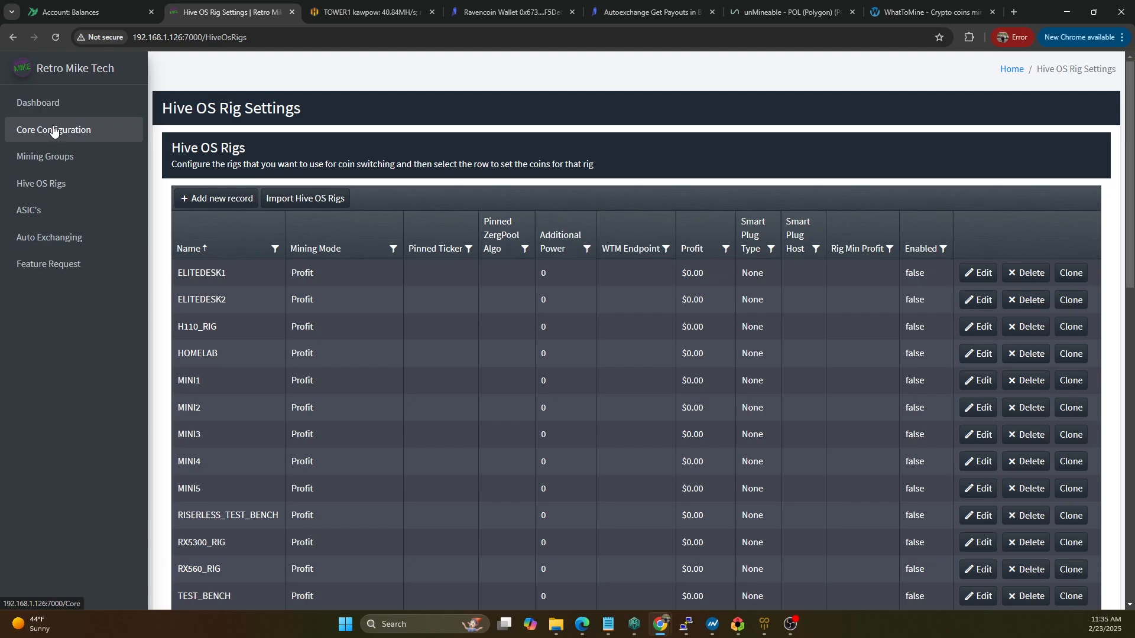
mouse_move(71, 130)
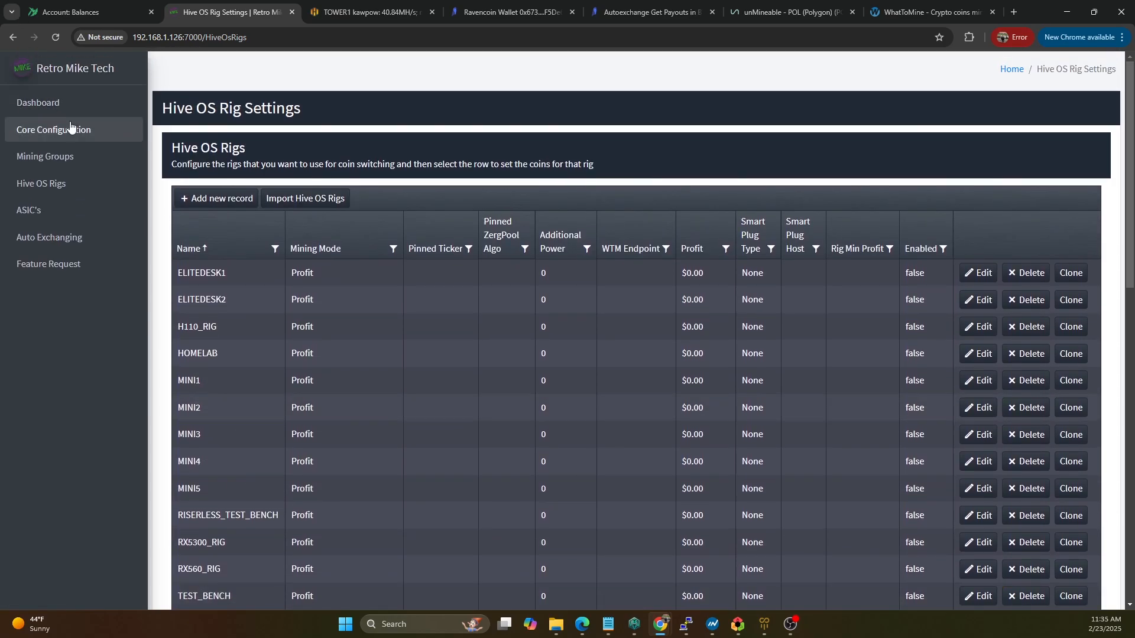
- Enable Profit Switching in Core Settings, edit the schedule's minute interval, and save
left_click(54, 130)
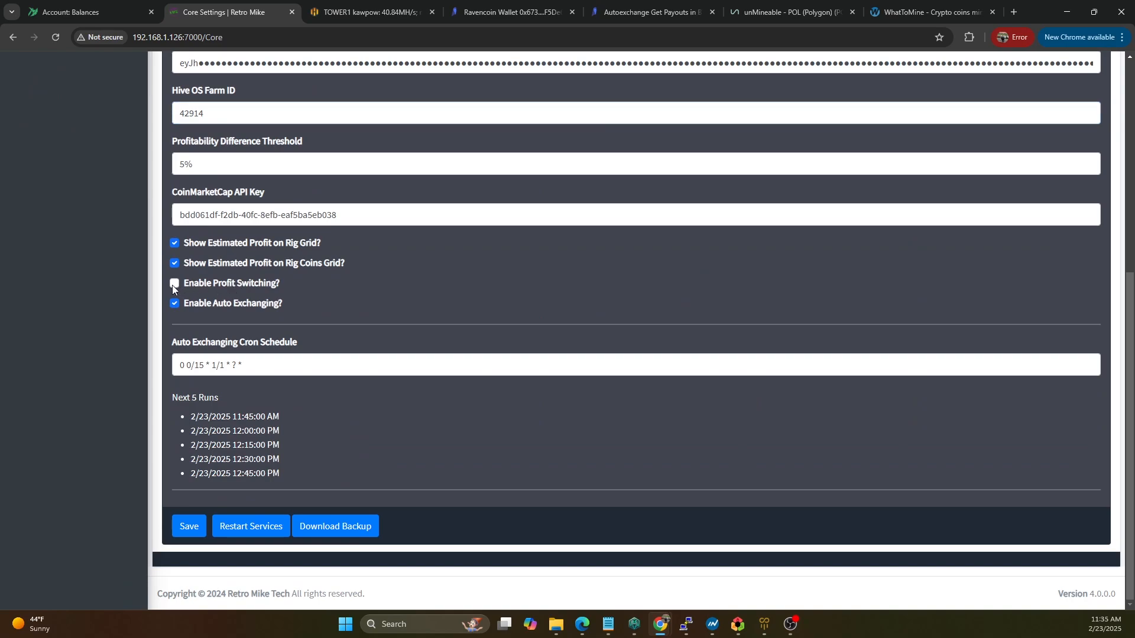
left_click(174, 283)
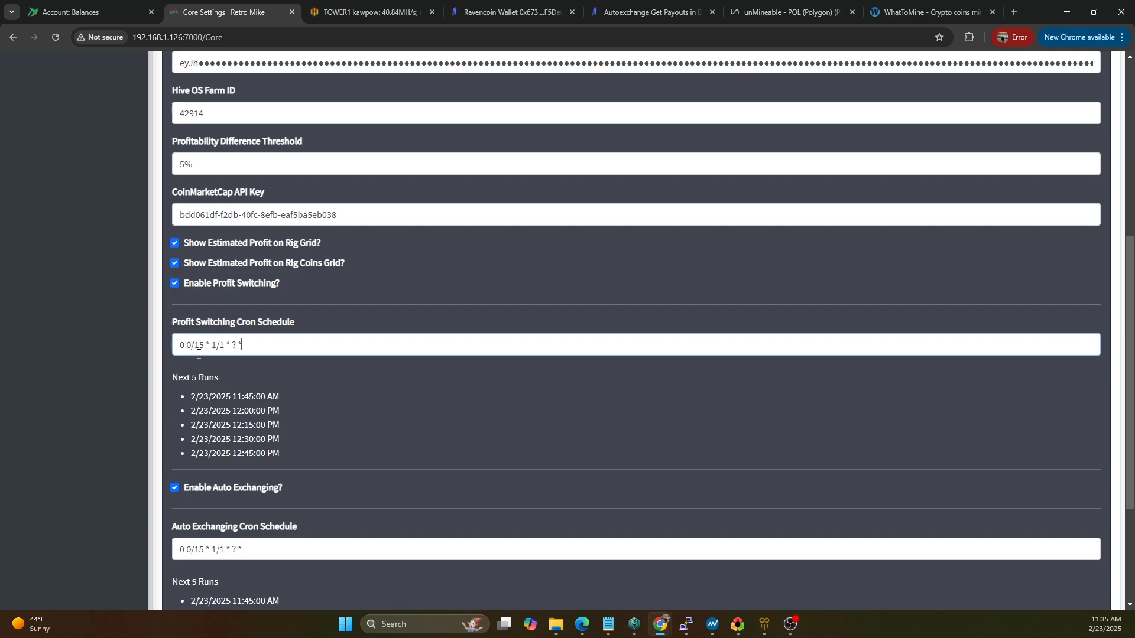
scroll("down", 3)
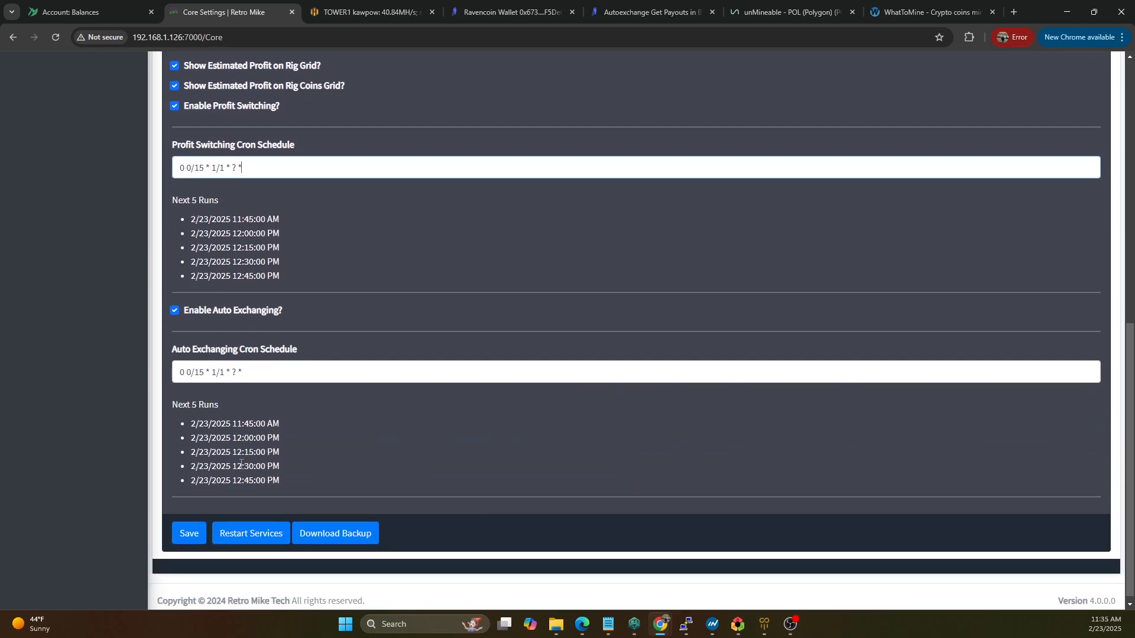
scroll("up", 3)
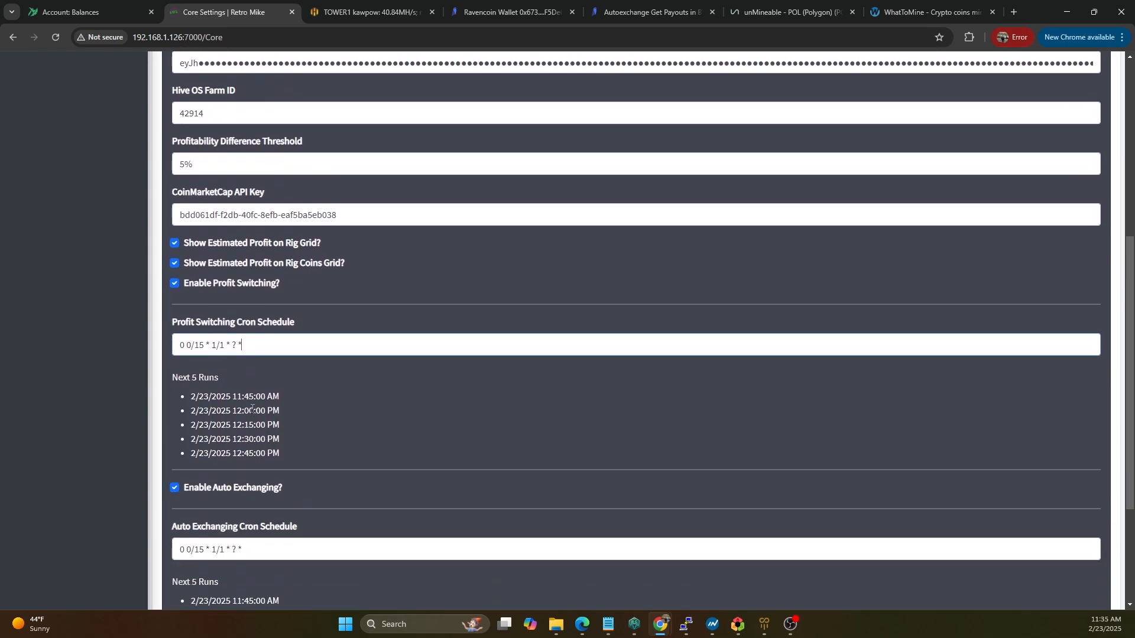
double_click(198, 345)
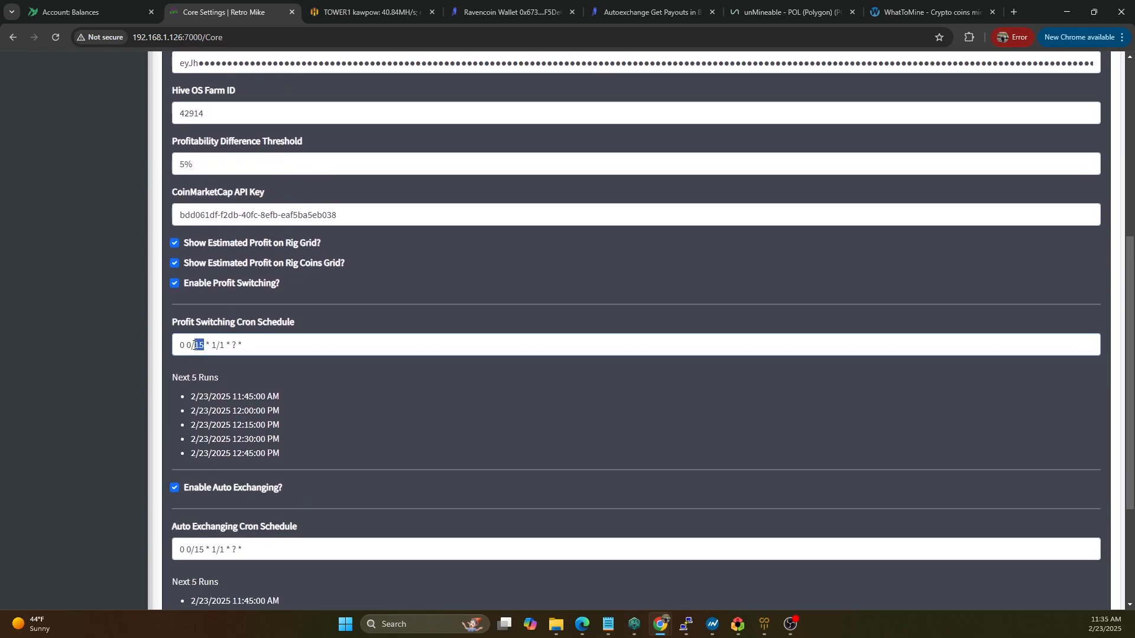
type("30")
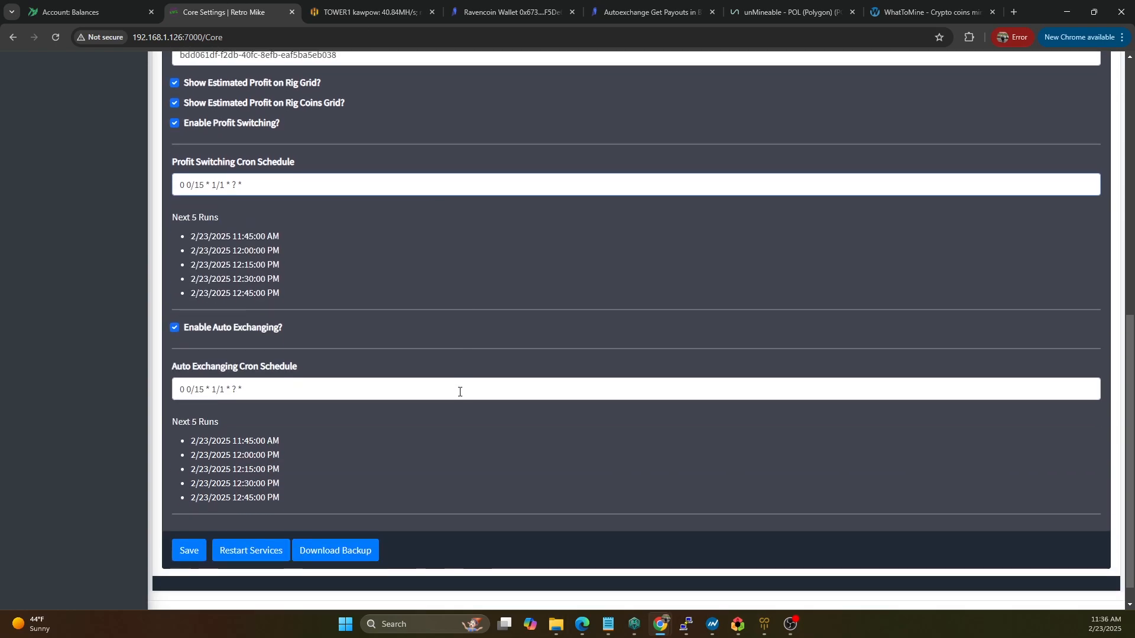
left_click(187, 550)
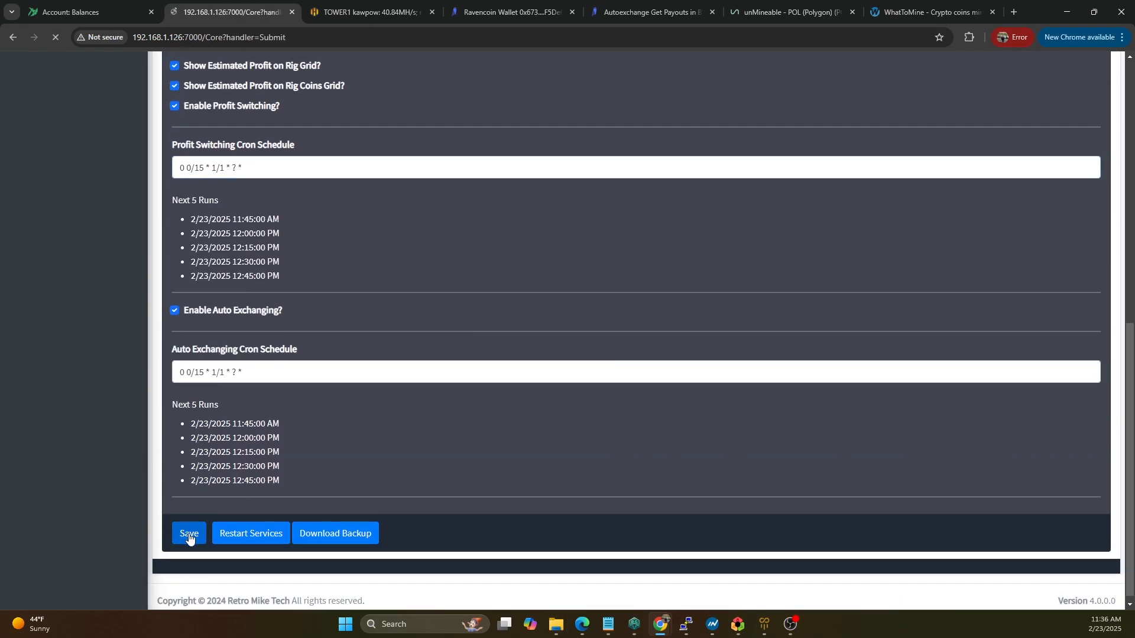
left_click(188, 533)
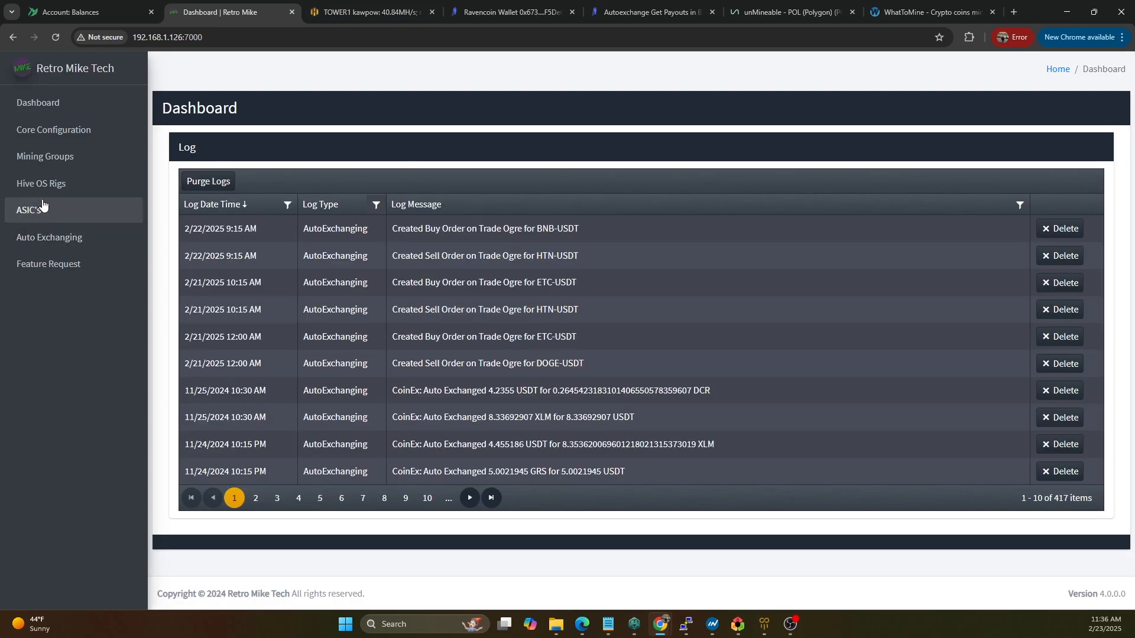
left_click(49, 237)
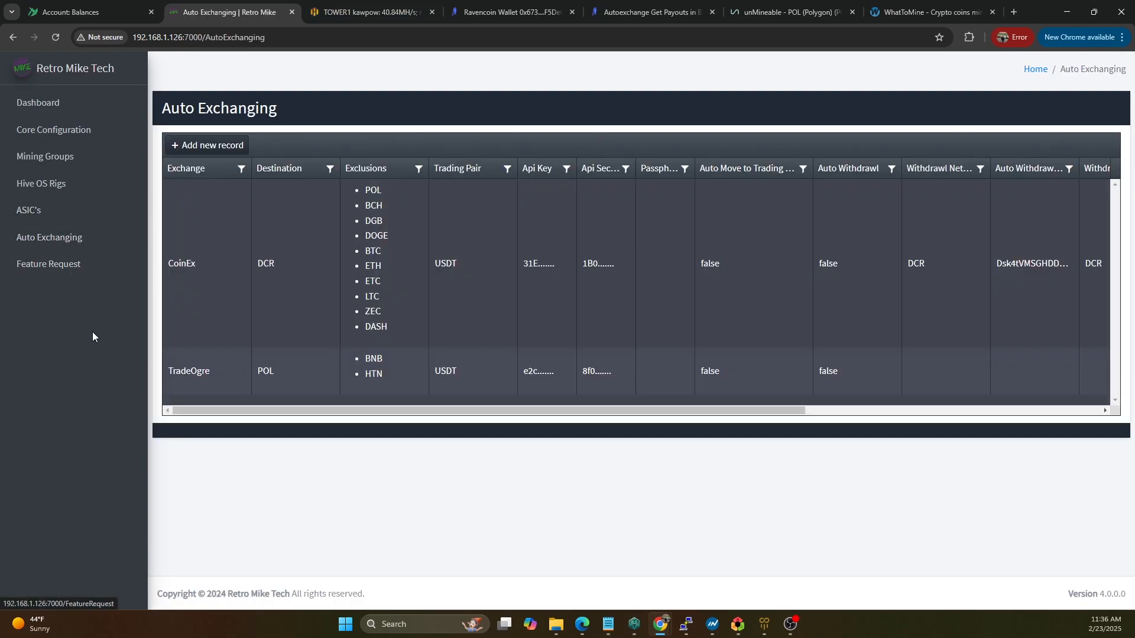
scroll("right", 3)
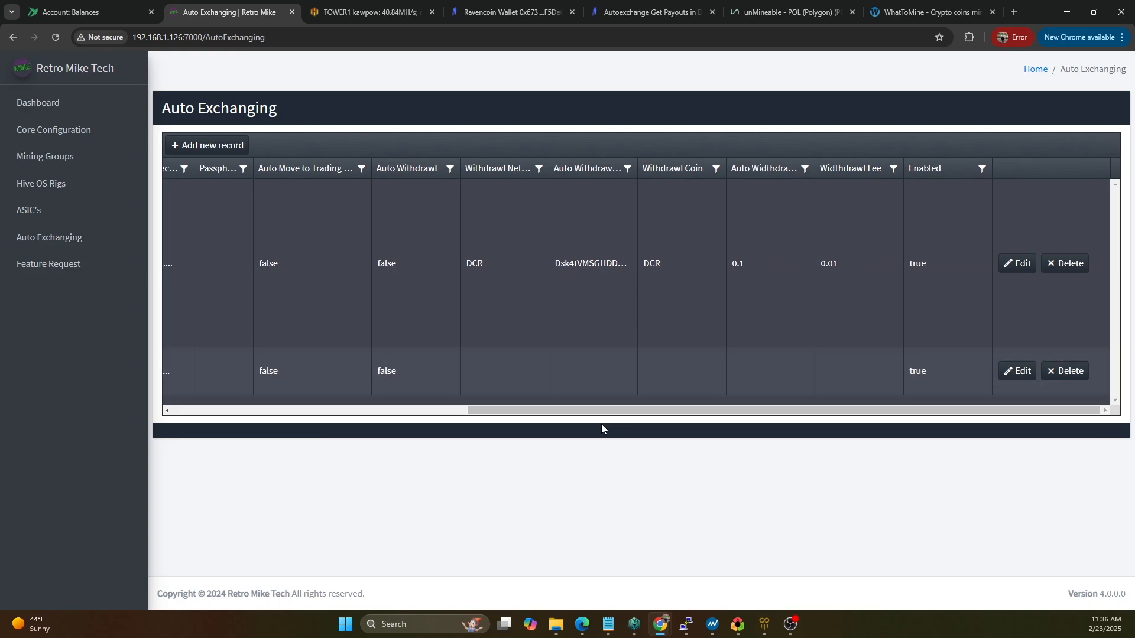
scroll("left", 3)
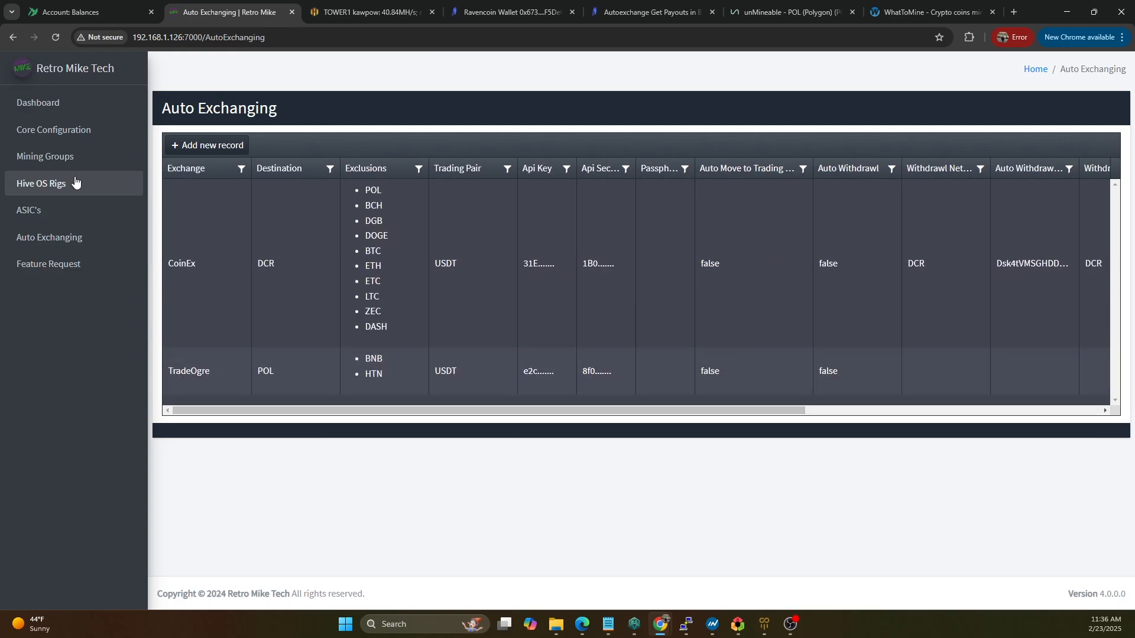
mouse_move(48, 237)
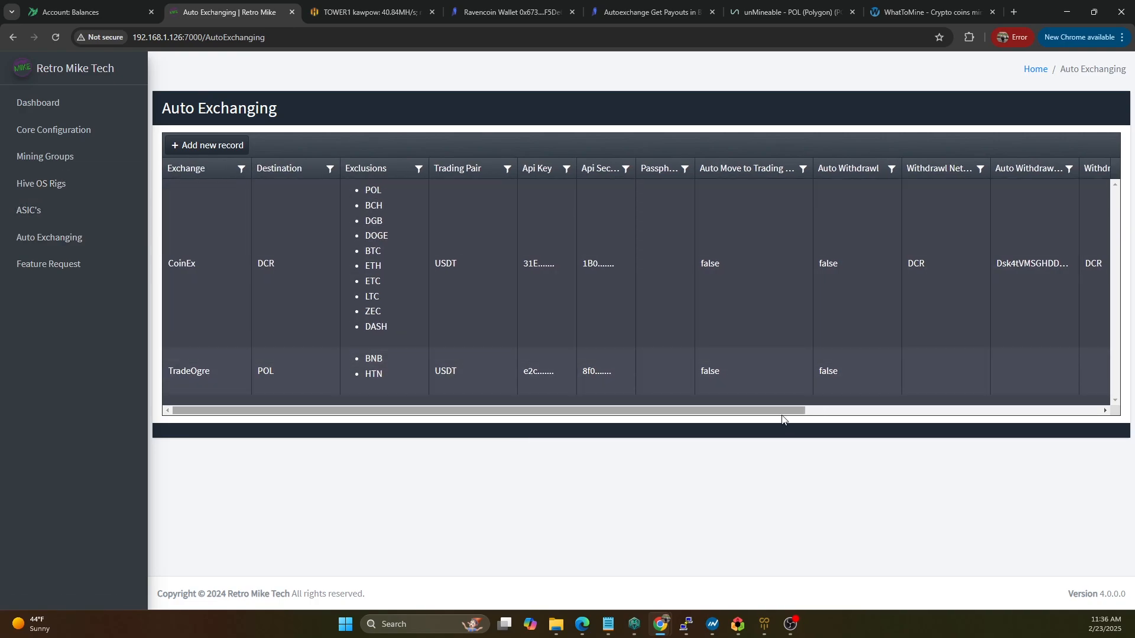
scroll("right", 3)
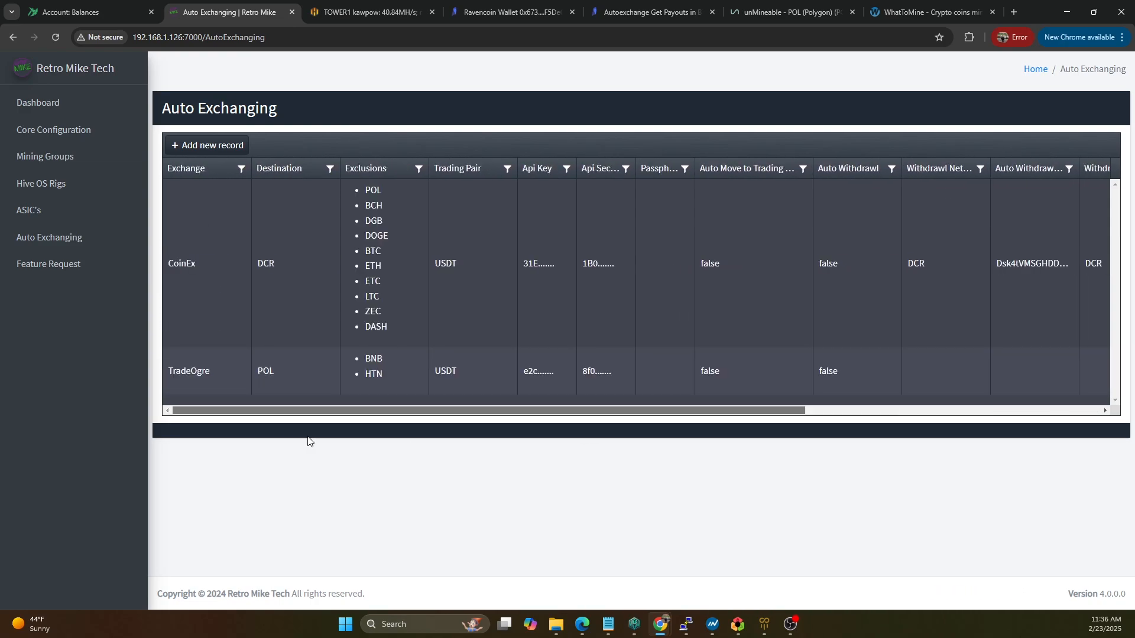
scroll("right", 3)
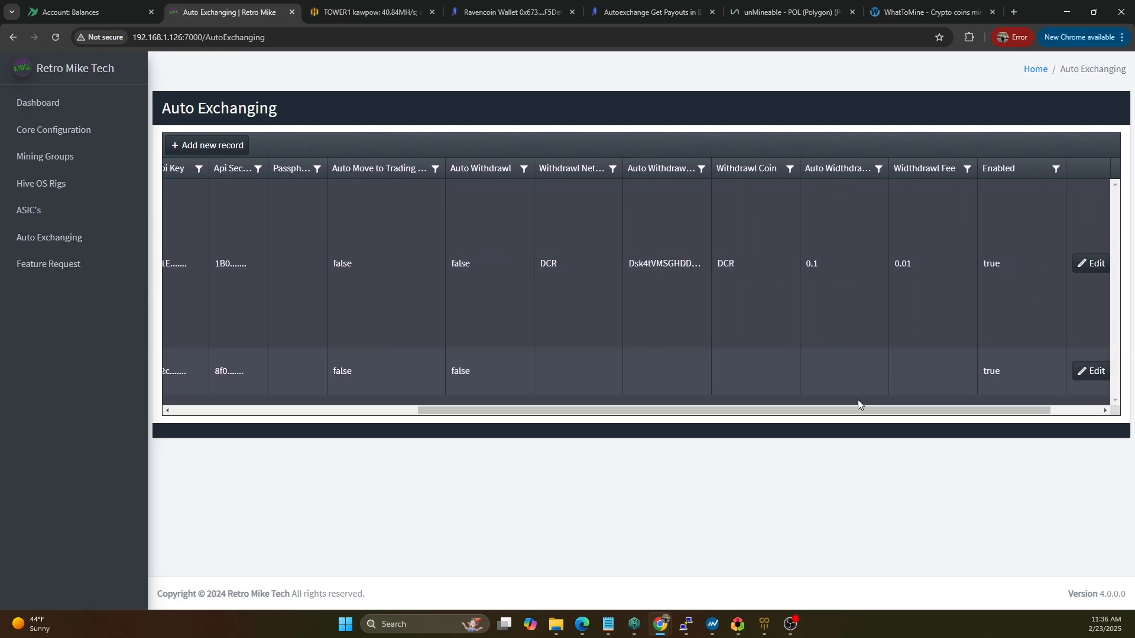
mouse_move(934, 490)
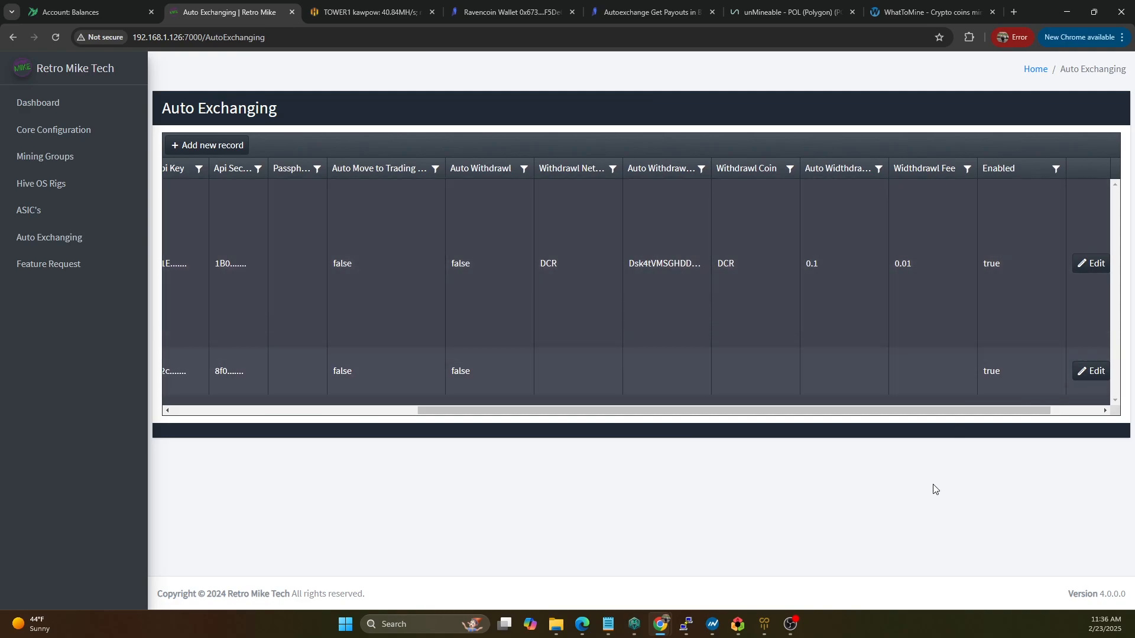
scroll("left", 3)
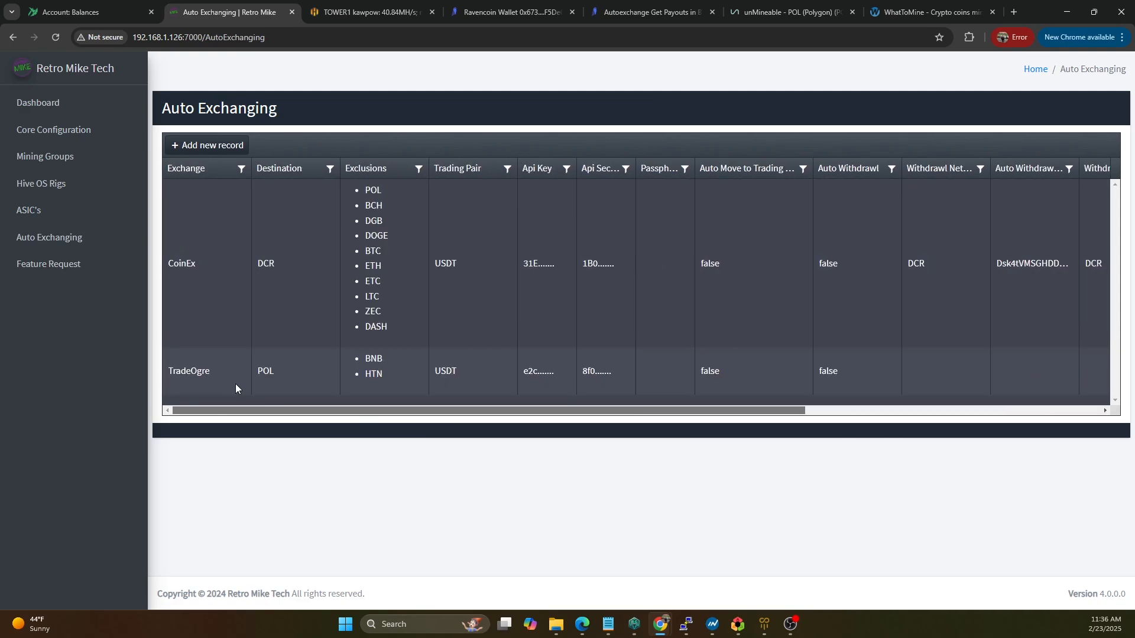
mouse_move(54, 129)
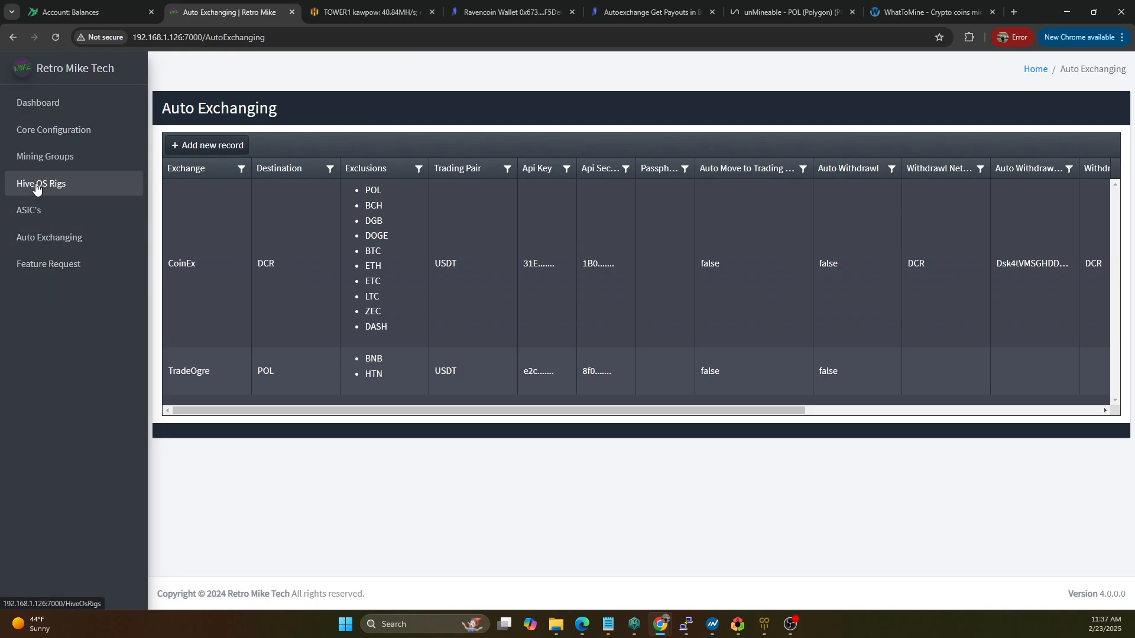
mouse_move(28, 209)
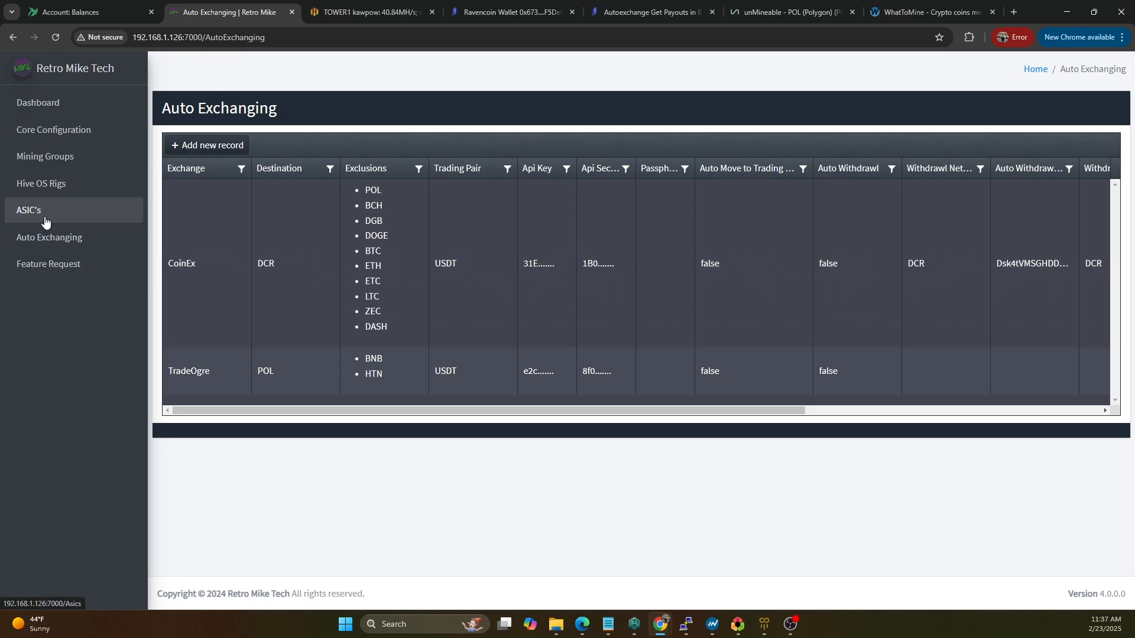
mouse_move(546, 226)
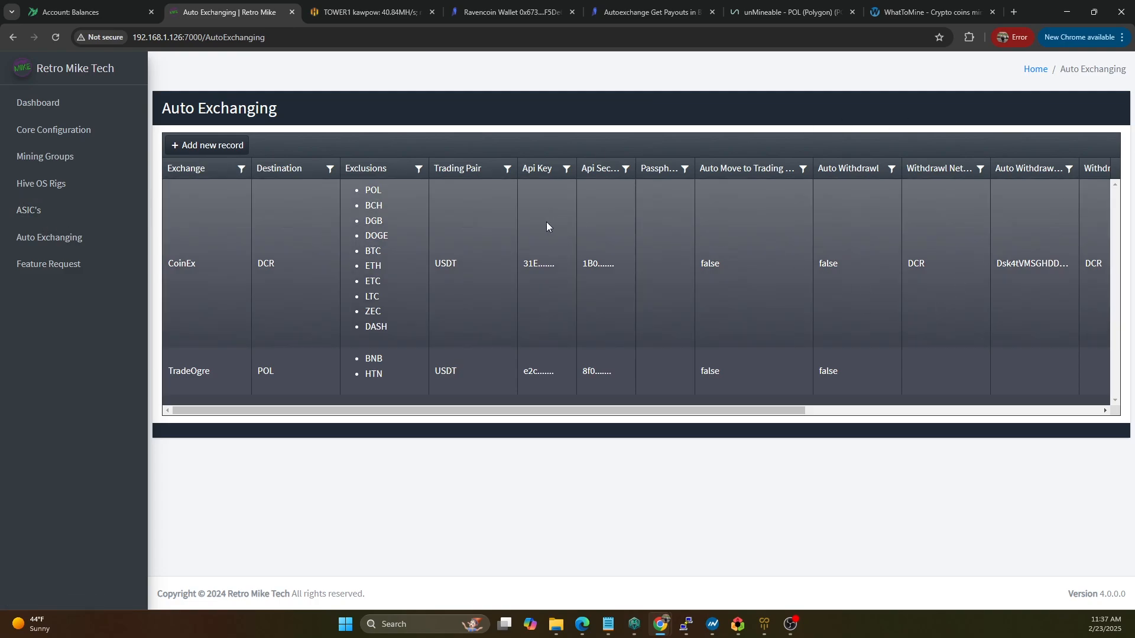
mouse_move(471, 229)
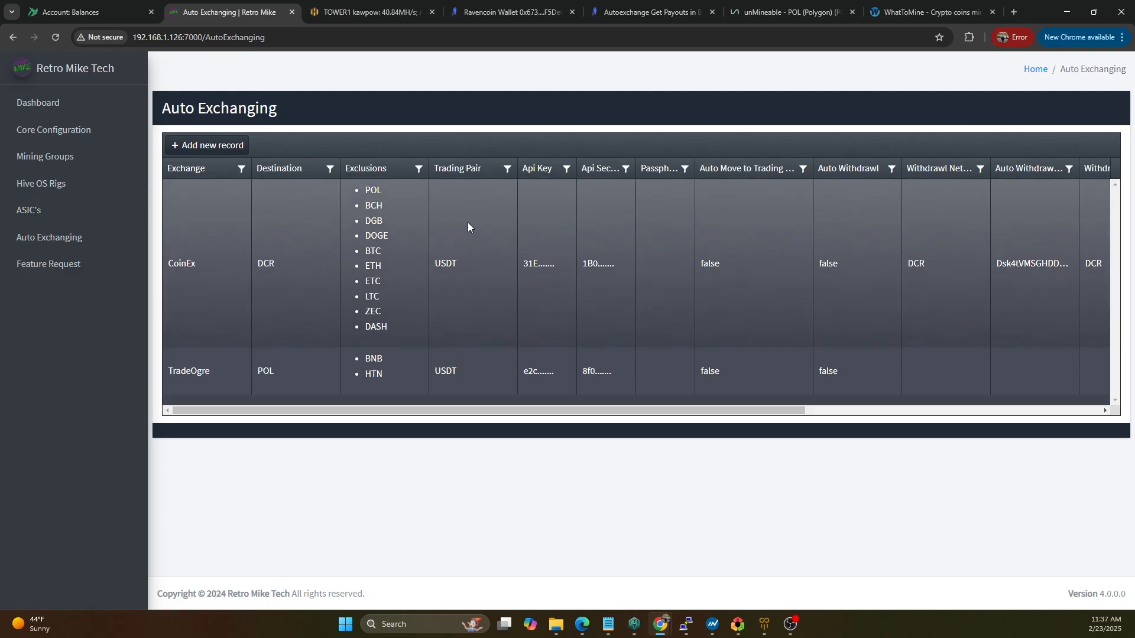
mouse_move(434, 220)
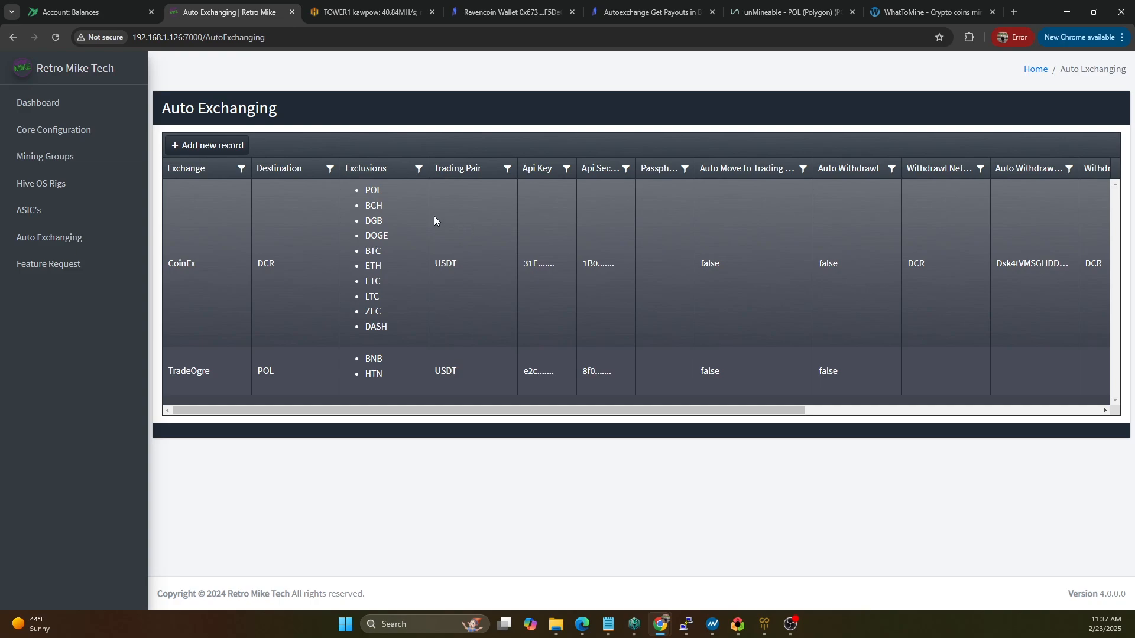
mouse_move(375, 348)
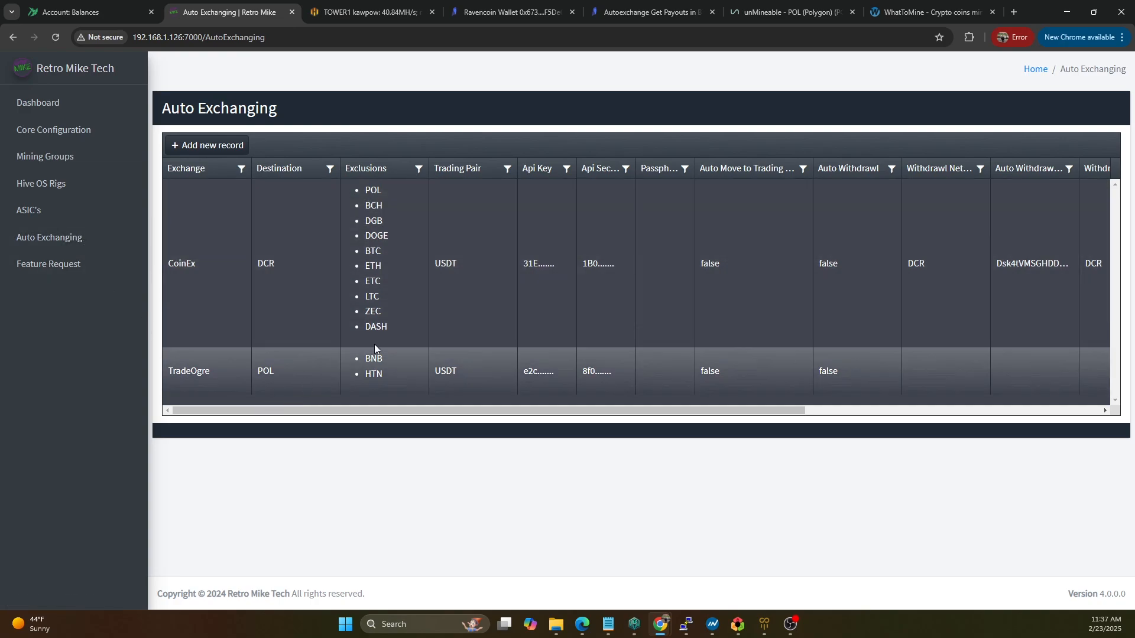
mouse_move(541, 371)
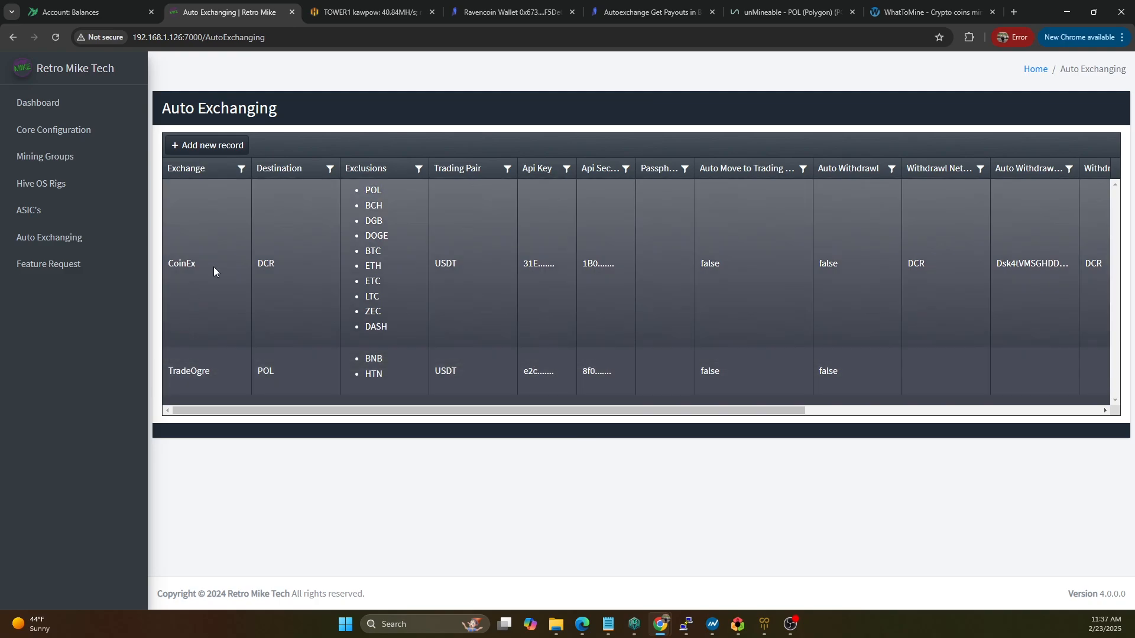
mouse_move(41, 183)
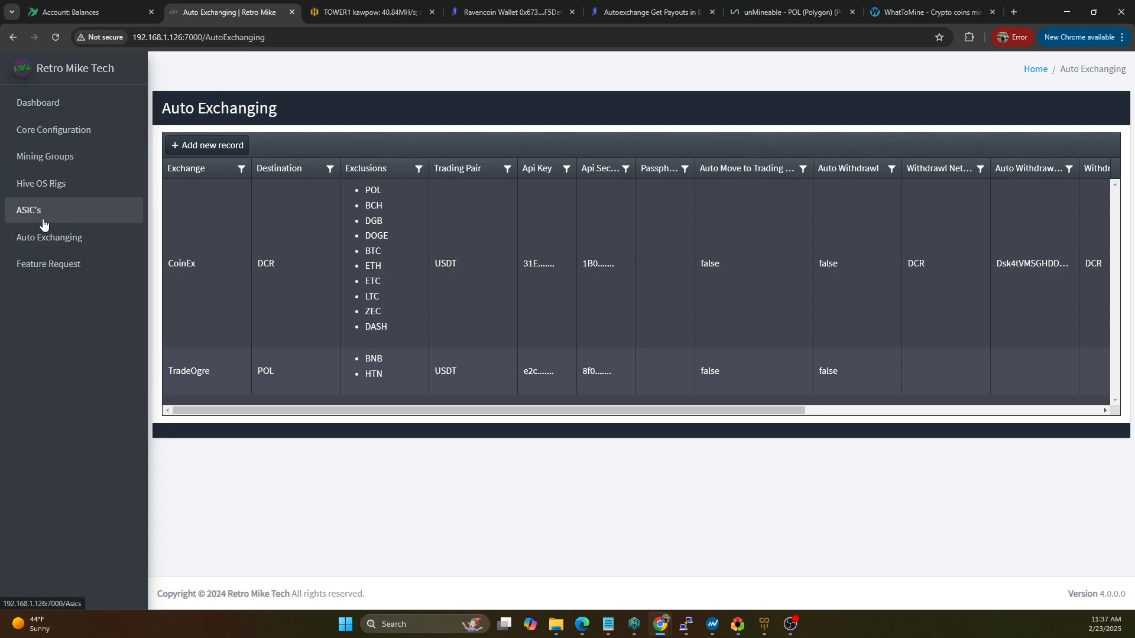
mouse_move(48, 238)
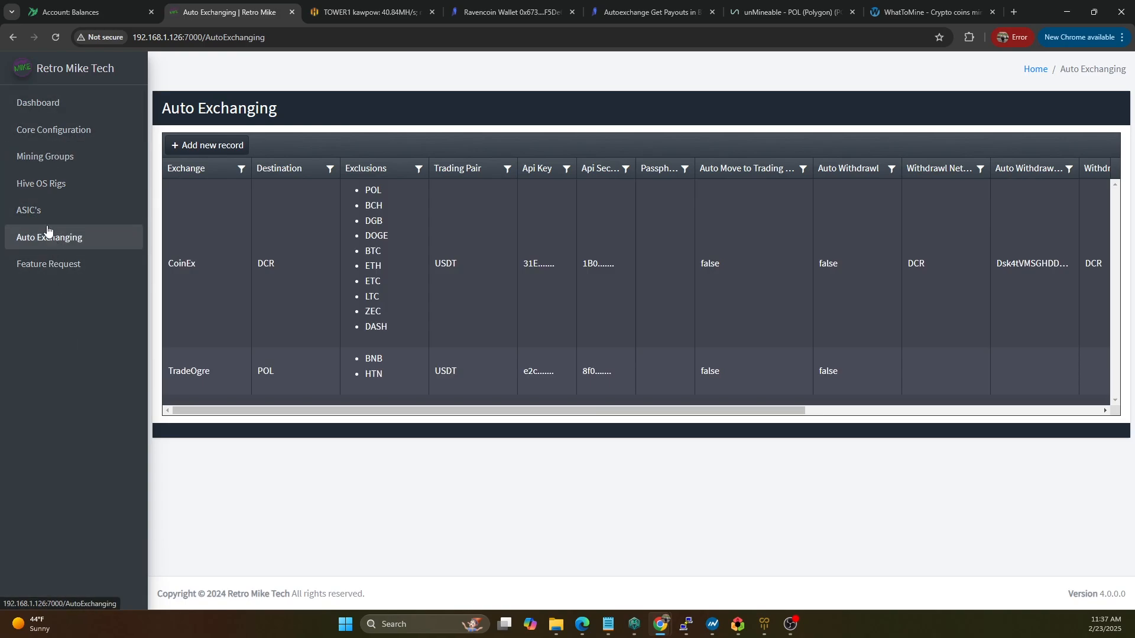
left_click(41, 184)
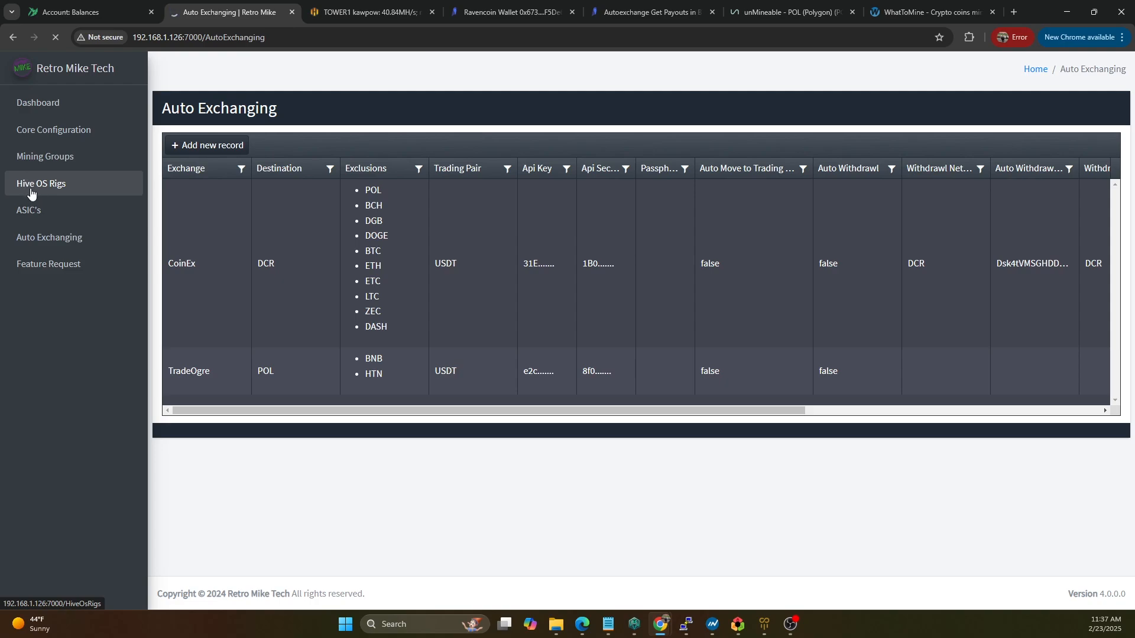
- Mark the TOWER1 rig as Enabled in Hive OS Rigs and update it
left_click(41, 184)
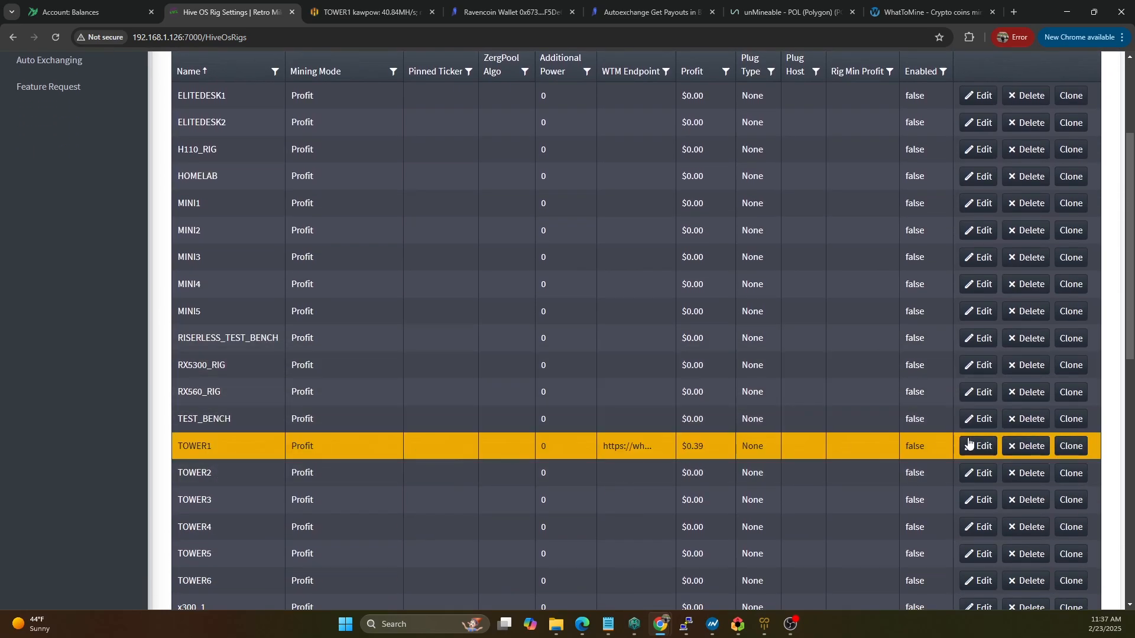
left_click(976, 445)
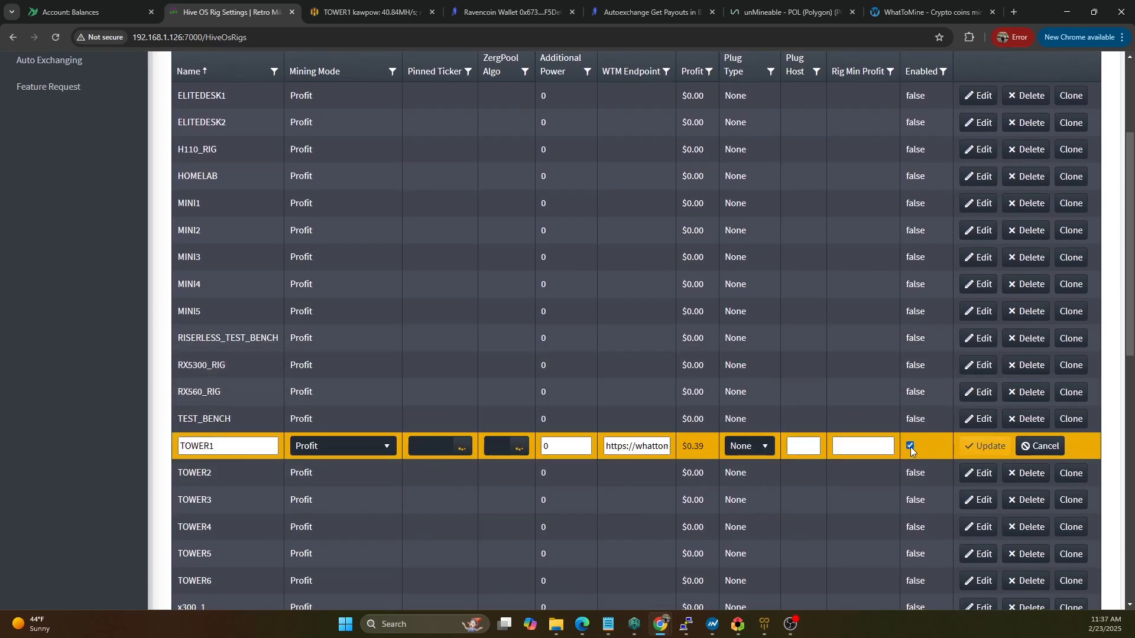
scroll("down", 3)
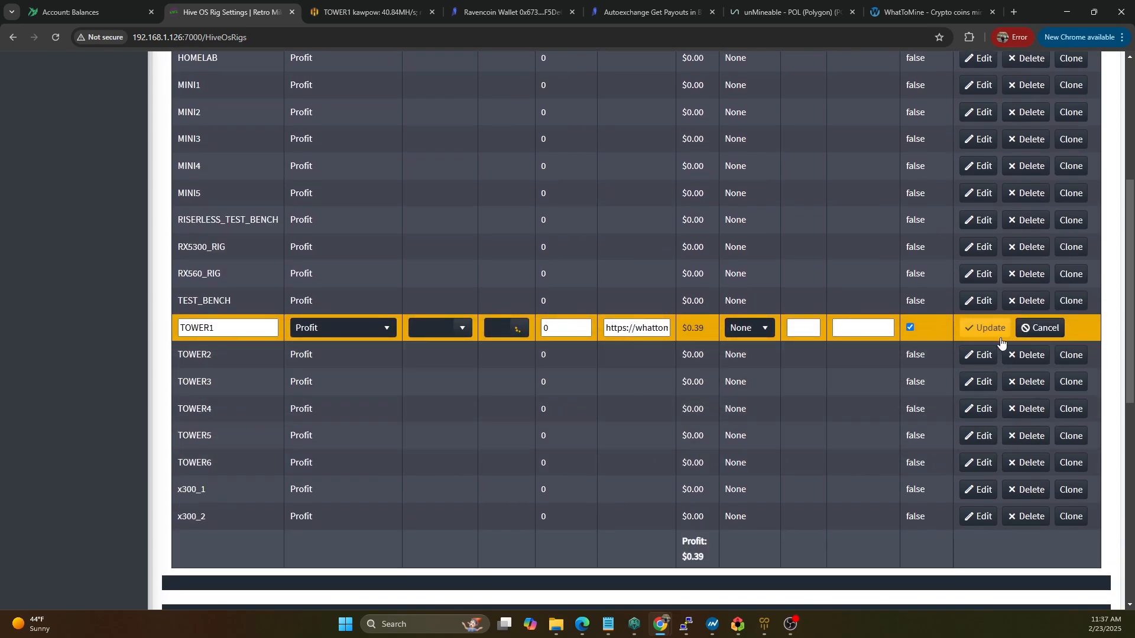
left_click(986, 327)
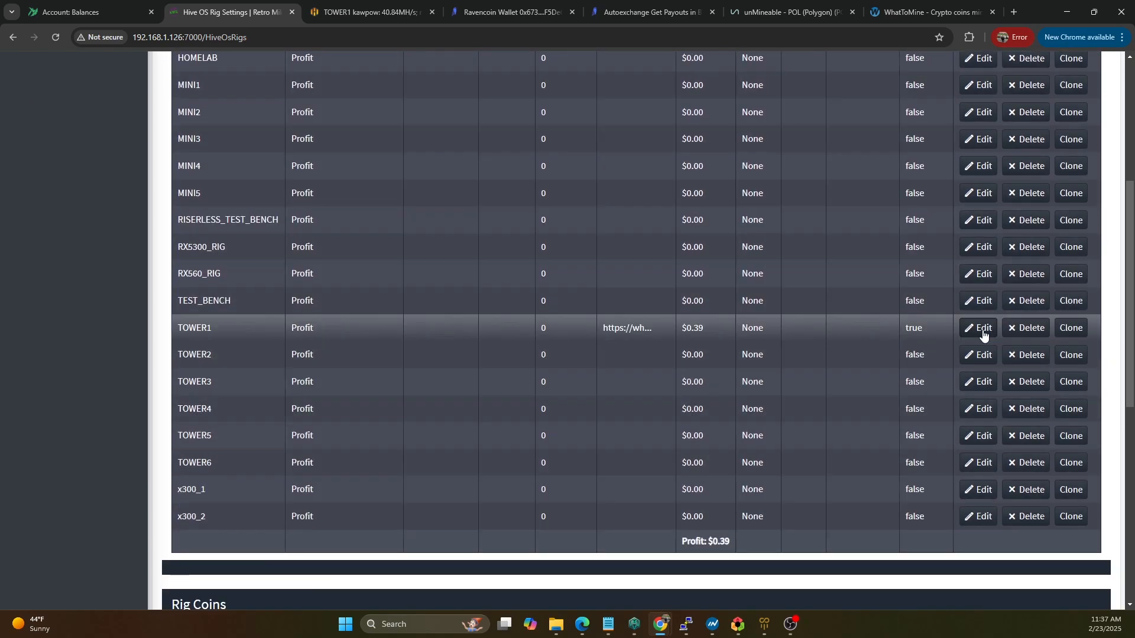
mouse_move(314, 329)
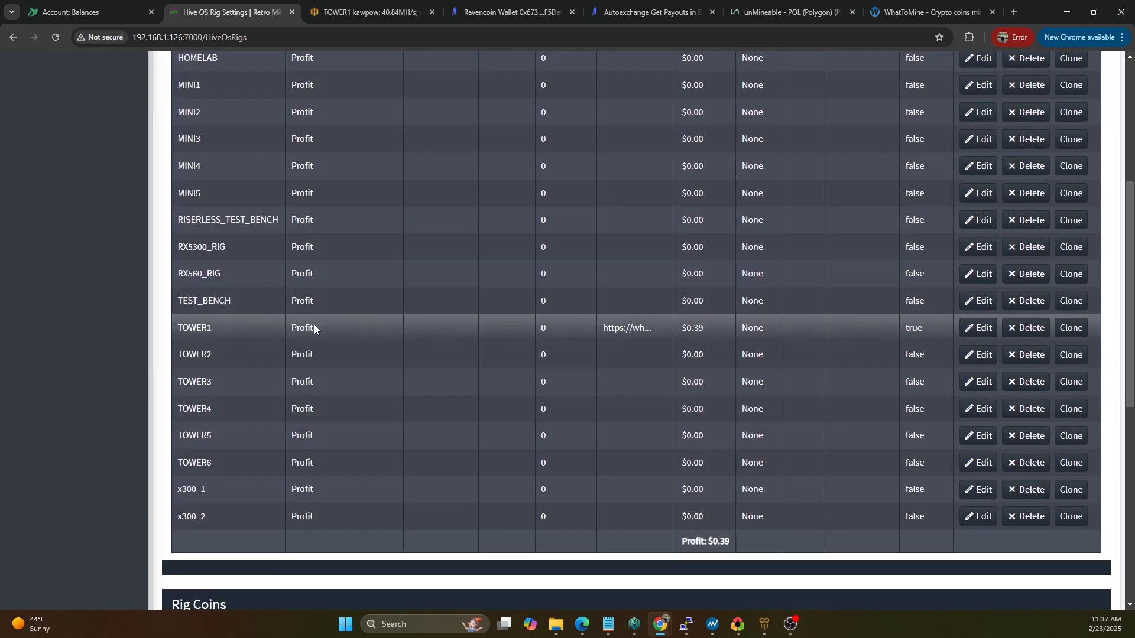
- Scroll to TOWER1's Rig Coins, then bring up TOWER1's Hive OS worker page
scroll("down", 3)
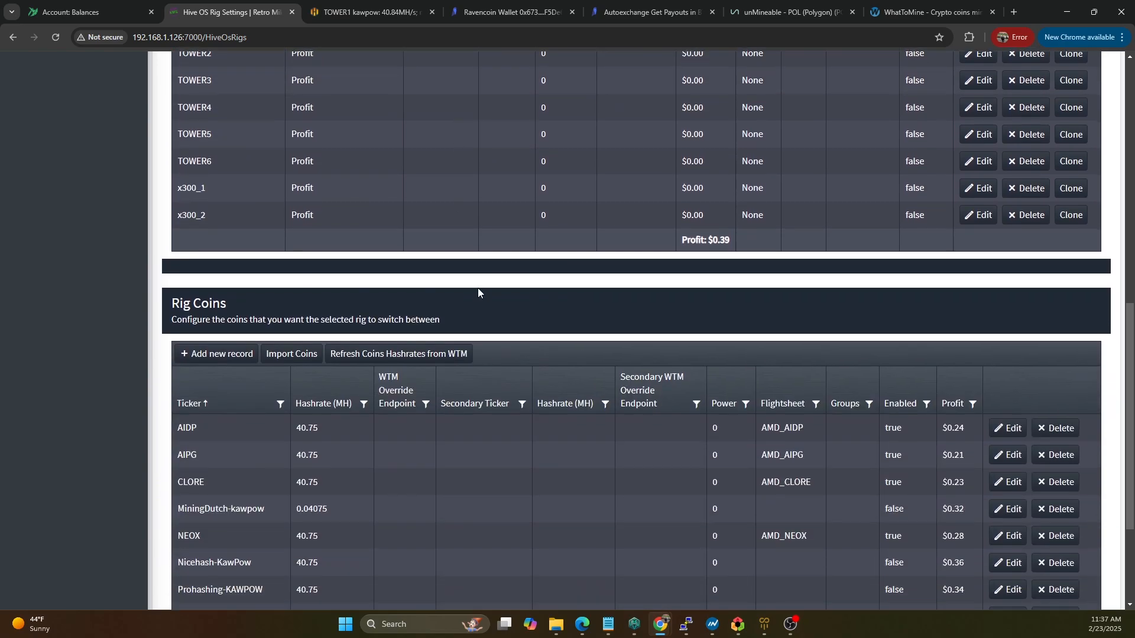
scroll("down", 3)
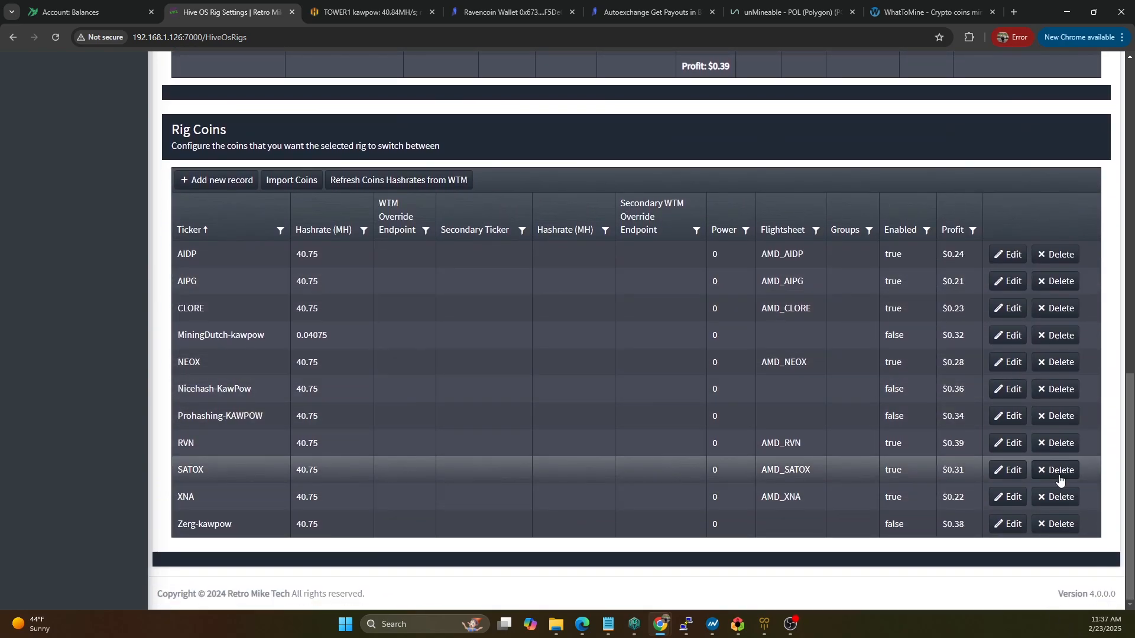
mouse_move(855, 223)
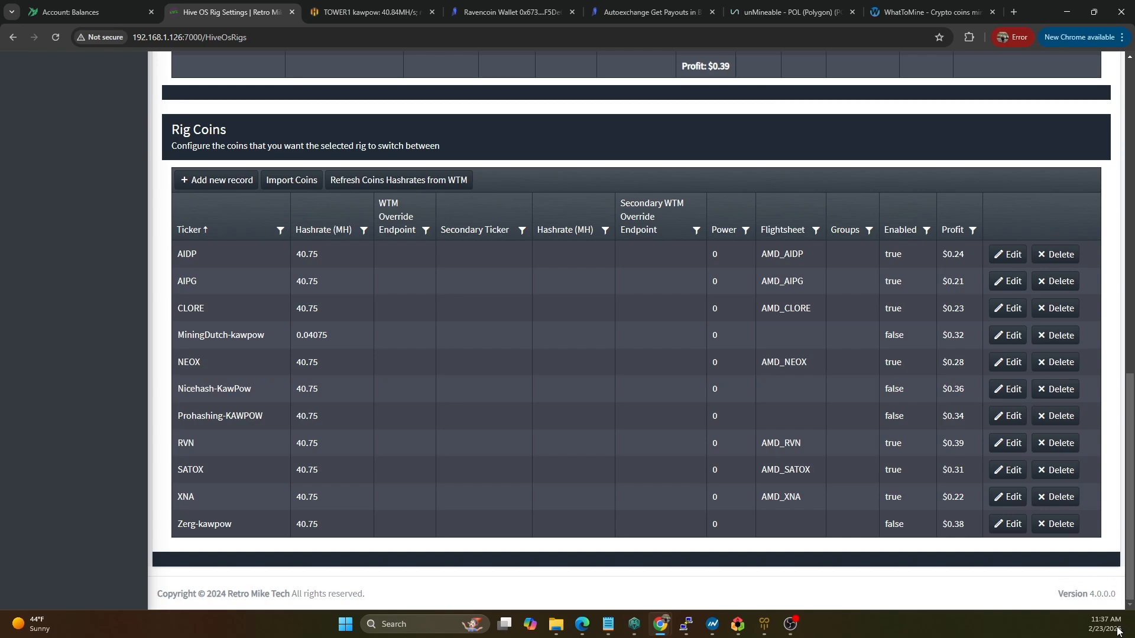
mouse_move(784, 302)
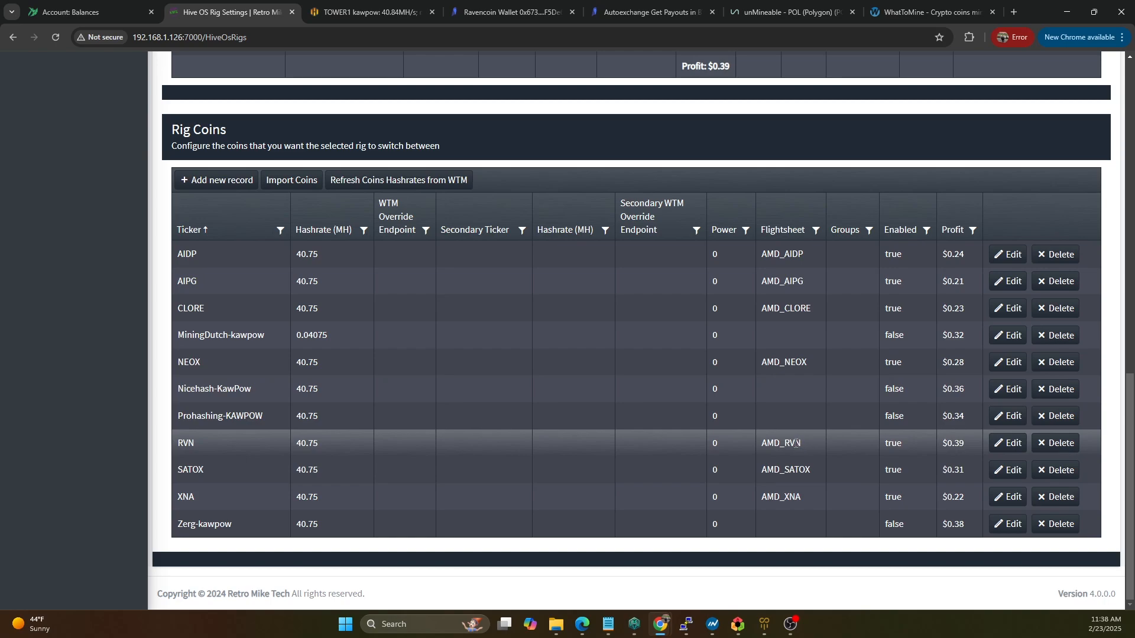
left_click(369, 12)
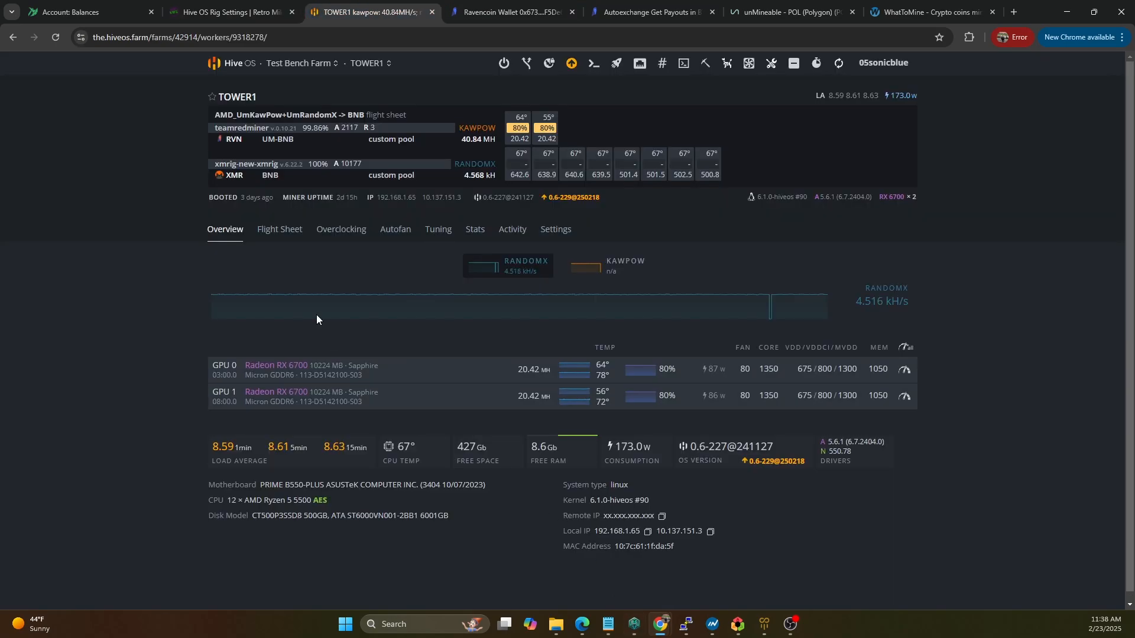
- Apply the AMD_RVN (TradeOgre, 2miners) flight sheet to TOWER1
left_click(279, 229)
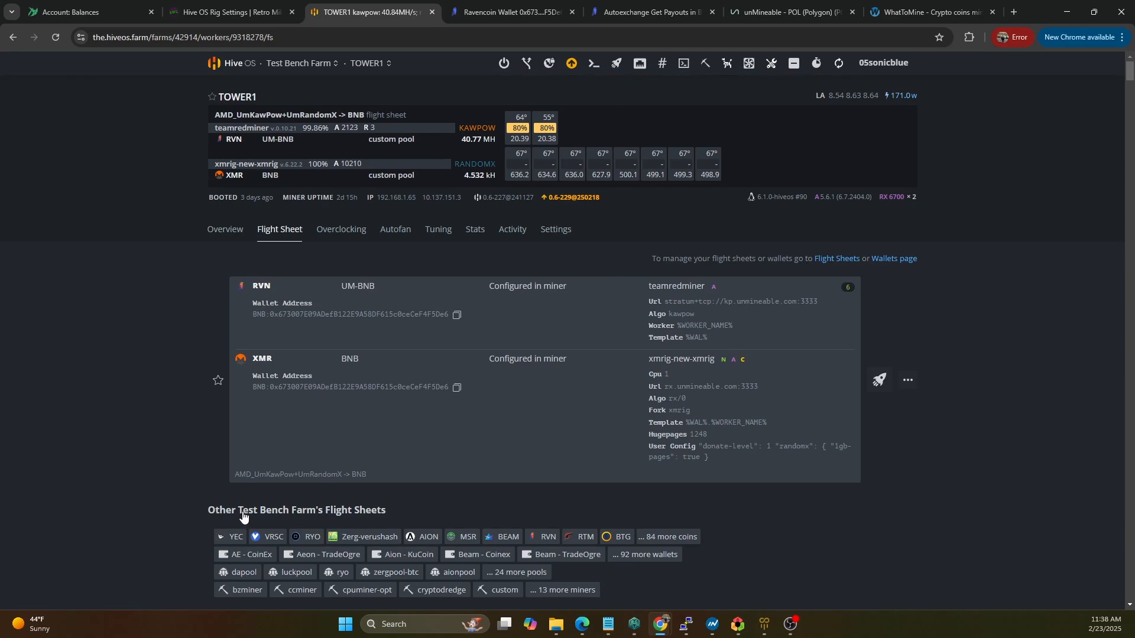
scroll("down", 3)
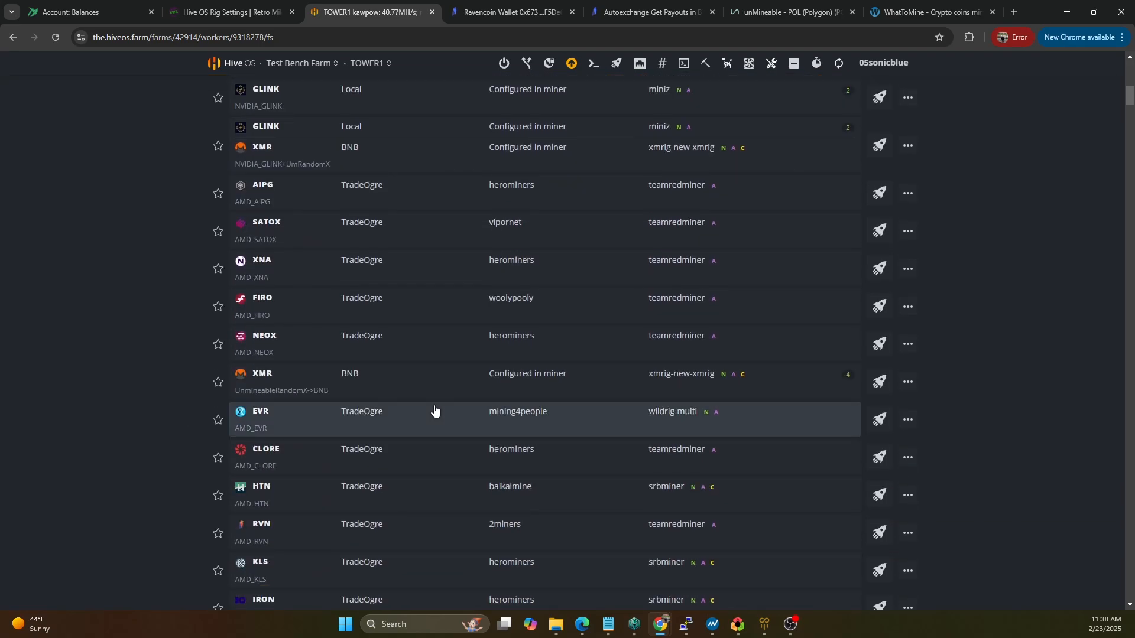
mouse_move(487, 180)
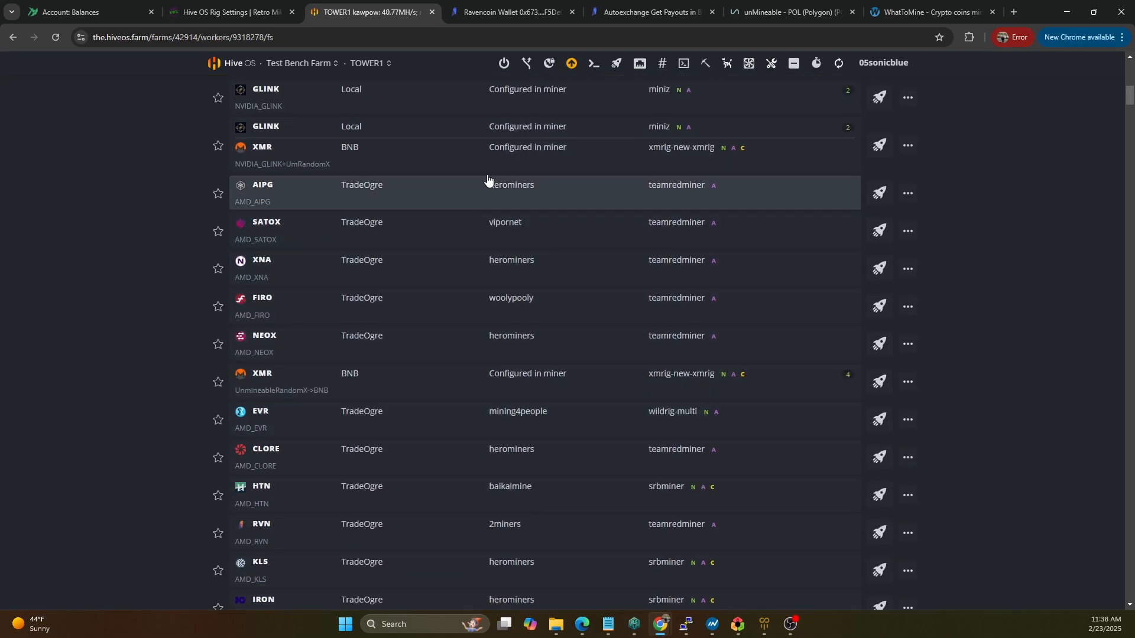
scroll("down", 3)
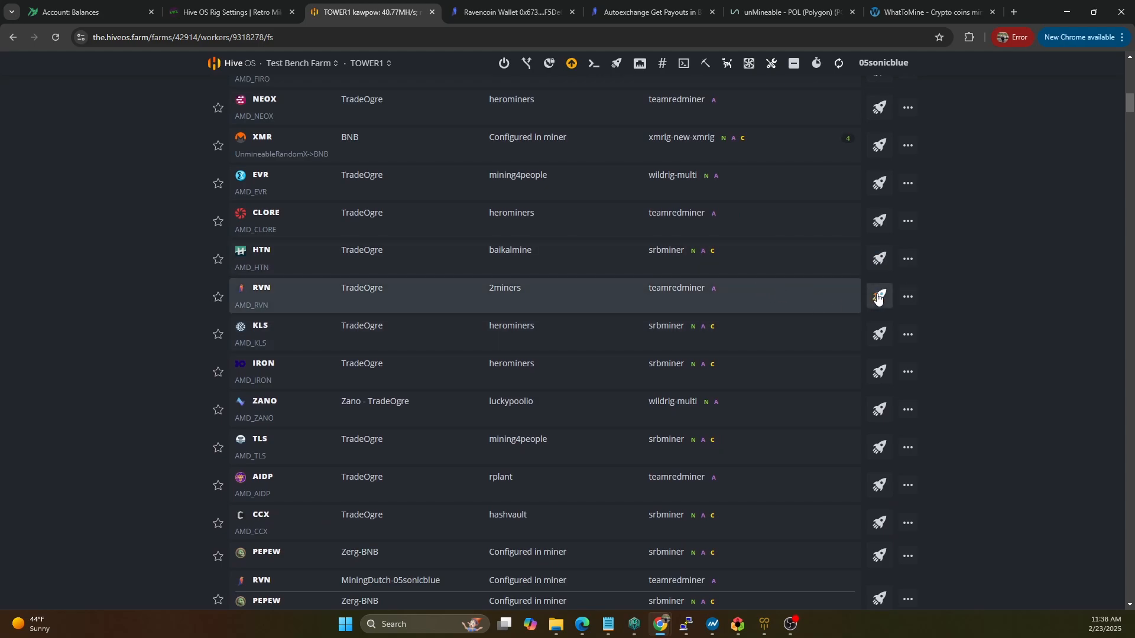
left_click(877, 297)
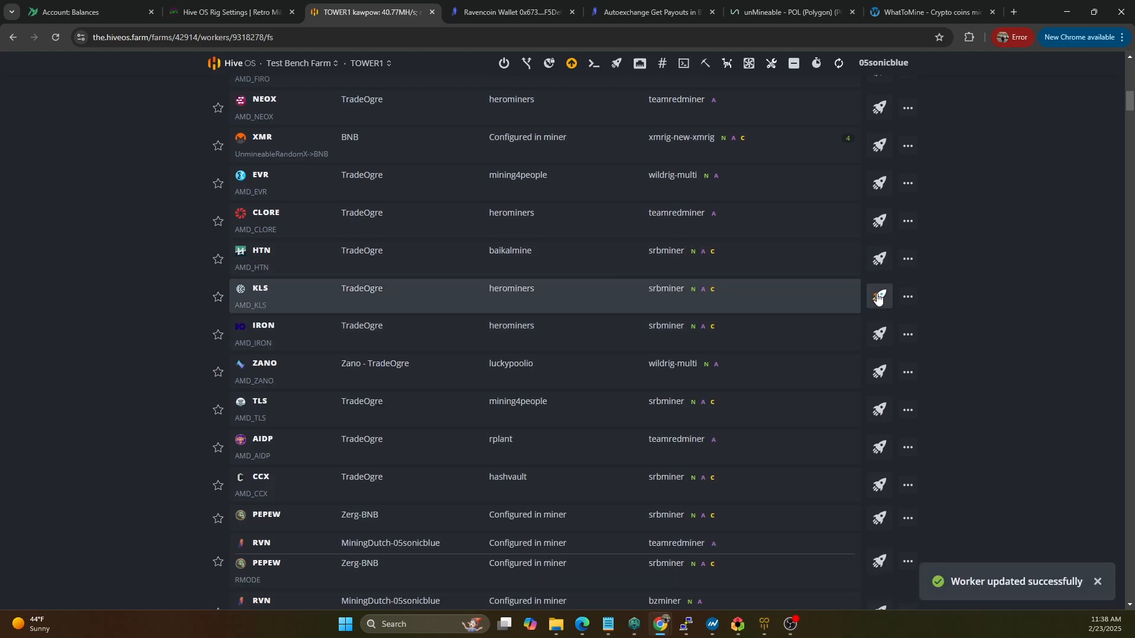
- Switch Hive OS to the TOWER2 worker's Flight Sheet page
left_click(299, 64)
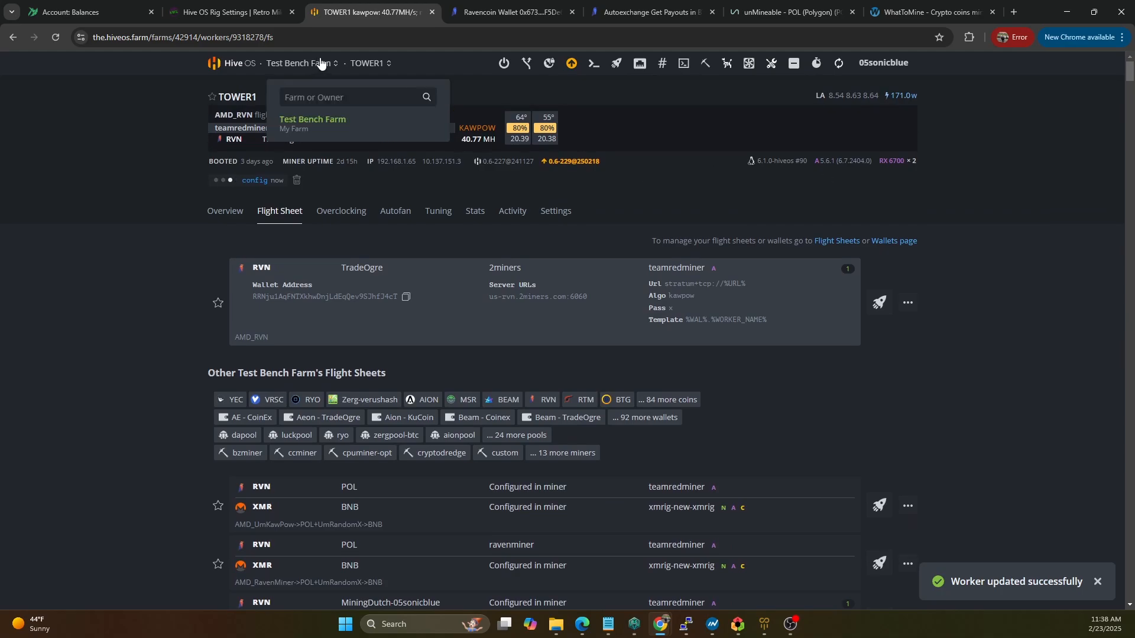
left_click(370, 63)
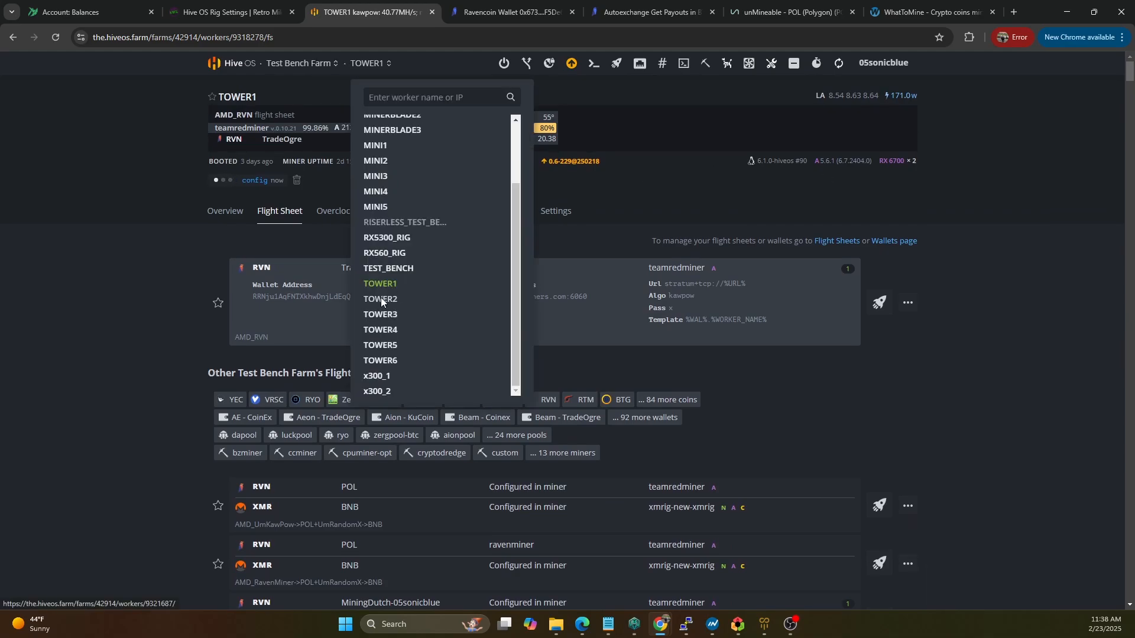
left_click(380, 301)
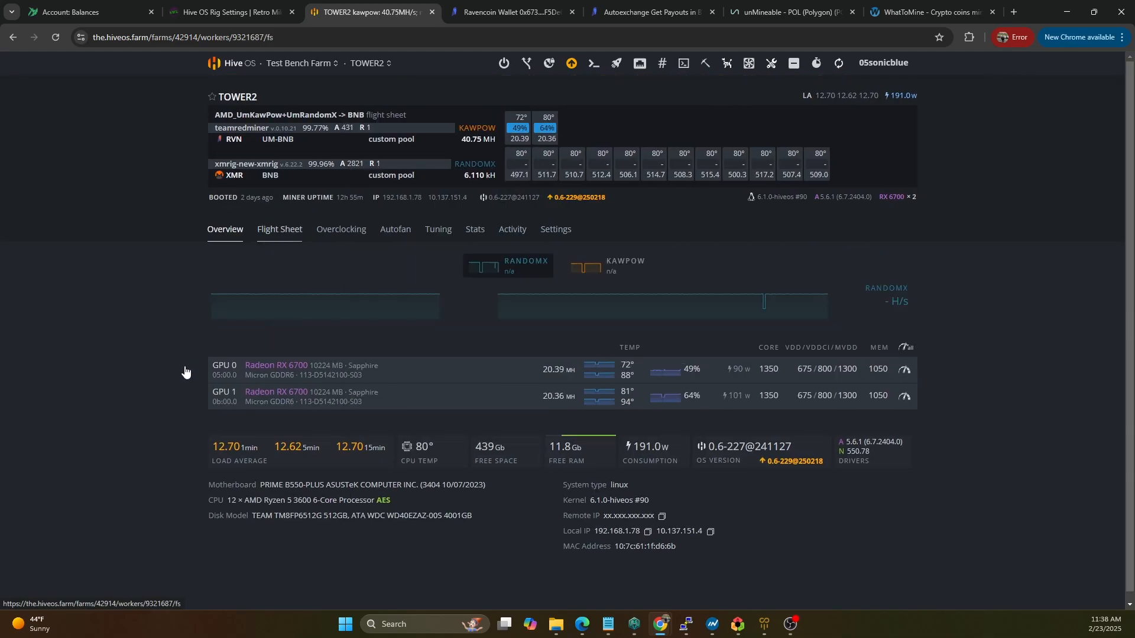
left_click(279, 228)
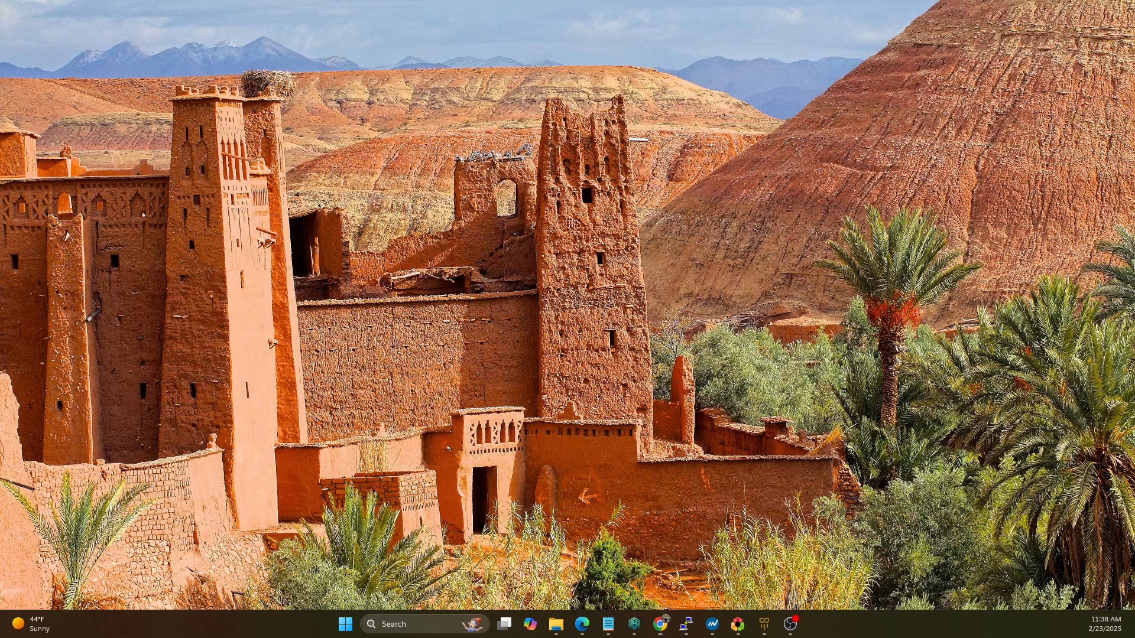
left_click(581, 622)
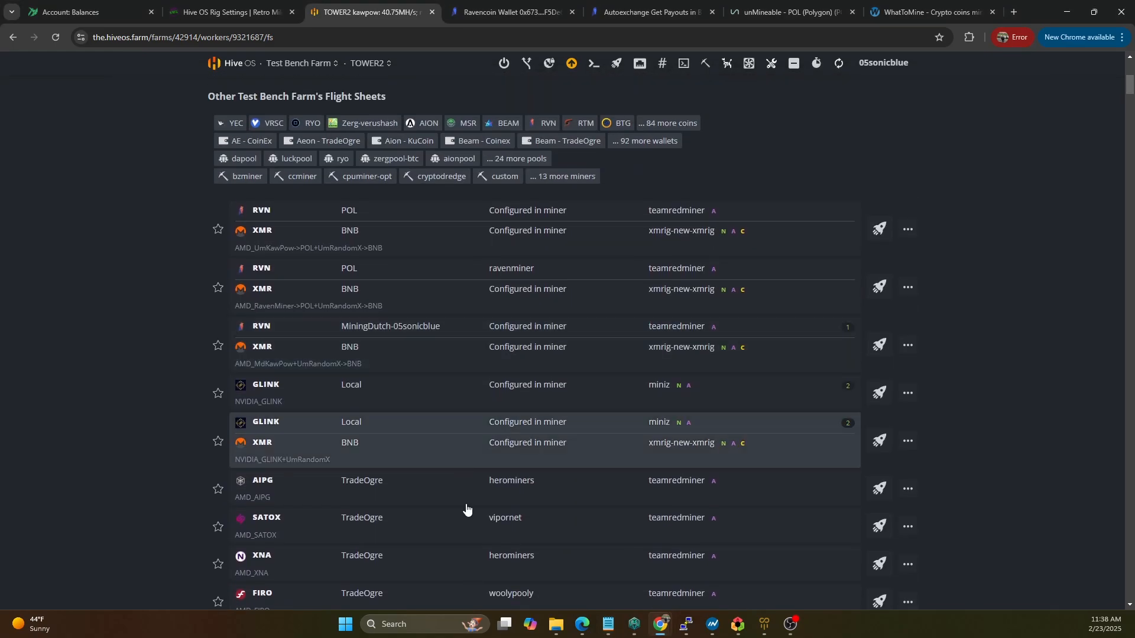
scroll("up", 3)
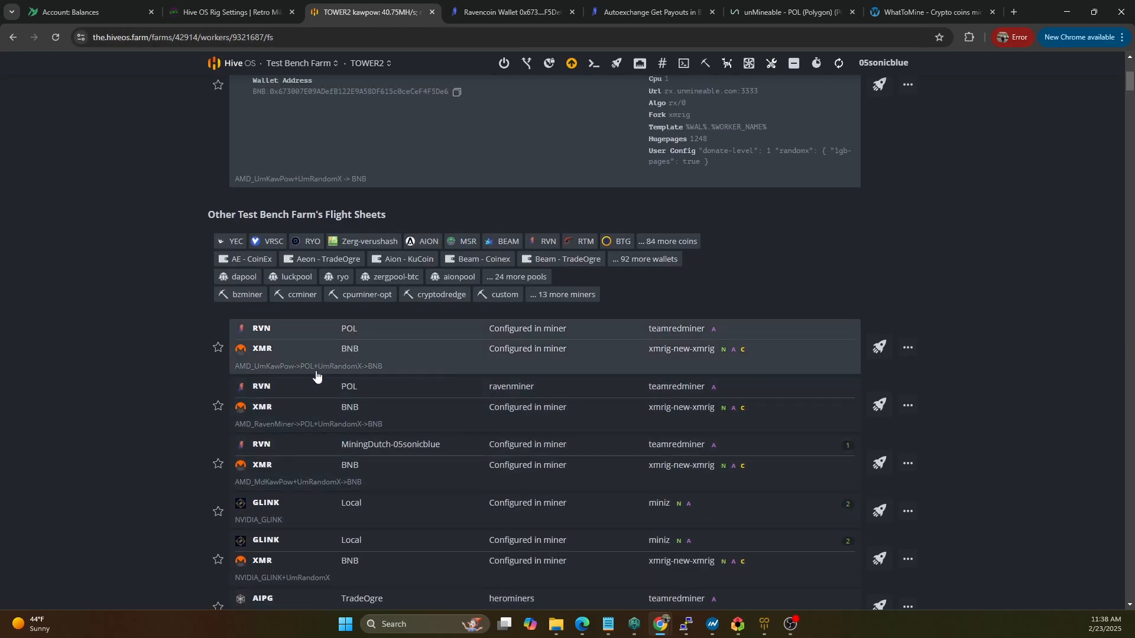
mouse_move(281, 371)
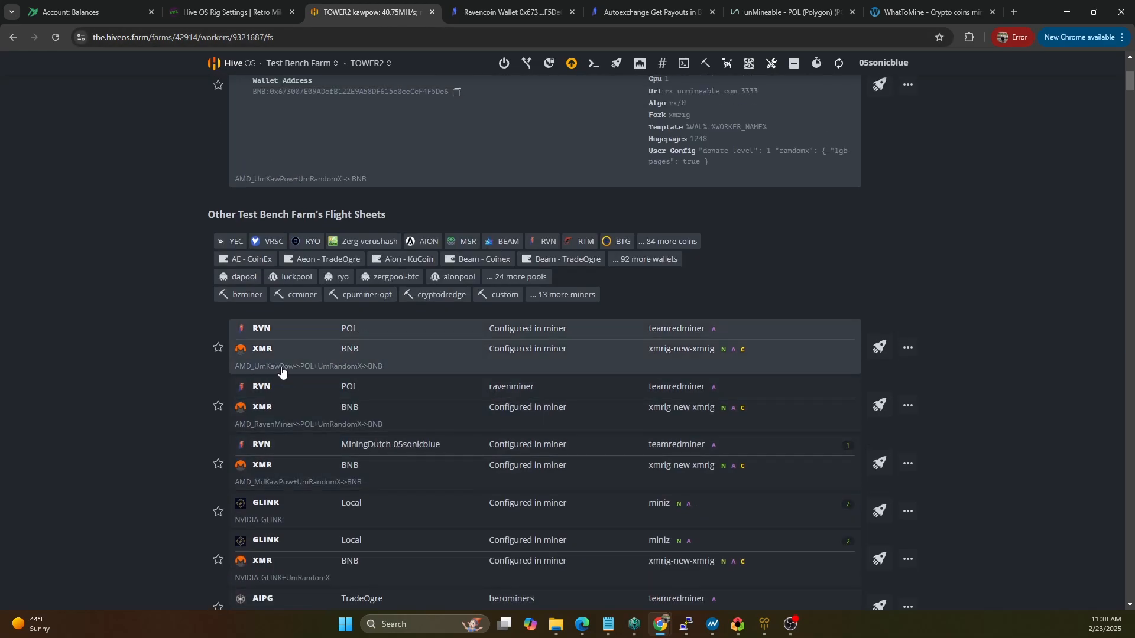
mouse_move(423, 332)
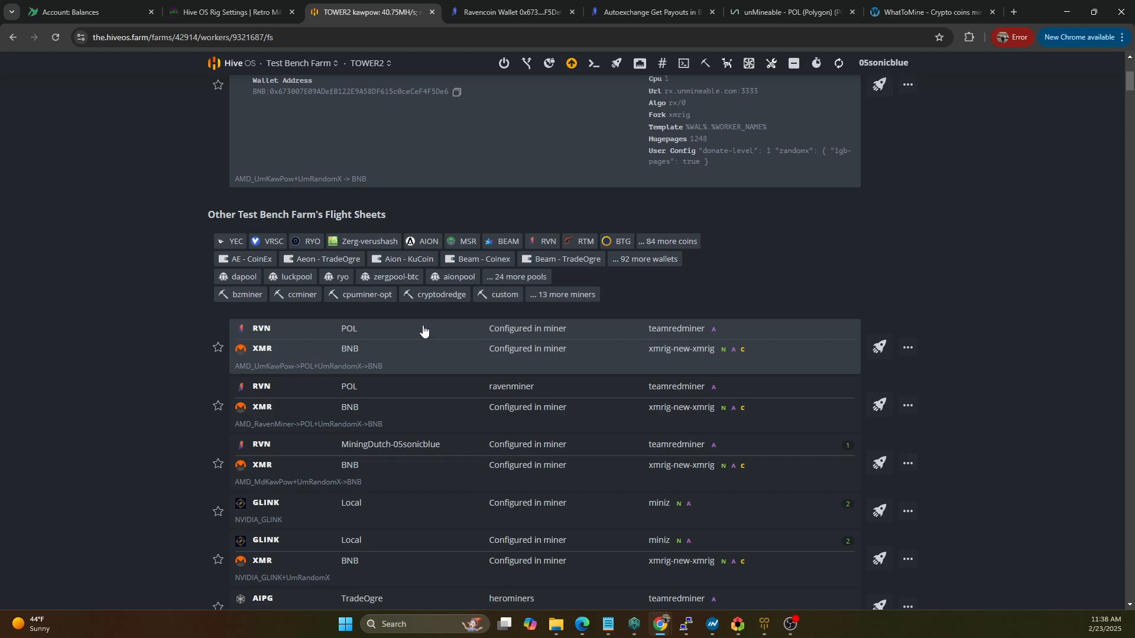
mouse_move(878, 348)
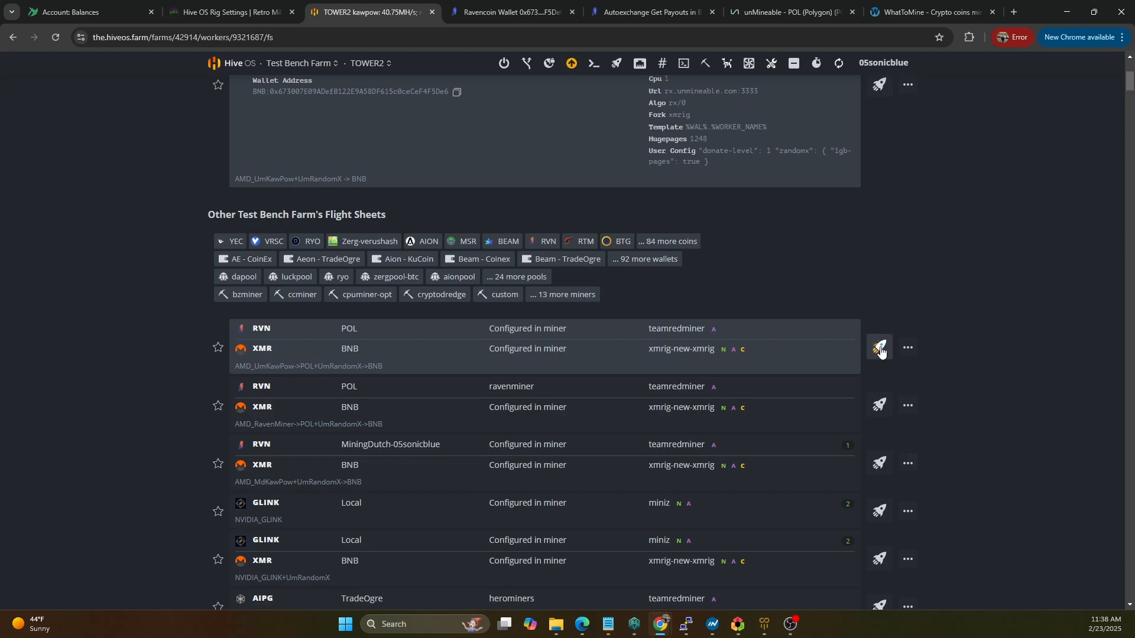
- Apply AMD_UmKawPow->POL+UmRandomX->BNB to TOWER2 and AMD_RavenMiner->POL+UmRandomX->BNB to TOWER3
left_click(879, 347)
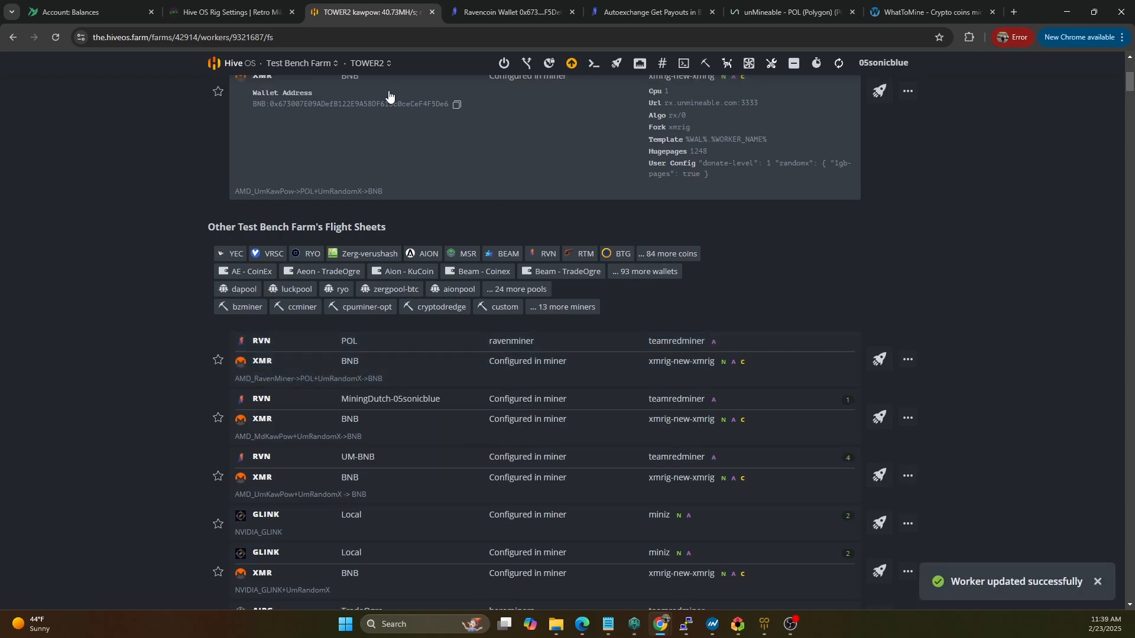
left_click(369, 63)
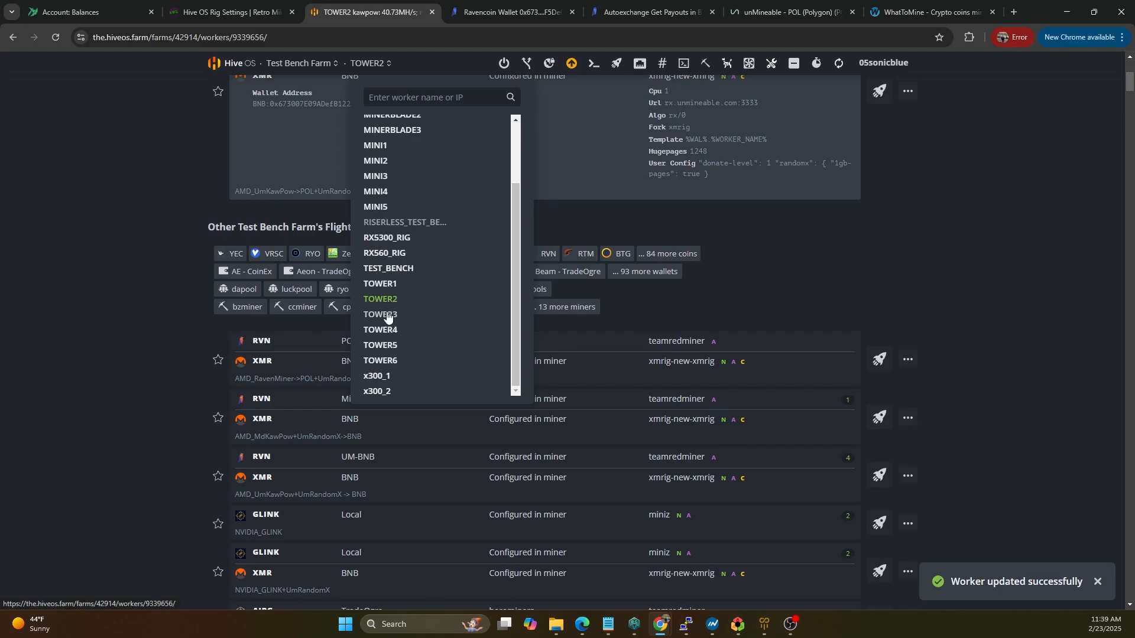
left_click(379, 315)
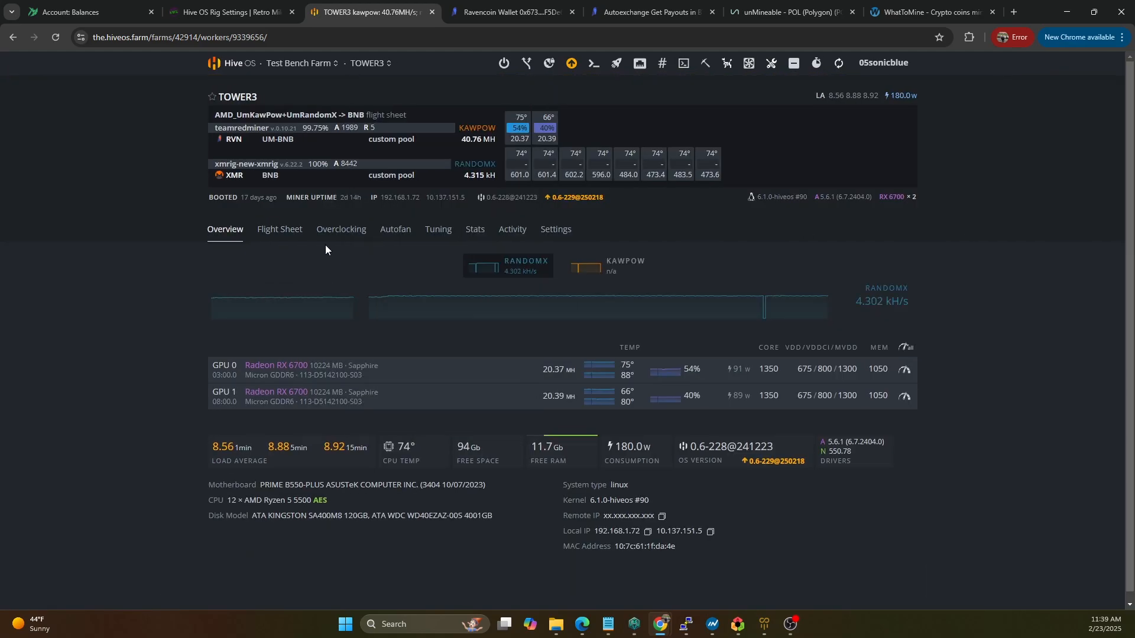
left_click(279, 229)
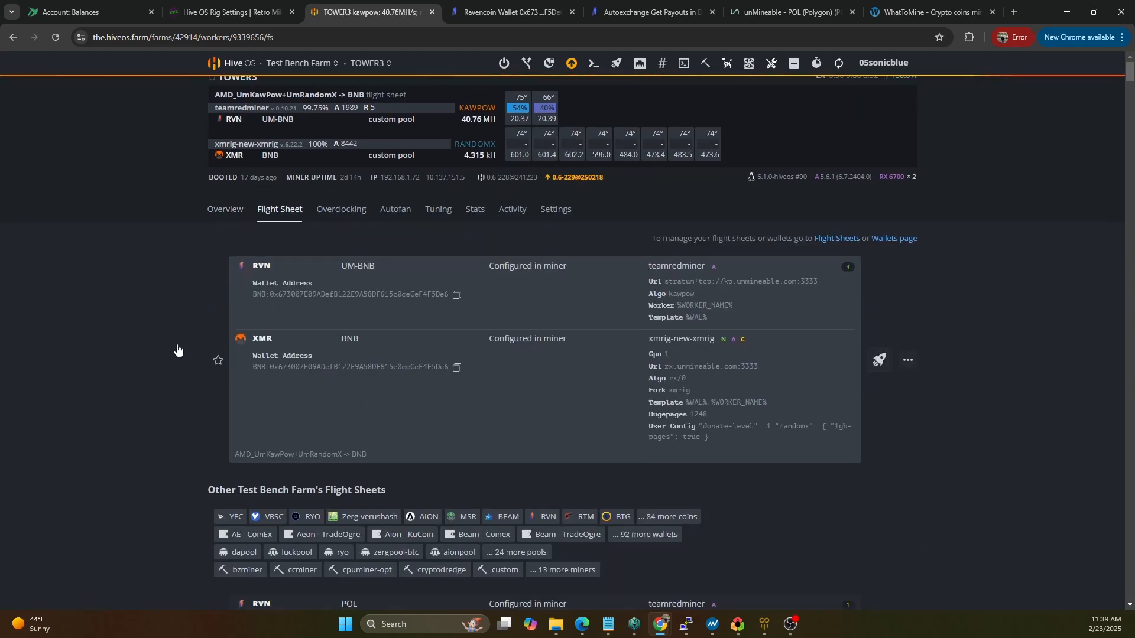
scroll("down", 3)
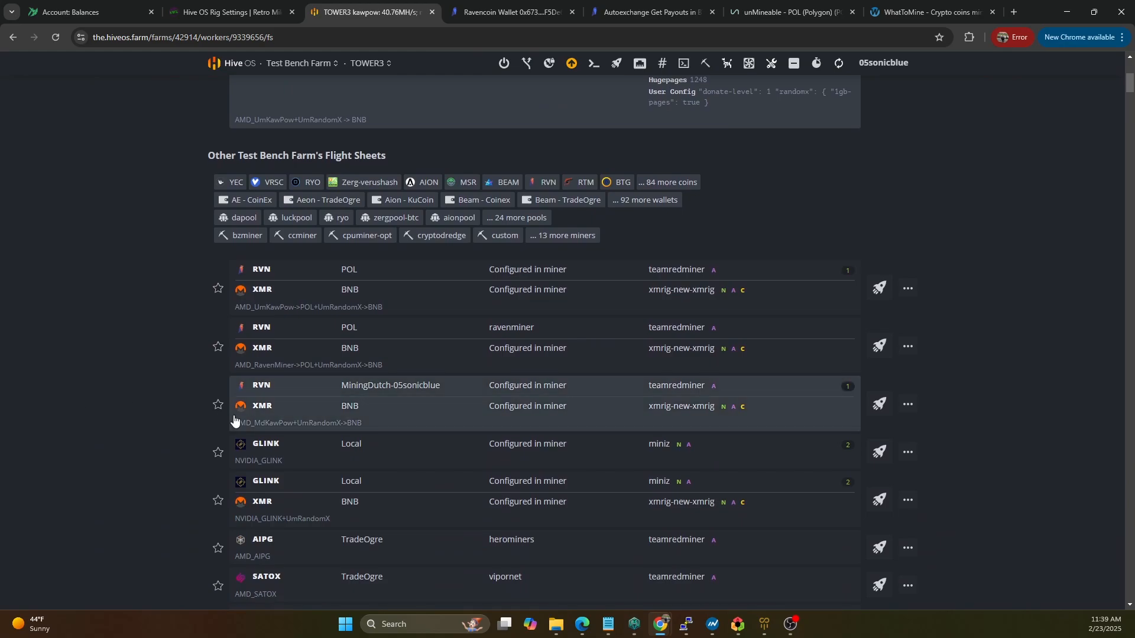
mouse_move(307, 372)
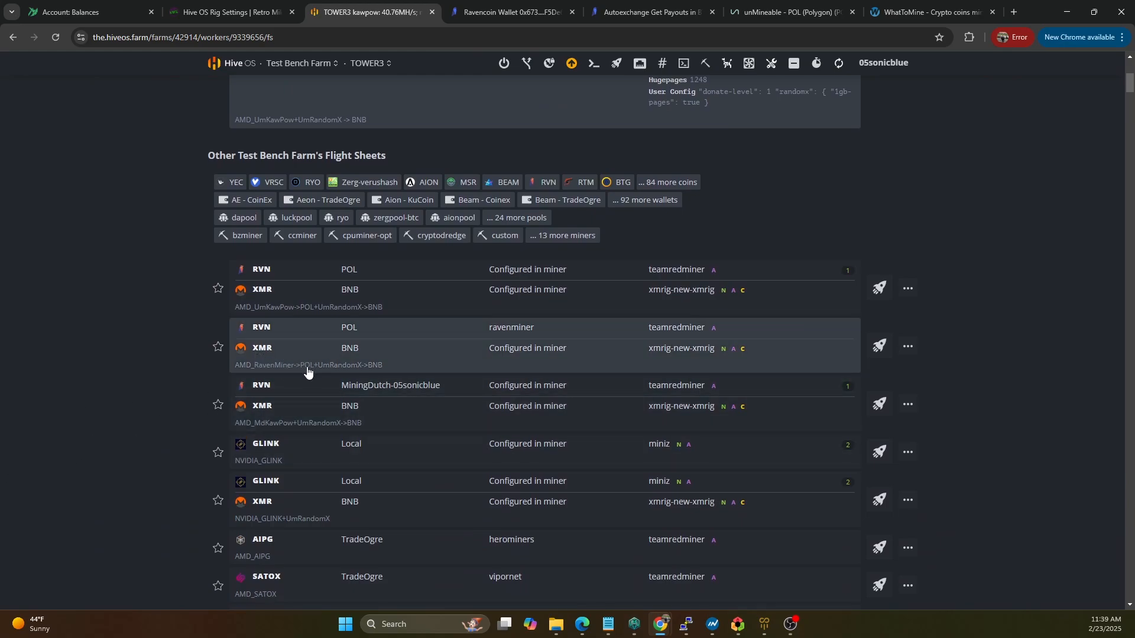
mouse_move(877, 345)
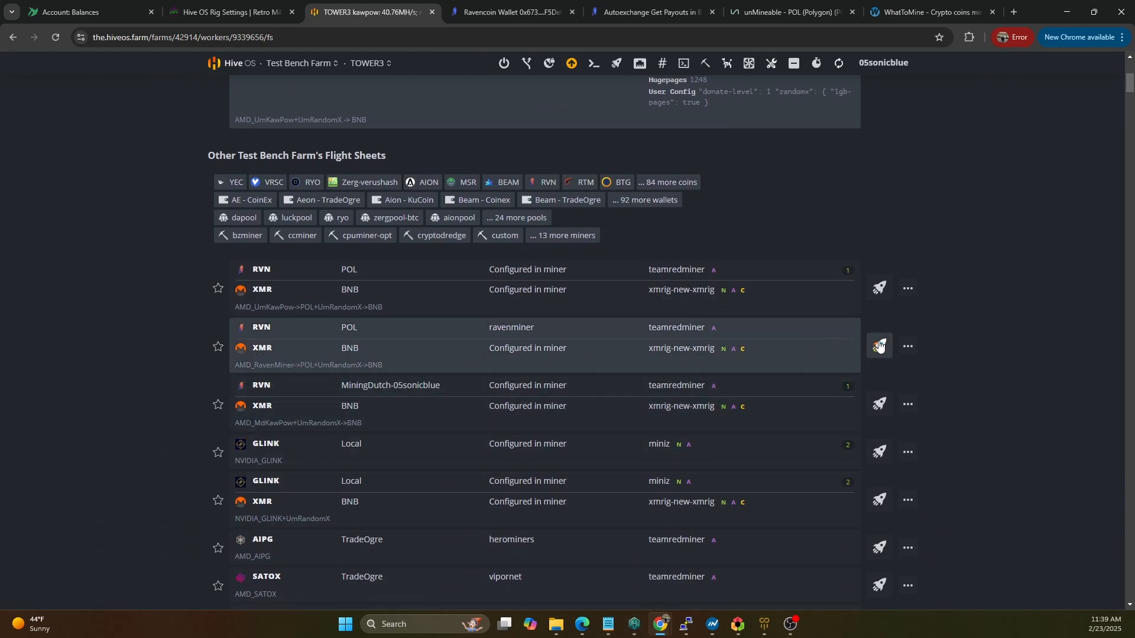
left_click(877, 345)
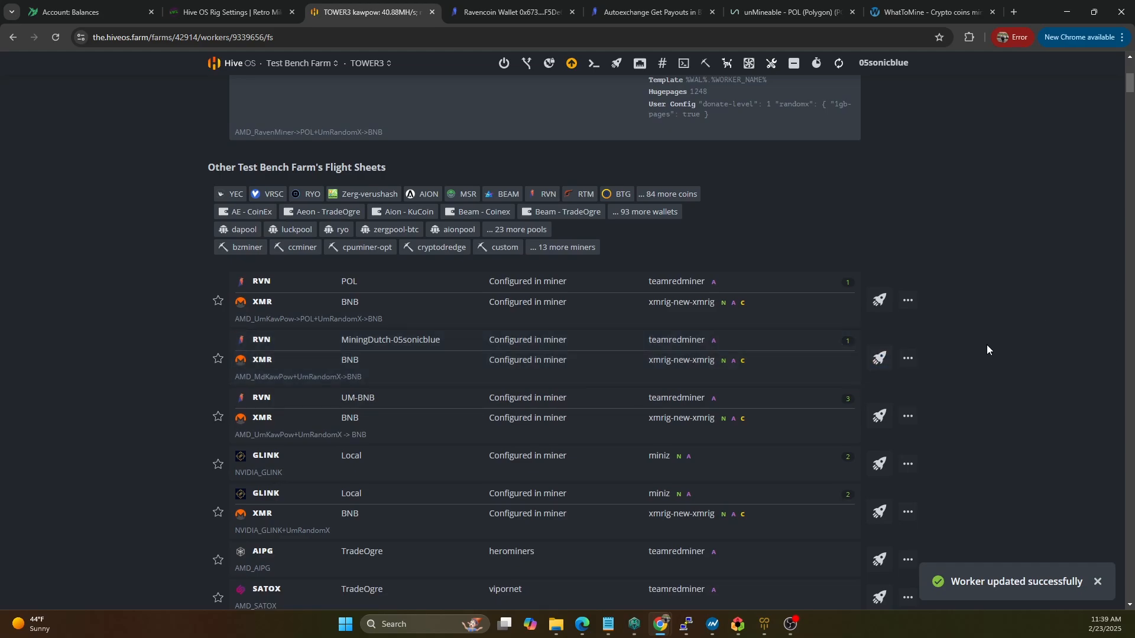
scroll("up", 3)
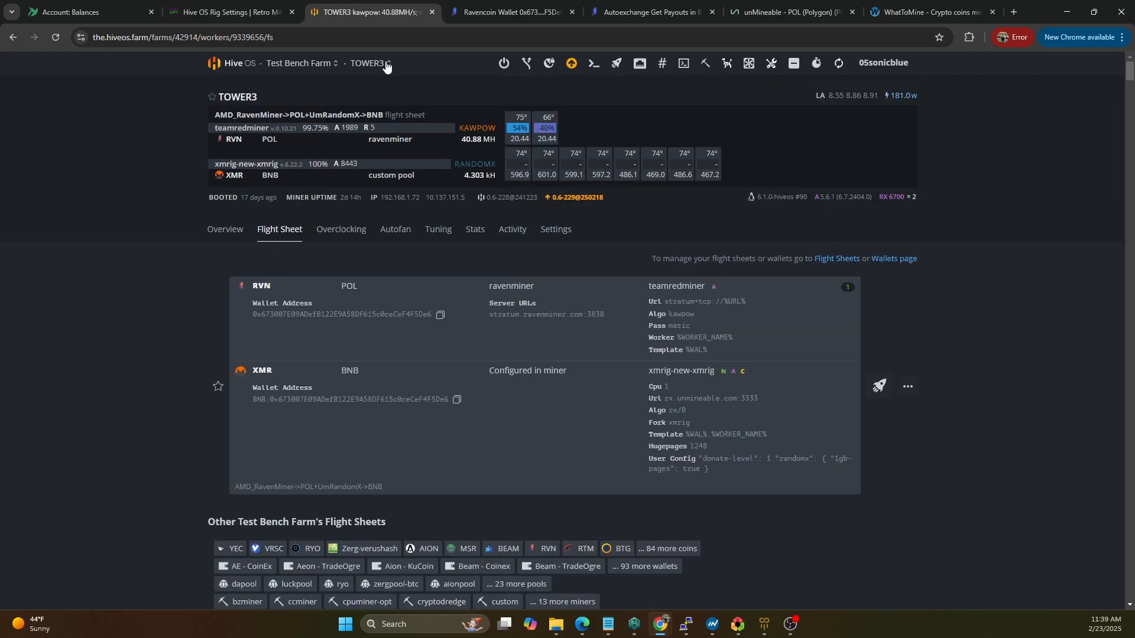
- Show TOWER1's flight sheets, expand the UmKawPow->POL sheet, and open the page in a new tab
left_click(371, 63)
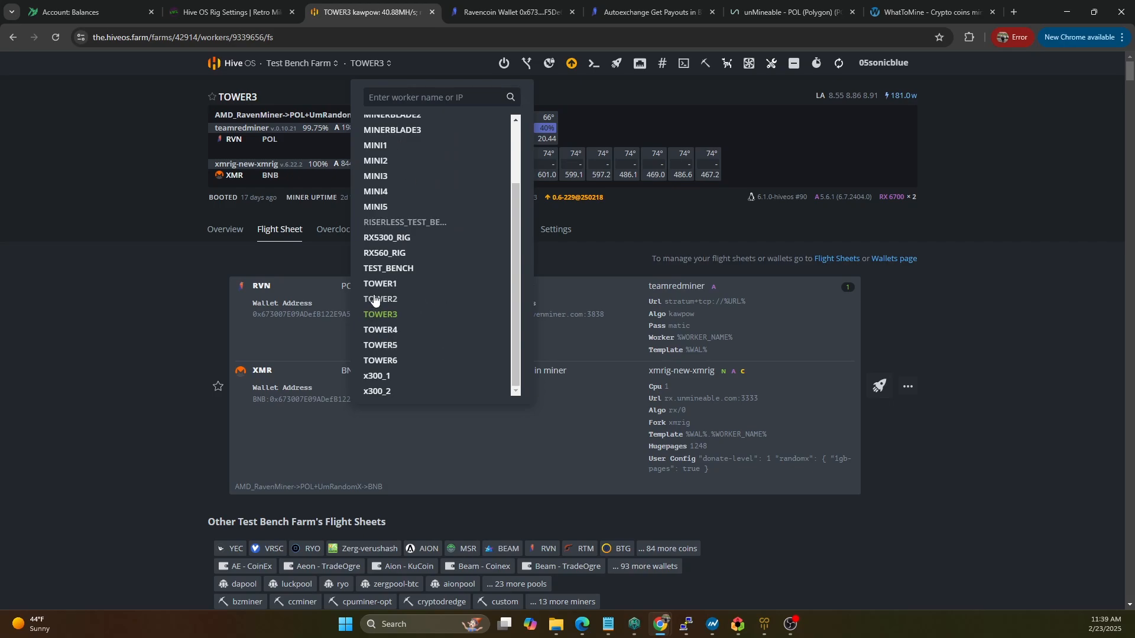
left_click(379, 285)
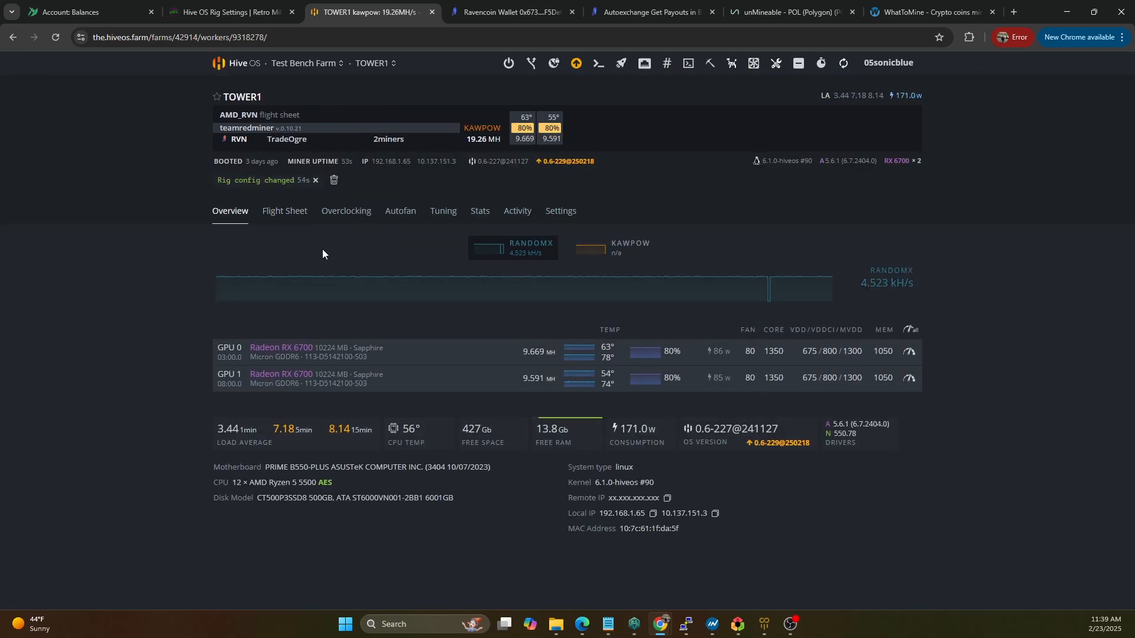
left_click(283, 210)
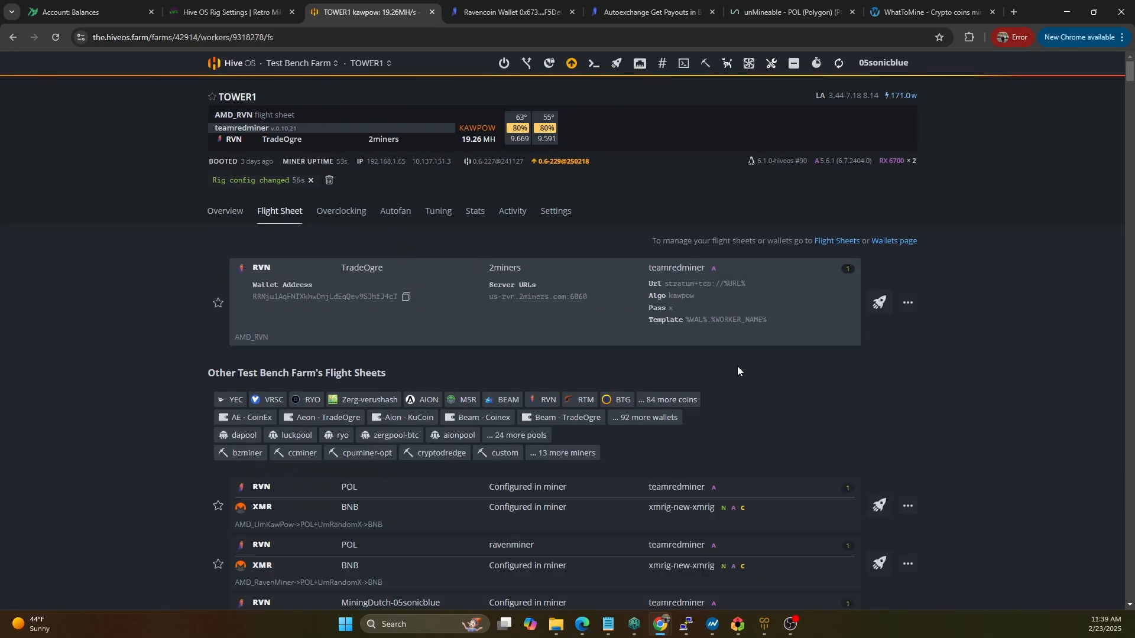
left_click(907, 303)
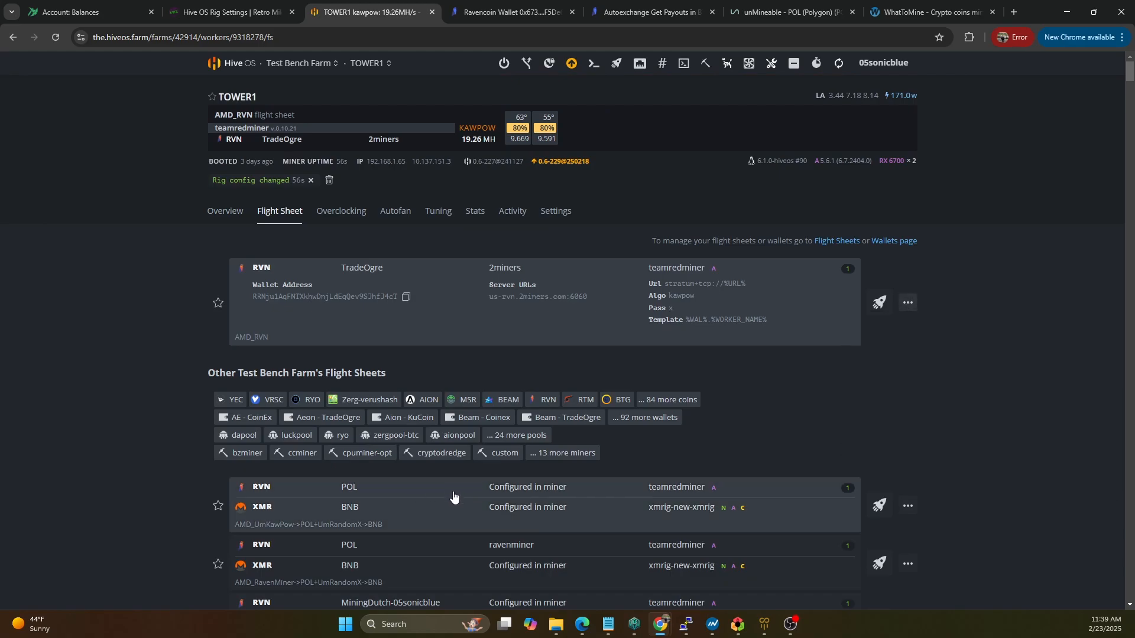
scroll("down", 3)
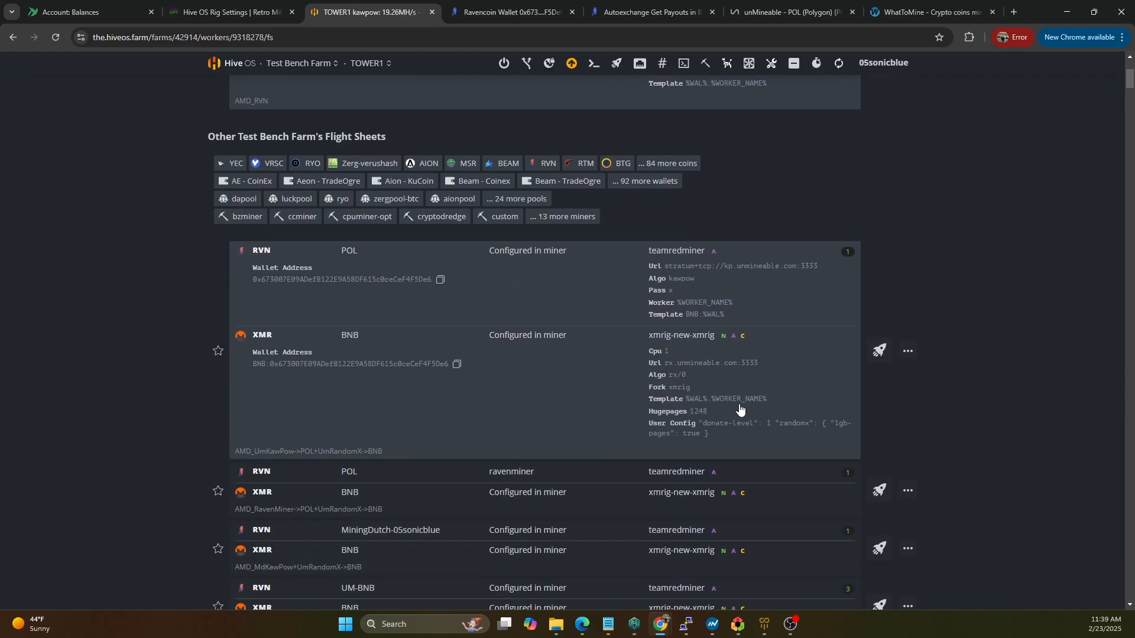
mouse_move(493, 342)
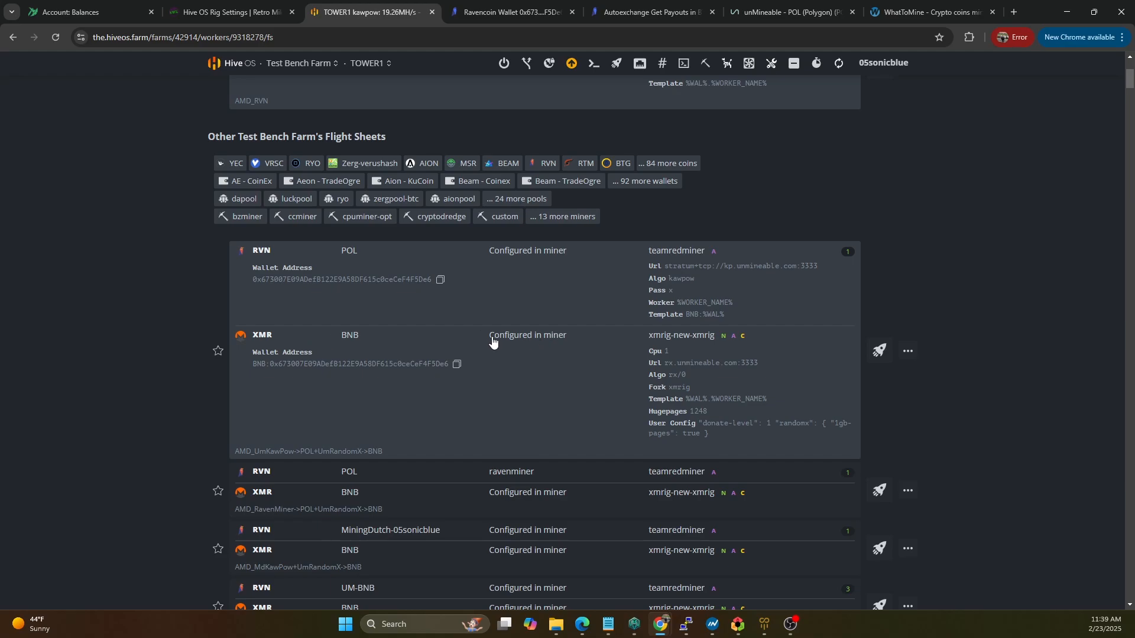
mouse_move(377, 389)
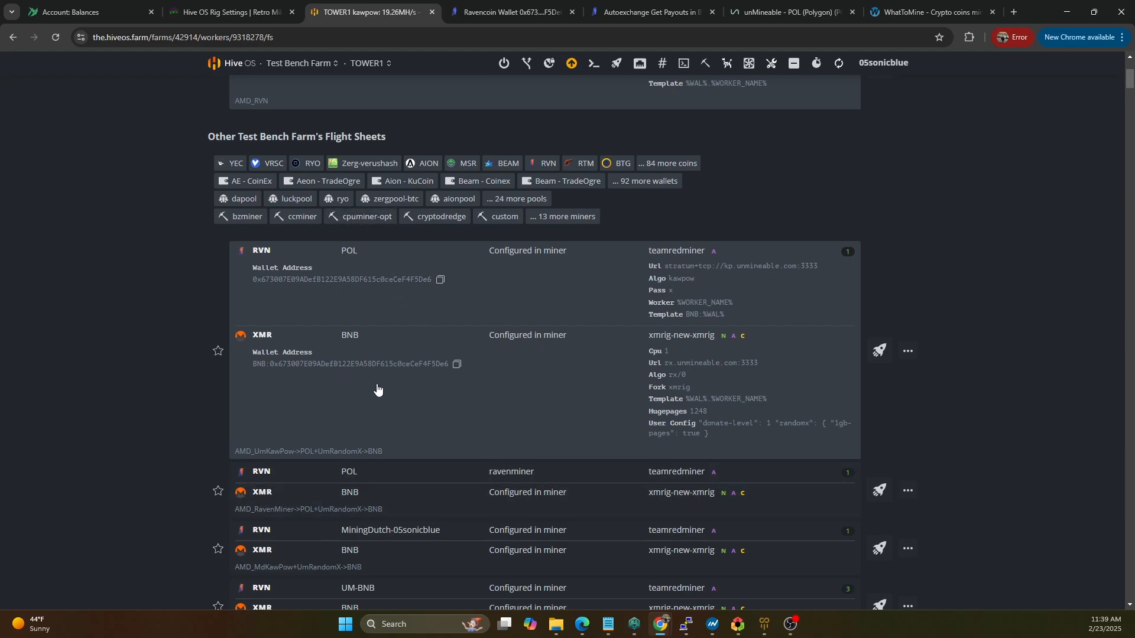
left_click(906, 354)
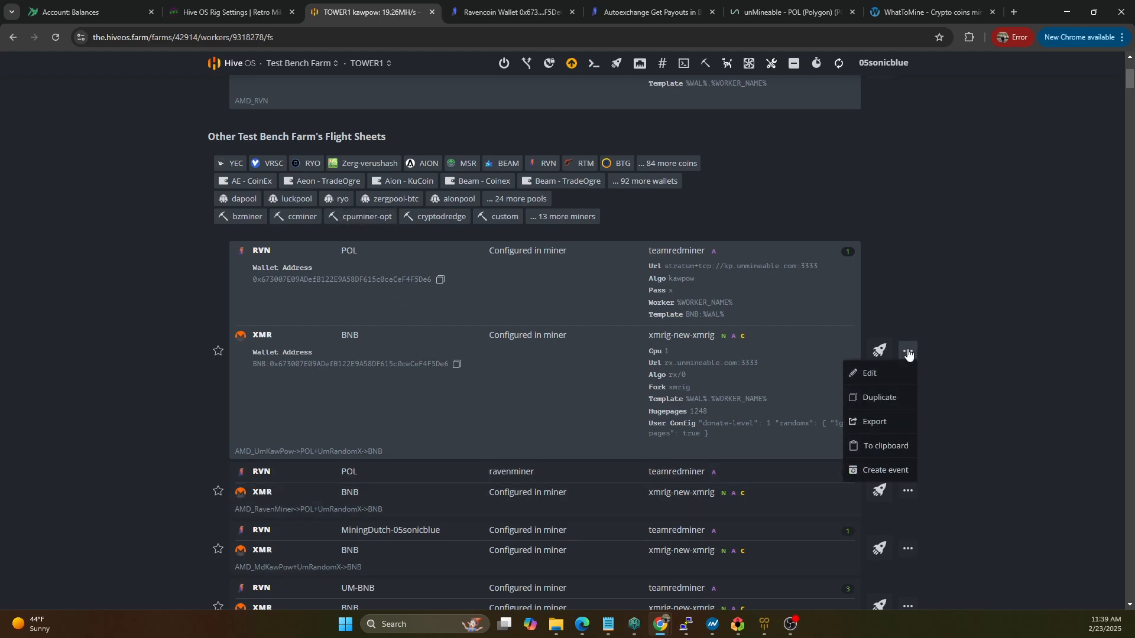
right_click(369, 12)
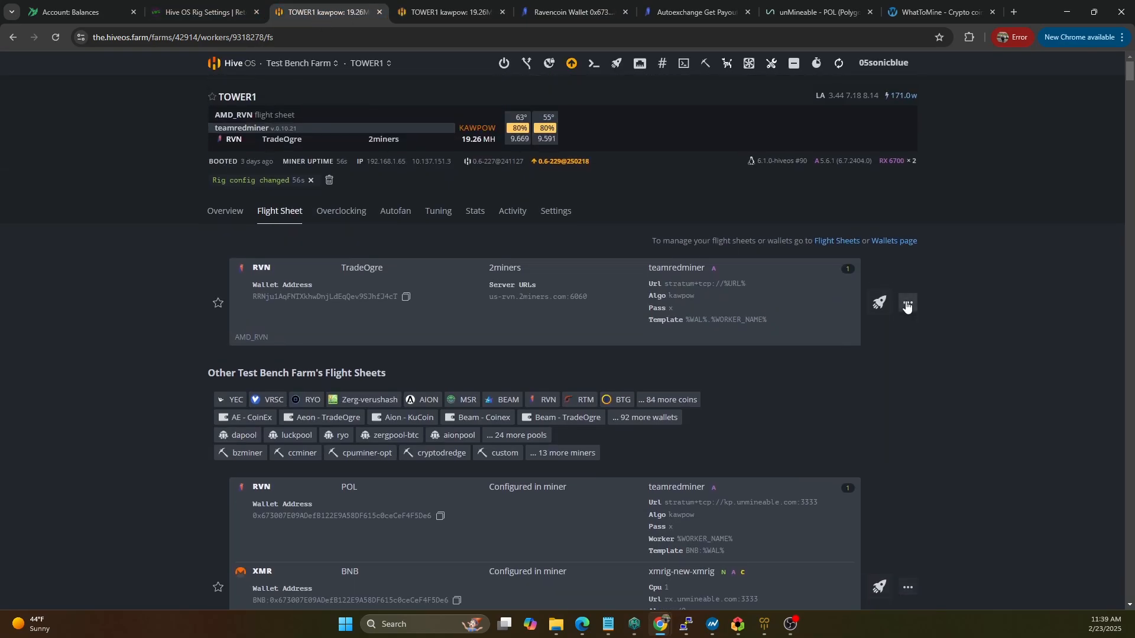
- Add an XMR miner to AMD_RVN with BNB wallet, pool configured in miner, and XMRig (new)
left_click(906, 302)
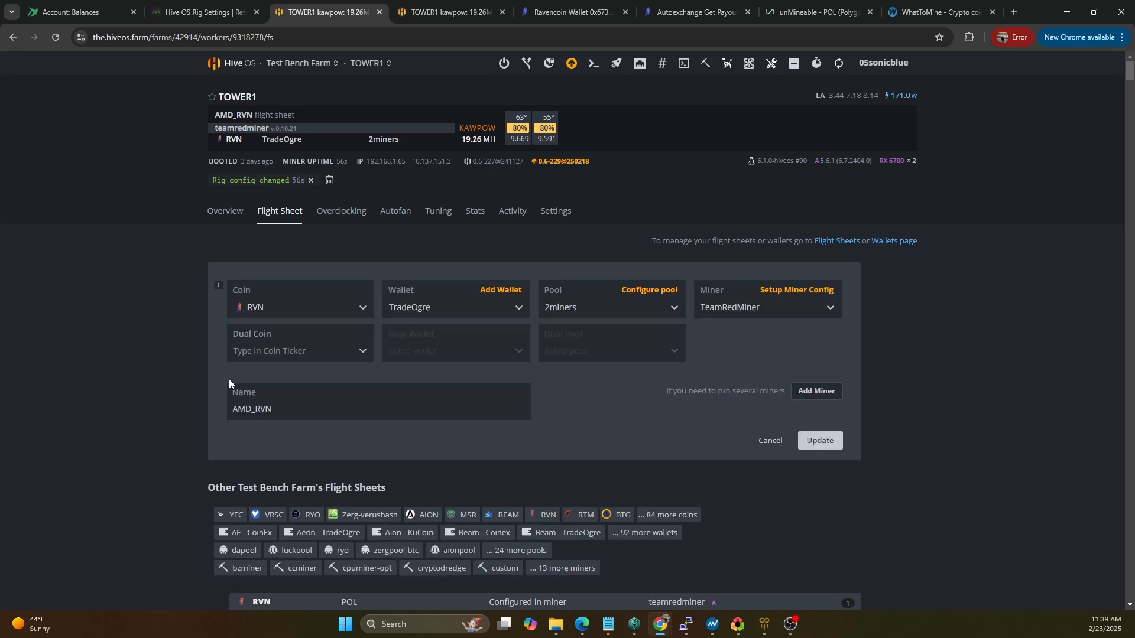
left_click(815, 391)
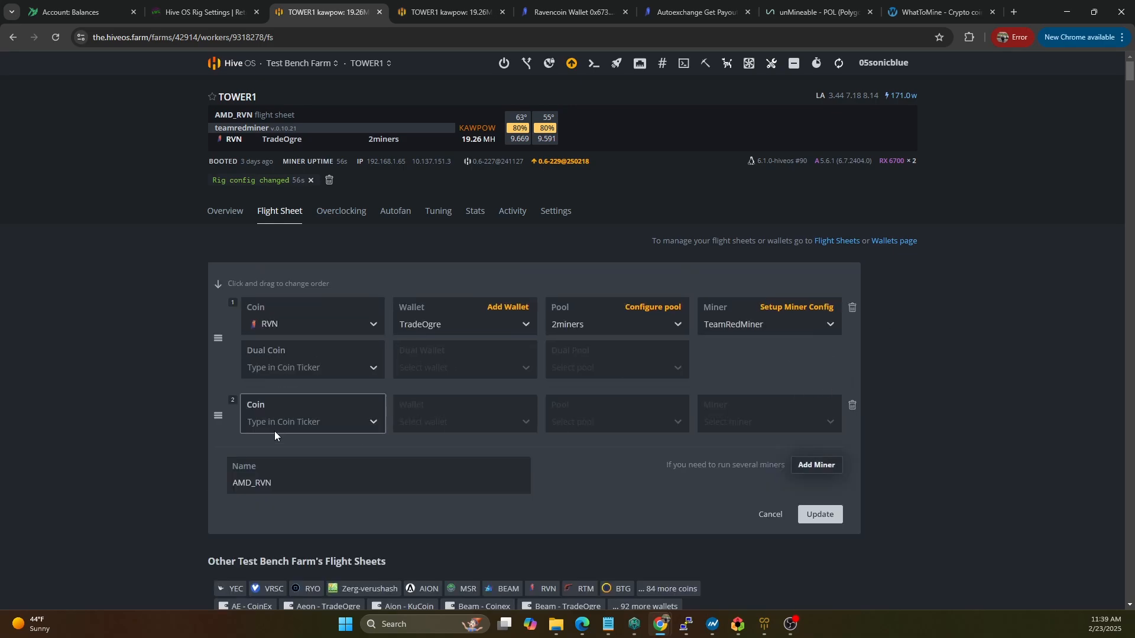
left_click(312, 422)
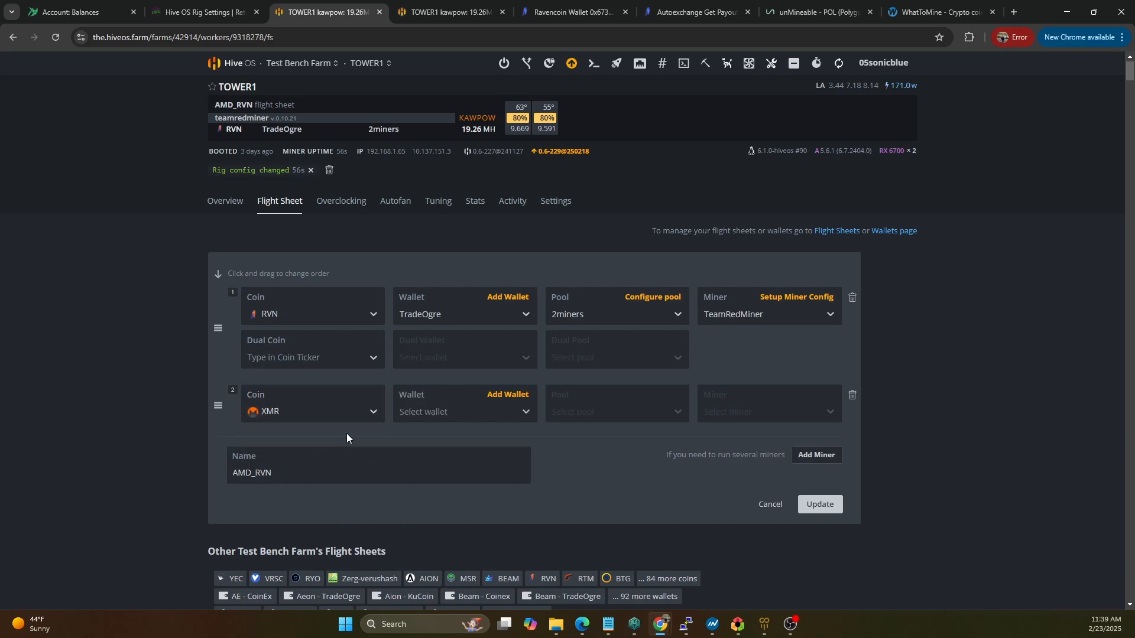
left_click(464, 411)
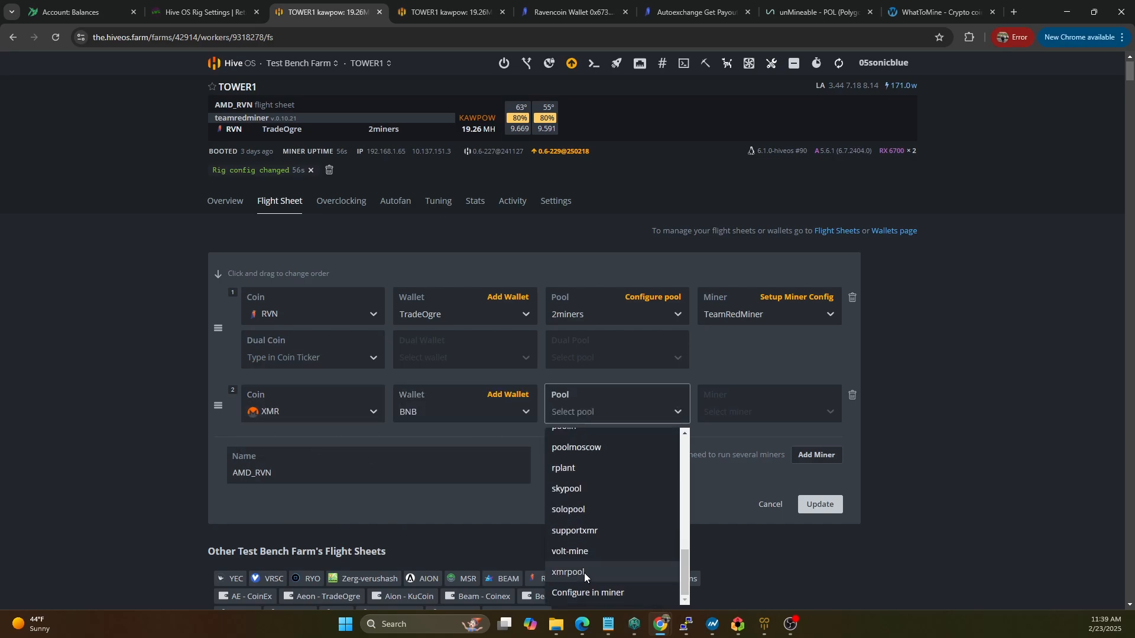
left_click(586, 592)
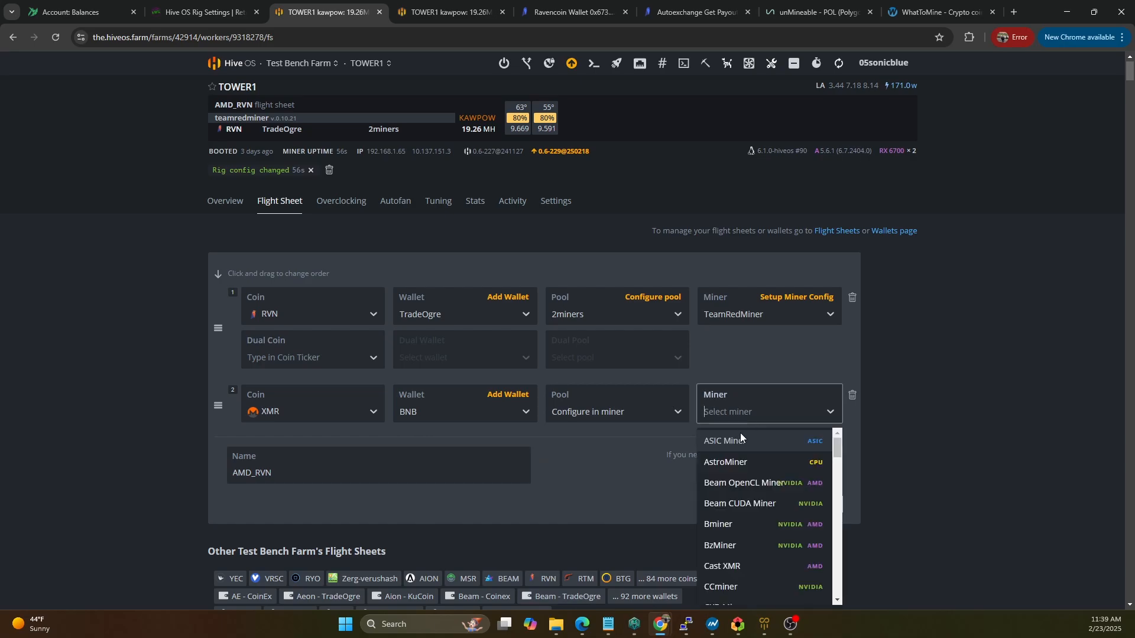
type("xm")
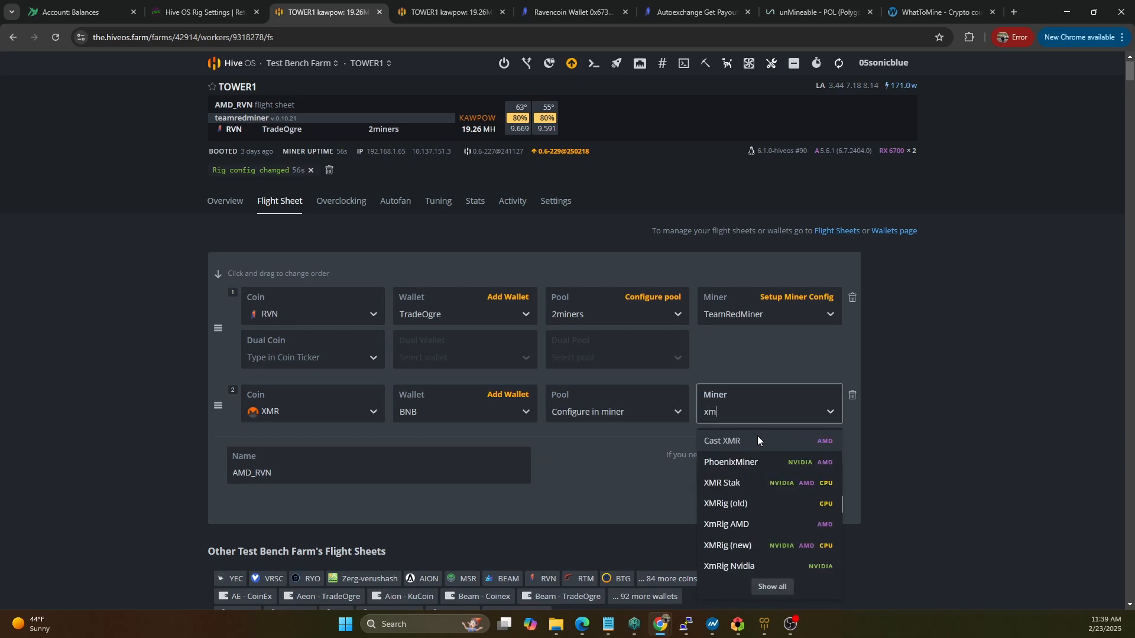
left_click(726, 547)
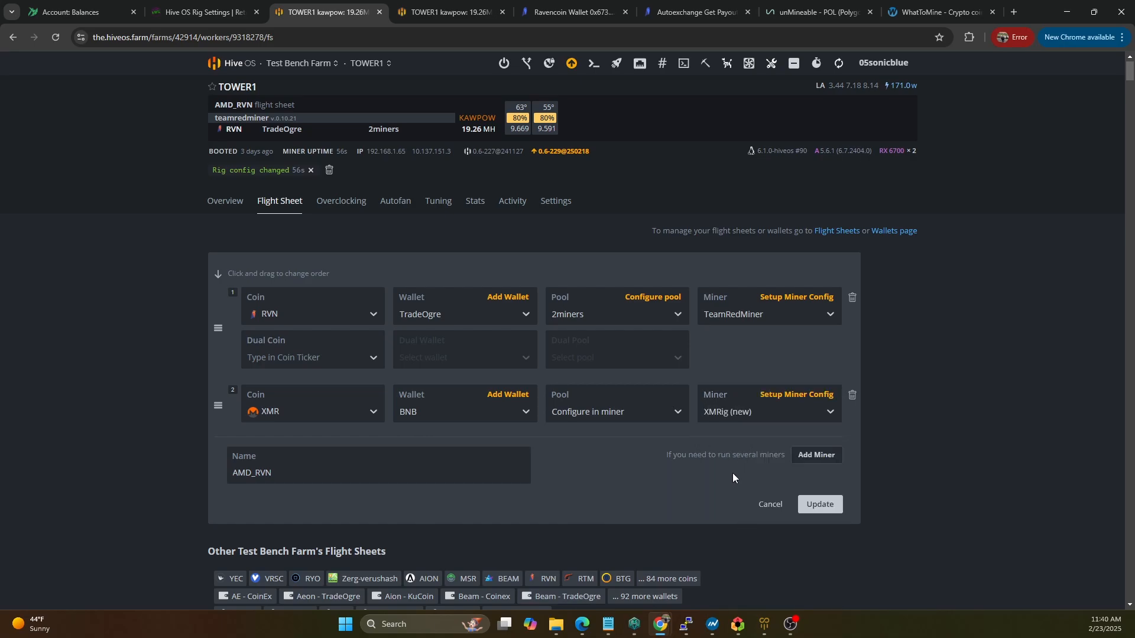
left_click(795, 394)
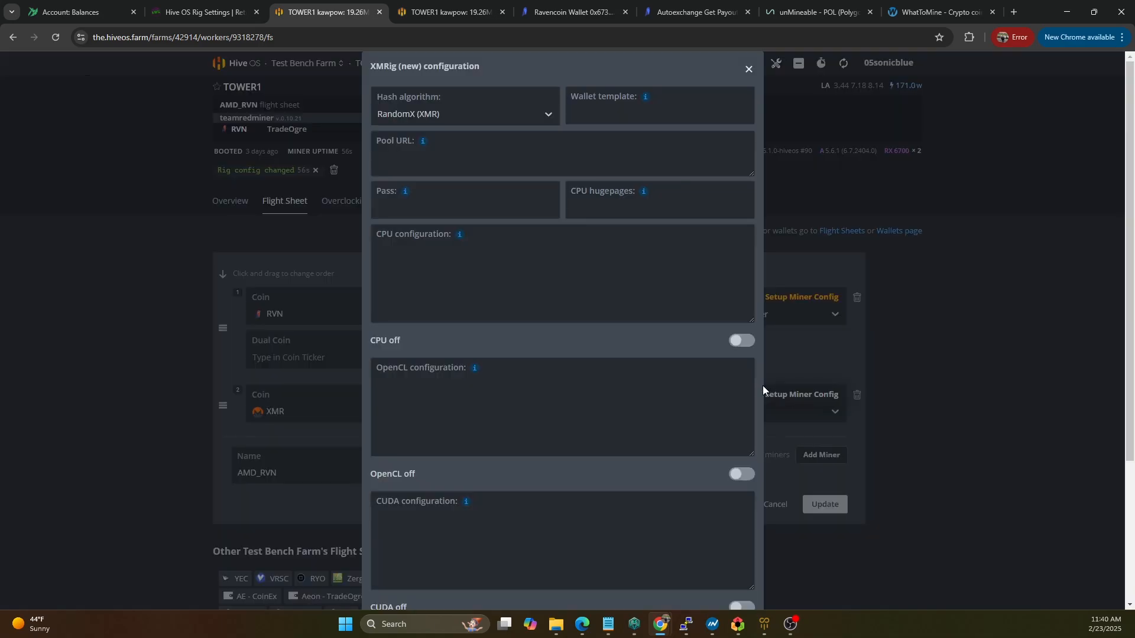
- Copy the Extra config arguments from the RavenMiner POL sheet's XMRig config
left_click(747, 69)
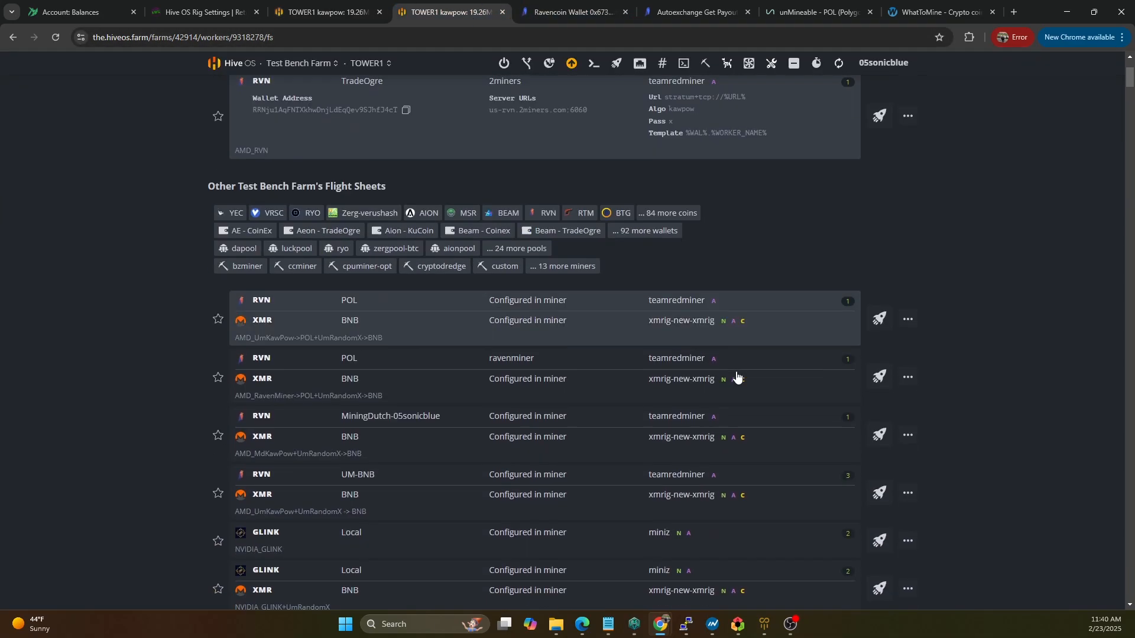
scroll("down", 3)
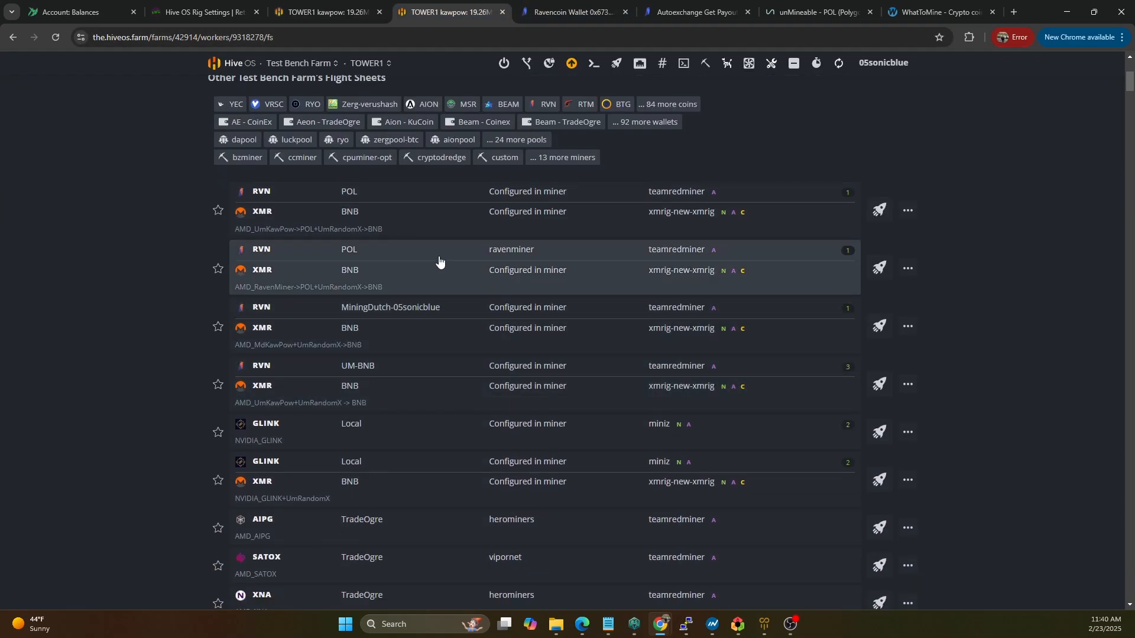
left_click(440, 260)
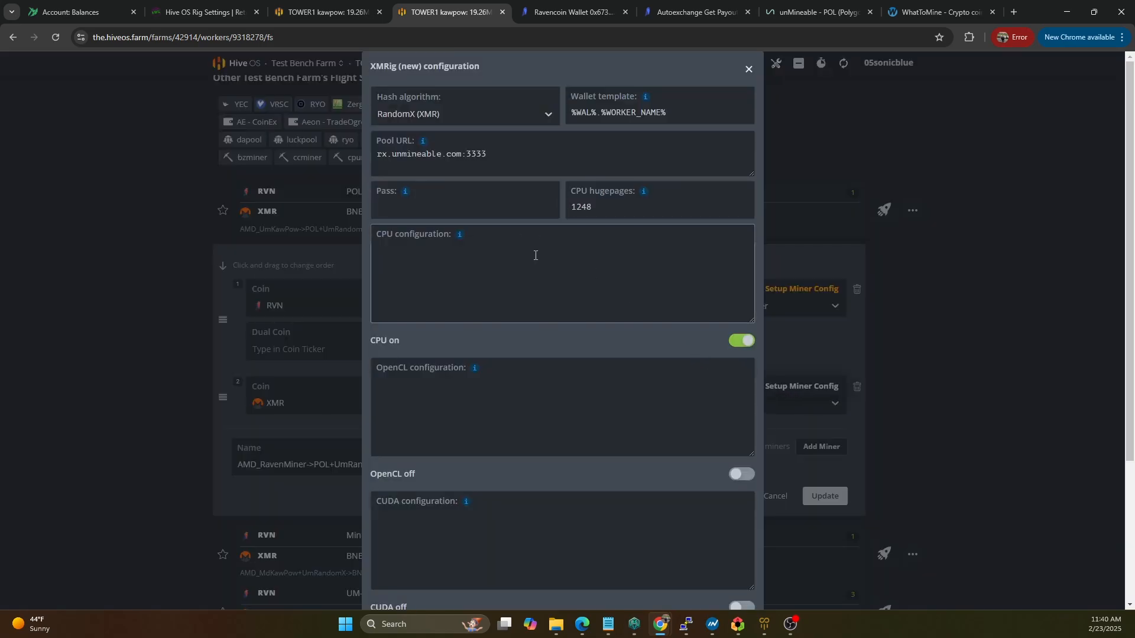
triple_click(430, 154)
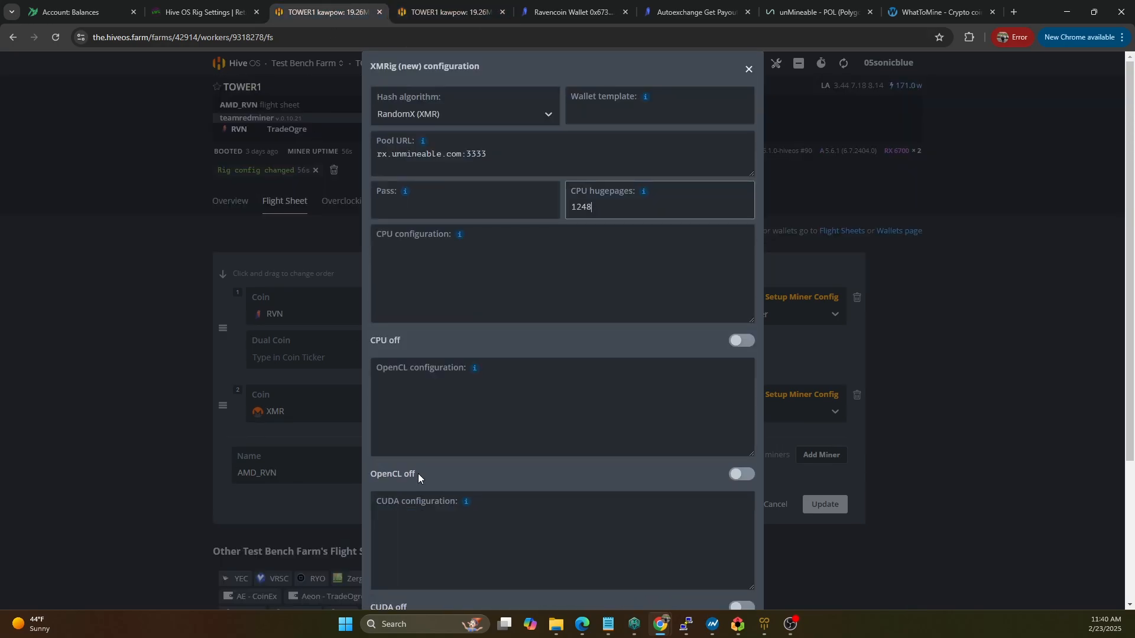
scroll("down", 3)
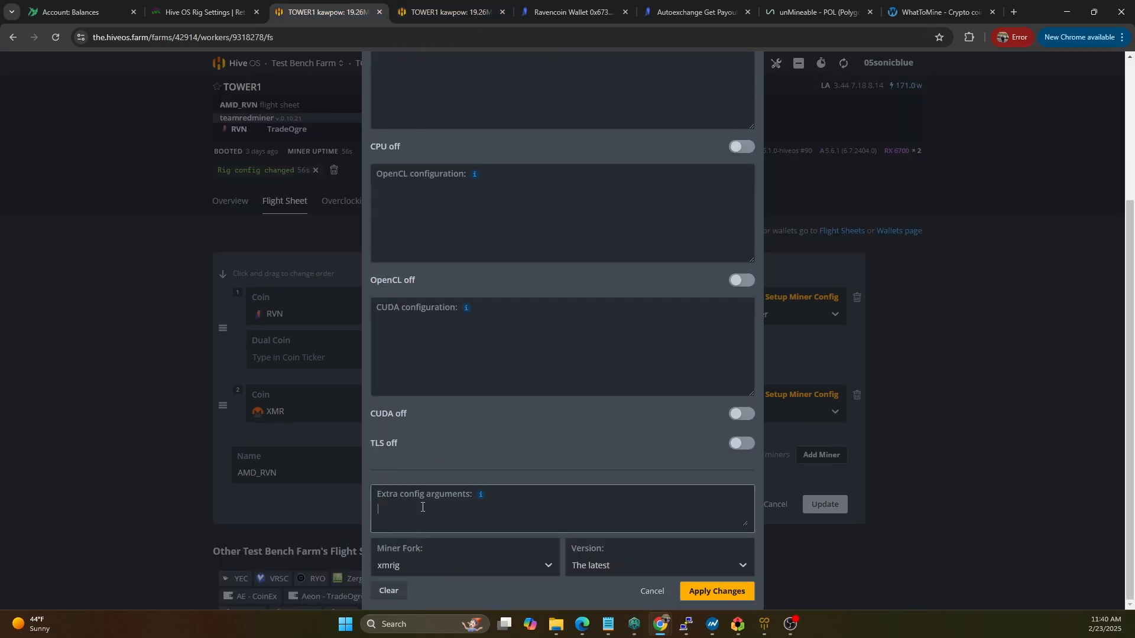
scroll("up", 3)
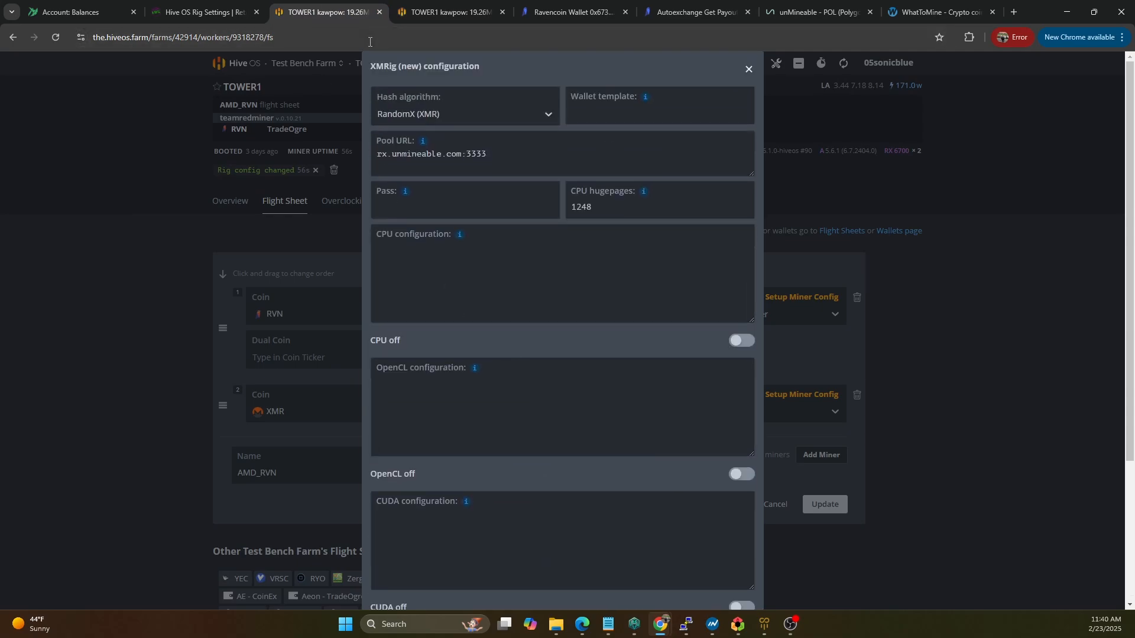
left_click(657, 106)
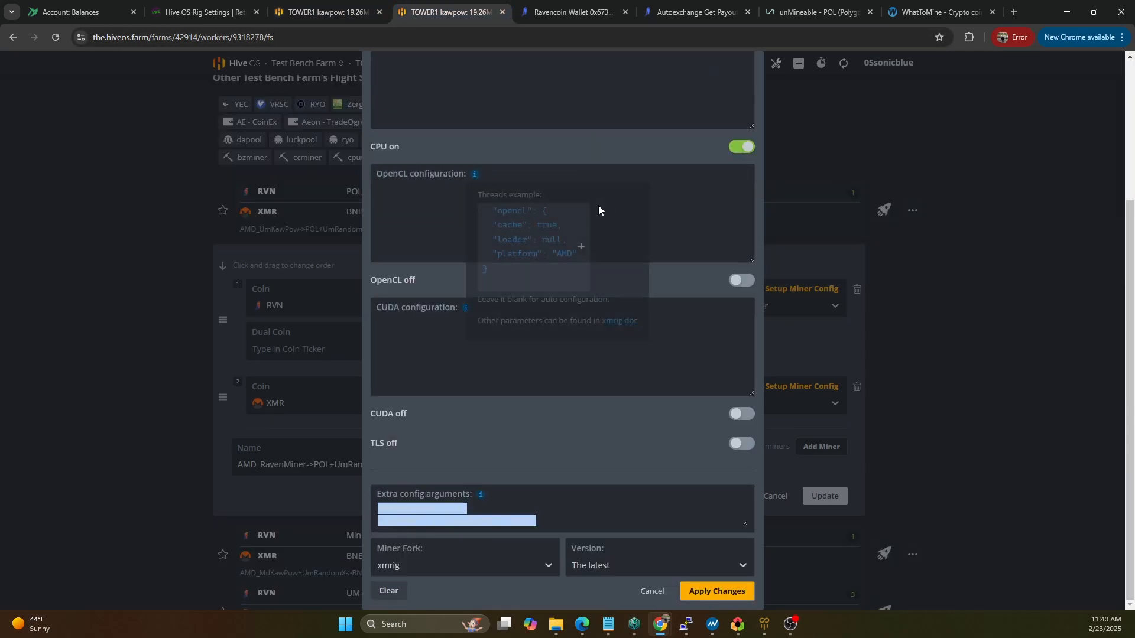
- Add donate-level 1 and 1gb-pages true to TOWER1's XMRig config and update all workers
scroll("up", 3)
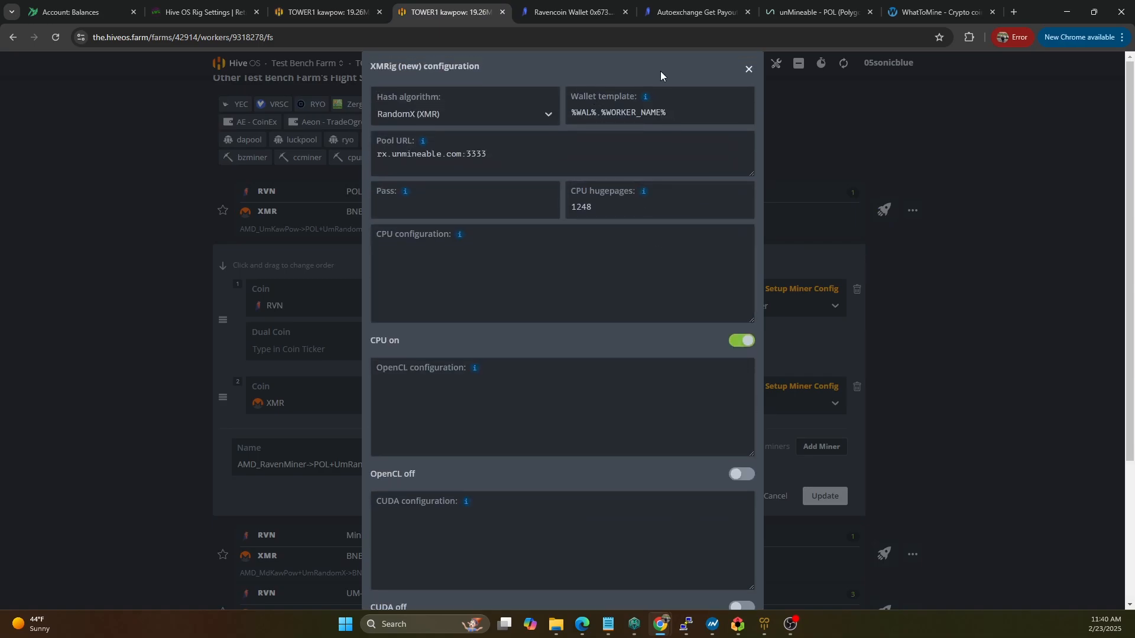
left_click(741, 340)
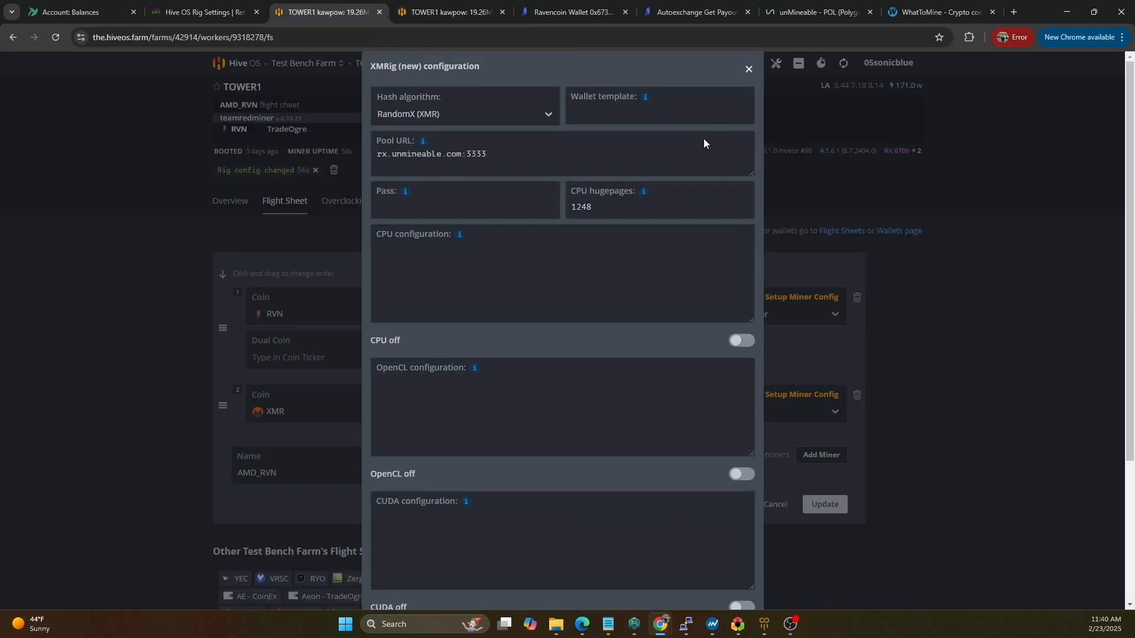
scroll("down", 3)
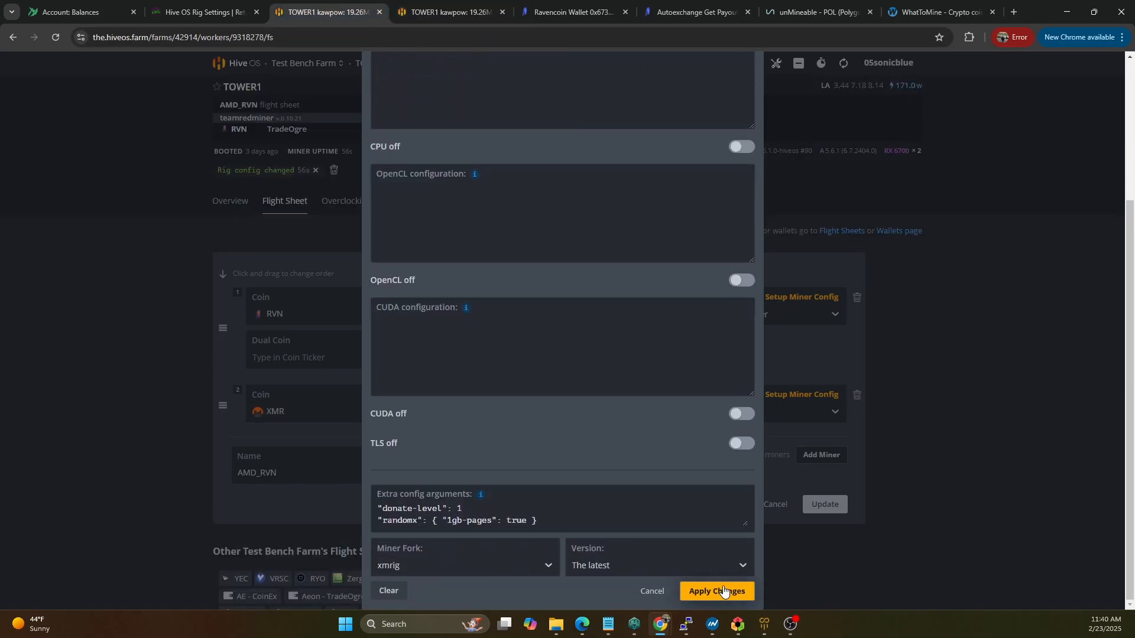
left_click(715, 591)
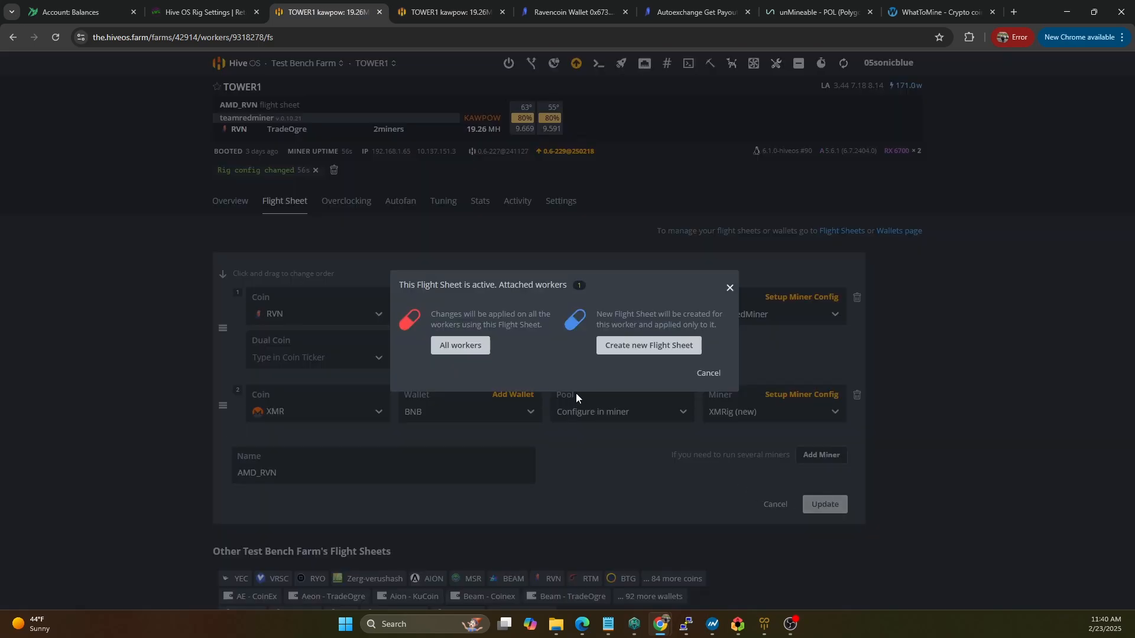
left_click(460, 346)
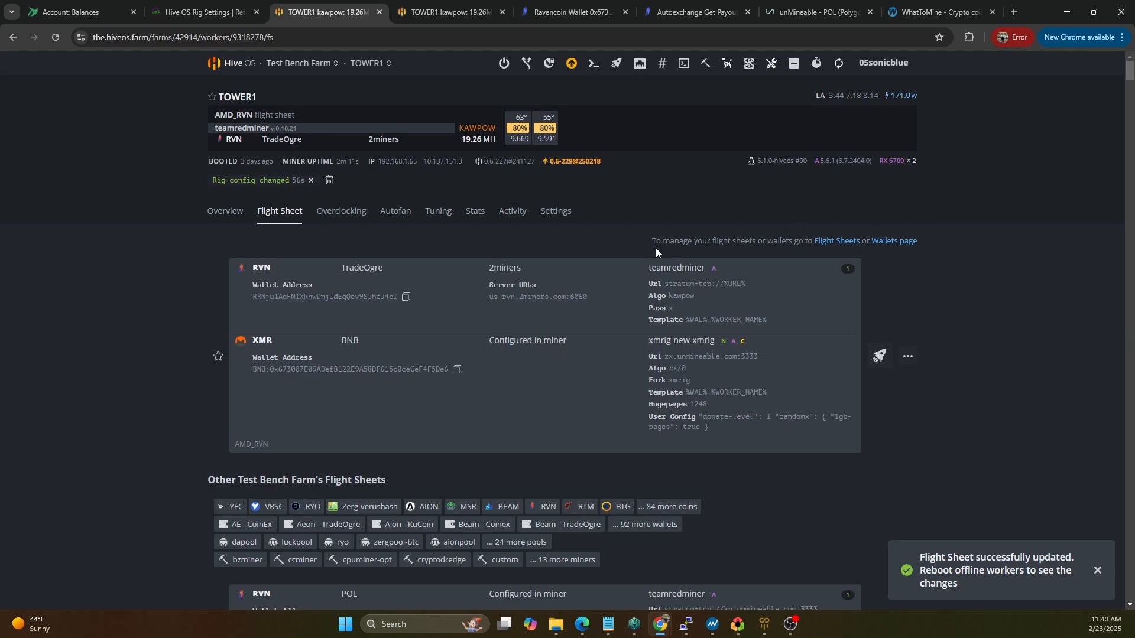
- Return to the Test Bench Farm worker list, where TOWER1 is restarting RVN and XMR miners
left_click(297, 63)
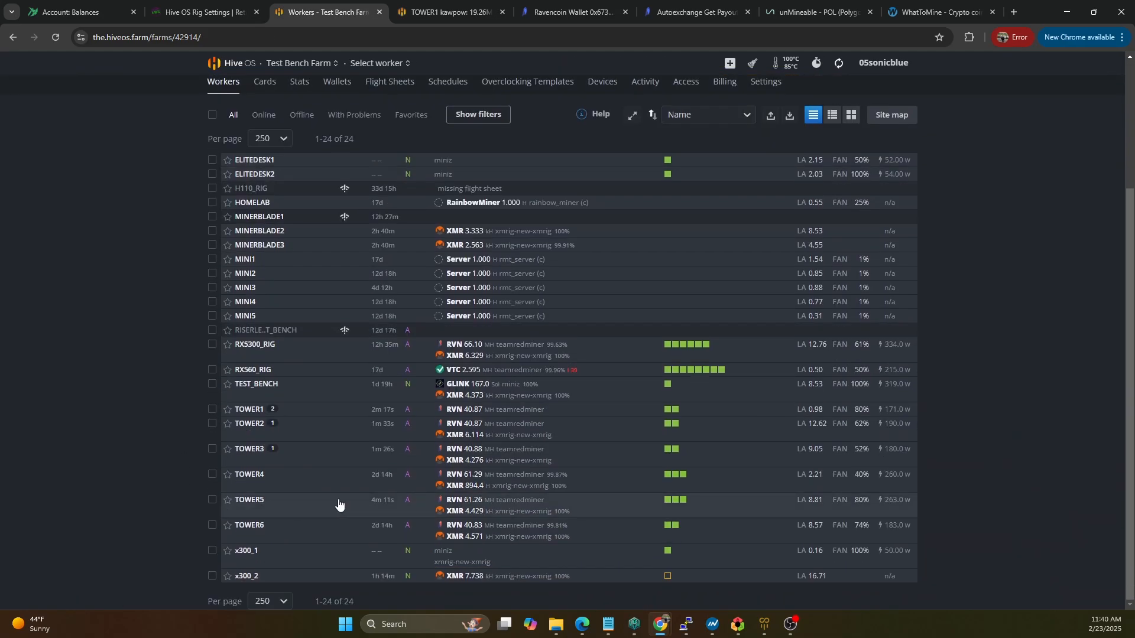
mouse_move(360, 426)
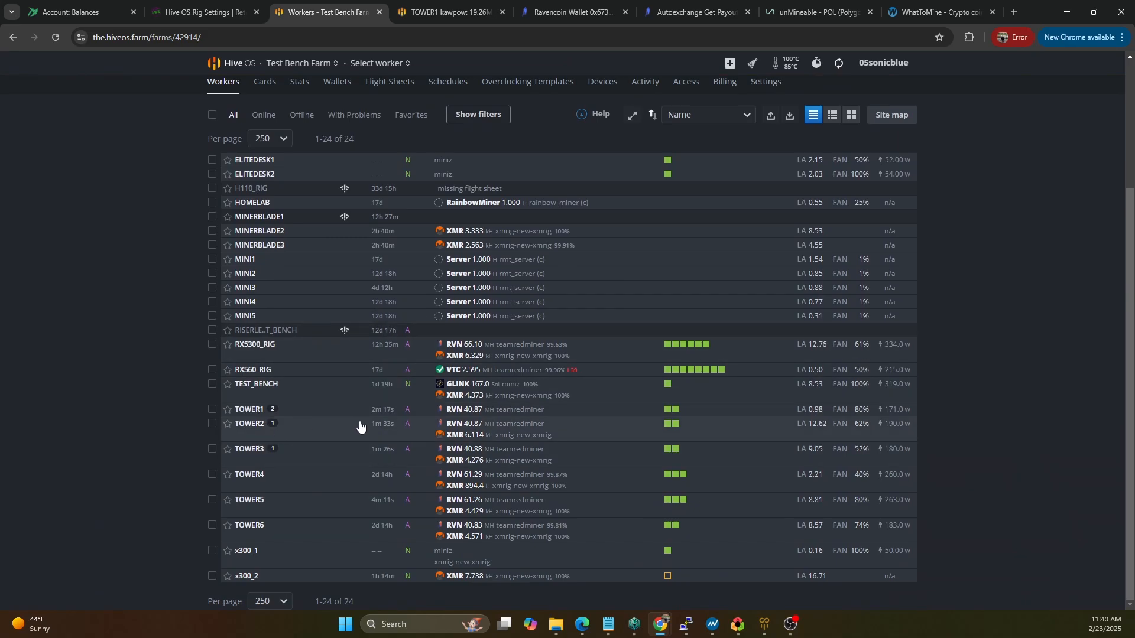
mouse_move(255, 384)
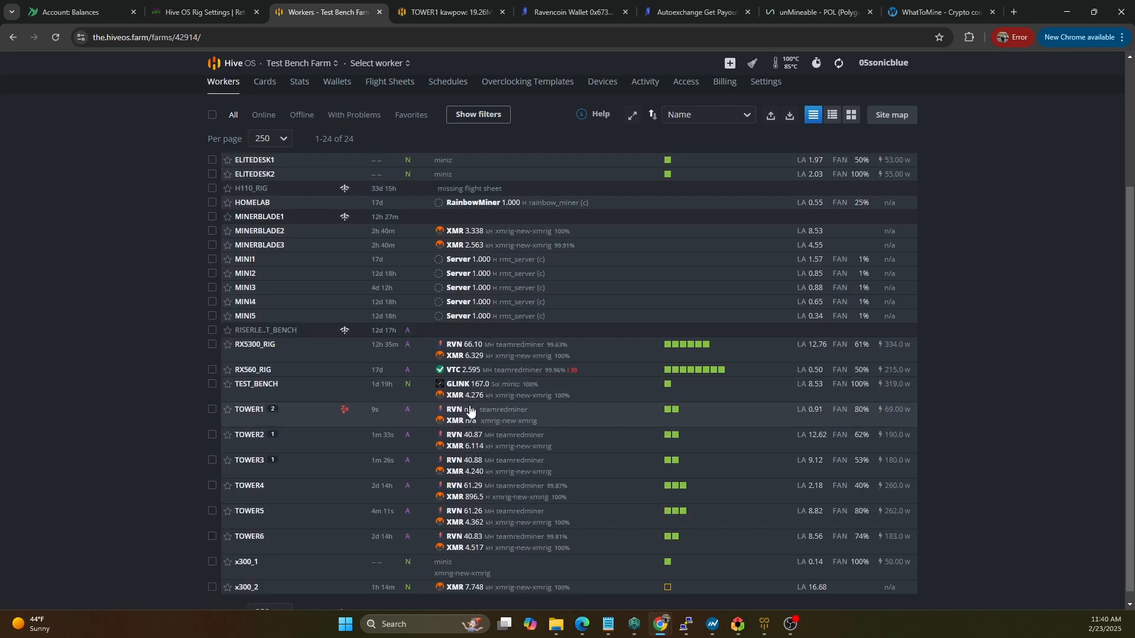
mouse_move(248, 460)
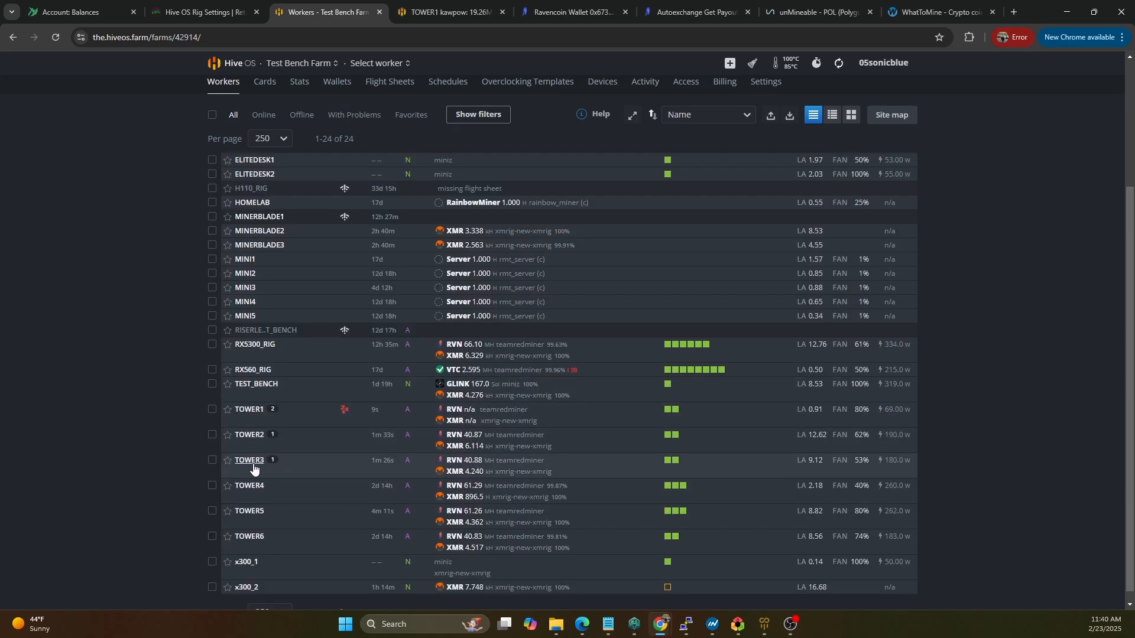
- View TOWER3's Hive OS overview, then RavenMiner's wallet Workers list showing TOWER3 at 14.3 MH/s
left_click(249, 460)
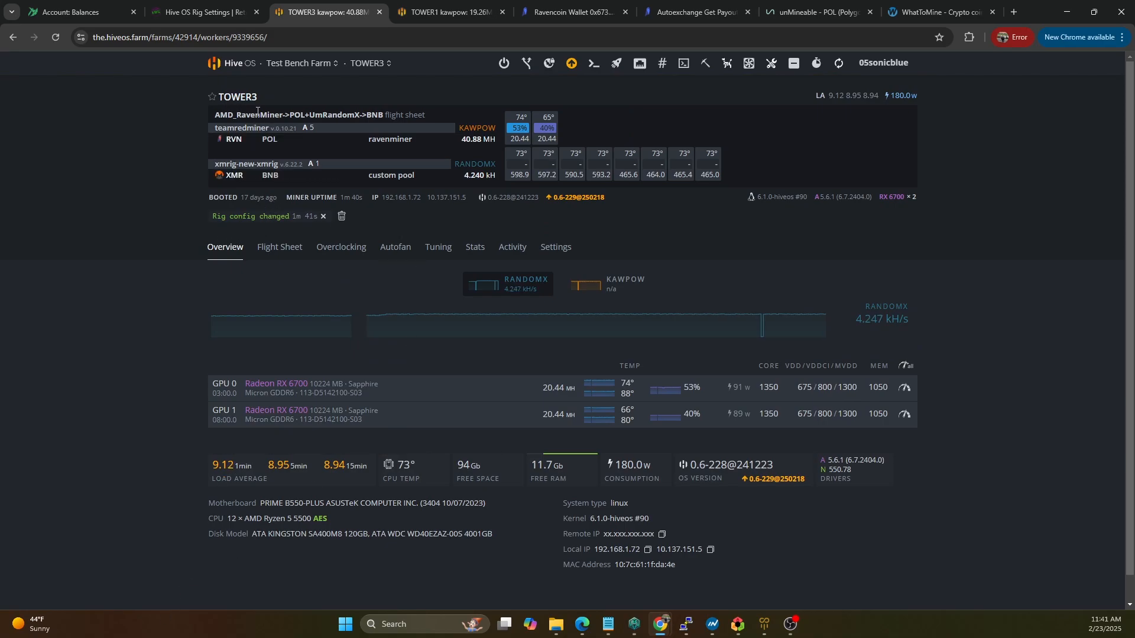
mouse_move(532, 122)
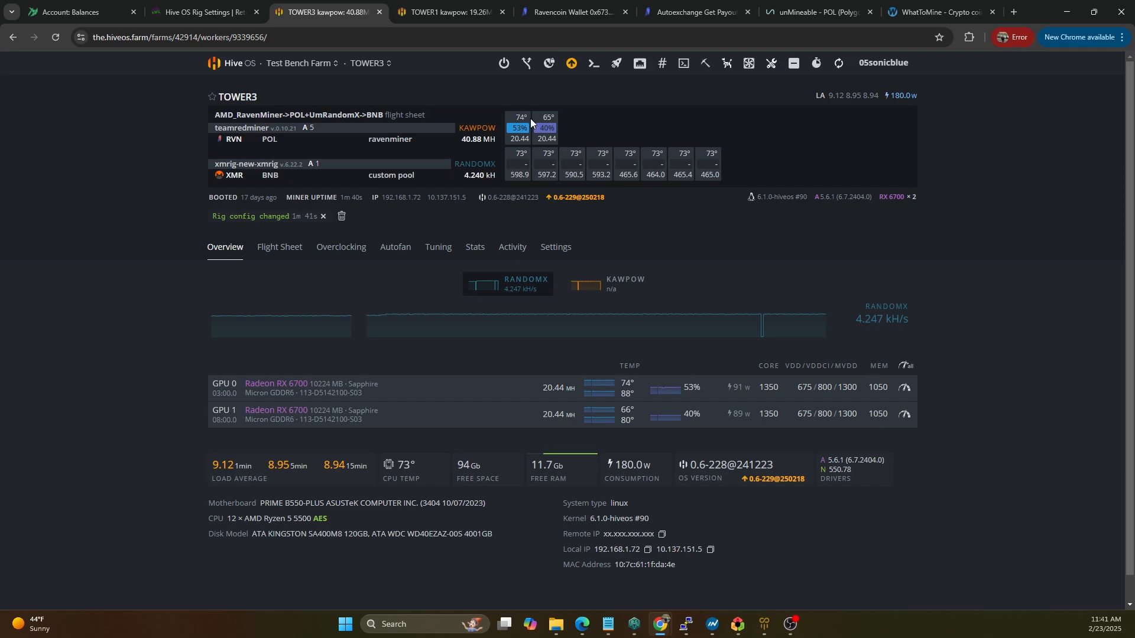
left_click(571, 12)
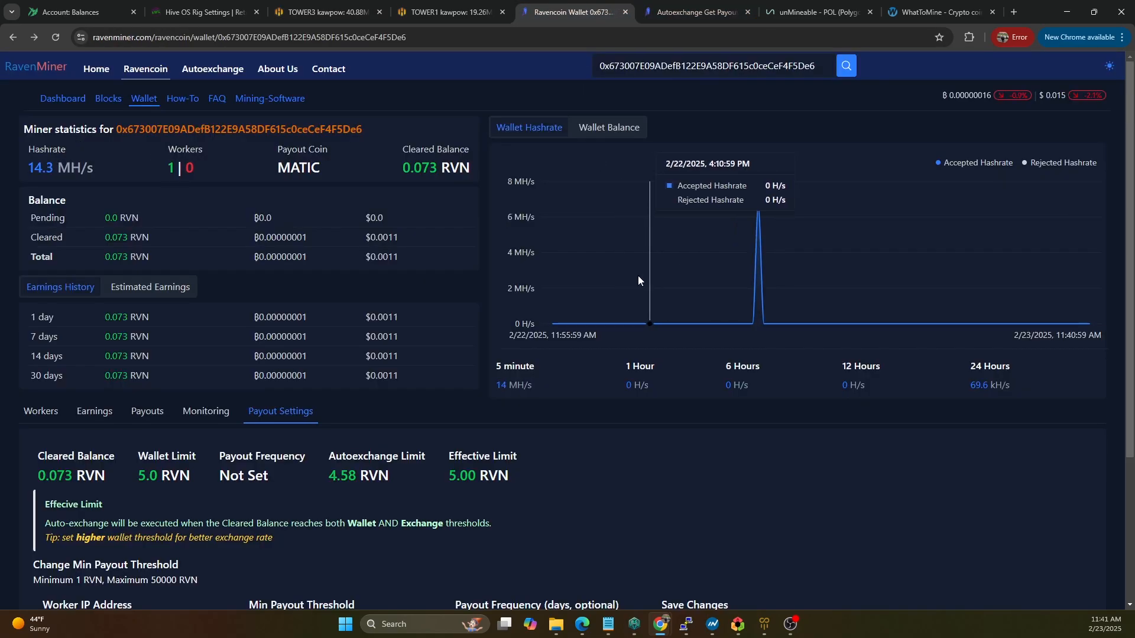
left_click(854, 65)
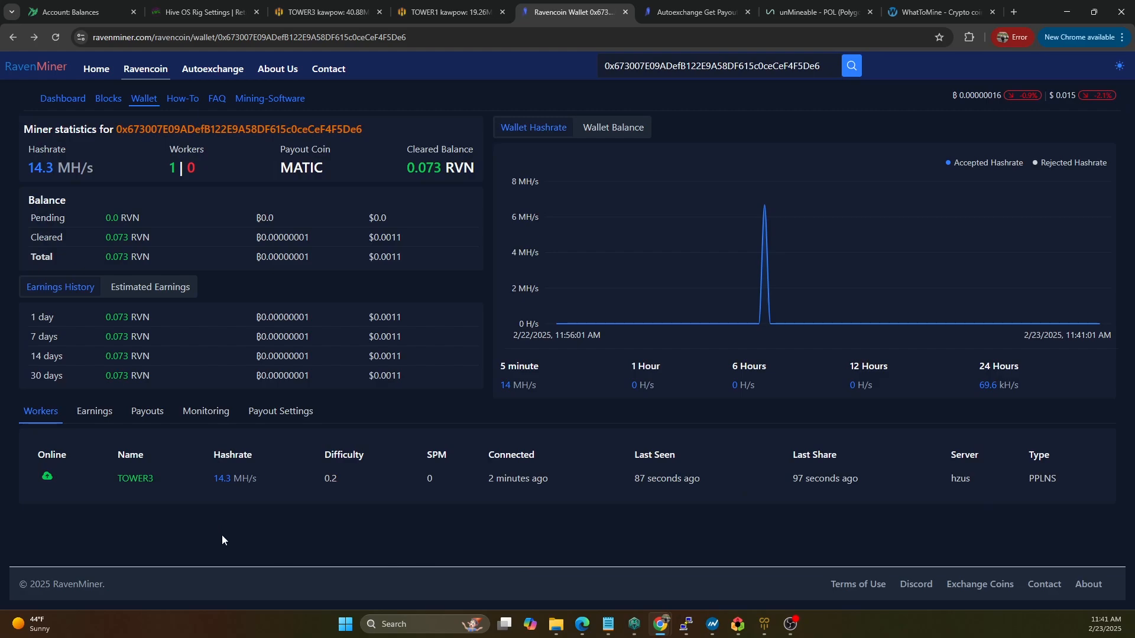
mouse_move(592, 97)
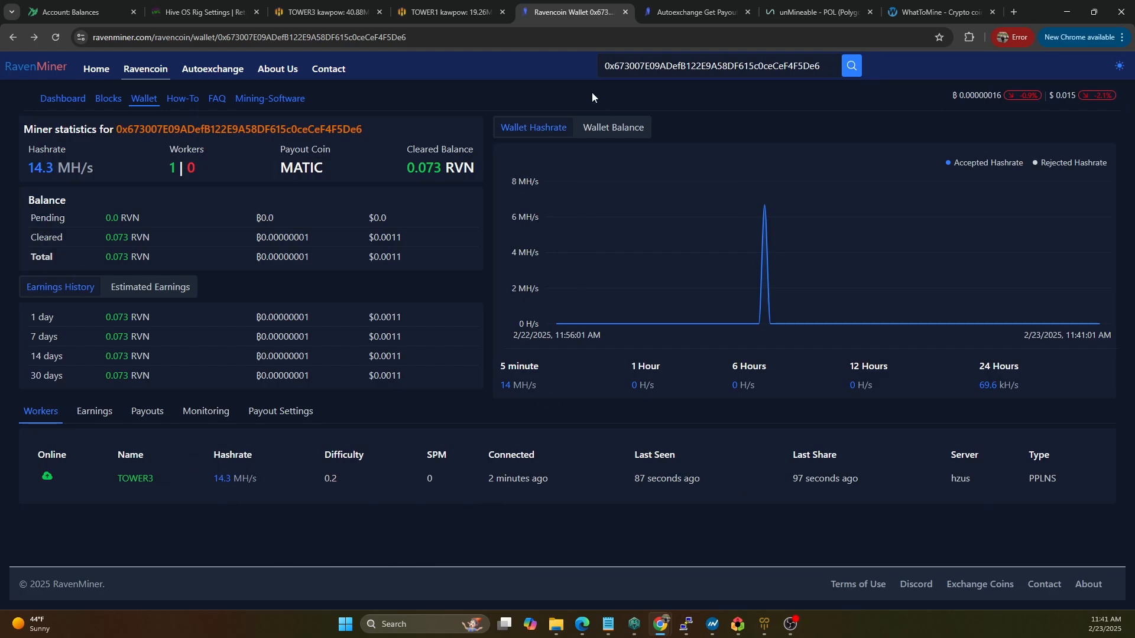
- Confirm unMineable's POL address has no Kawpow workers, then return to the rig coin list
left_click(818, 12)
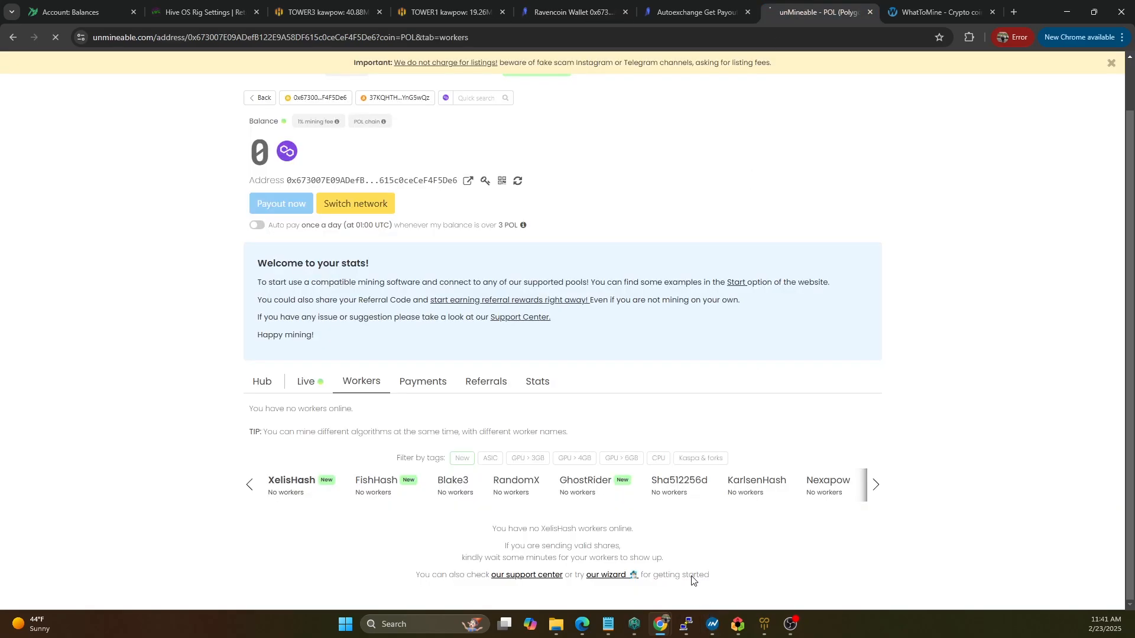
scroll("up", 3)
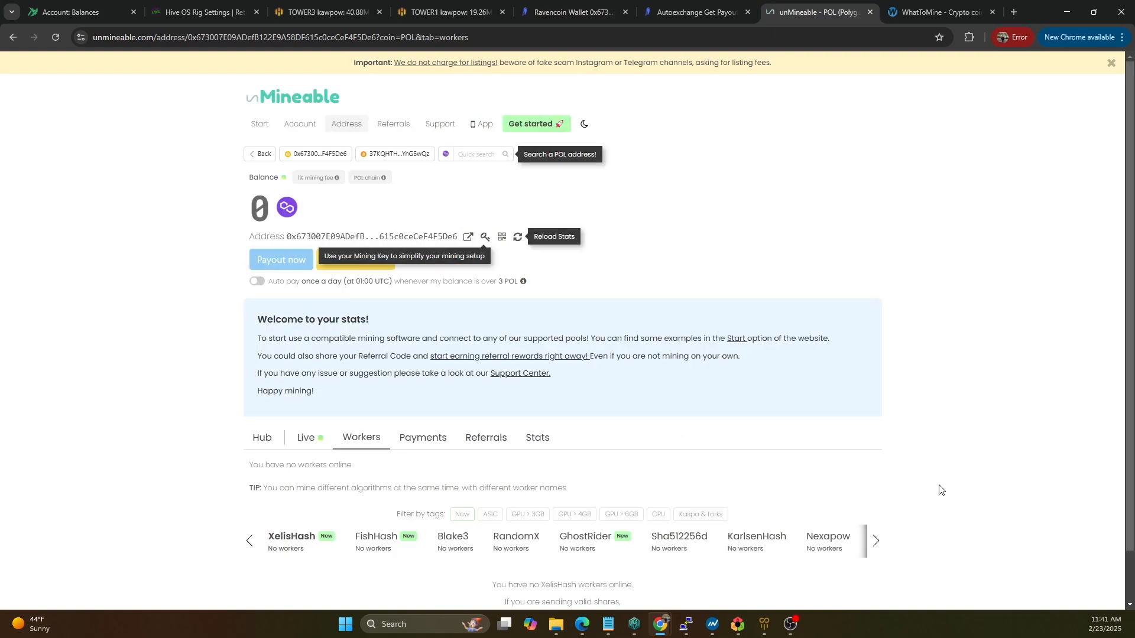
mouse_move(988, 436)
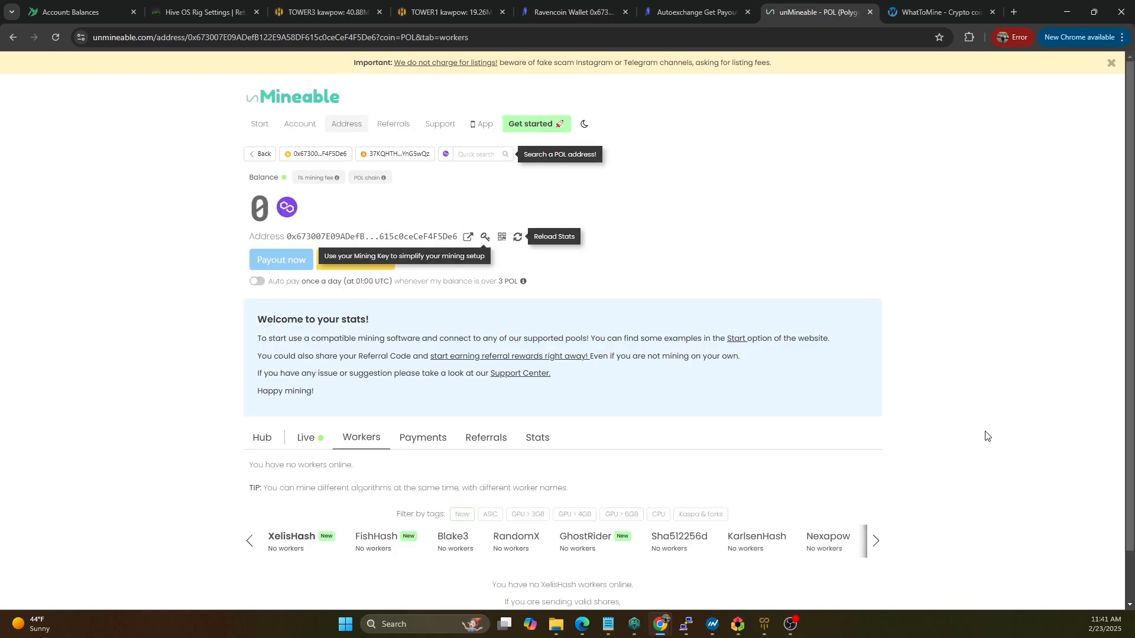
scroll("down", 3)
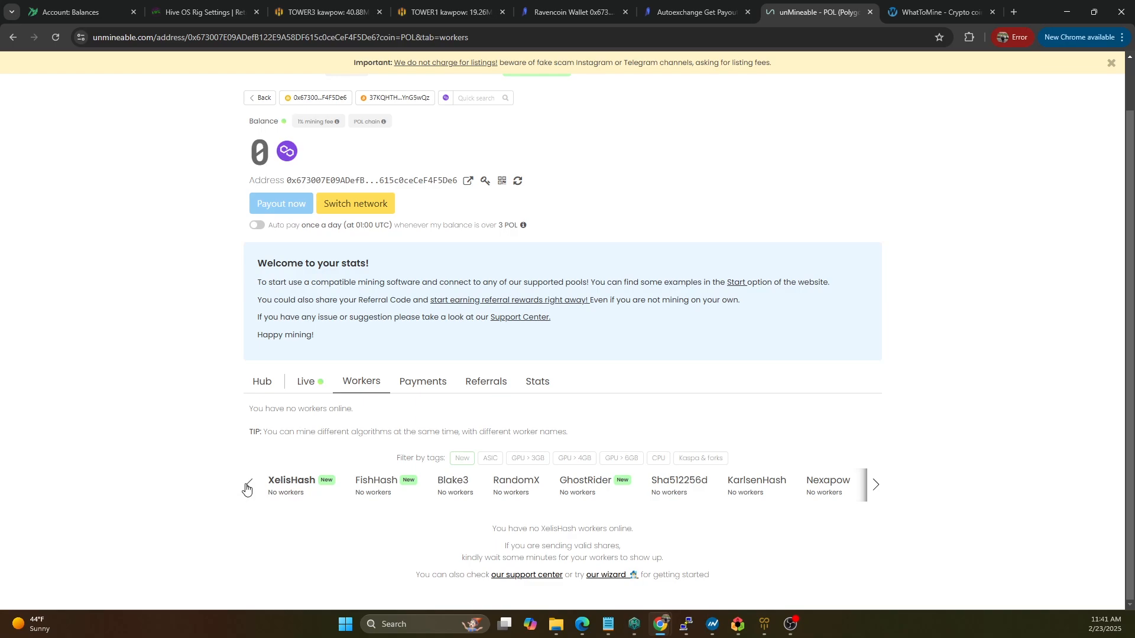
left_click(875, 490)
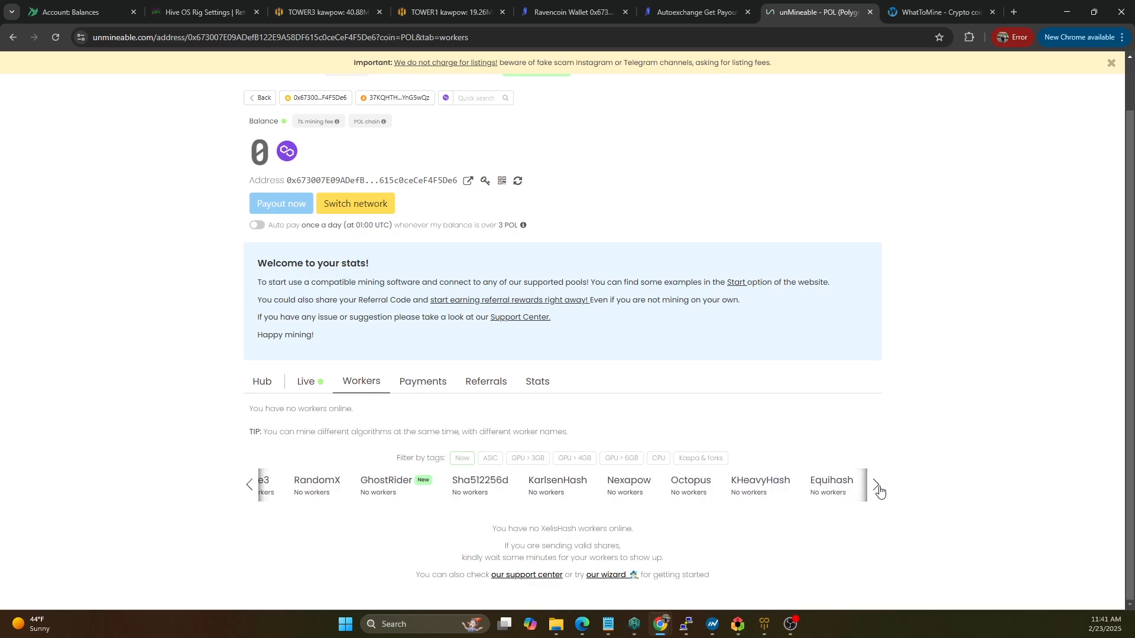
left_click(876, 490)
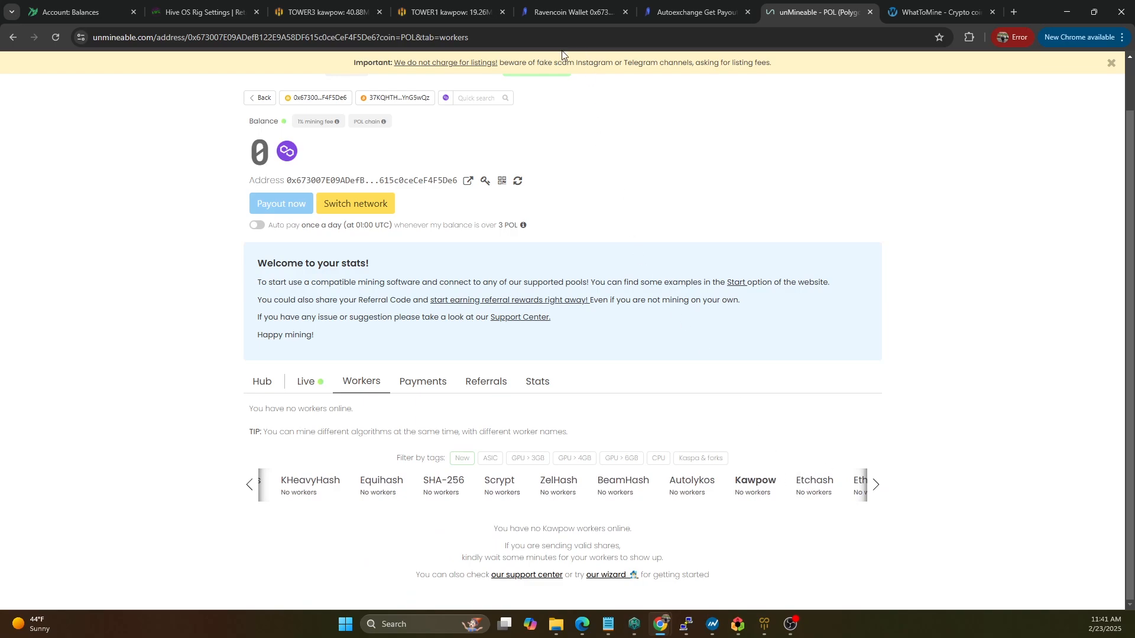
left_click(195, 12)
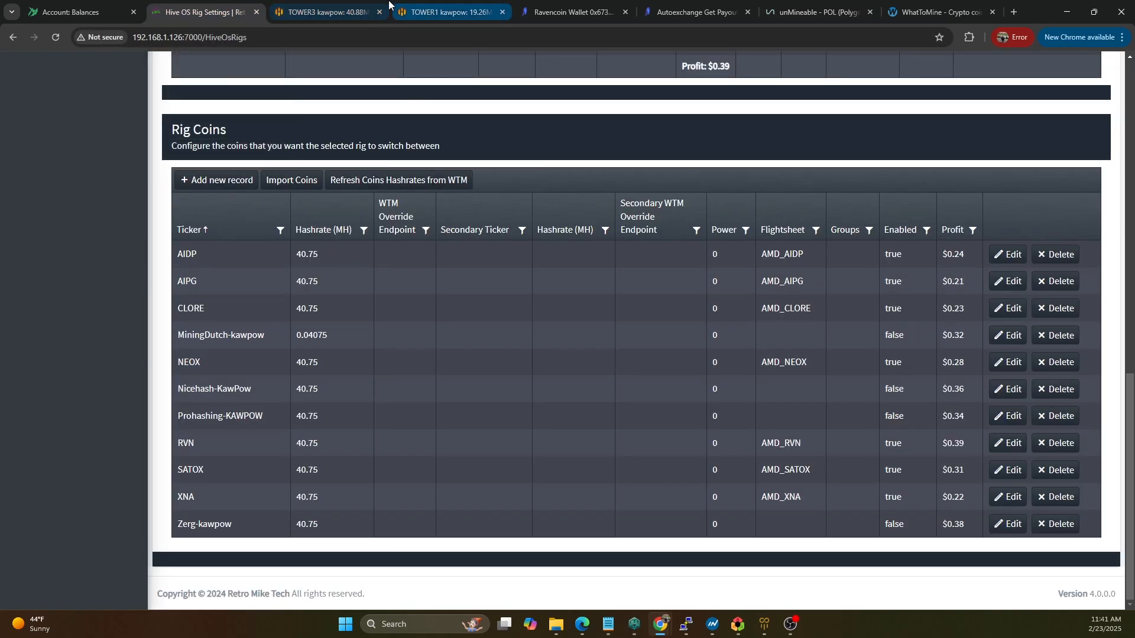
- Switch from TOWER3 to TOWER1's overview, mining RVN via 2miners at 19.35 MH
left_click(322, 11)
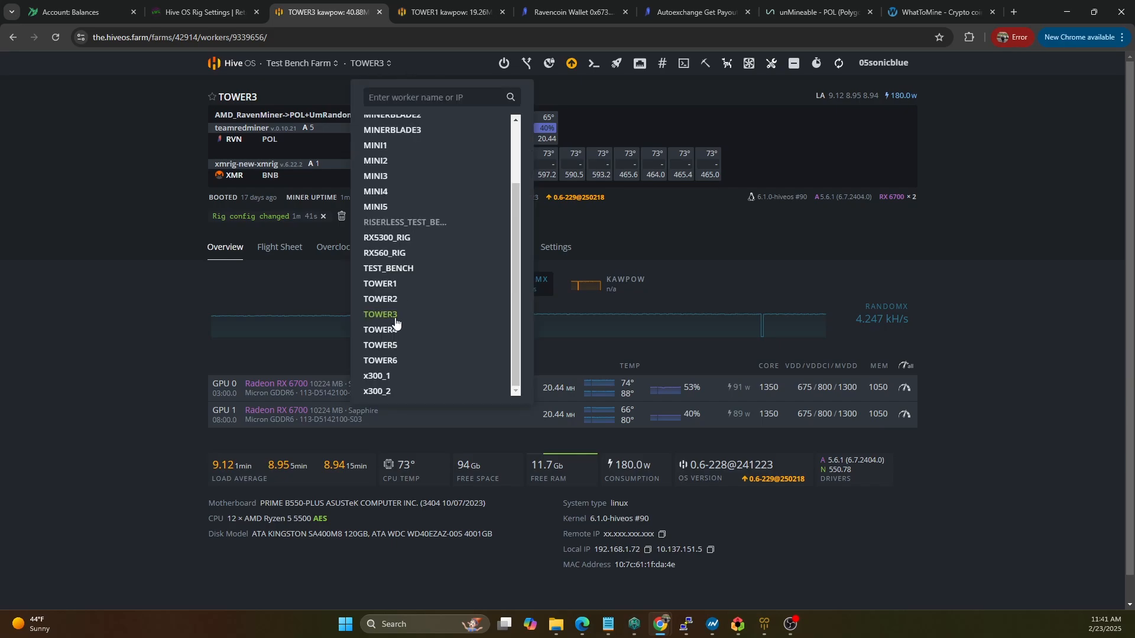
left_click(380, 283)
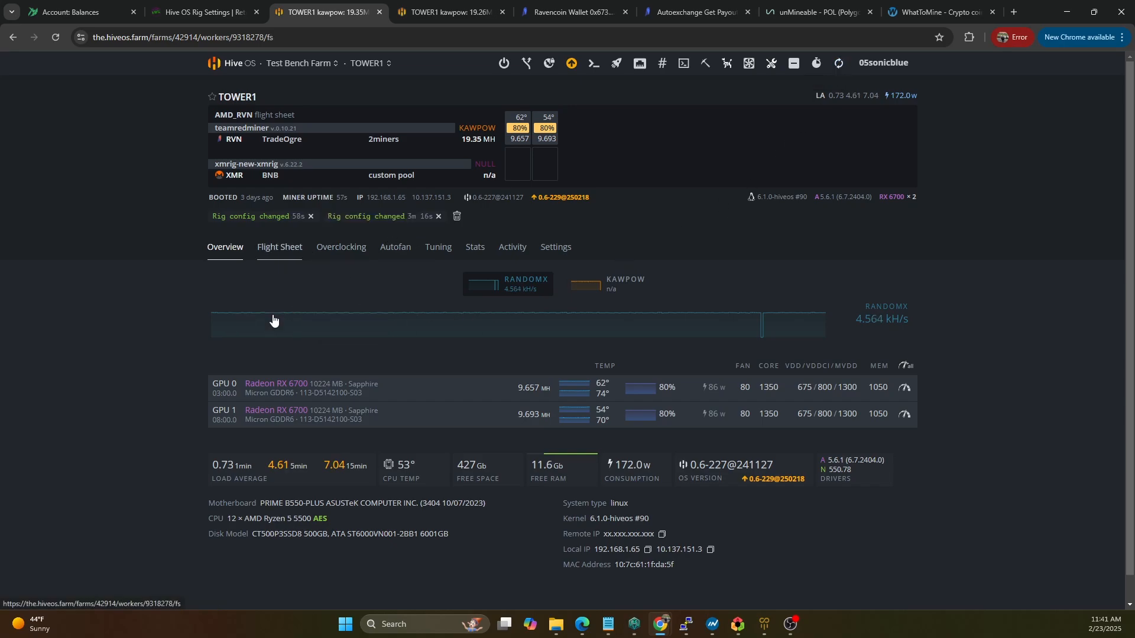
- Review TOWER1's flight sheet: RVN via 2miners and XMR via unMineable
left_click(278, 247)
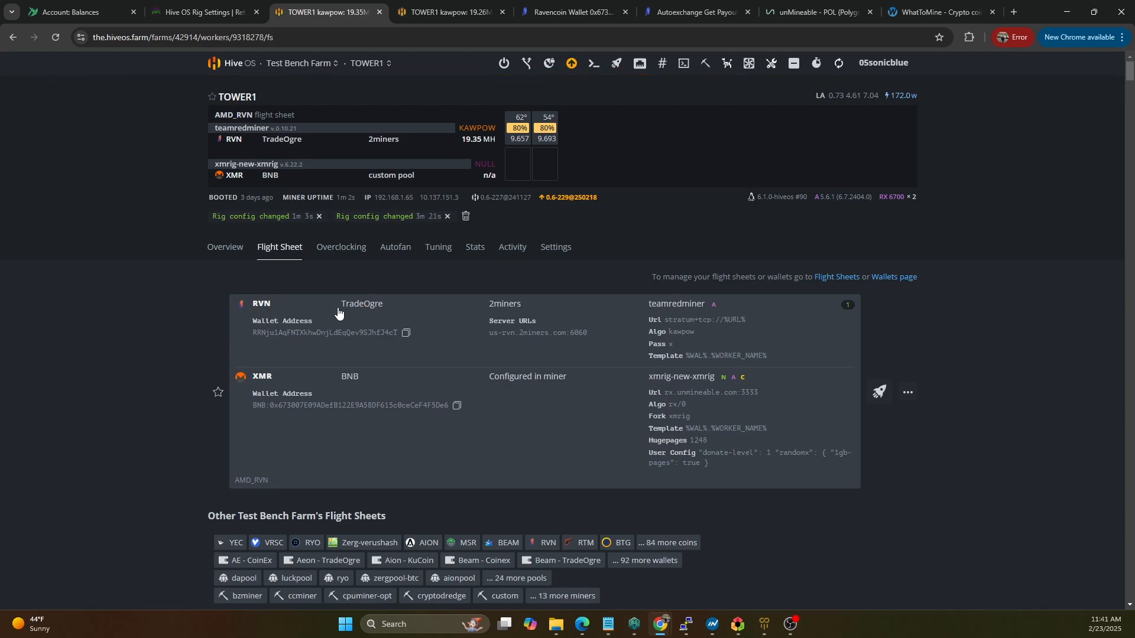
mouse_move(535, 361)
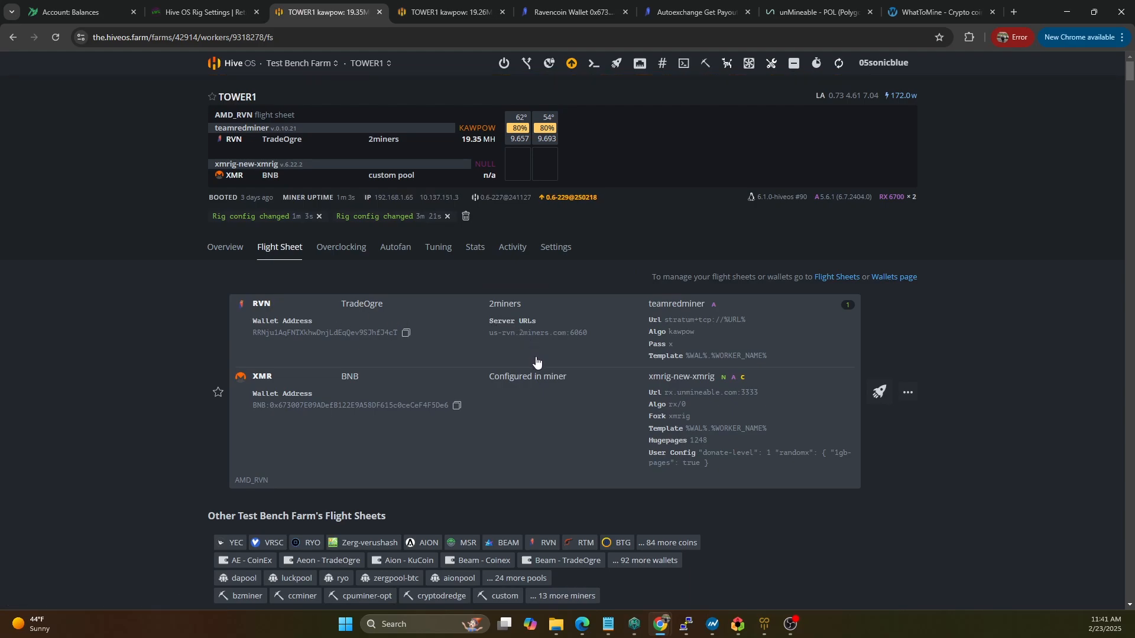
mouse_move(501, 329)
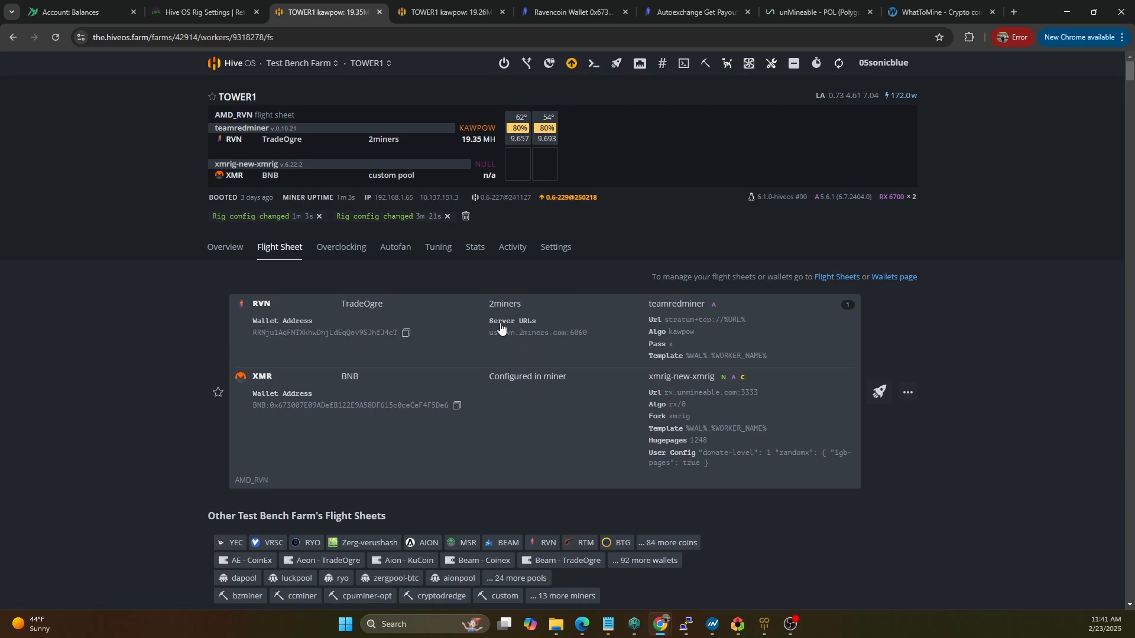
mouse_move(808, 402)
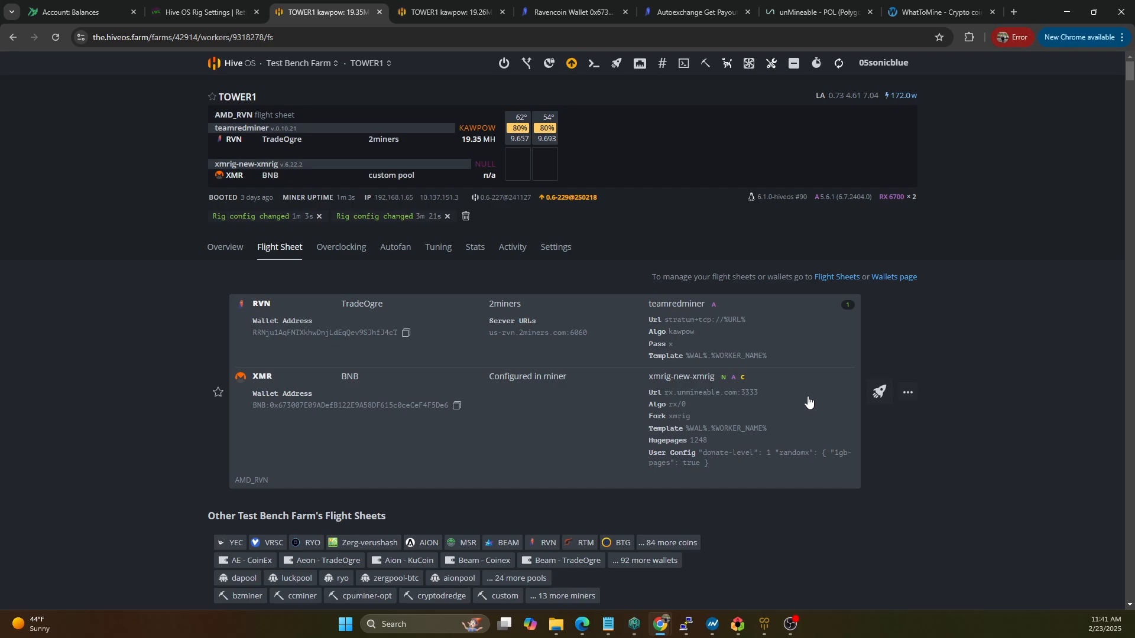
mouse_move(660, 364)
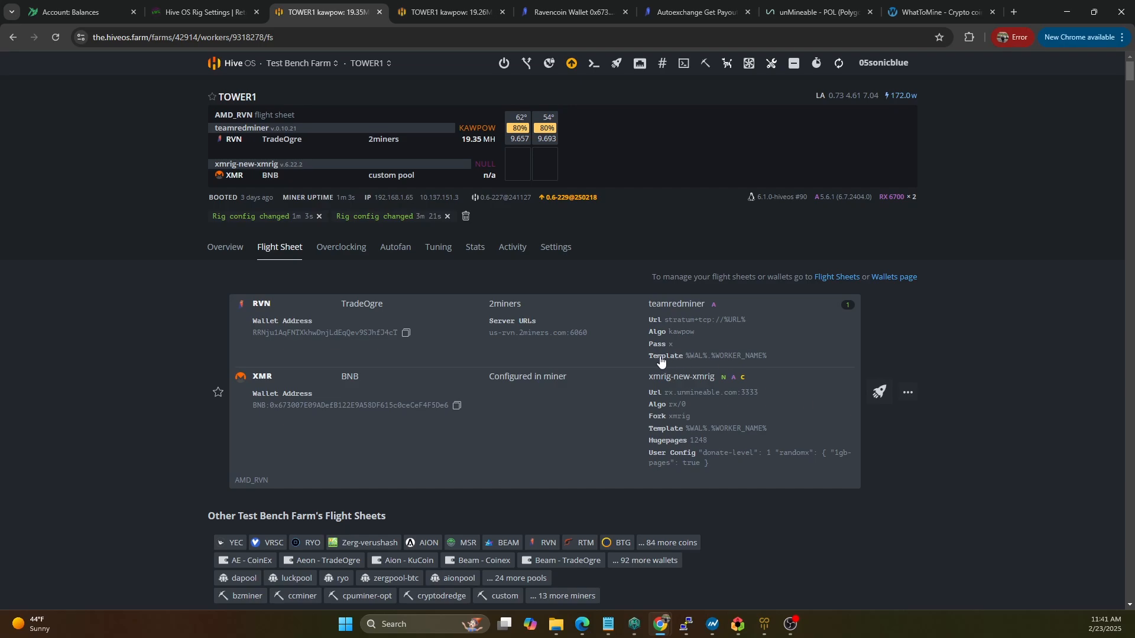
mouse_move(821, 95)
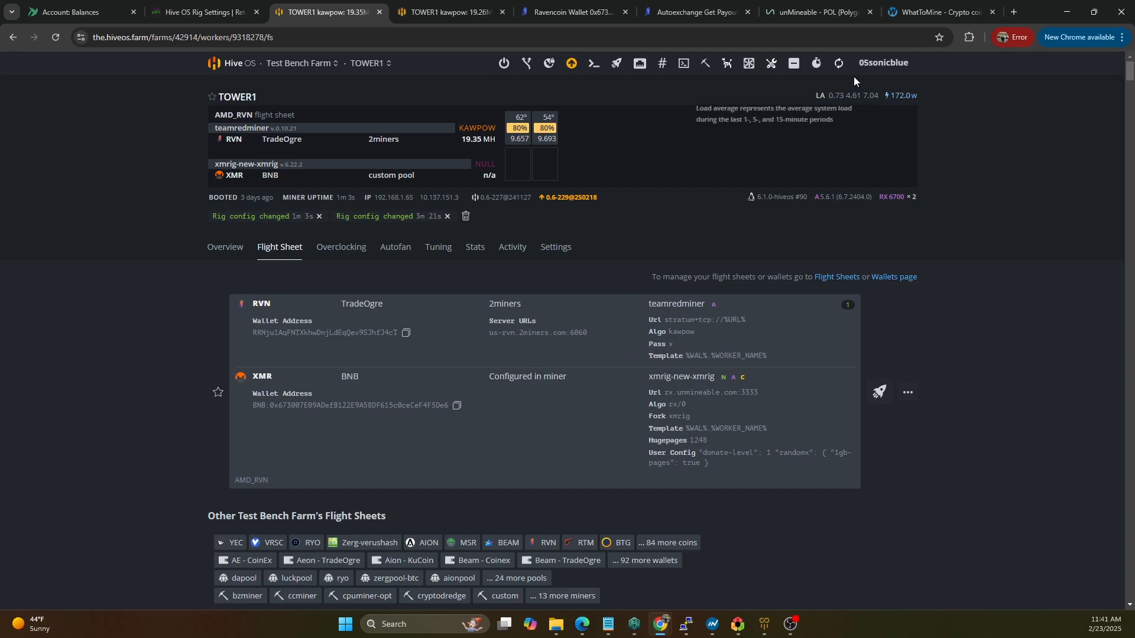
left_click(837, 64)
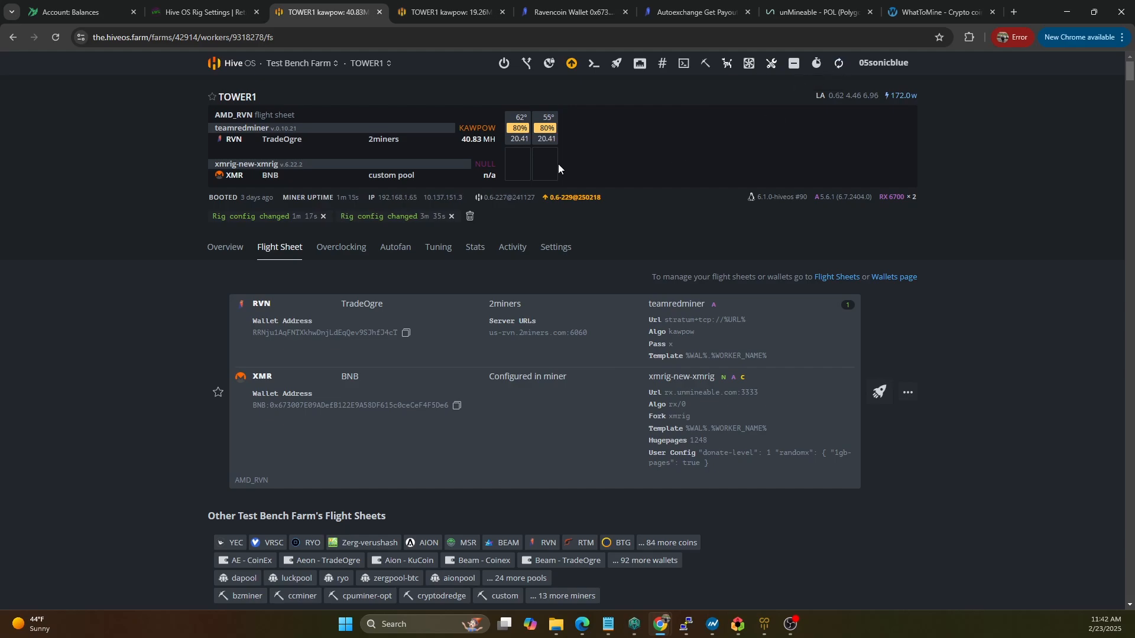
mouse_move(322, 393)
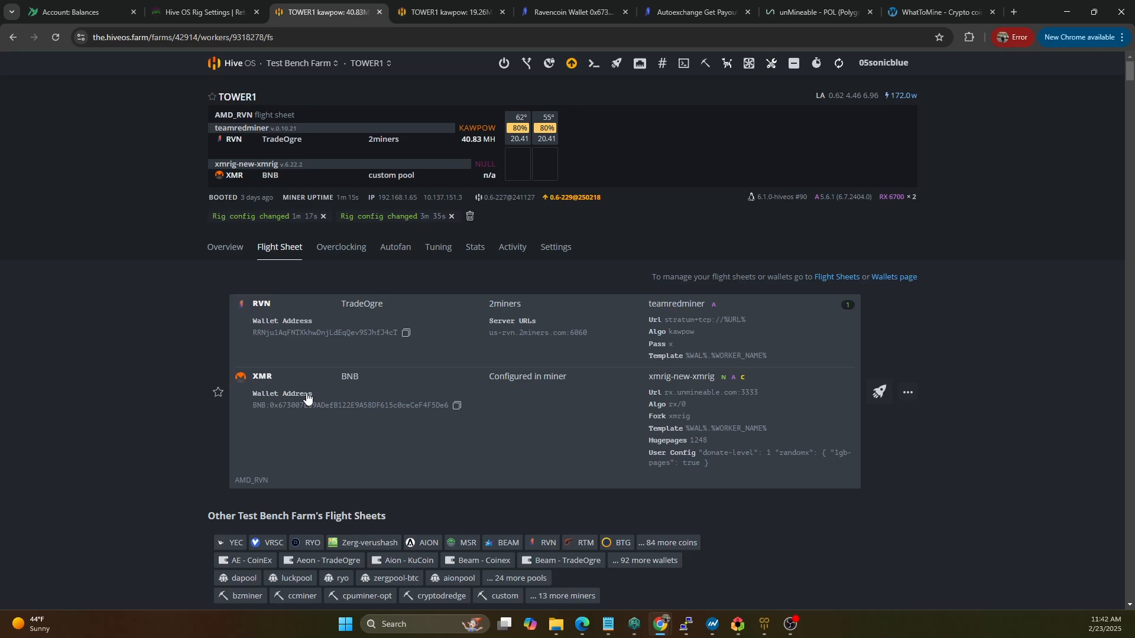
mouse_move(325, 365)
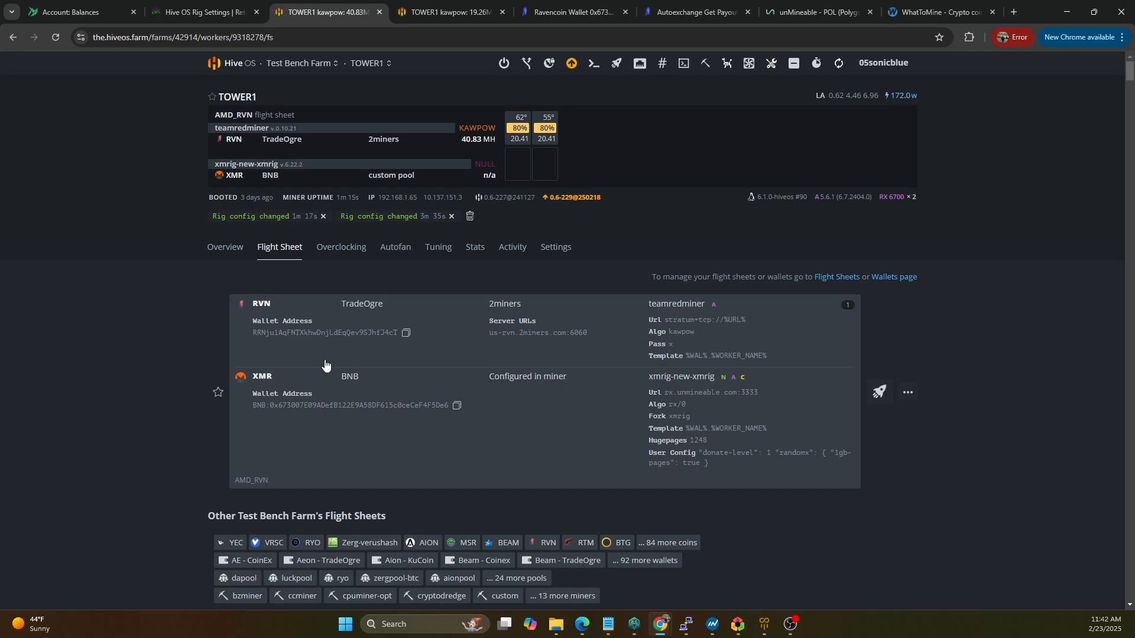
mouse_move(461, 363)
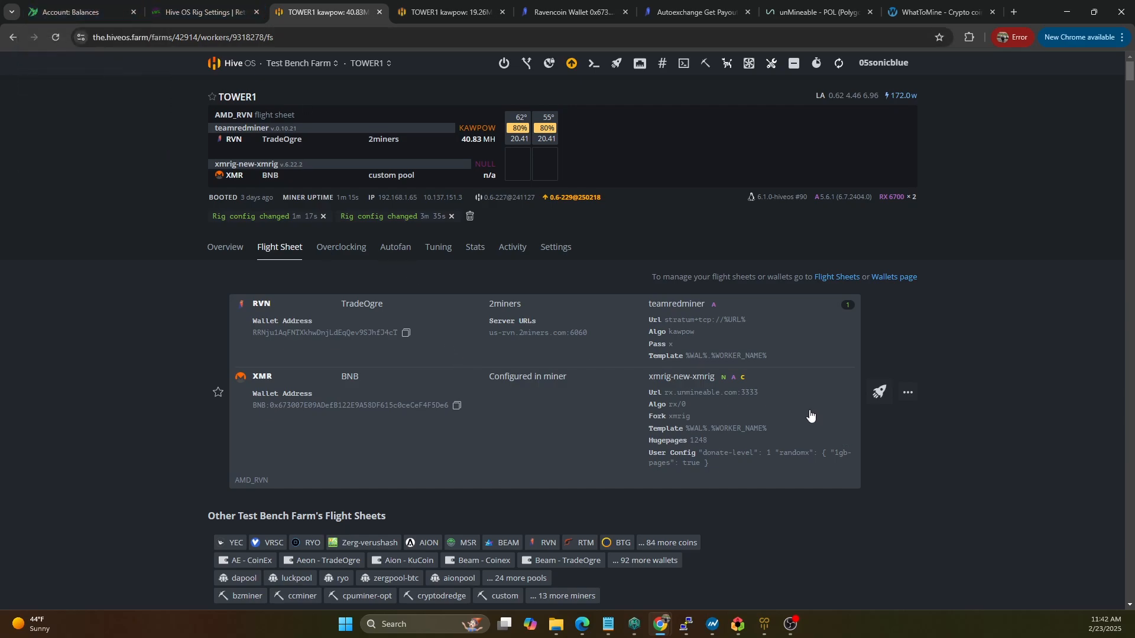
mouse_move(1126, 280)
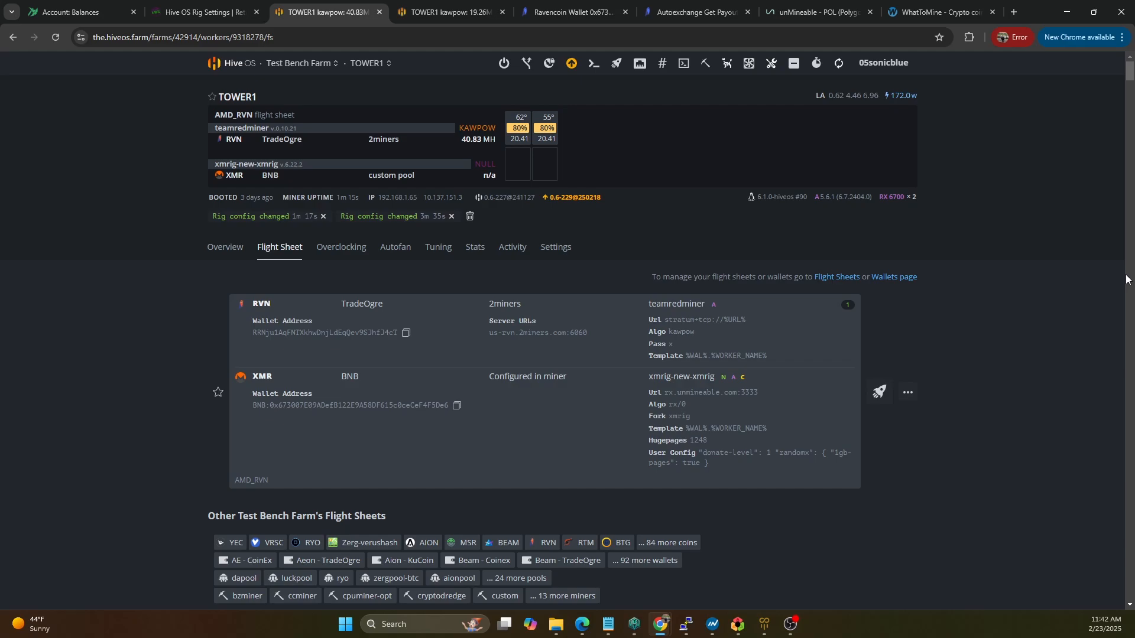
mouse_move(1122, 535)
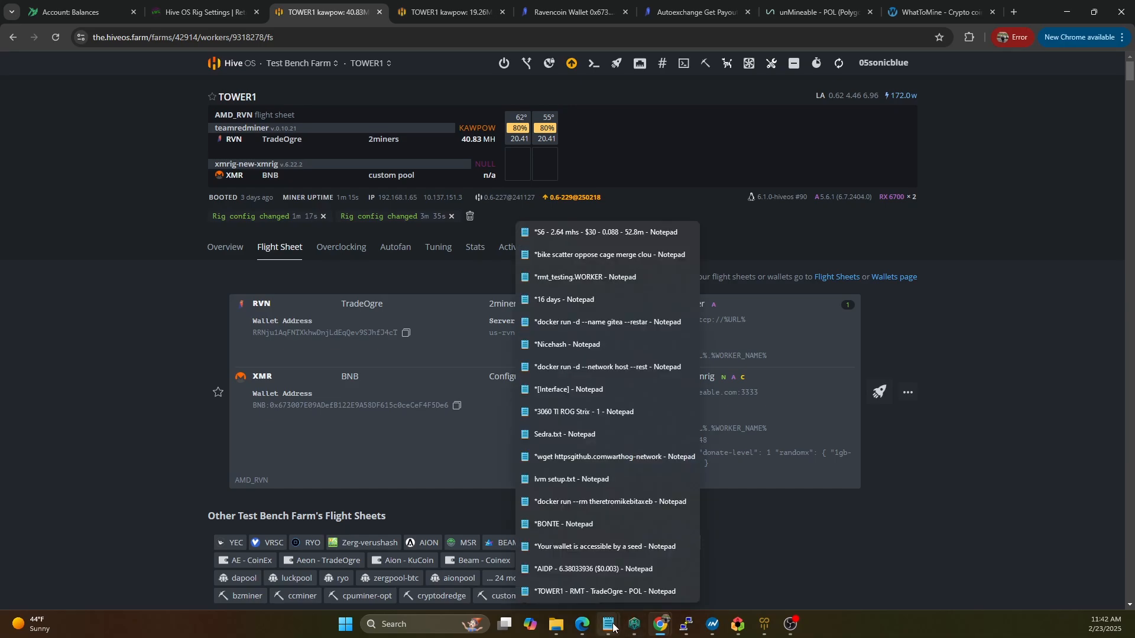
- Maximize the TOWER1 notes and highlight the AIDP, XNA and RavenMiner dollar values
left_click(605, 591)
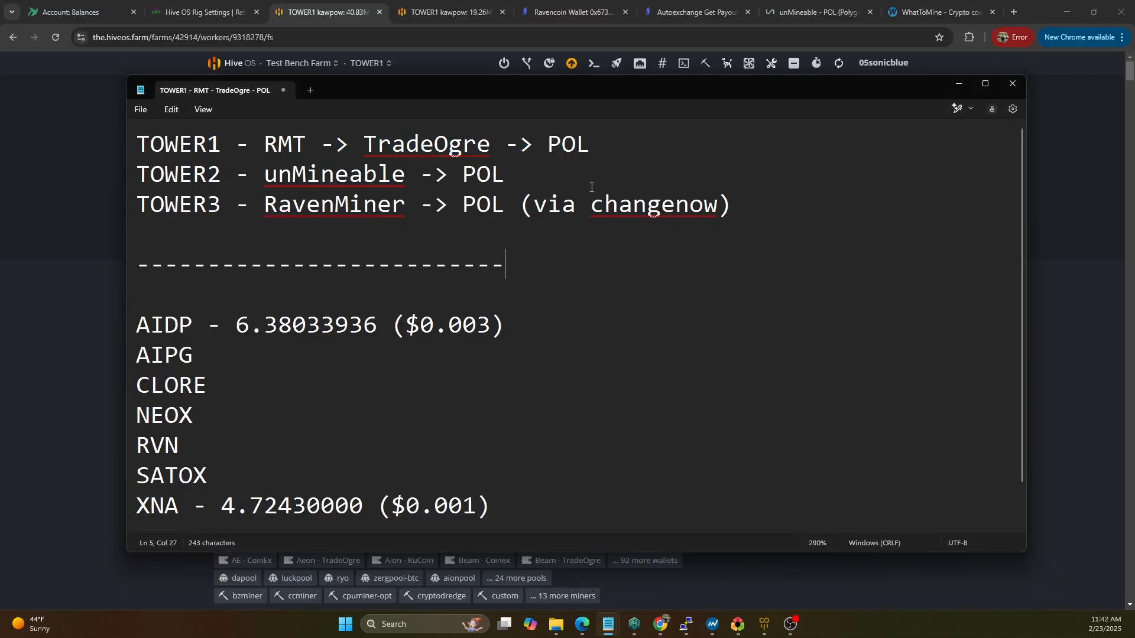
left_click(983, 83)
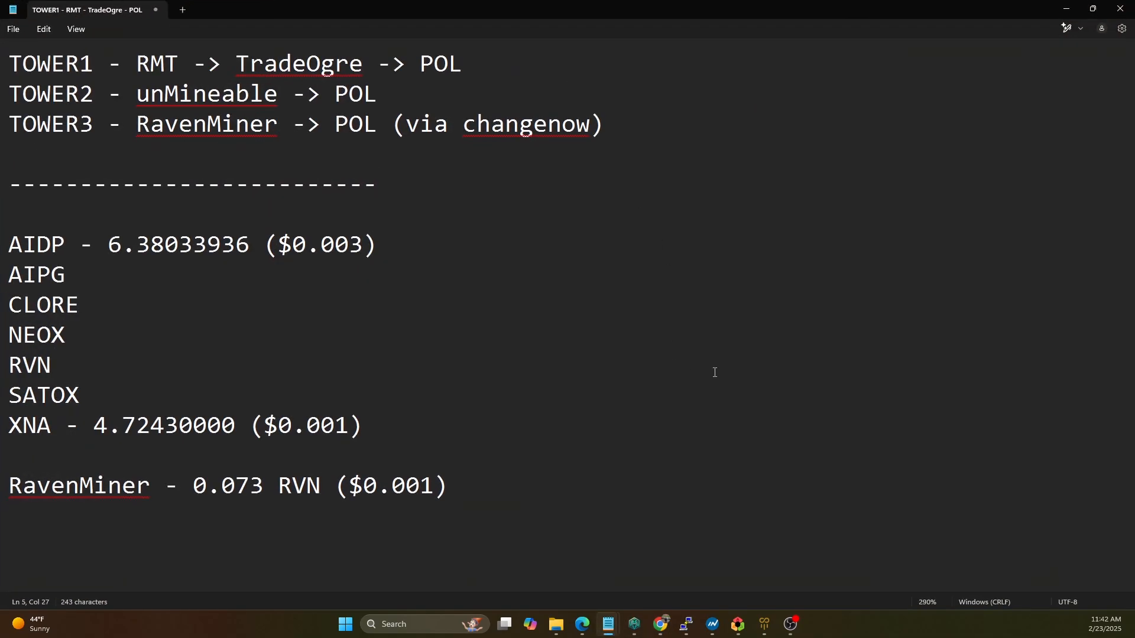
mouse_move(164, 116)
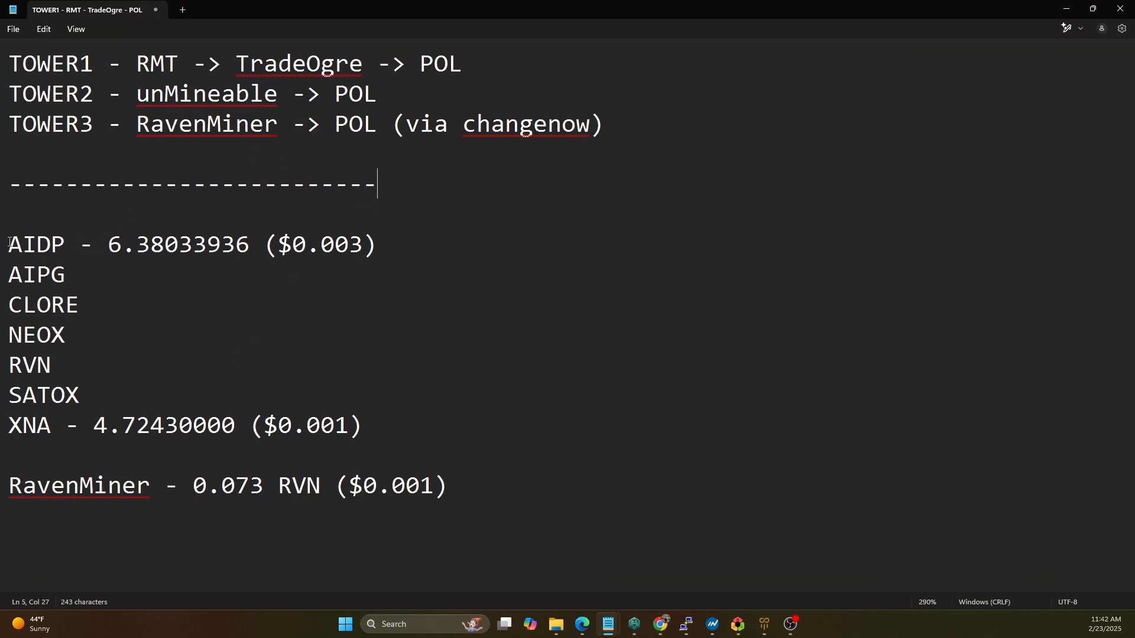
mouse_move(157, 295)
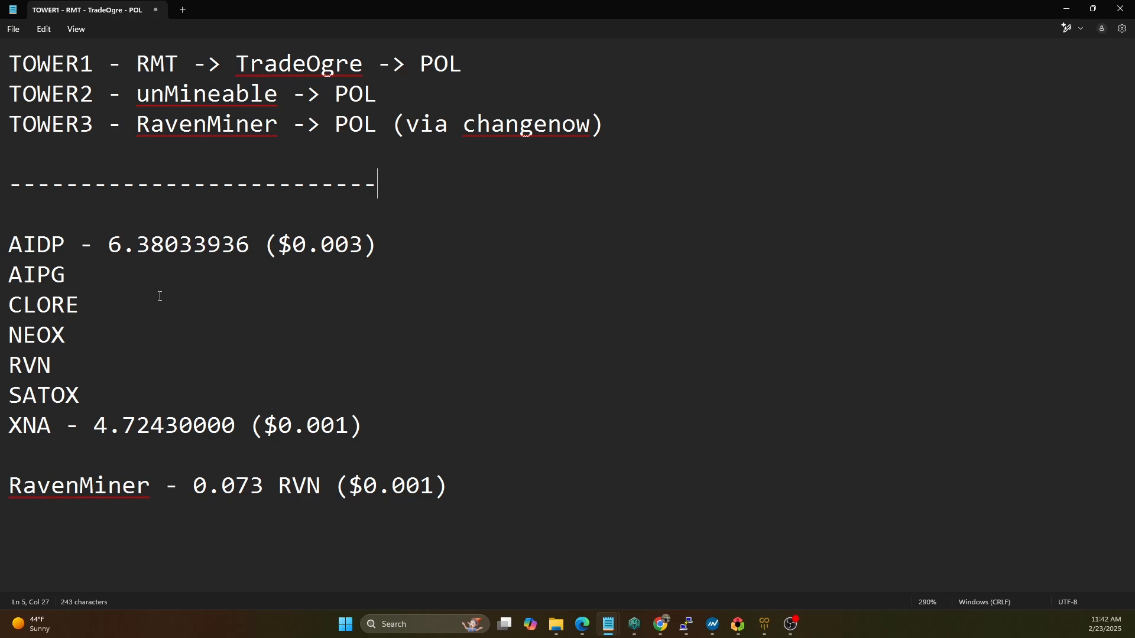
mouse_move(90, 283)
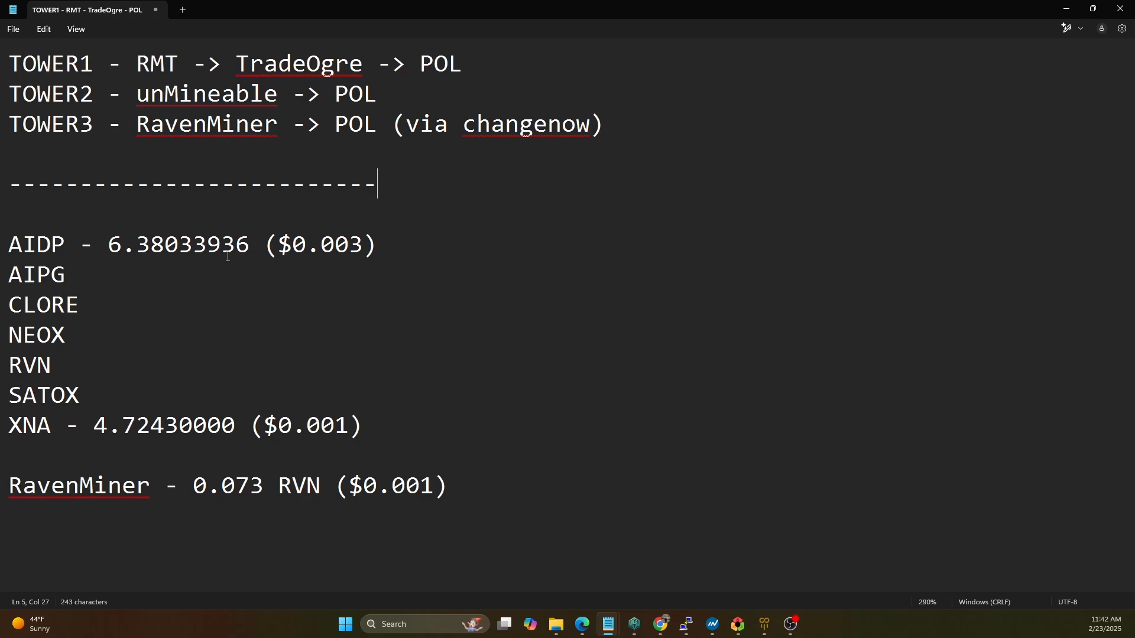
mouse_move(388, 244)
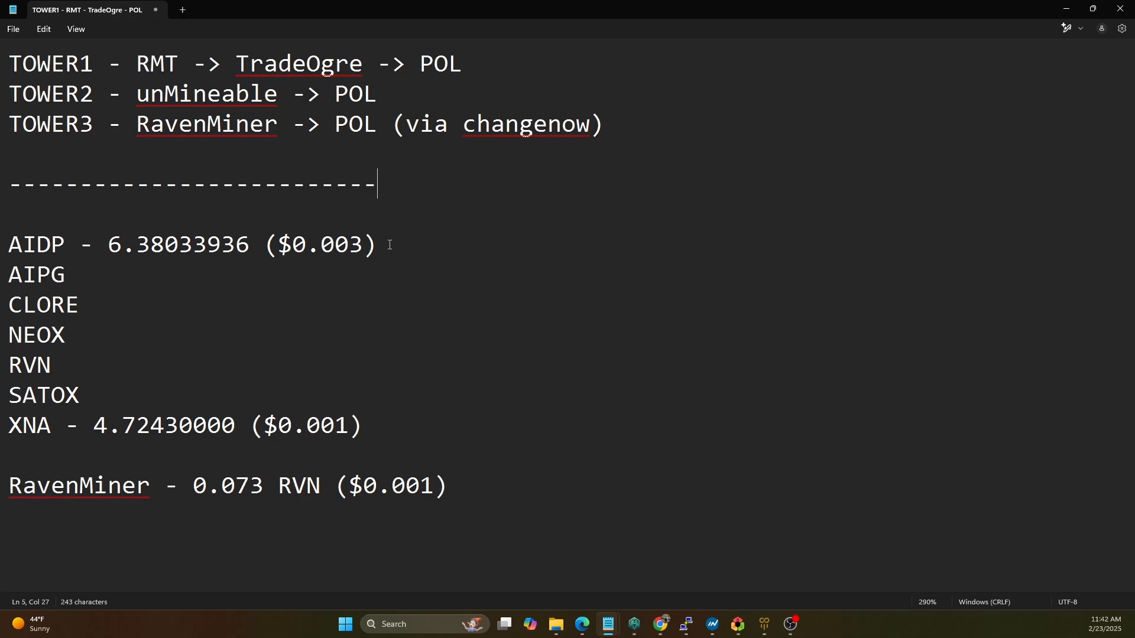
left_click(362, 244)
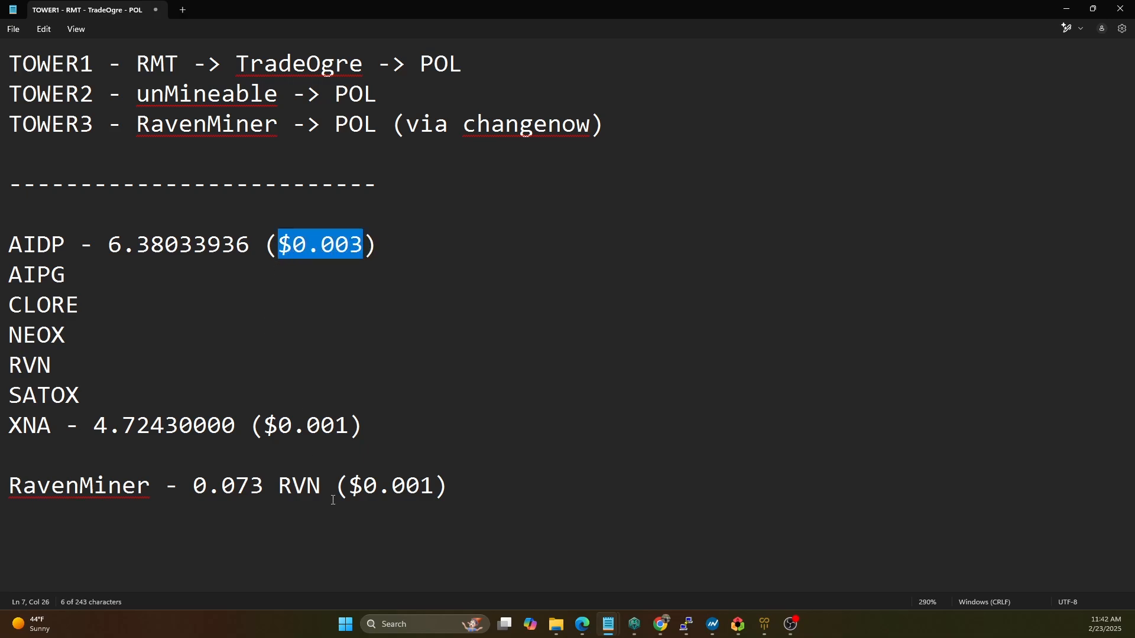
double_click(304, 425)
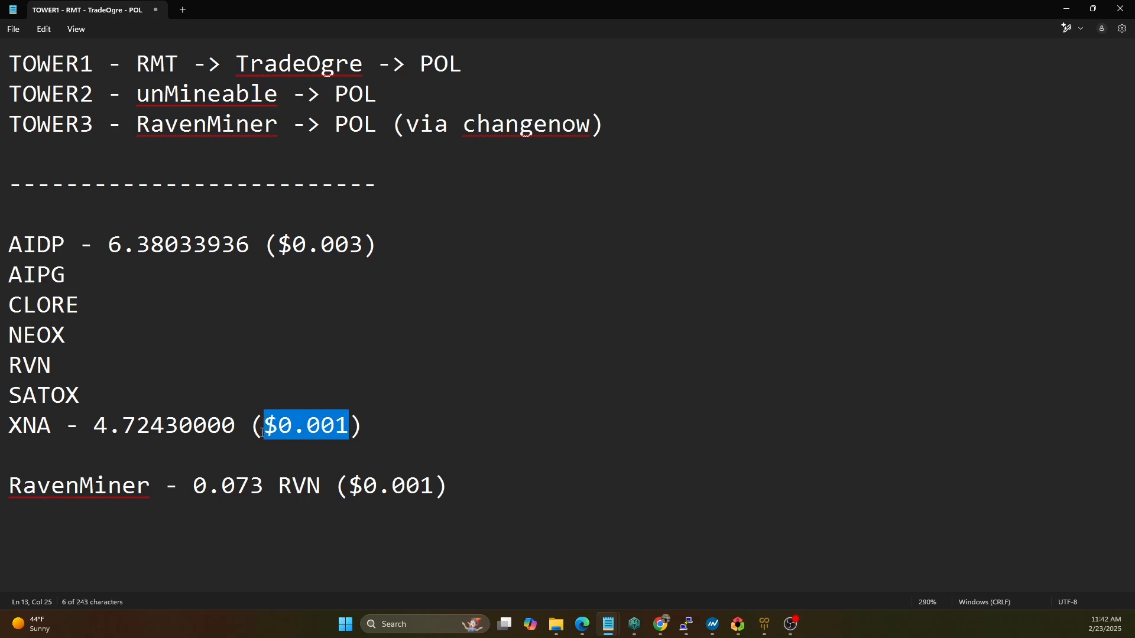
left_click(432, 485)
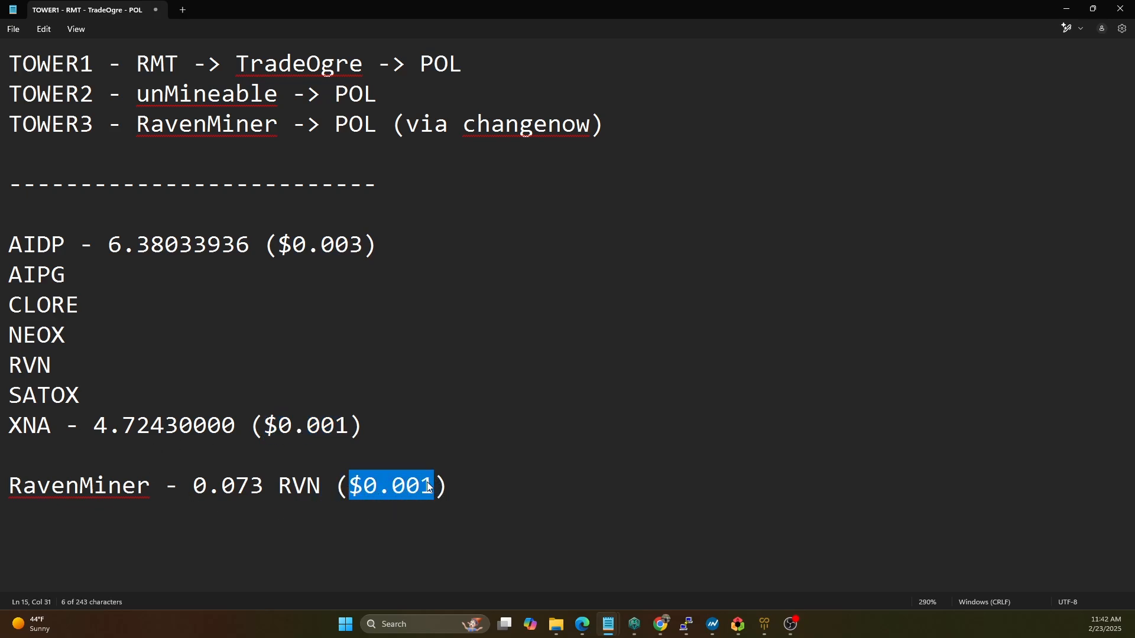
- Highlight the starting-balance list and rig payout path lines, then place the cursor after RVN
left_click(524, 490)
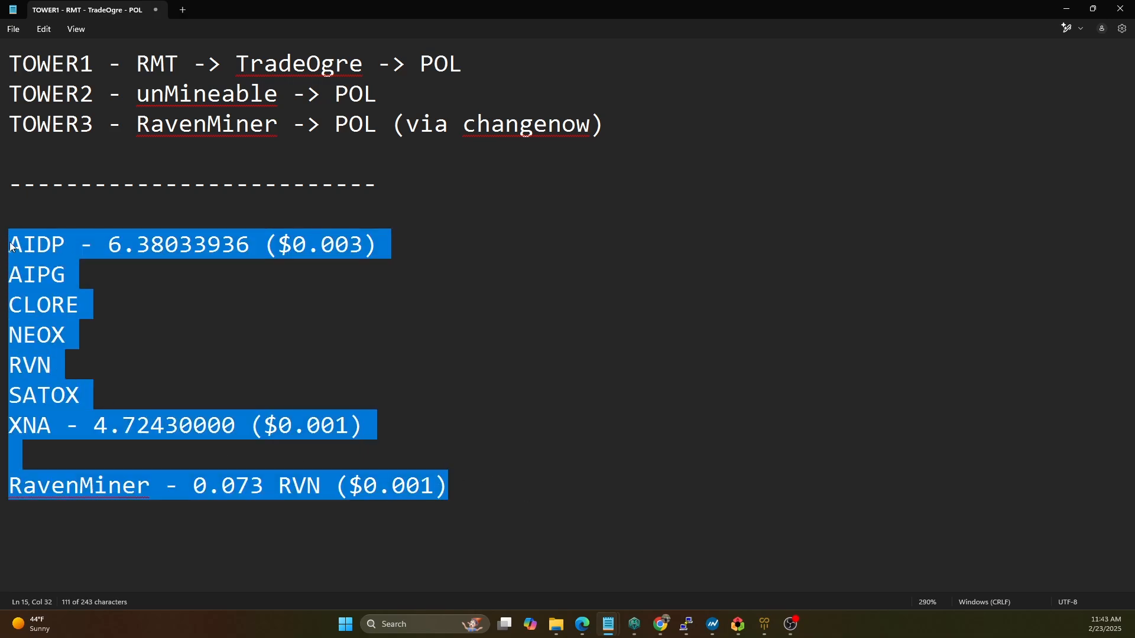
left_click(468, 142)
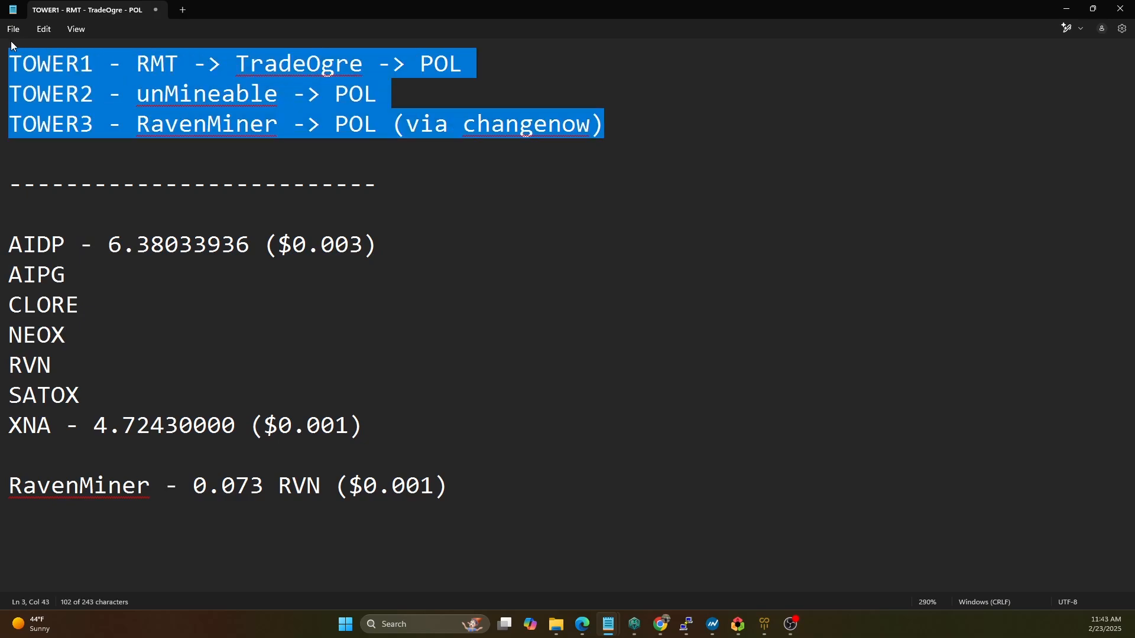
left_click(551, 444)
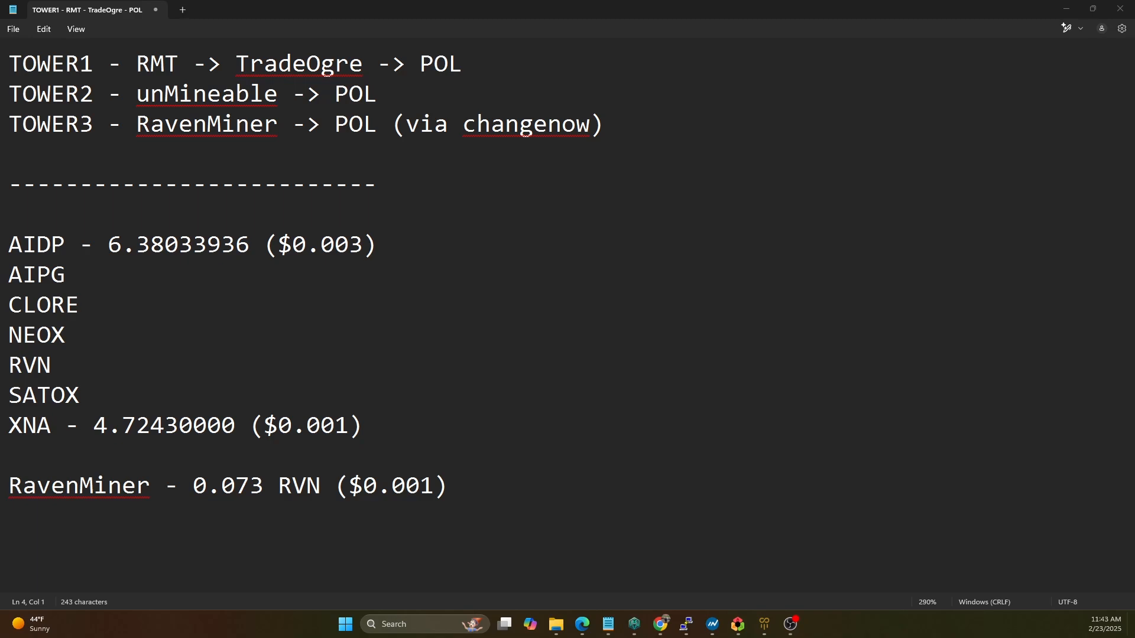
left_click(51, 364)
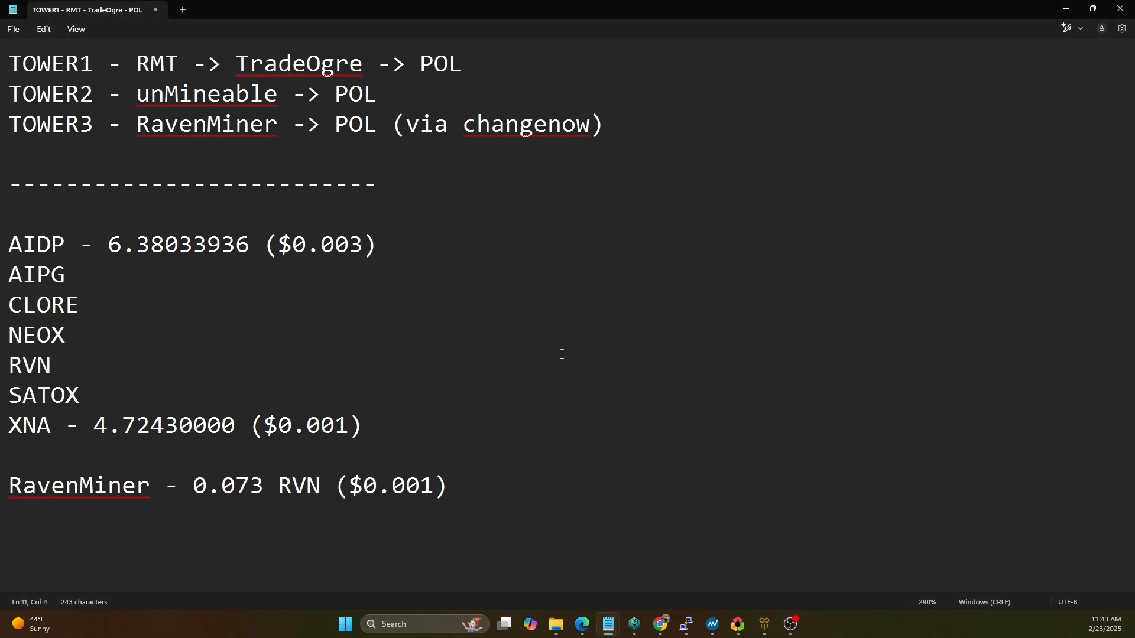
mouse_move(615, 284)
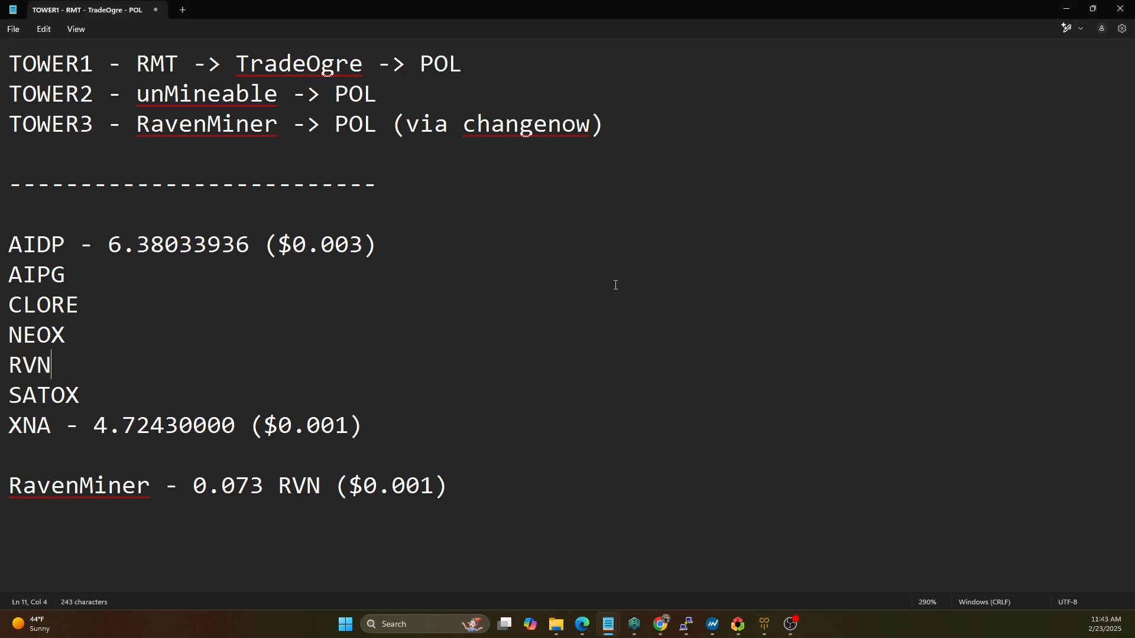